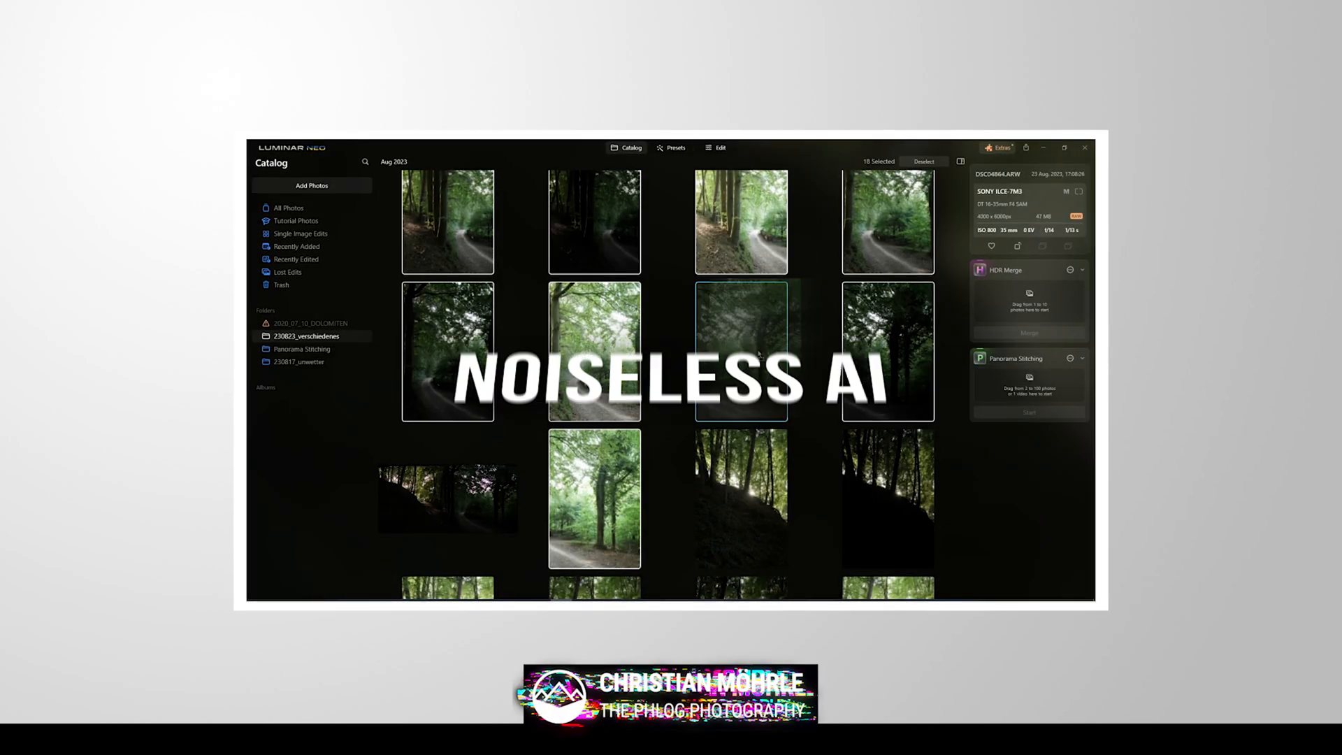
# Confirm the panorama crop and adjust highlight toning before returning to the Tutorial Photos catalog.
pyautogui.click(1030, 411)
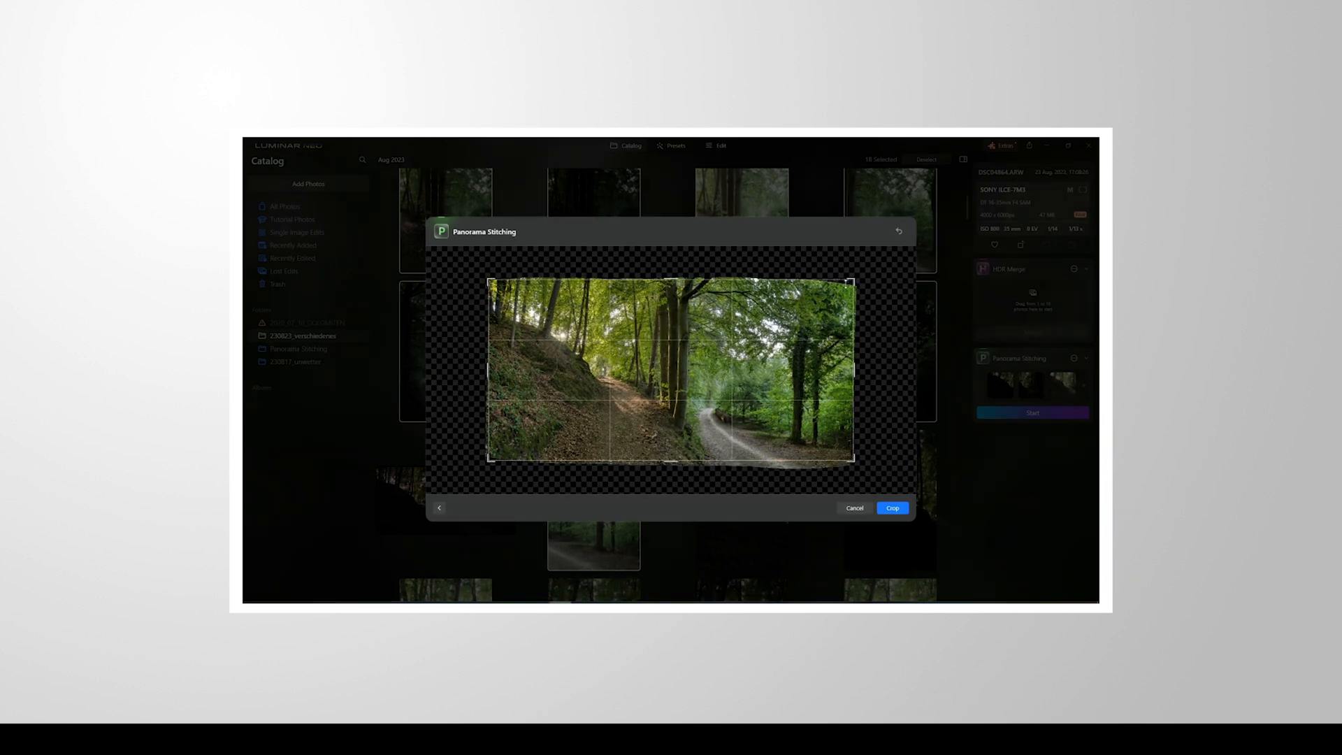
pyautogui.click(890, 507)
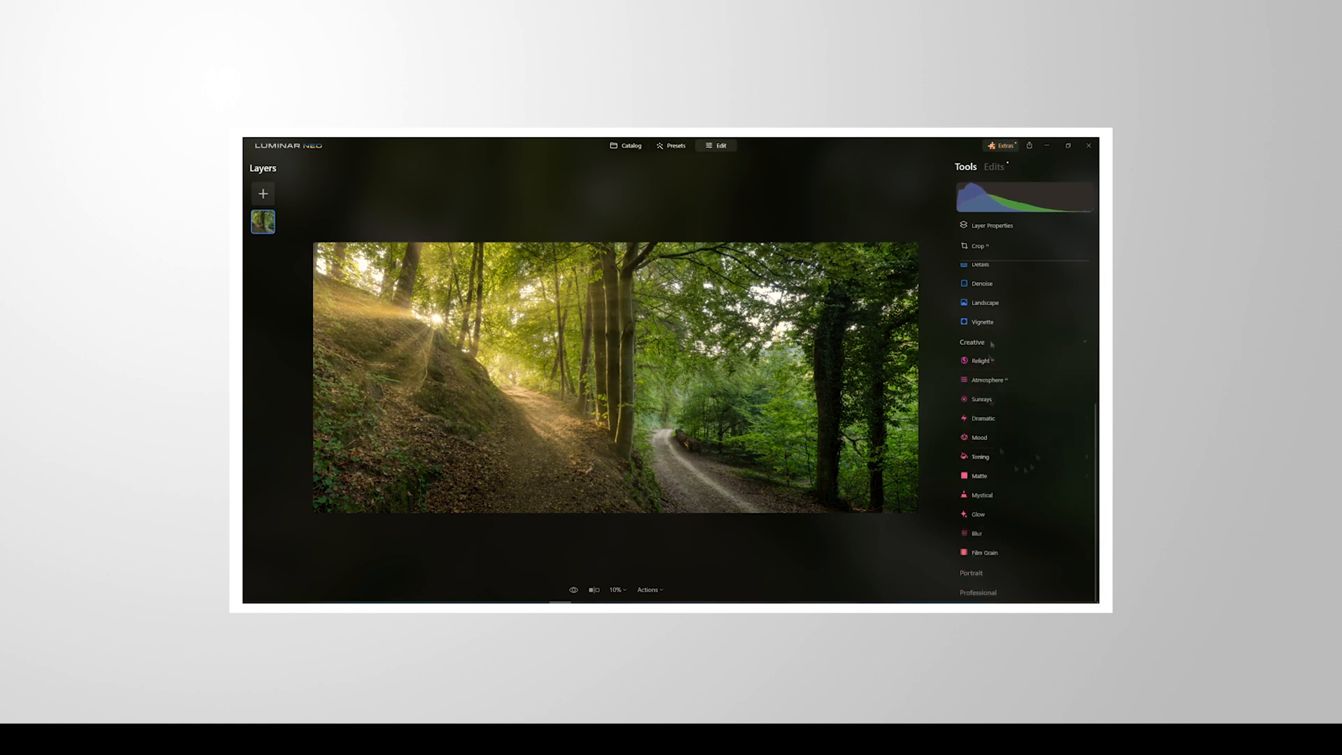
pyautogui.click(980, 456)
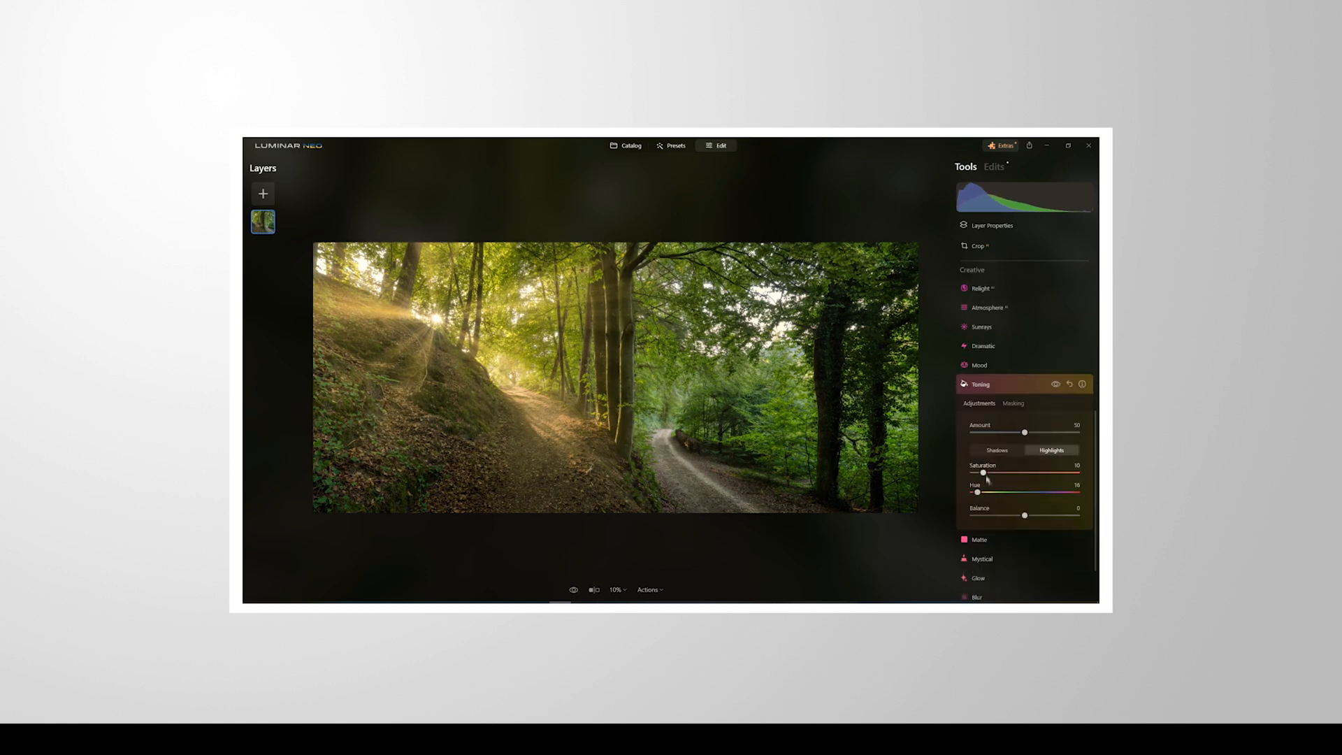
pyautogui.click(983, 291)
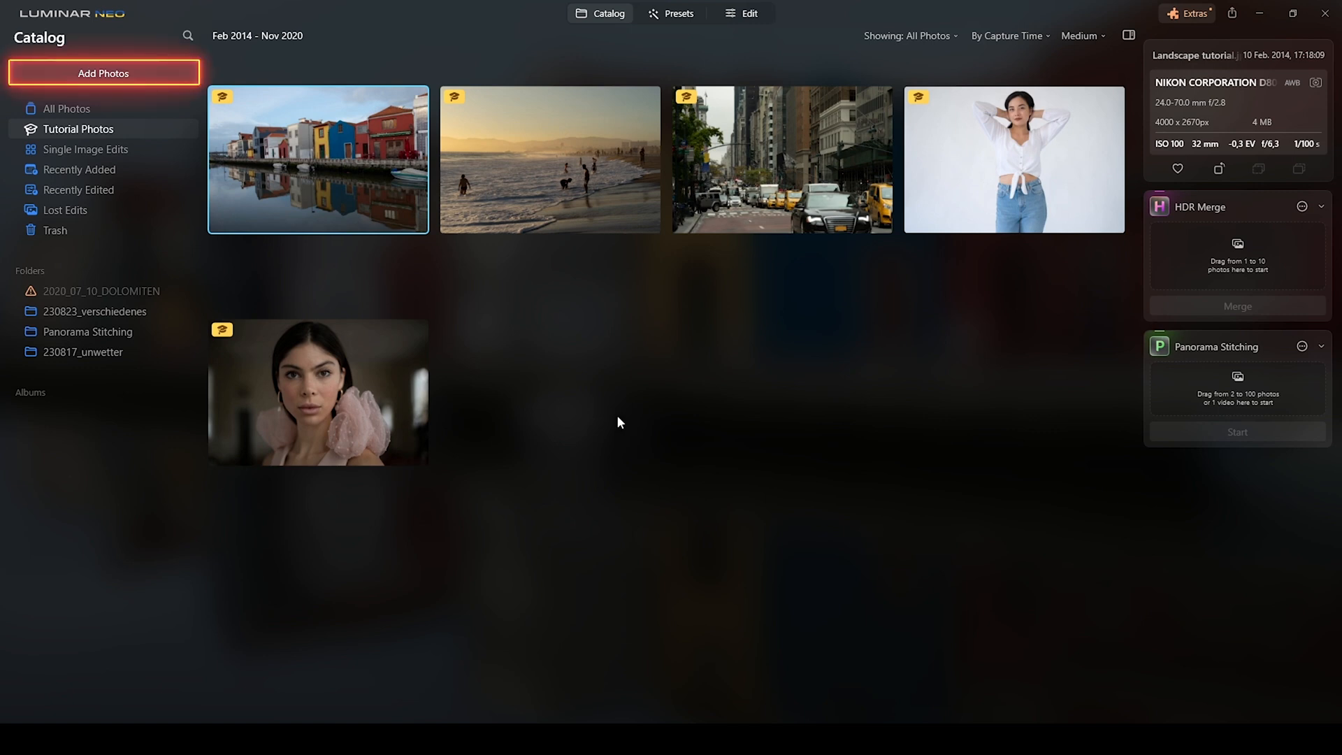
pyautogui.moveTo(103, 90)
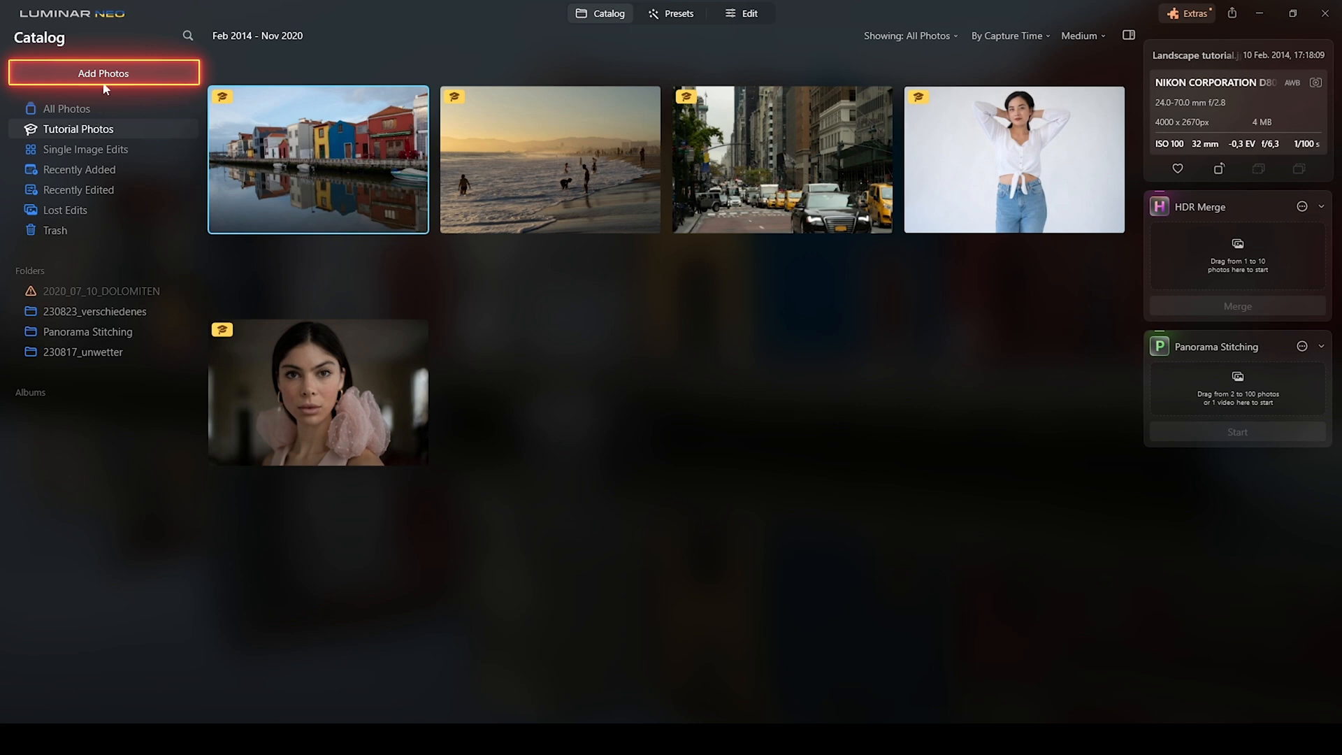
# Choose Add Folder from Add Photos and pick the 230823_verschiedenes folder.
pyautogui.click(103, 74)
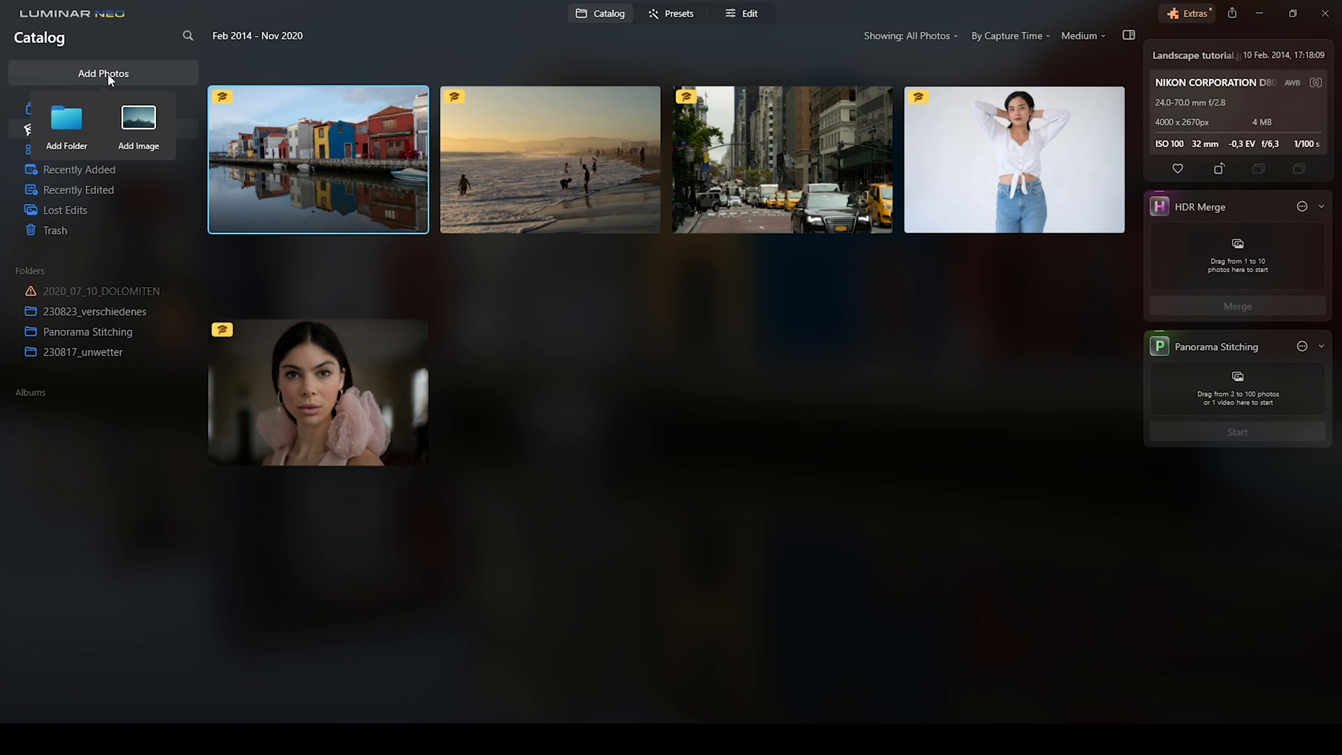
pyautogui.moveTo(67, 120)
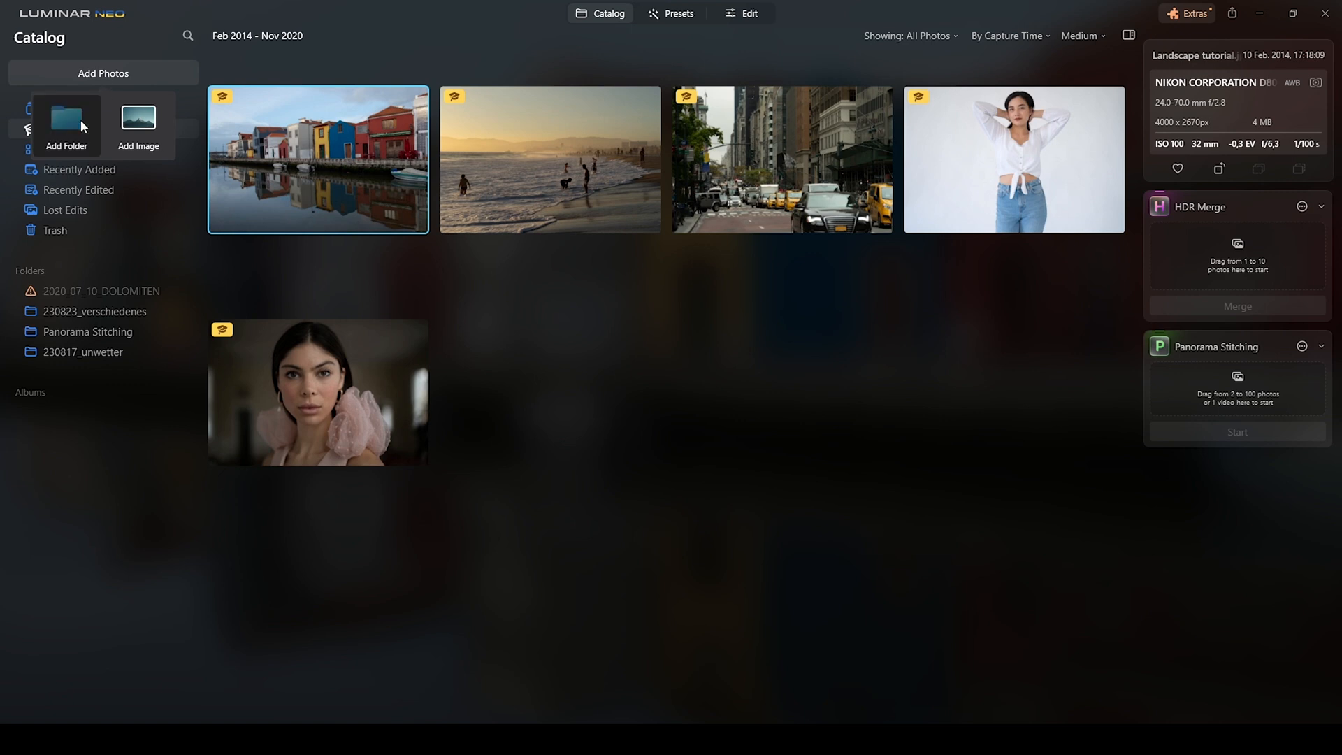
pyautogui.click(65, 124)
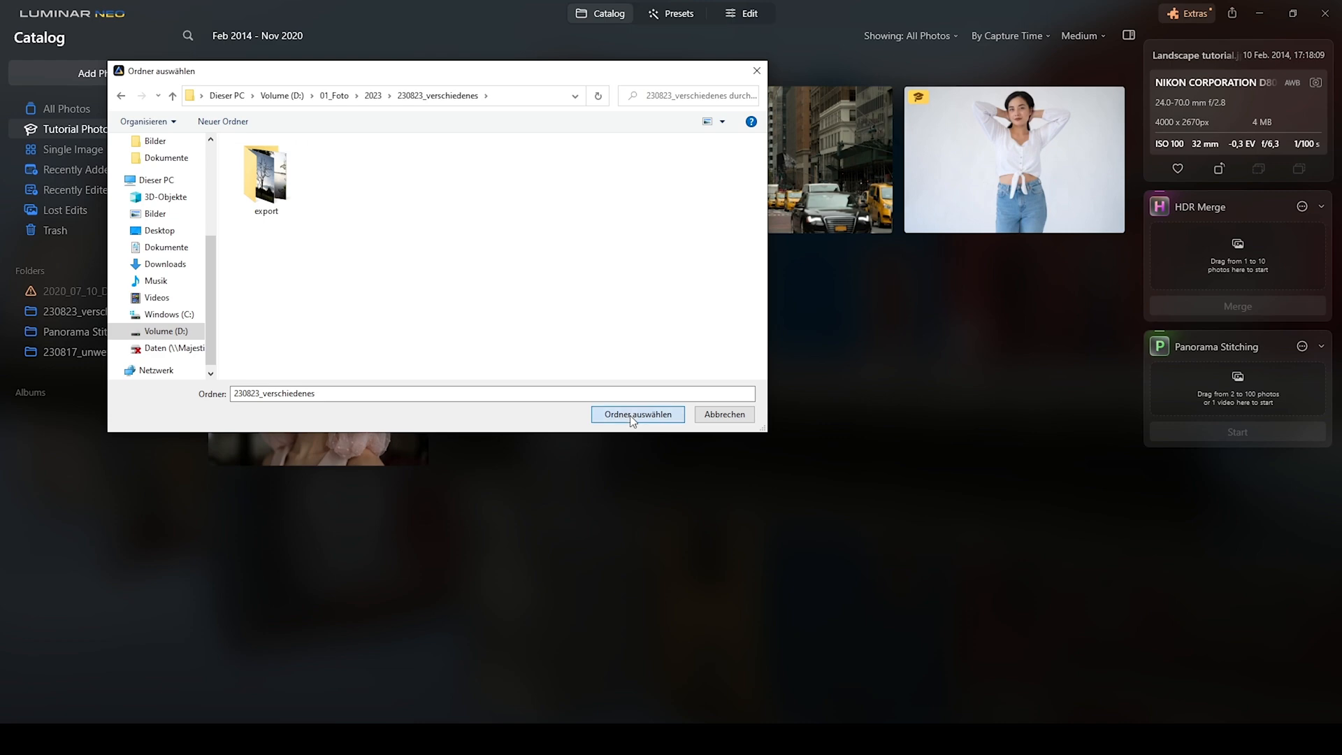
# Import 230823_verschiedenes and load the 18 bracketed forest frames into Panorama Stitching.
pyautogui.click(637, 413)
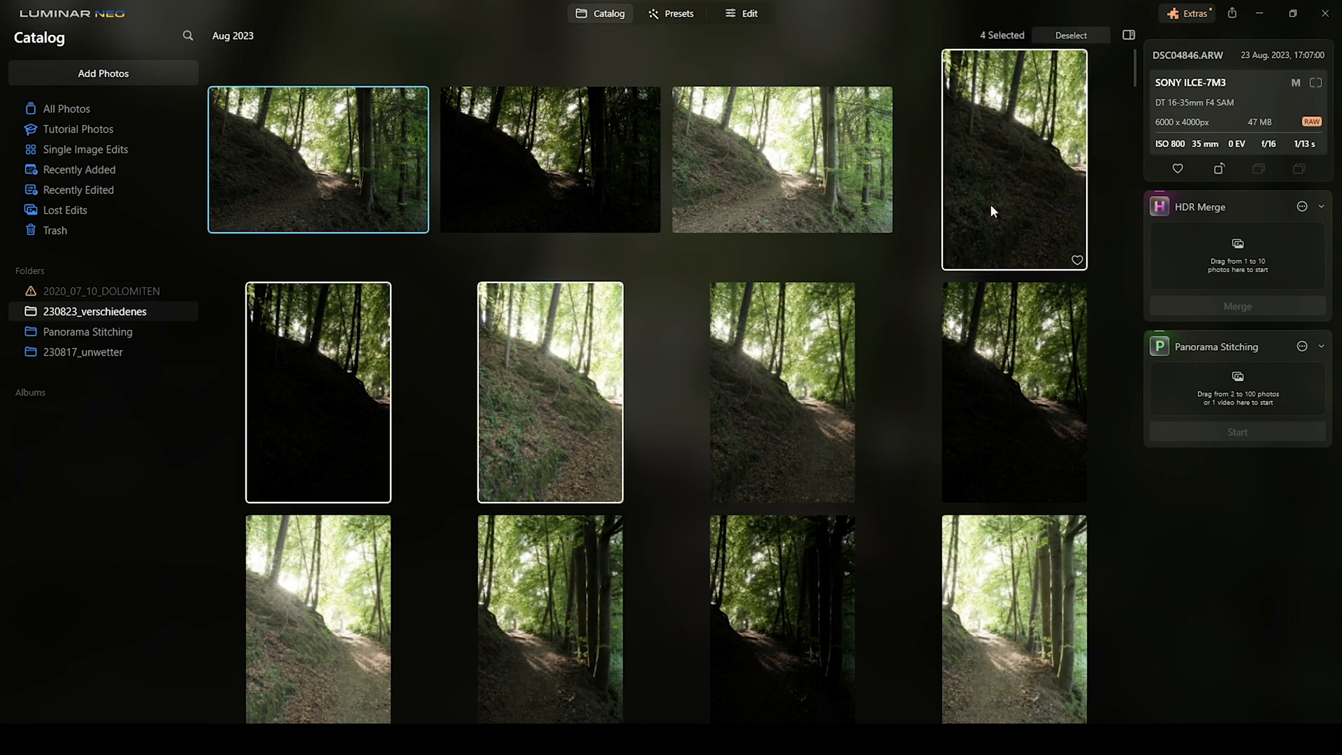
pyautogui.scroll(-3)
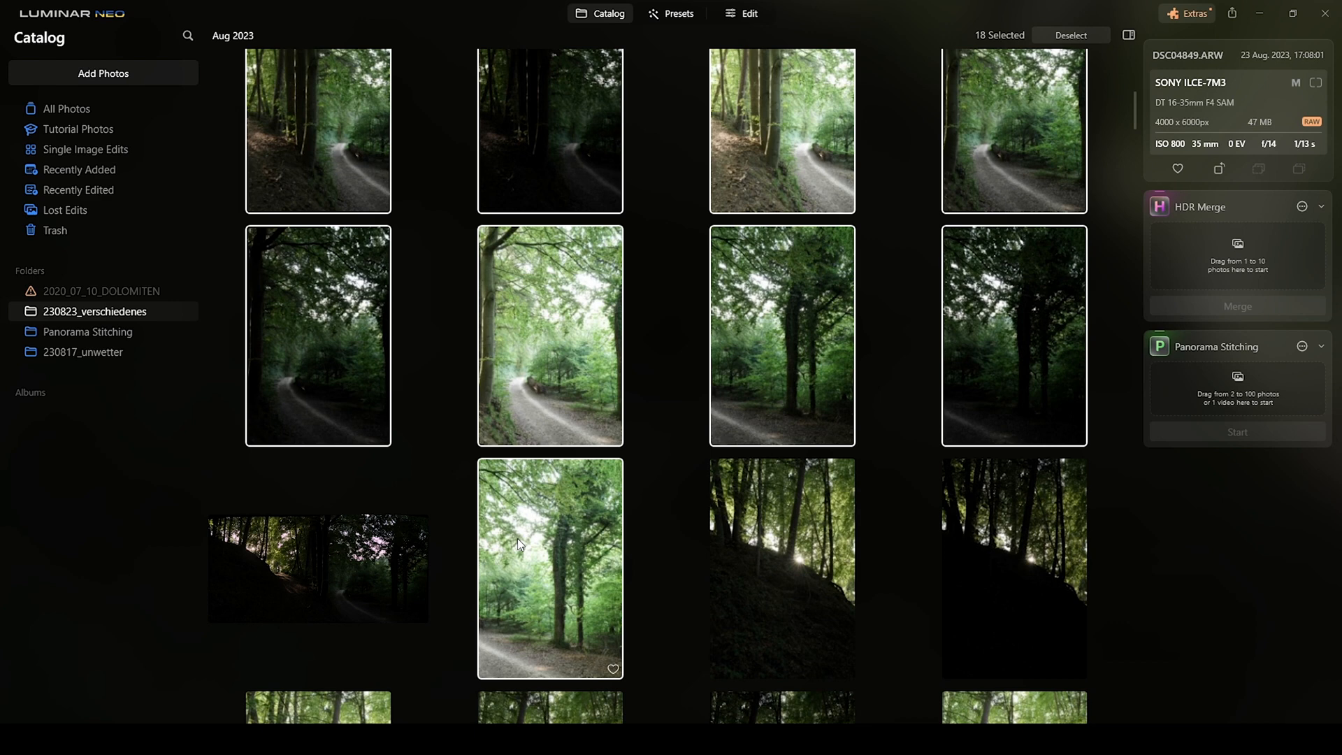
pyautogui.moveTo(783, 355)
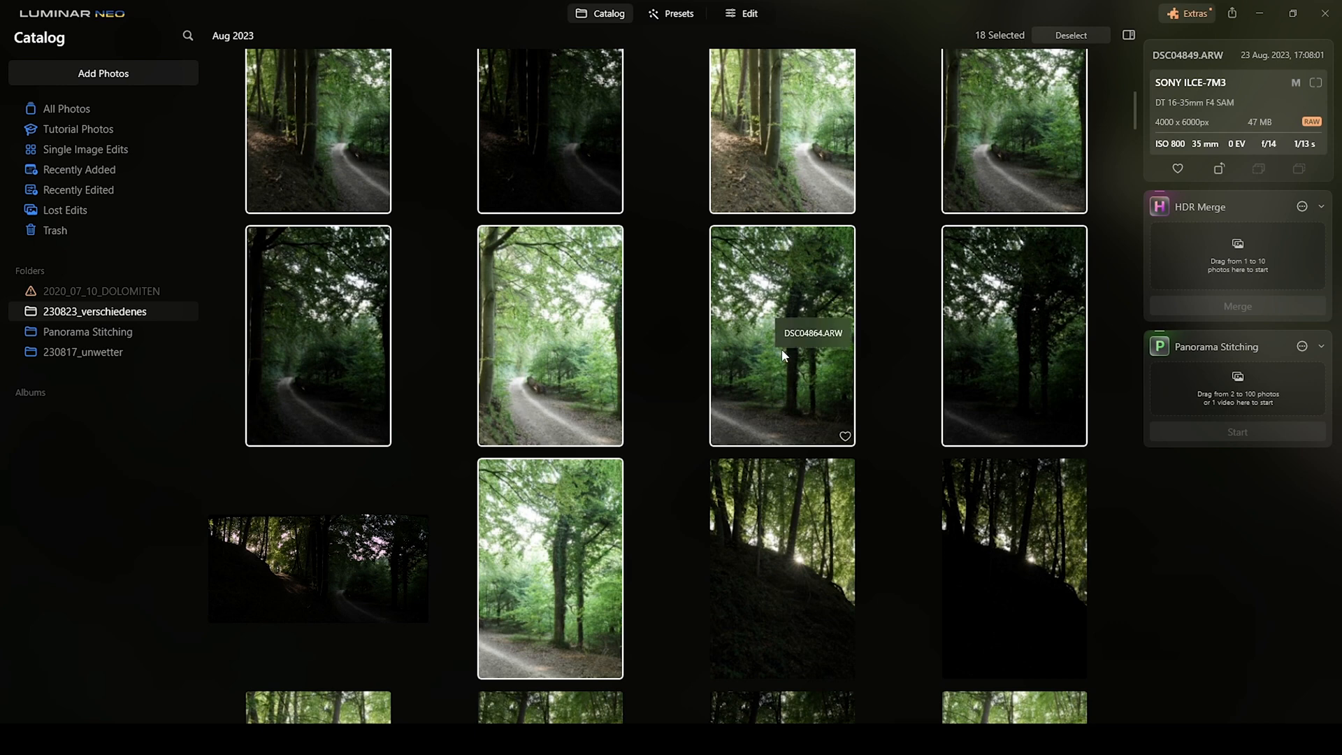
pyautogui.moveTo(672, 381)
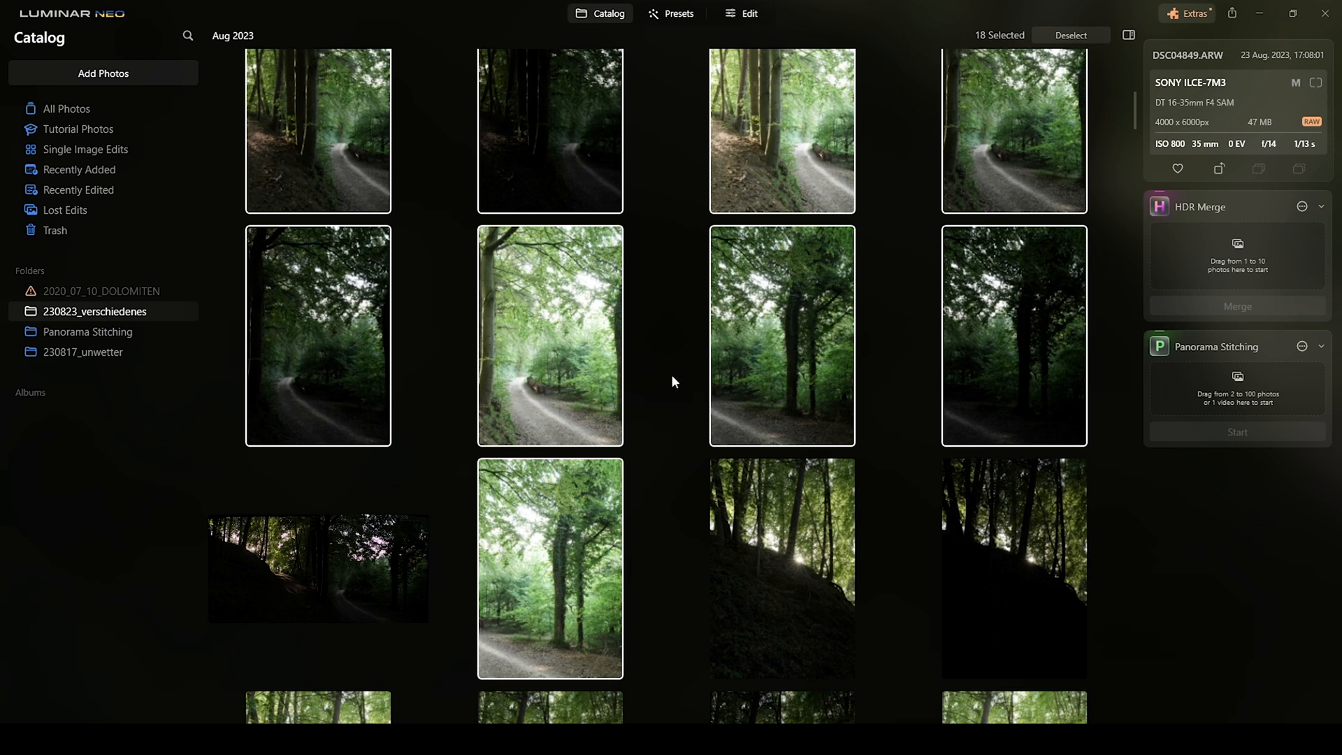
pyautogui.moveTo(796, 226)
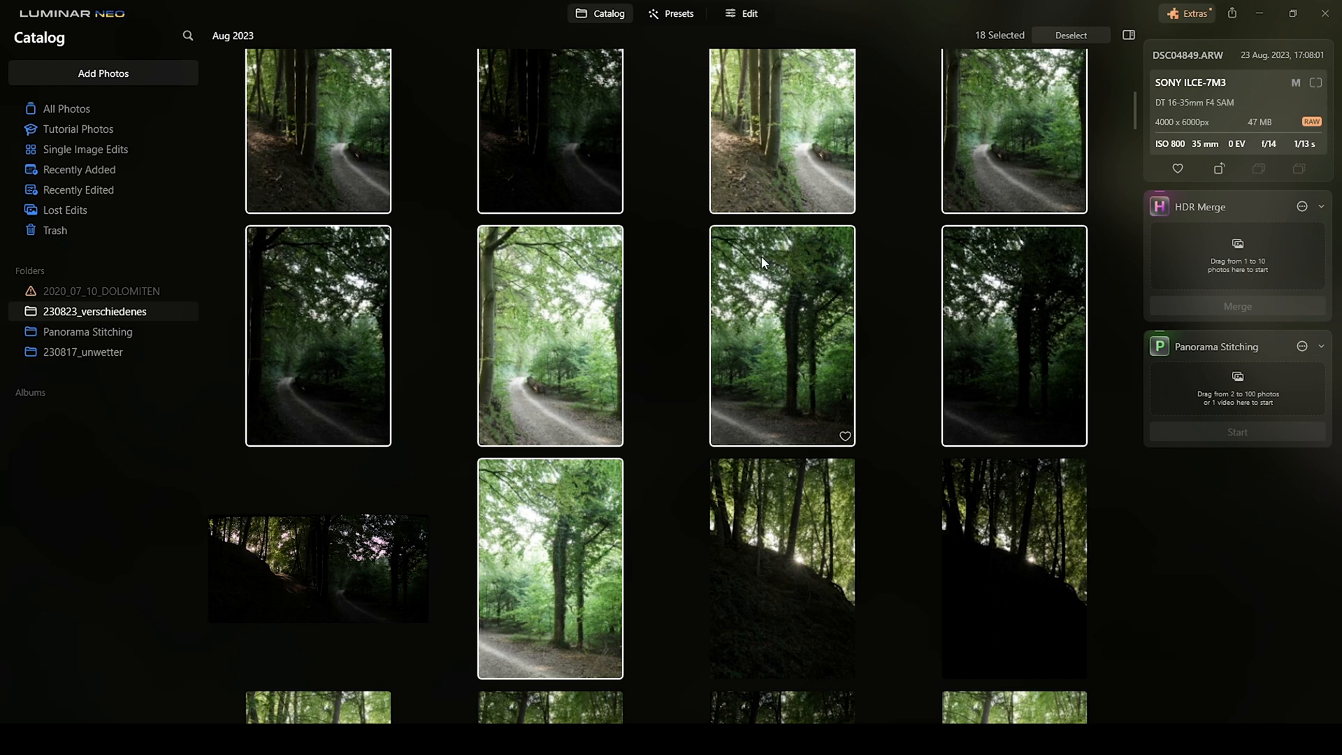
pyautogui.click(780, 334)
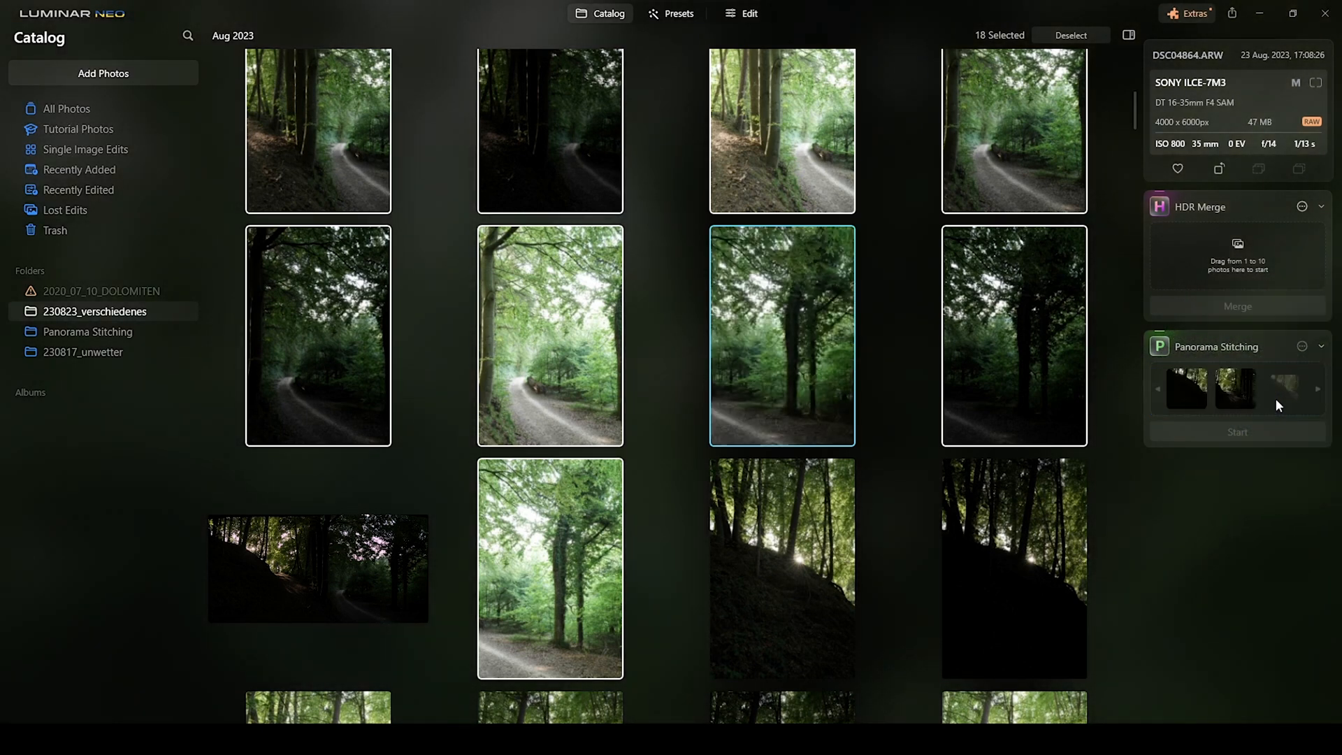
pyautogui.click(1237, 432)
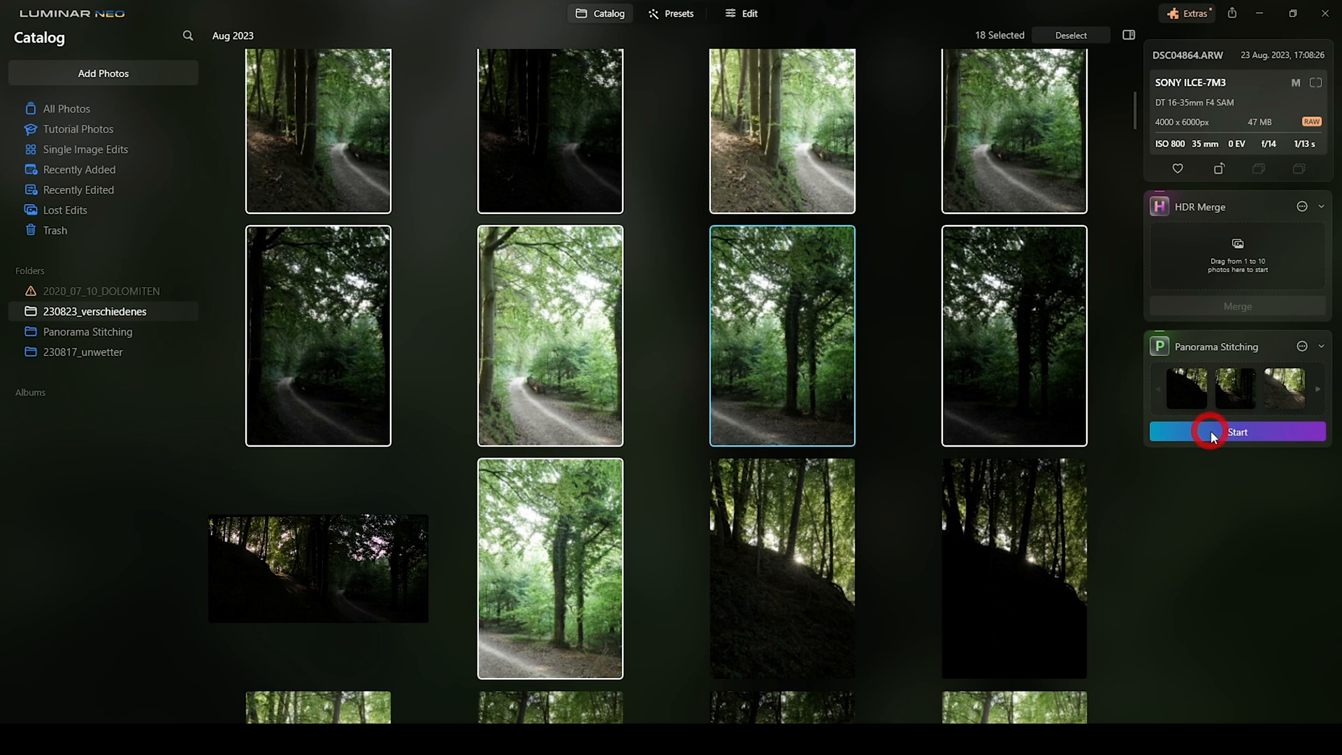
# Start stitching so the 18 photos appear grouped into bracketed exposure sets.
pyautogui.click(1237, 432)
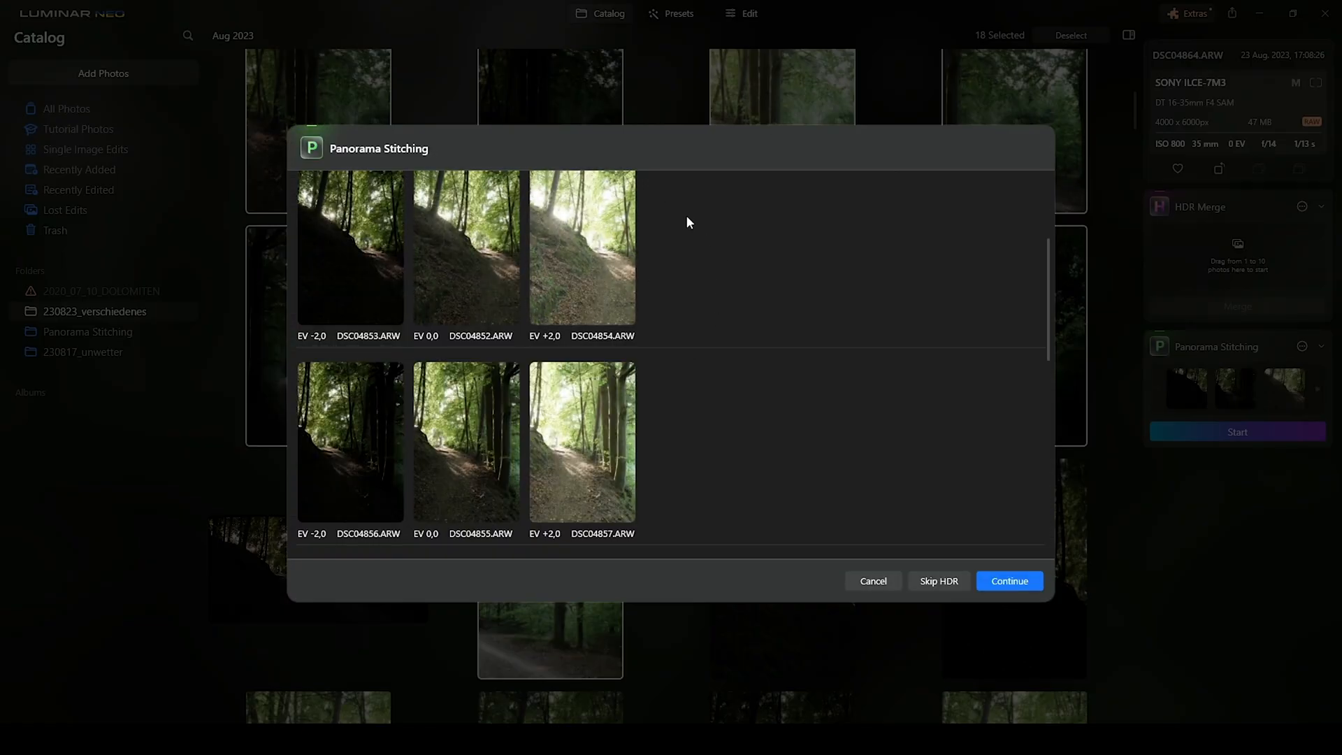
pyautogui.moveTo(940, 327)
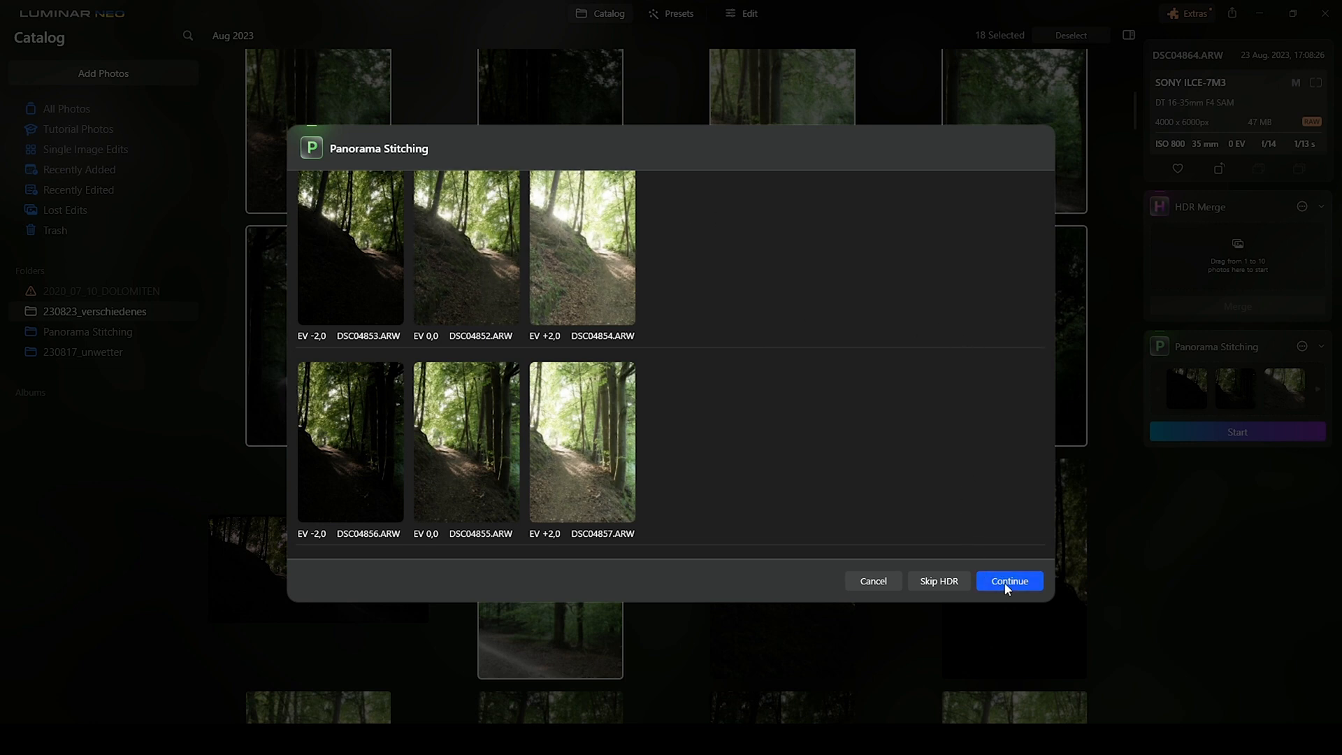
# Merge the HDR brackets into a stitched panorama and apply a different projection mode.
pyautogui.click(1009, 581)
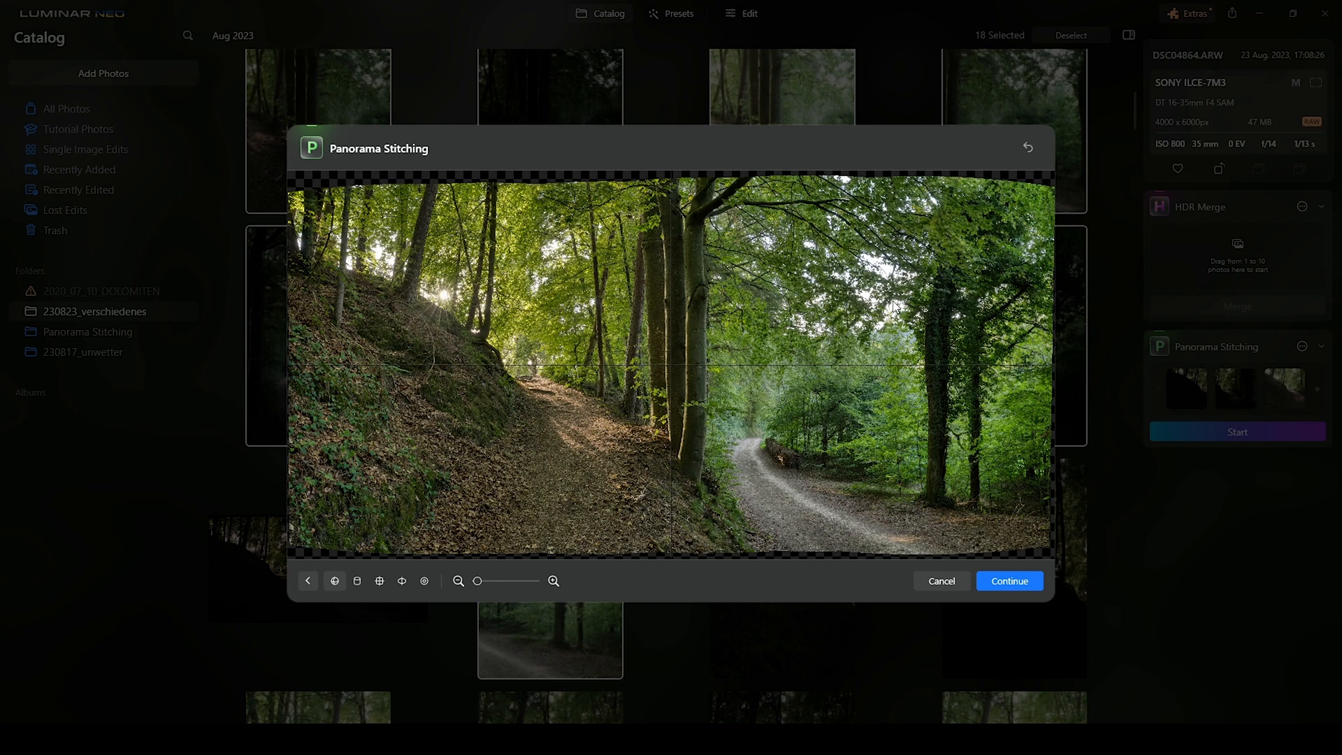
pyautogui.moveTo(860, 356)
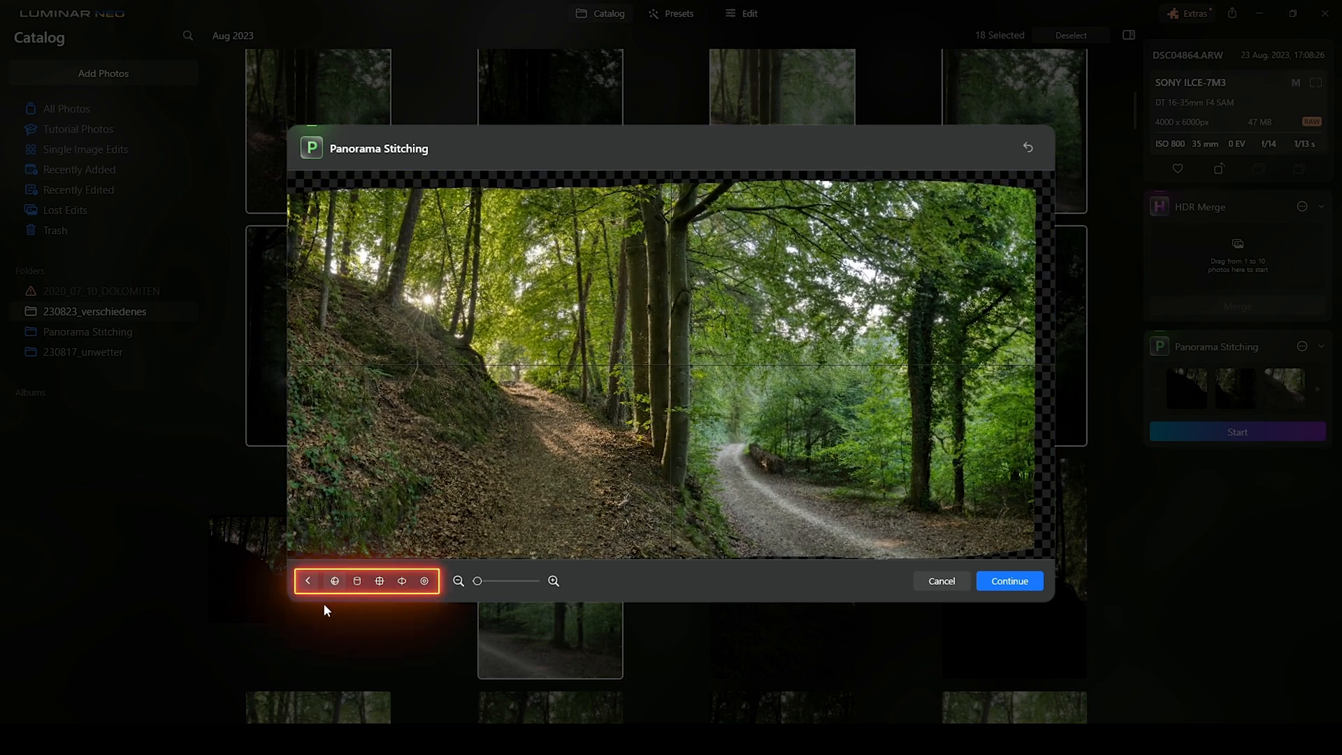
pyautogui.moveTo(356, 580)
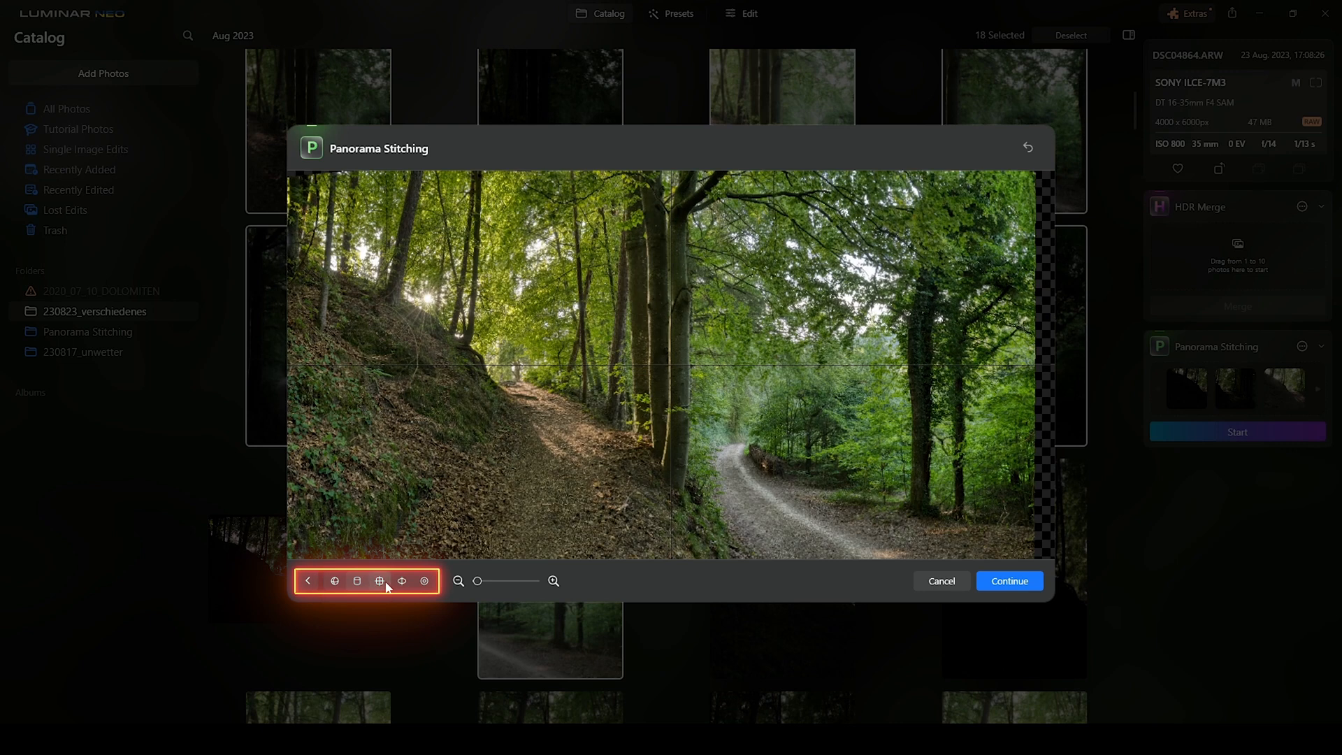
pyautogui.click(419, 581)
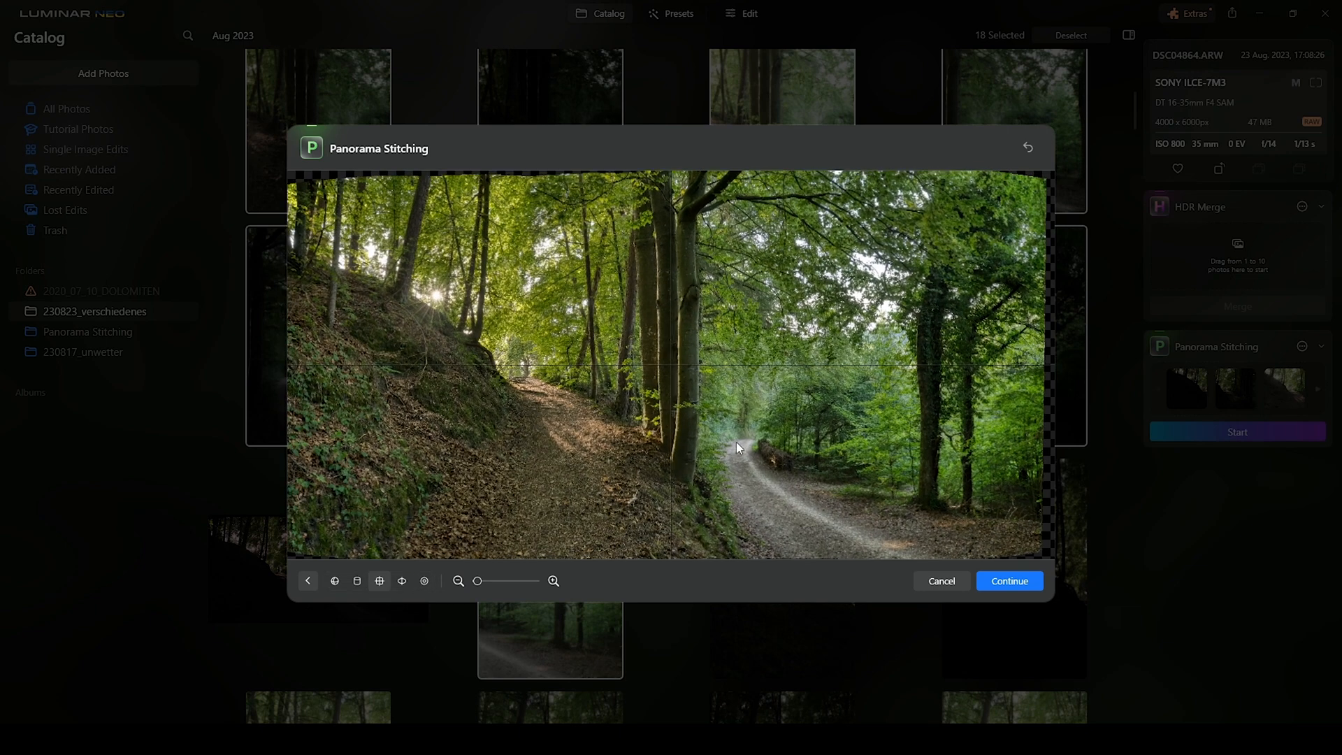
pyautogui.moveTo(672, 345)
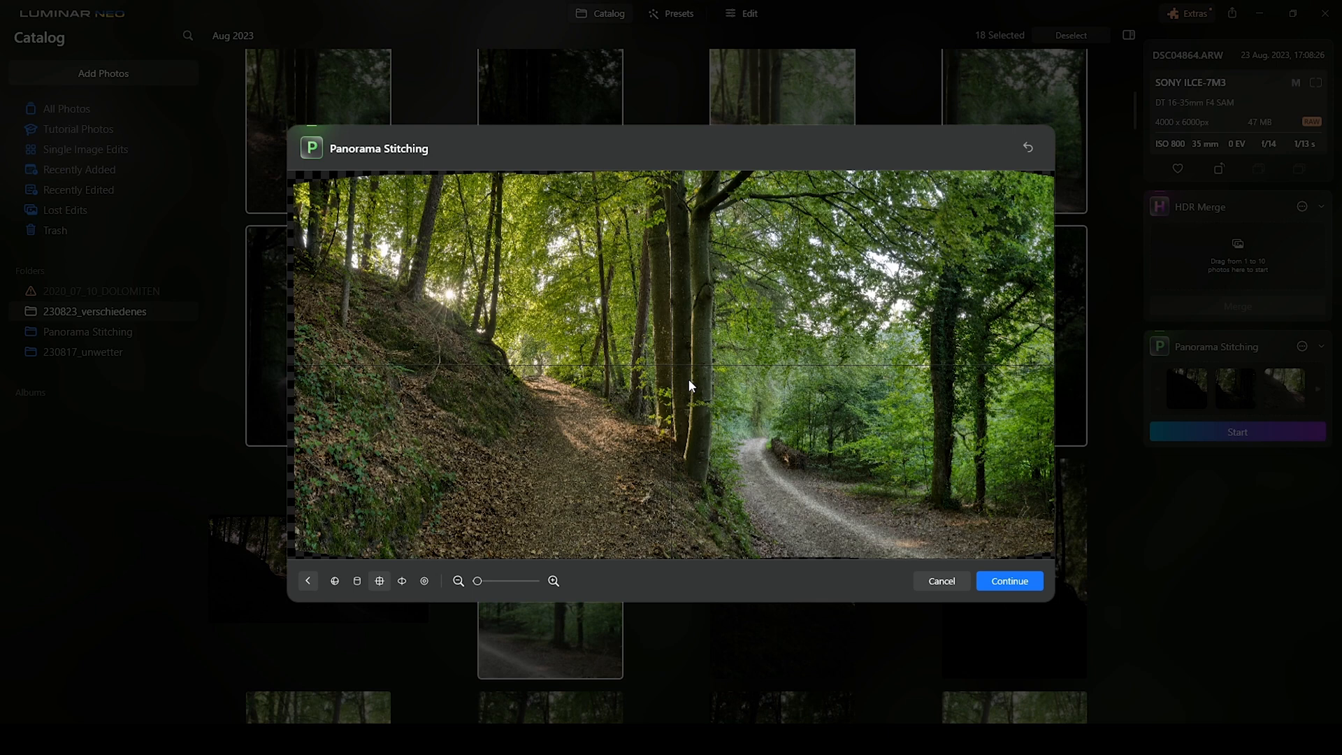
pyautogui.moveTo(726, 425)
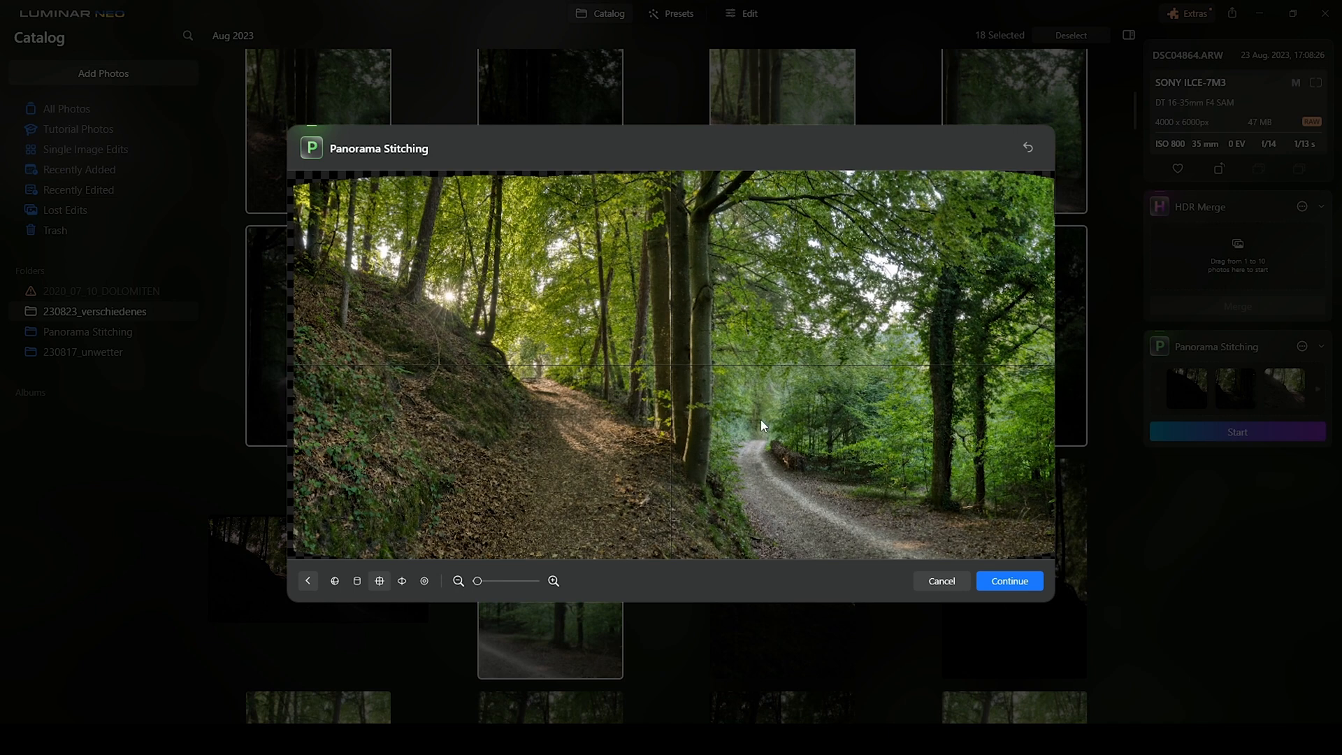
pyautogui.moveTo(1097, 589)
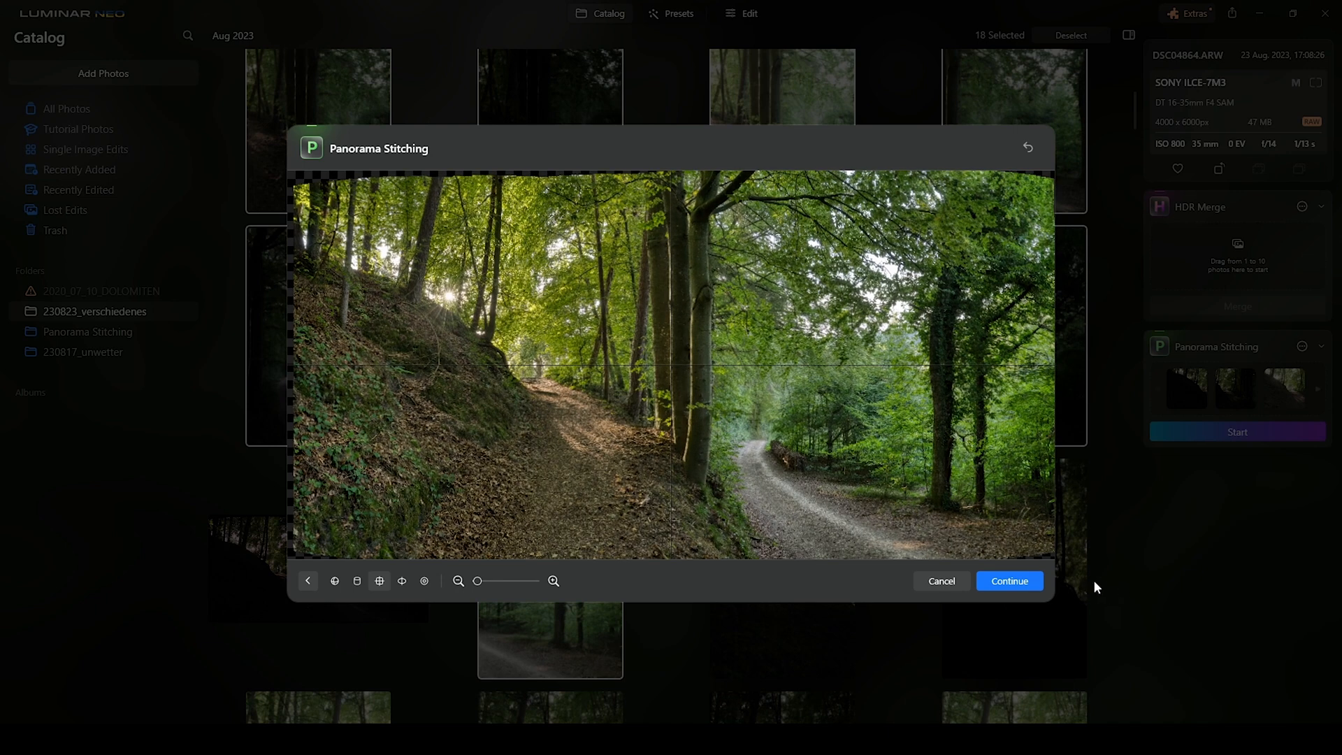
# Accept the stitched result and move to the crop stage with a frame over the panorama.
pyautogui.click(1009, 580)
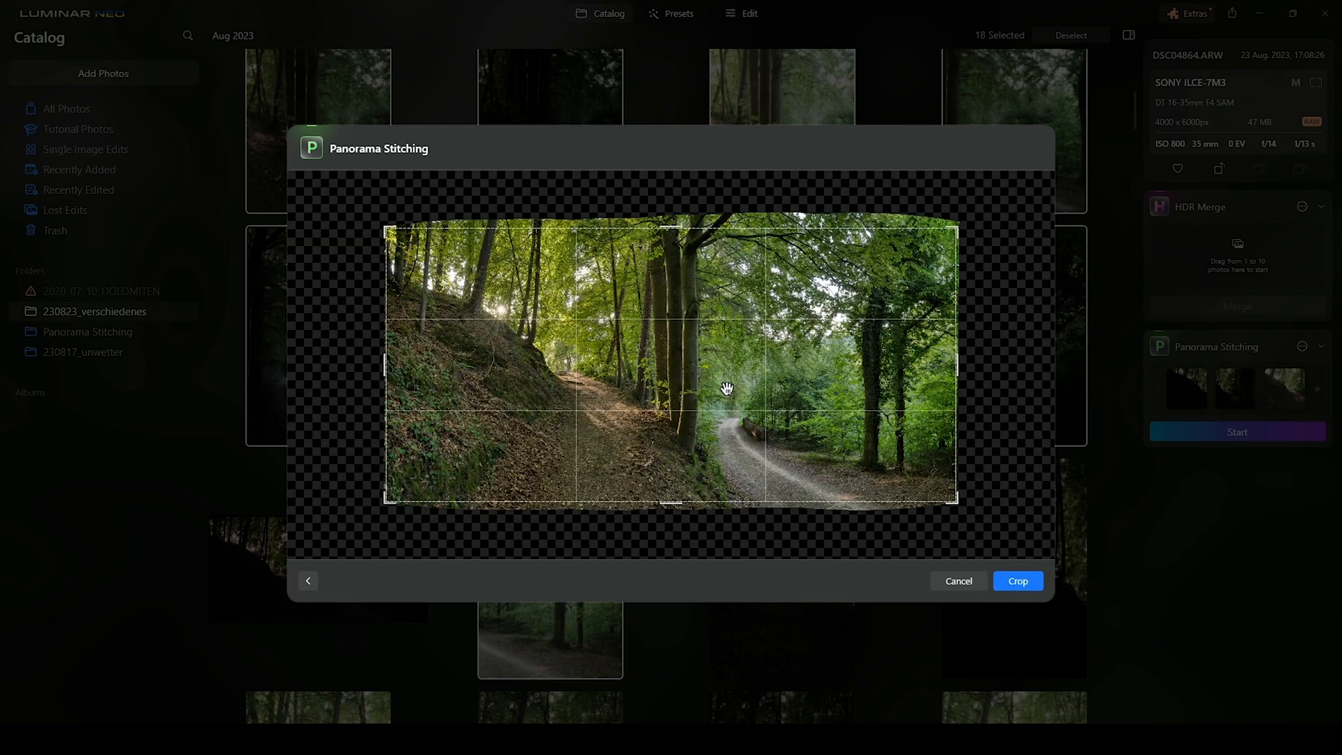
pyautogui.moveTo(380, 215)
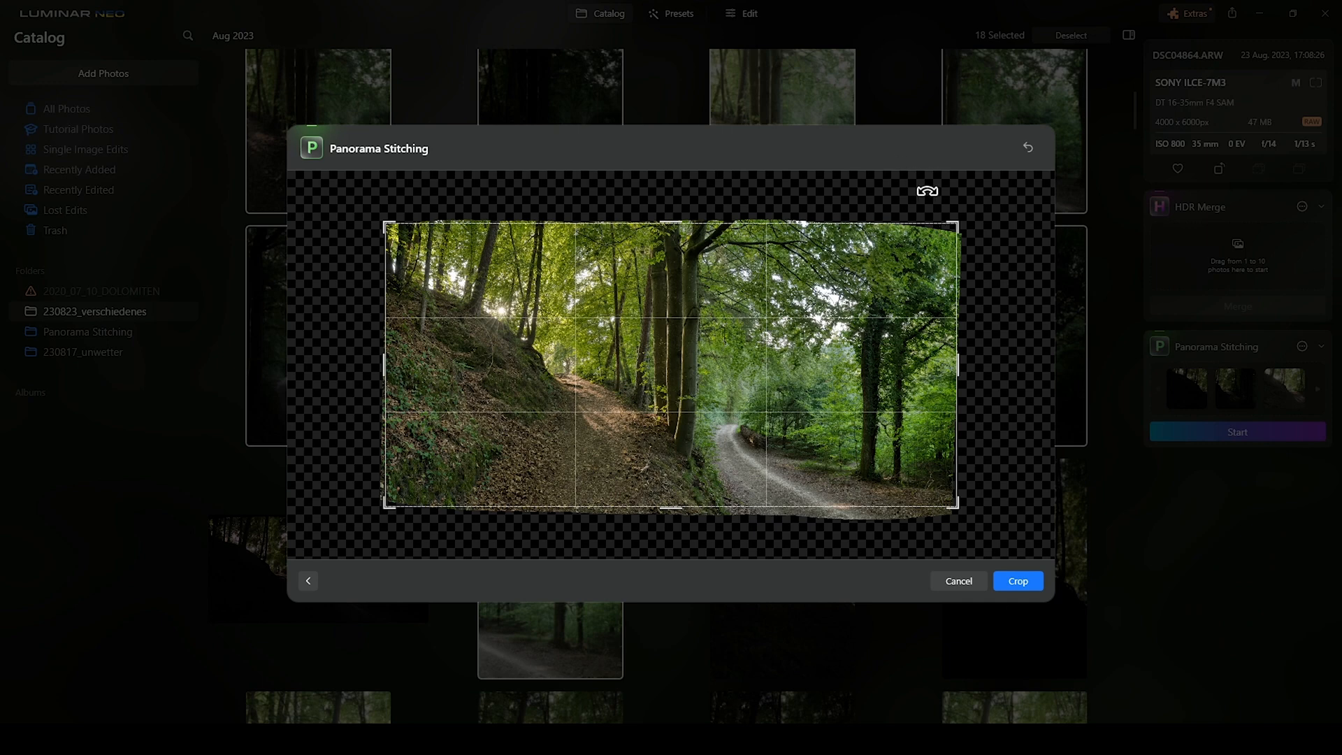
pyautogui.moveTo(1018, 580)
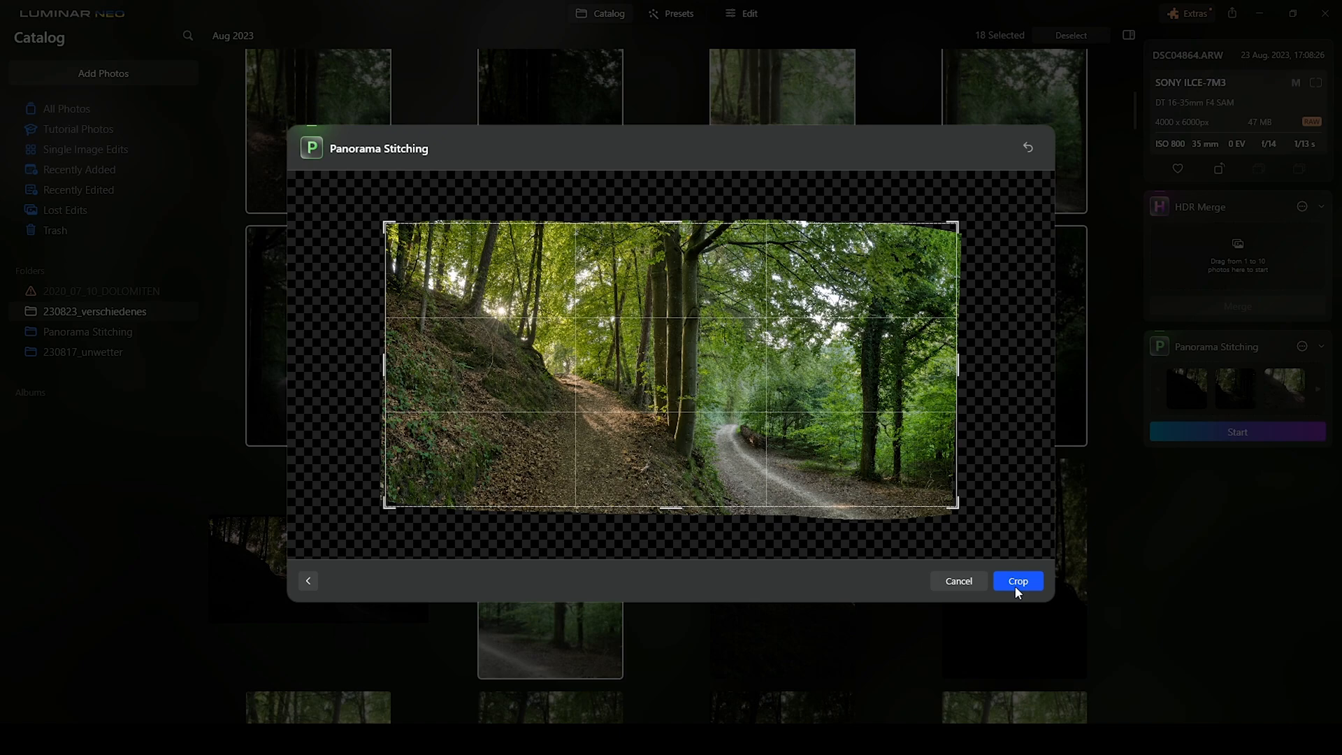
pyautogui.click(1018, 580)
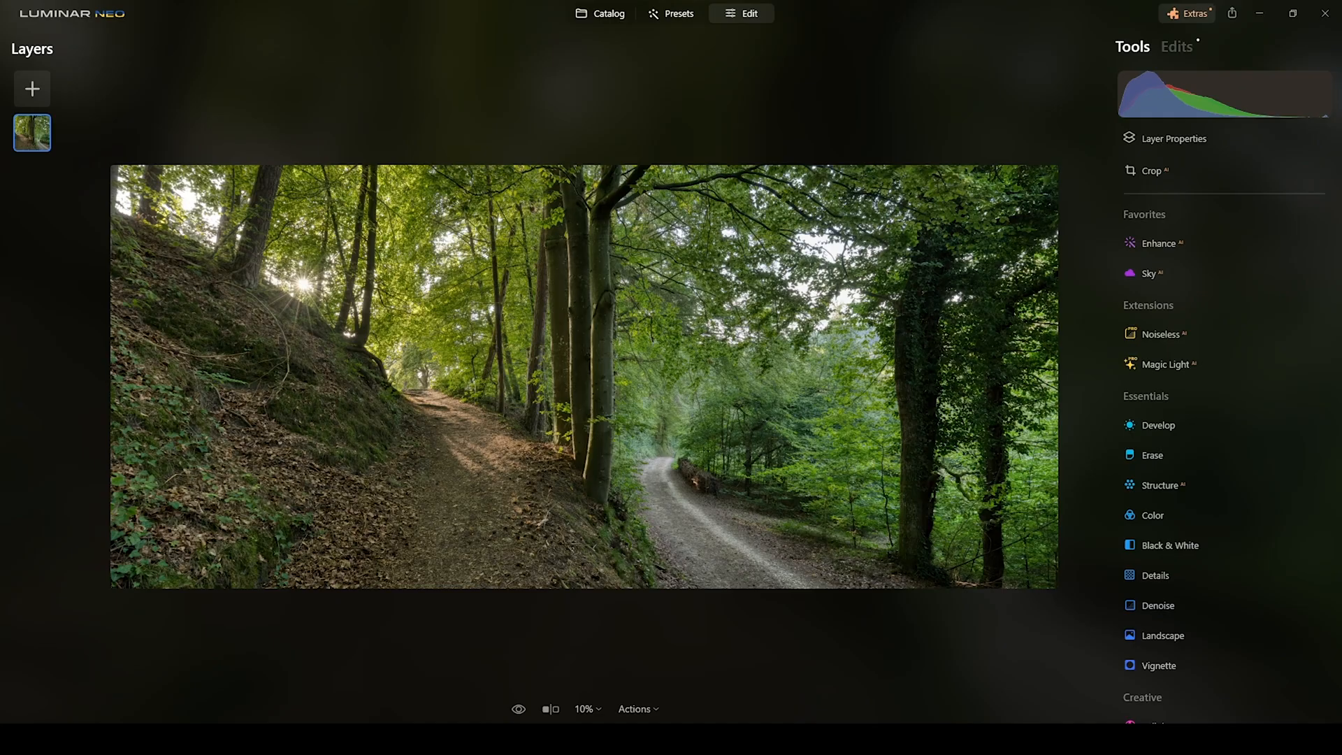
pyautogui.moveTo(1054, 495)
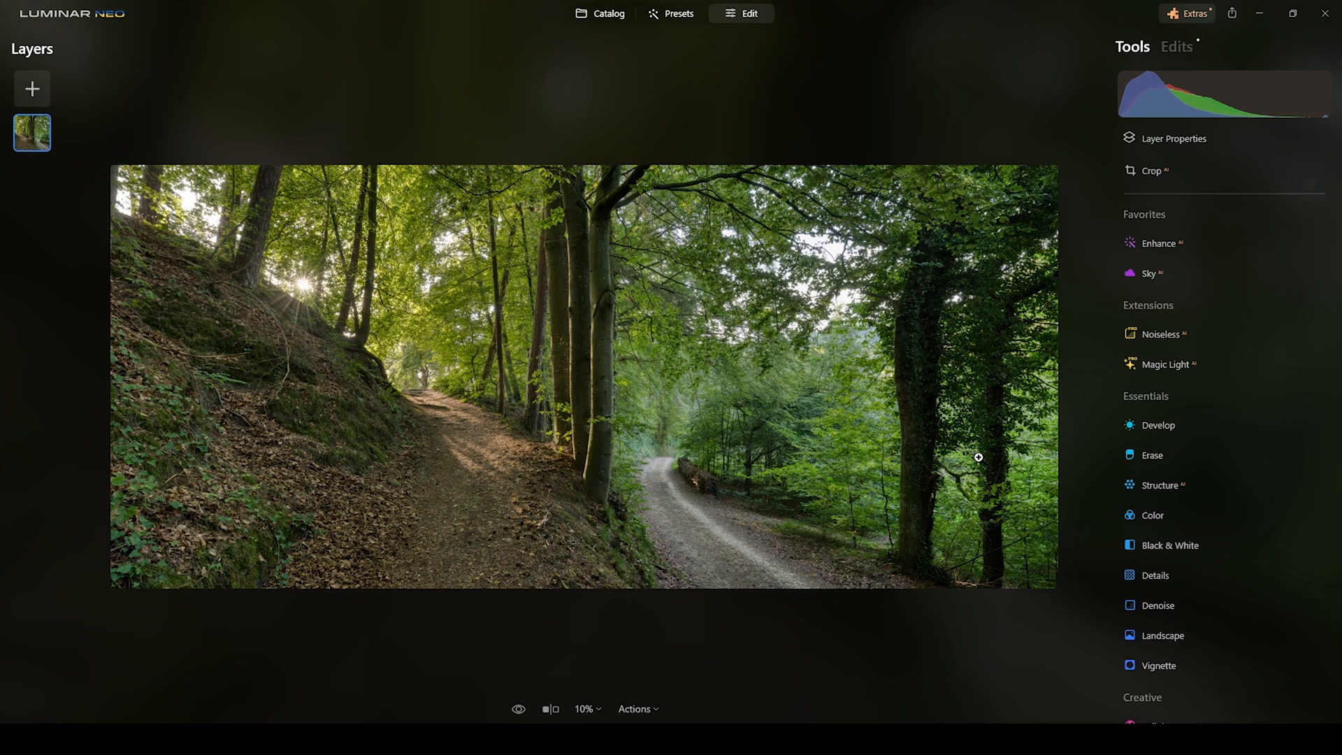
pyautogui.moveTo(956, 432)
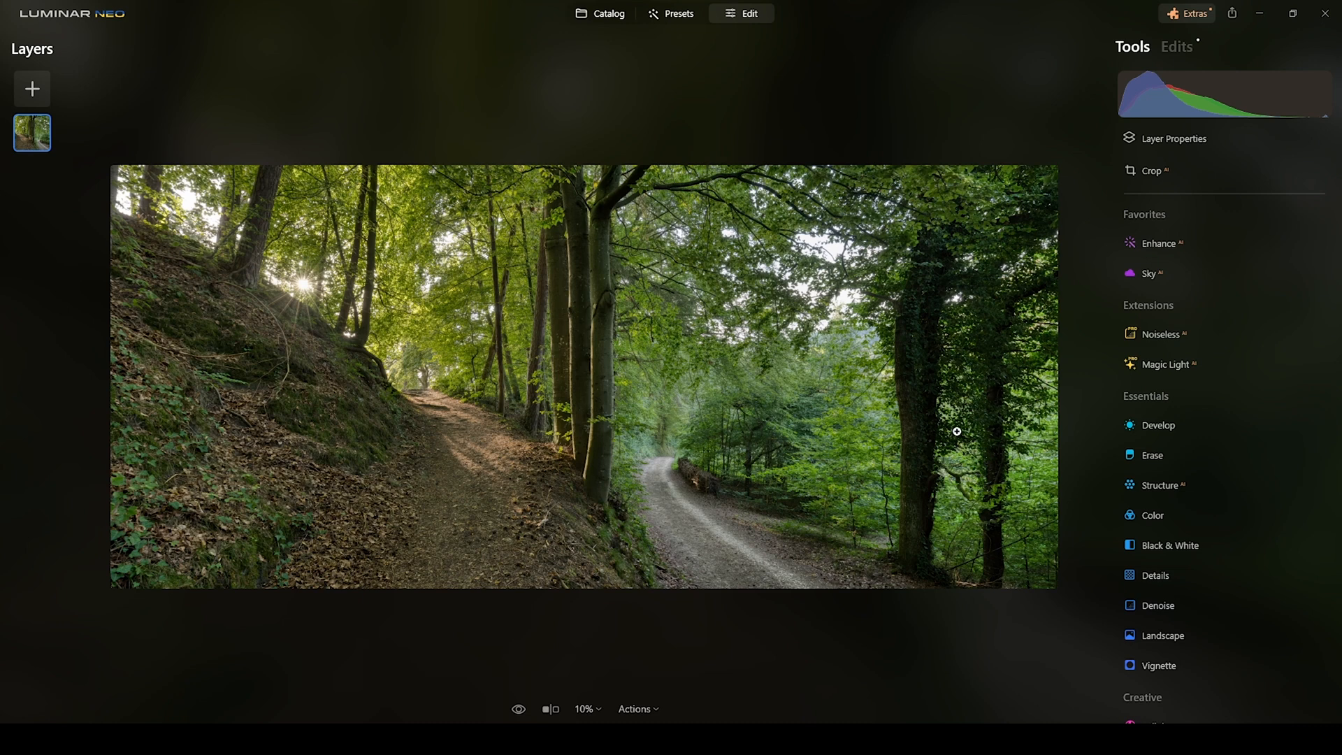
pyautogui.moveTo(940, 460)
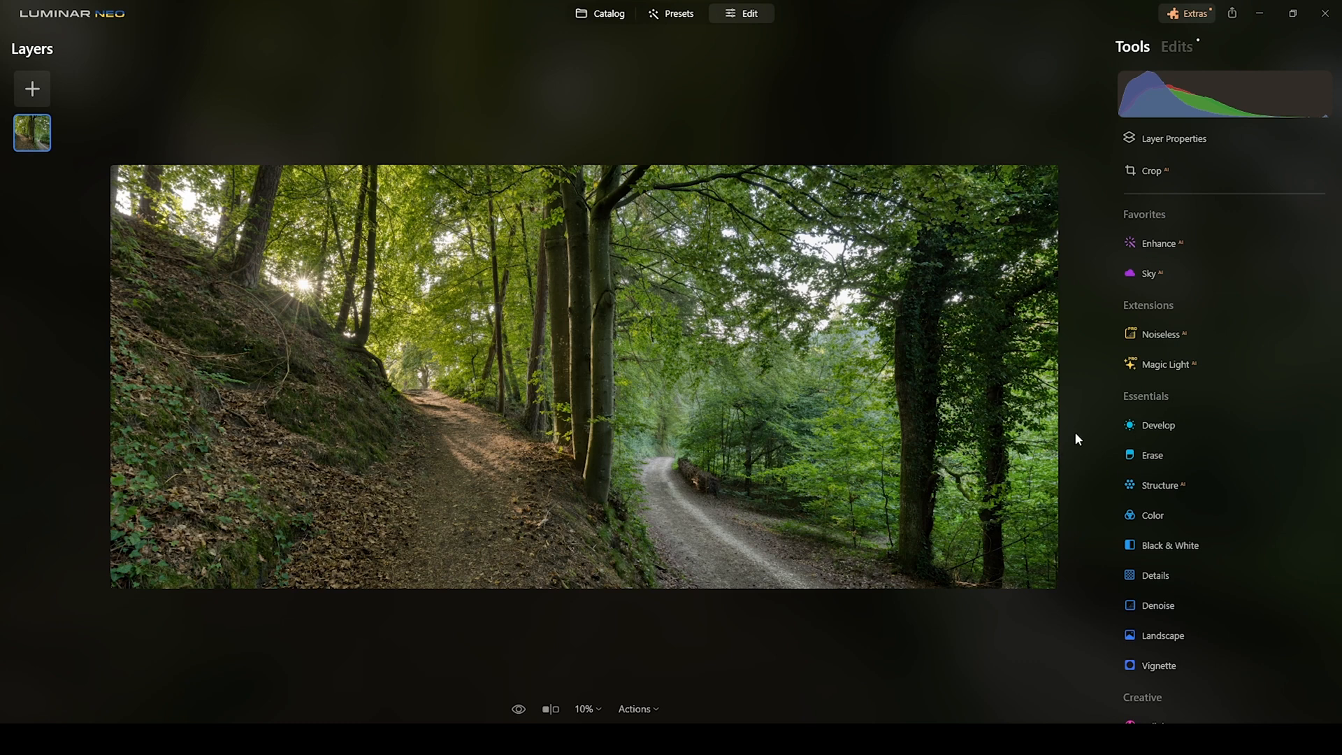
# In Develop, raise Exposure to 0.21, Temperature to 3 and Vibrance to 2.
pyautogui.click(1157, 425)
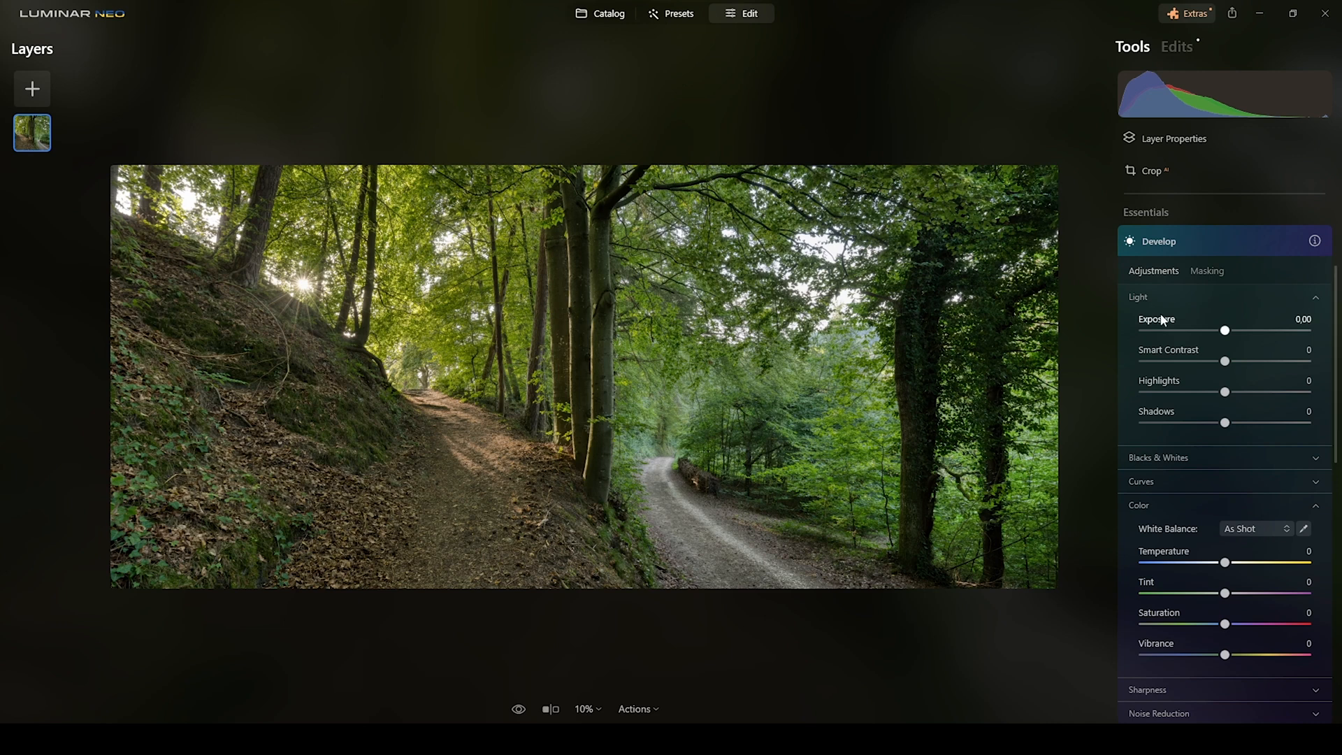
pyautogui.moveTo(1101, 439)
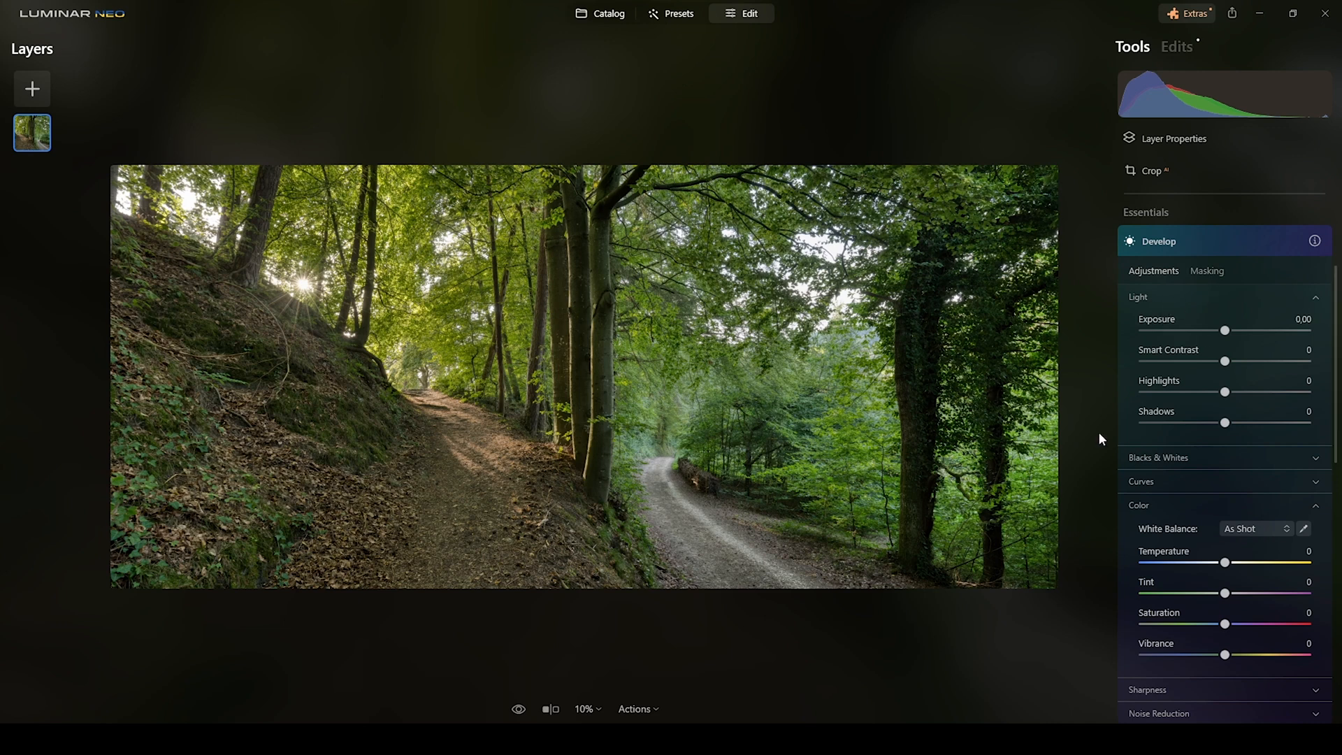
pyautogui.scroll(-3)
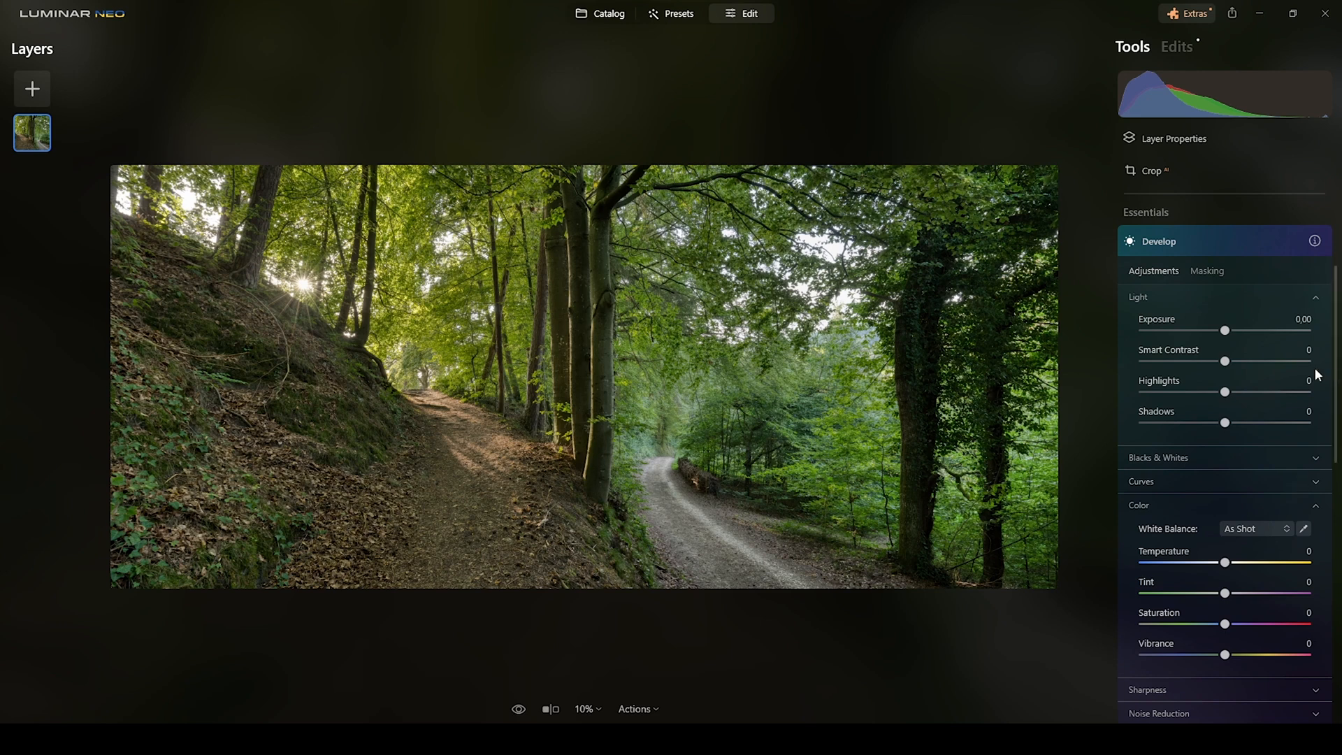
pyautogui.moveTo(1225, 330); pyautogui.dragTo(1227, 330)
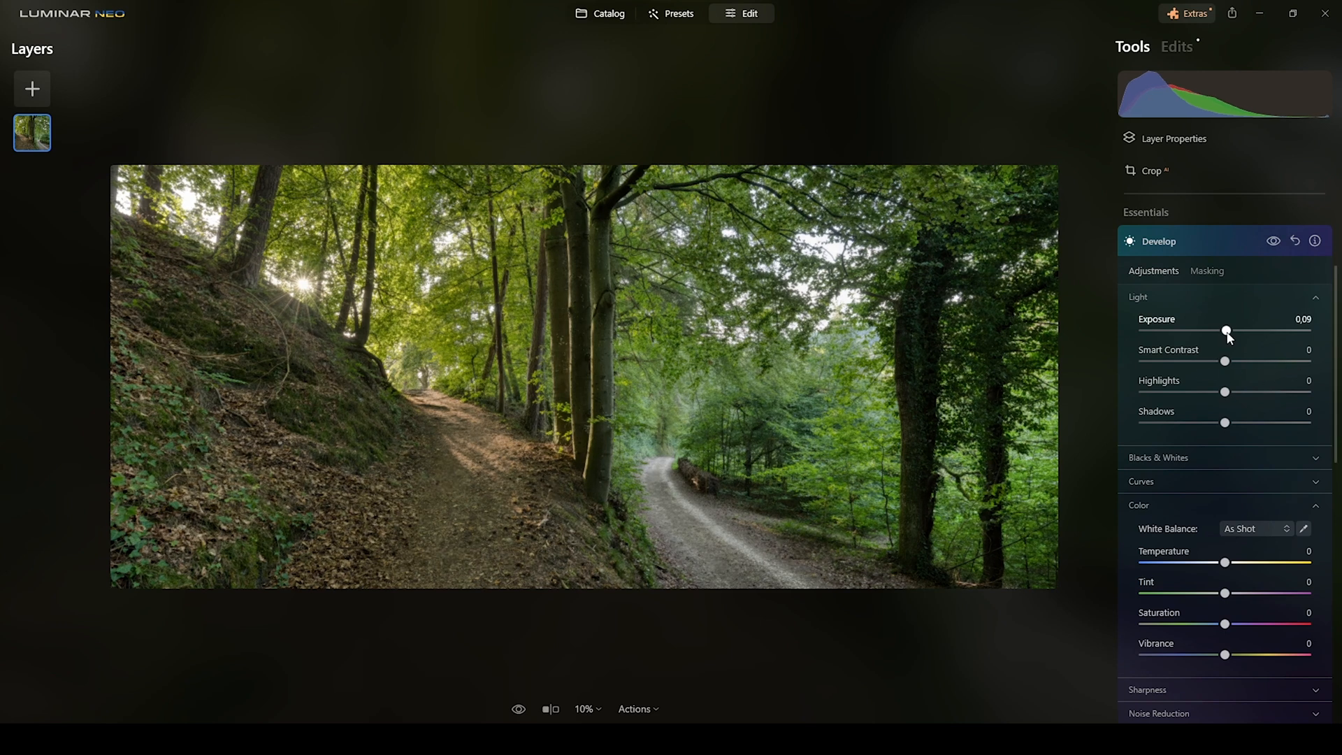
pyautogui.moveTo(1225, 331); pyautogui.dragTo(1252, 331)
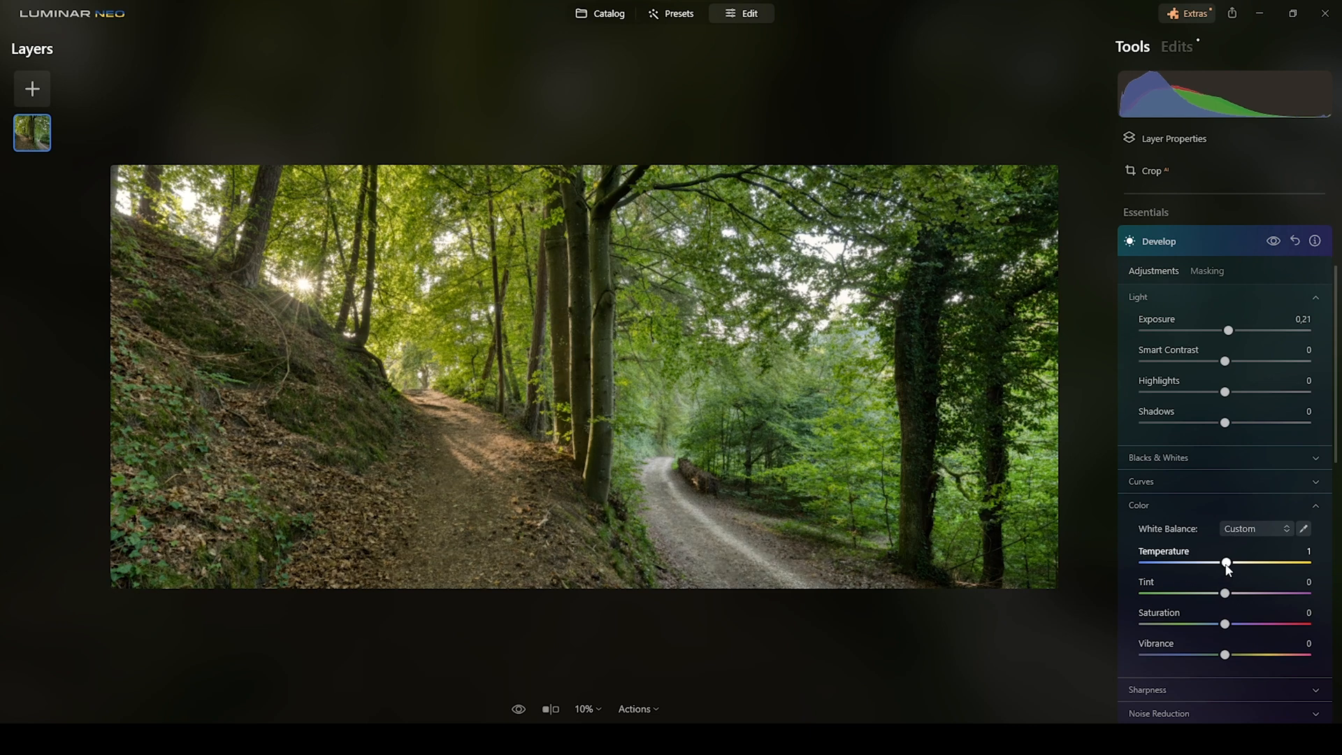
pyautogui.moveTo(1226, 563); pyautogui.dragTo(1230, 563)
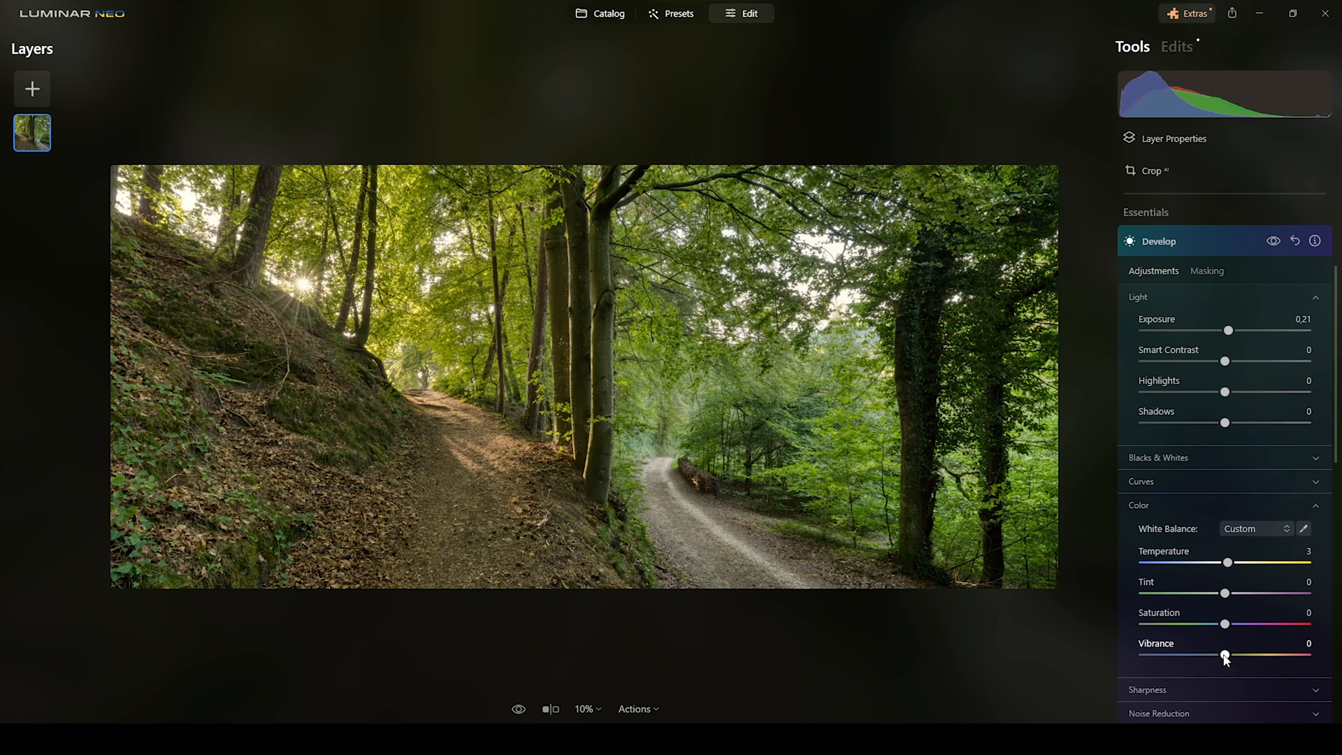
pyautogui.moveTo(1224, 657); pyautogui.dragTo(1230, 657)
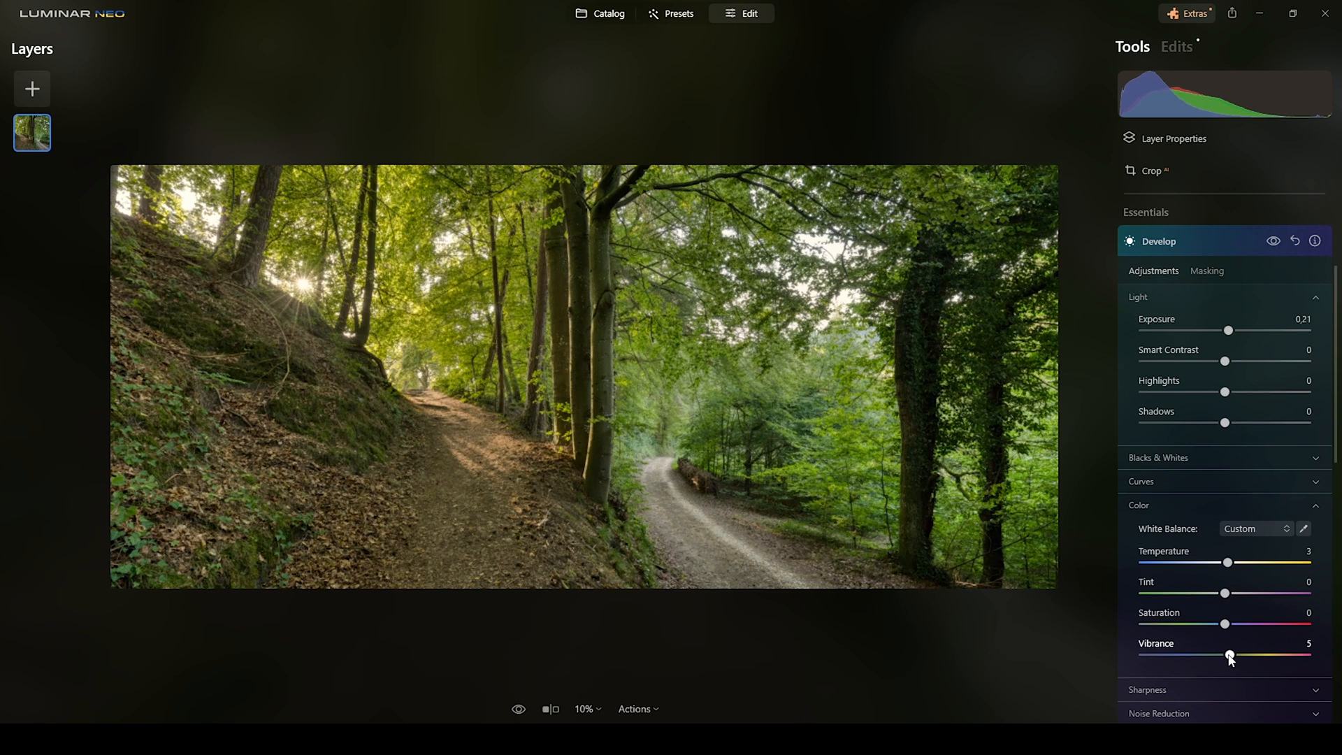
pyautogui.moveTo(1230, 655); pyautogui.dragTo(1226, 654)
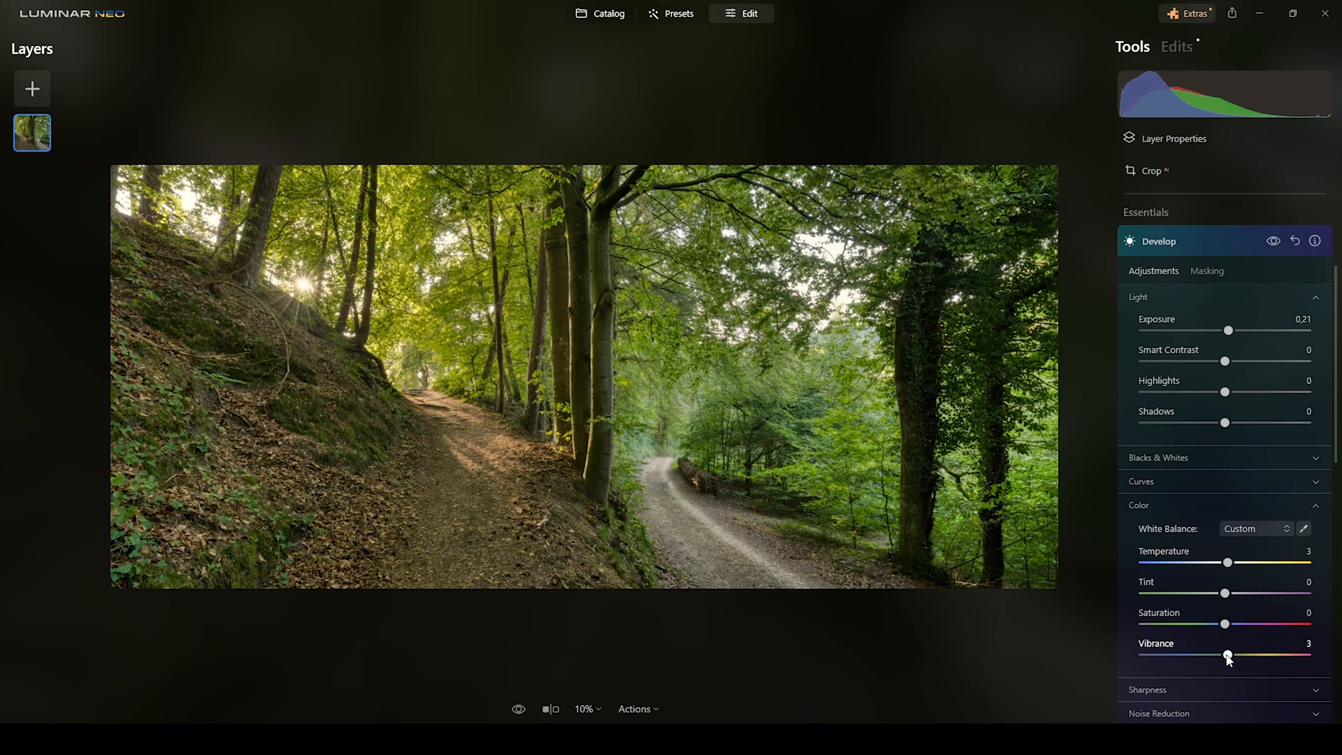
pyautogui.moveTo(1228, 656); pyautogui.dragTo(1225, 655)
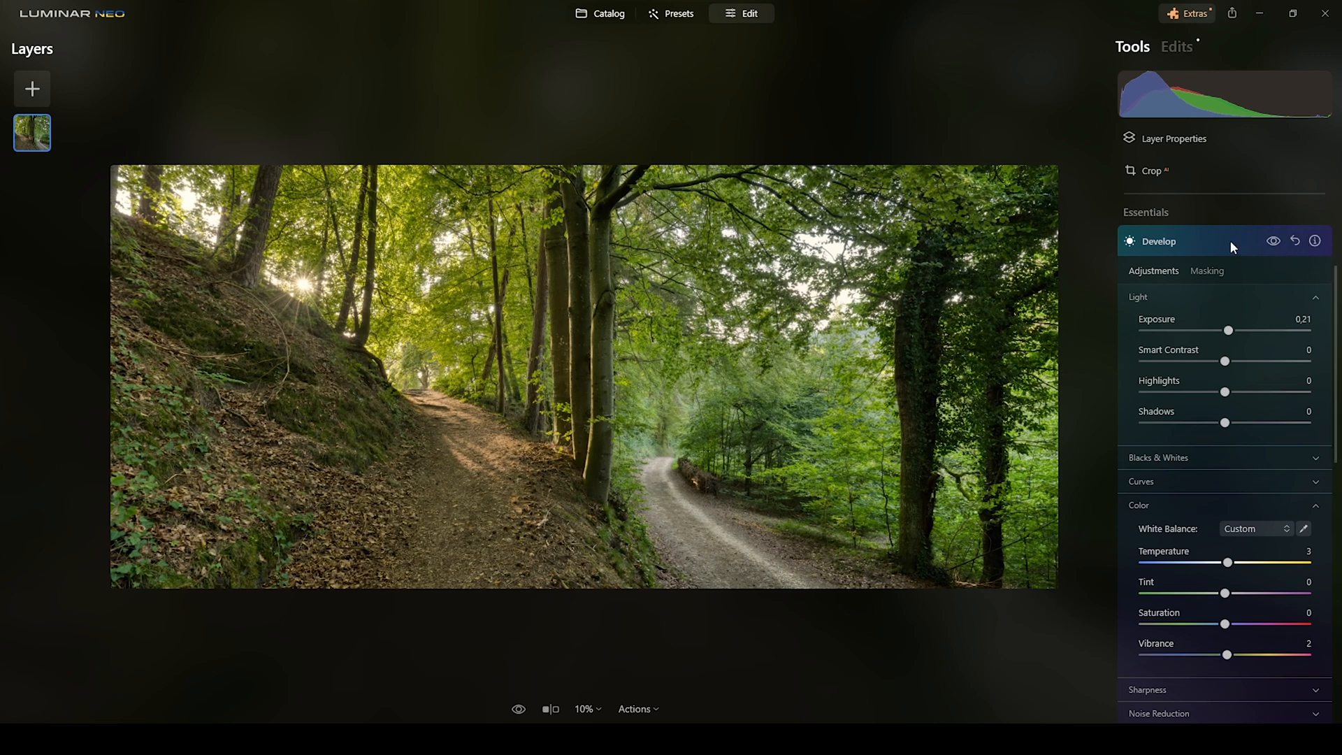
pyautogui.click(1159, 240)
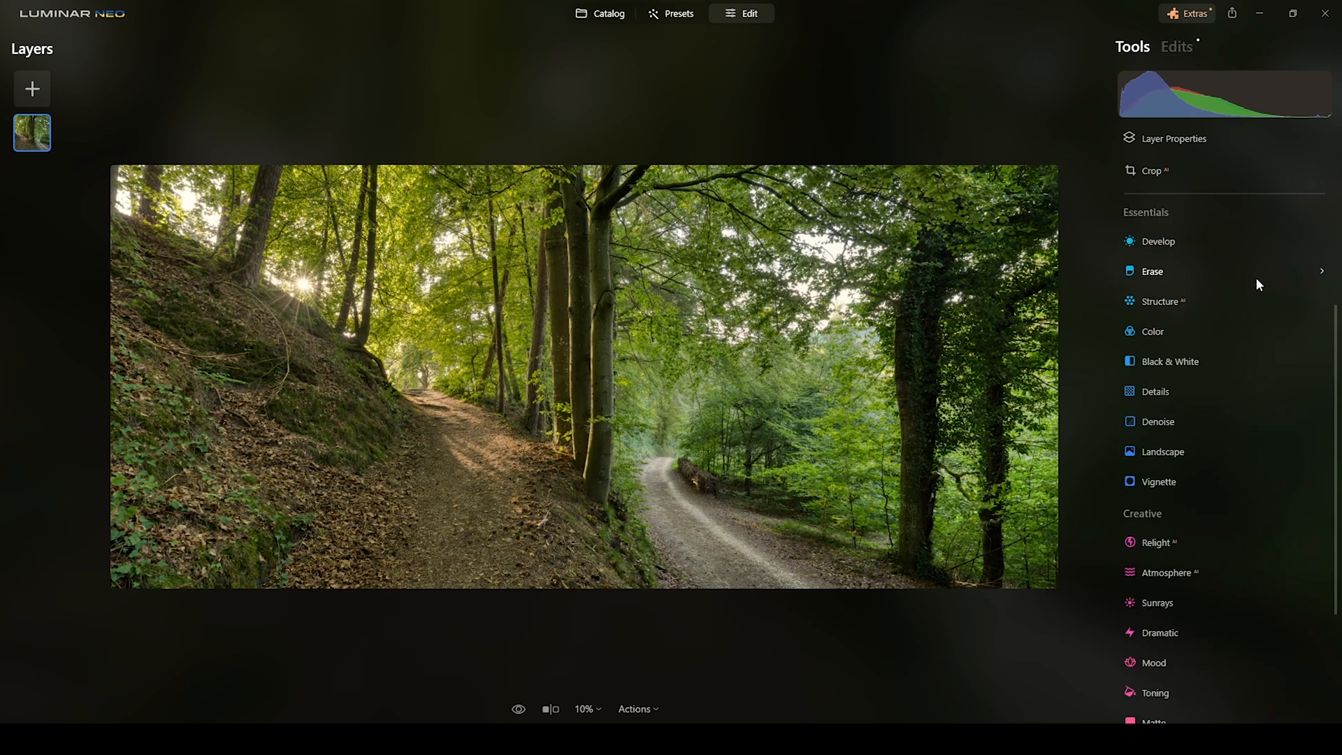
pyautogui.click(1158, 241)
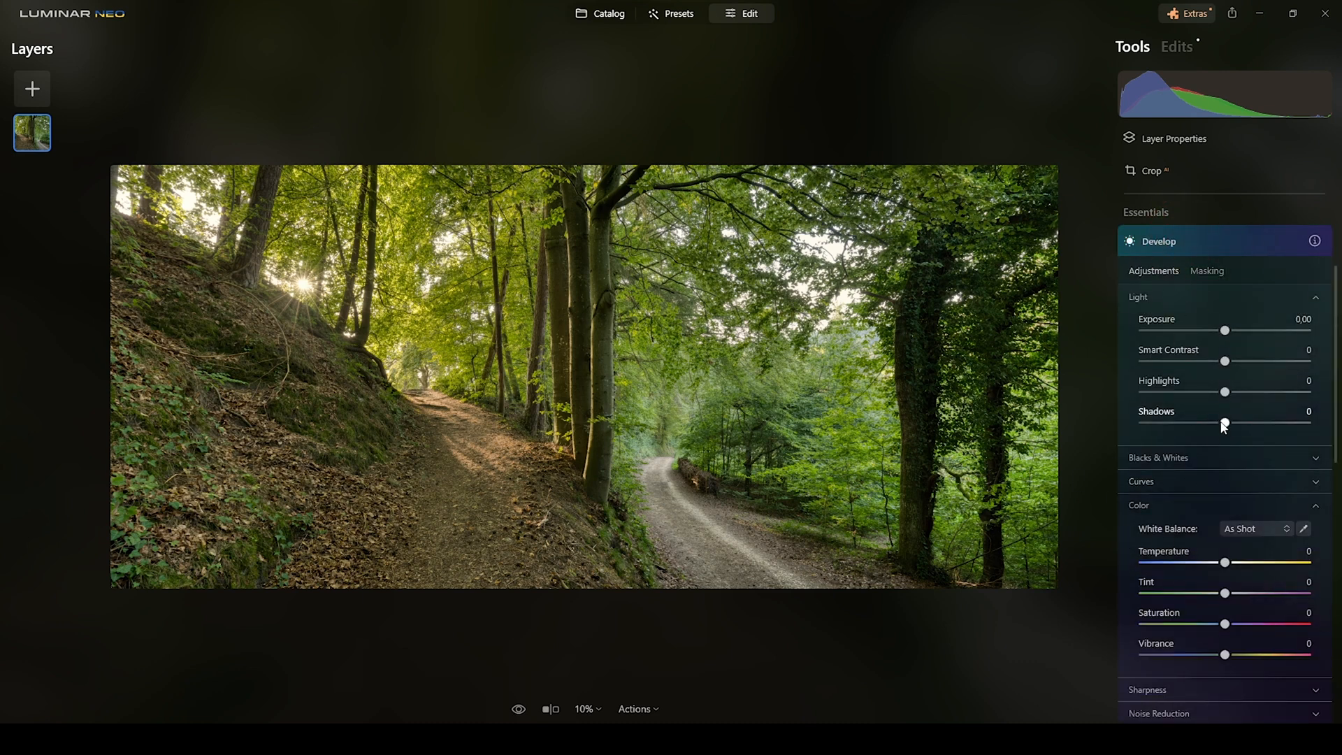
pyautogui.moveTo(1213, 249)
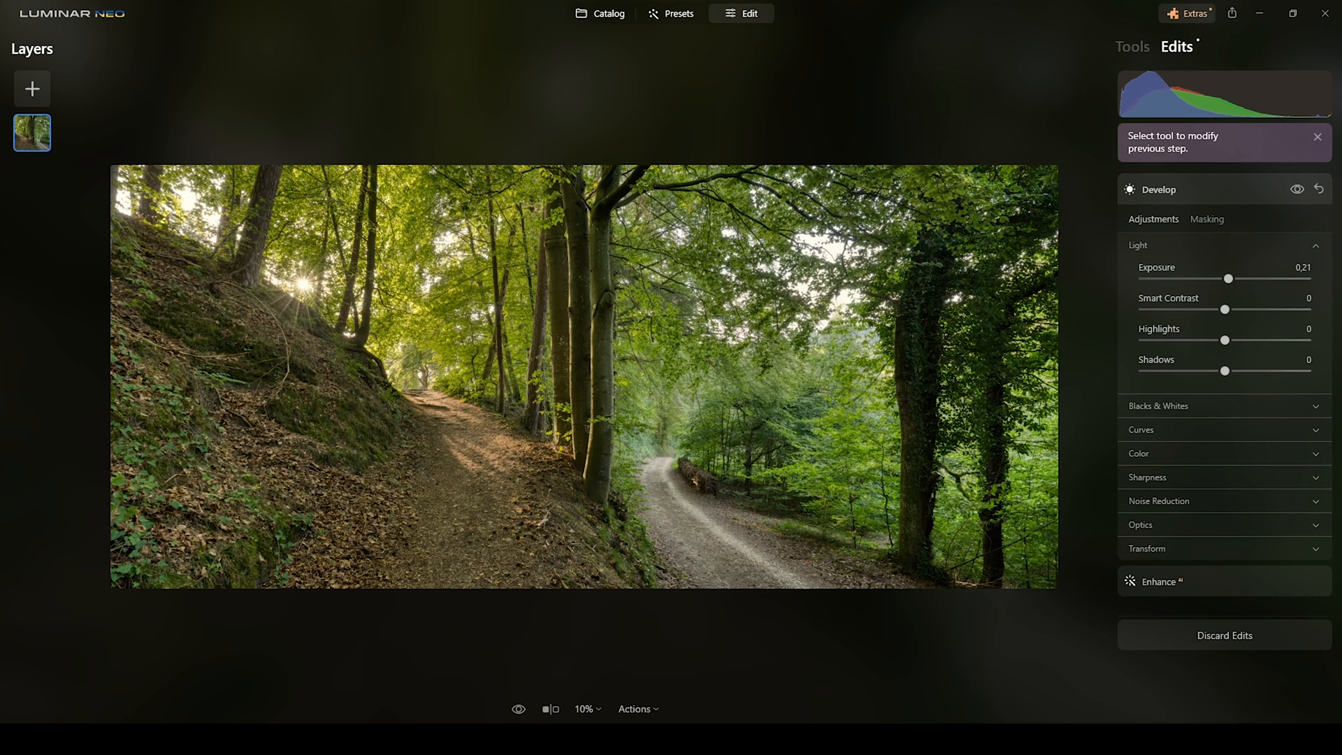
pyautogui.moveTo(1241, 196)
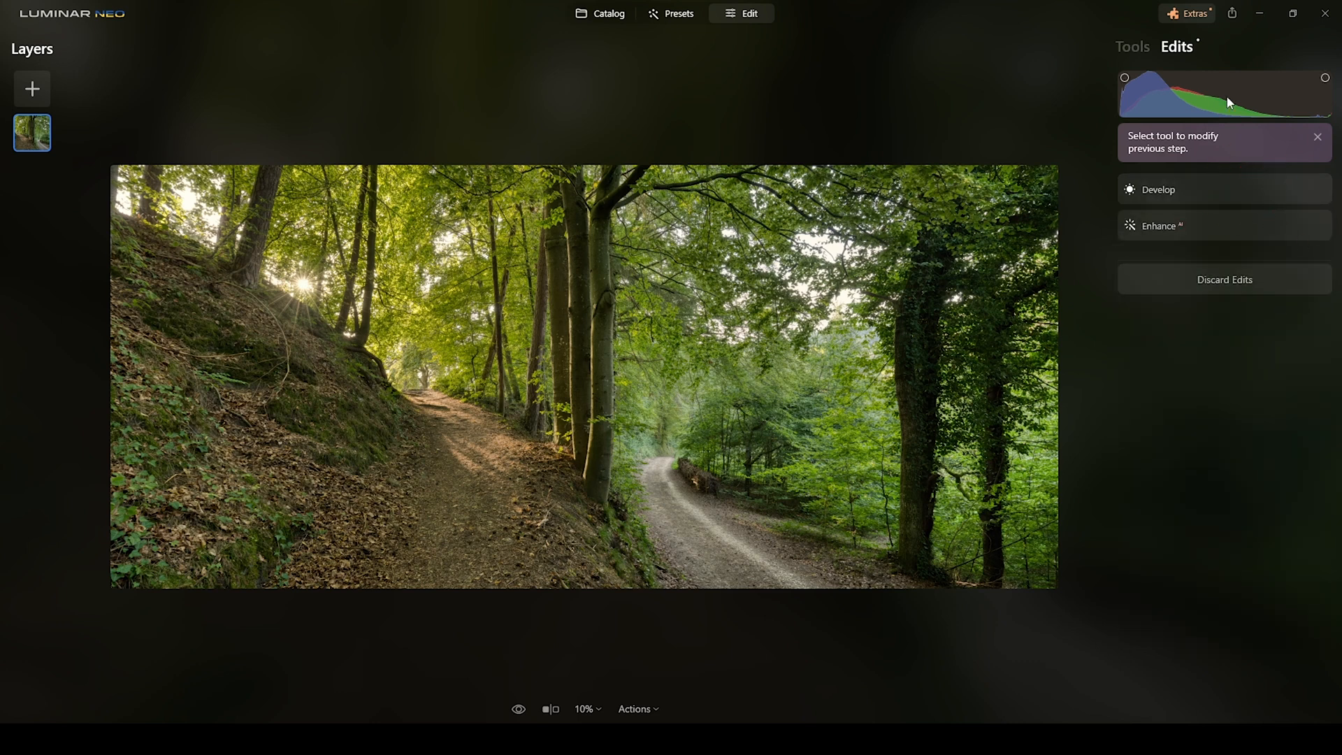
# Return from the Edits history listing Develop and Enhance to the Tools list.
pyautogui.click(1131, 46)
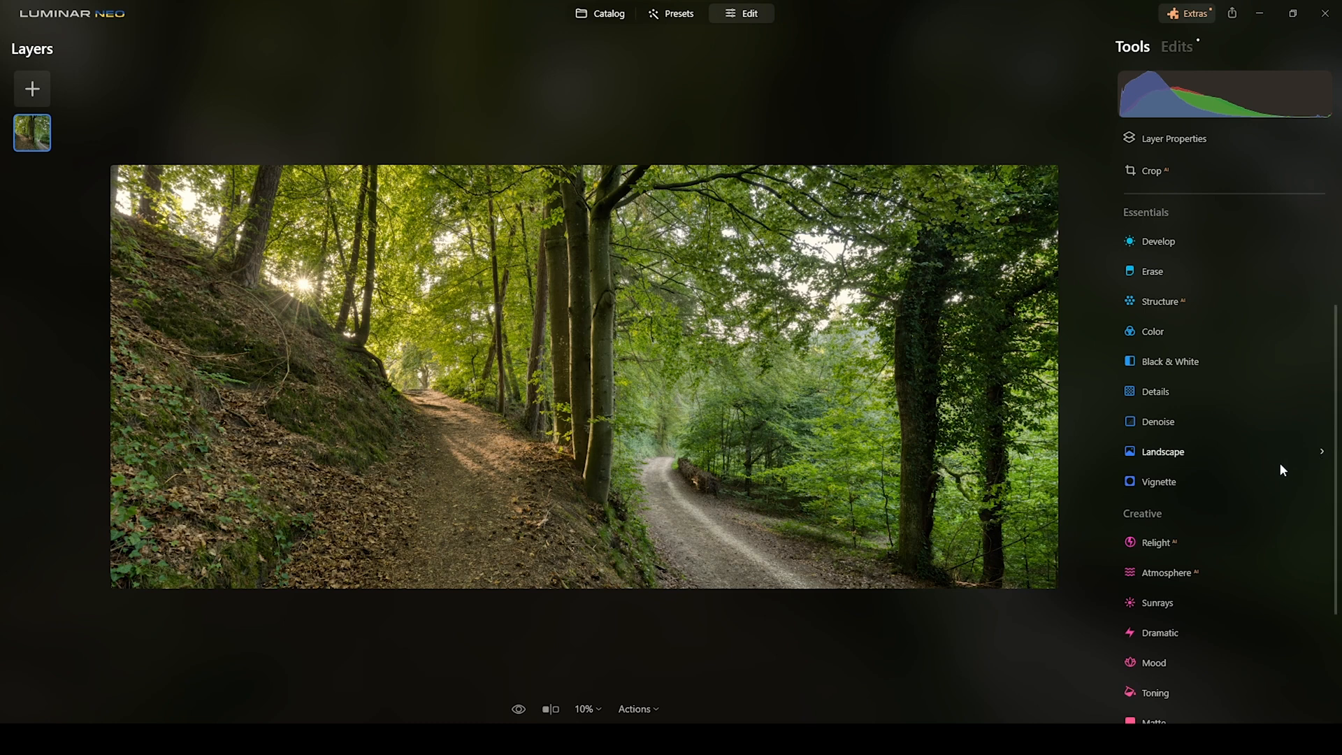
pyautogui.scroll(-3)
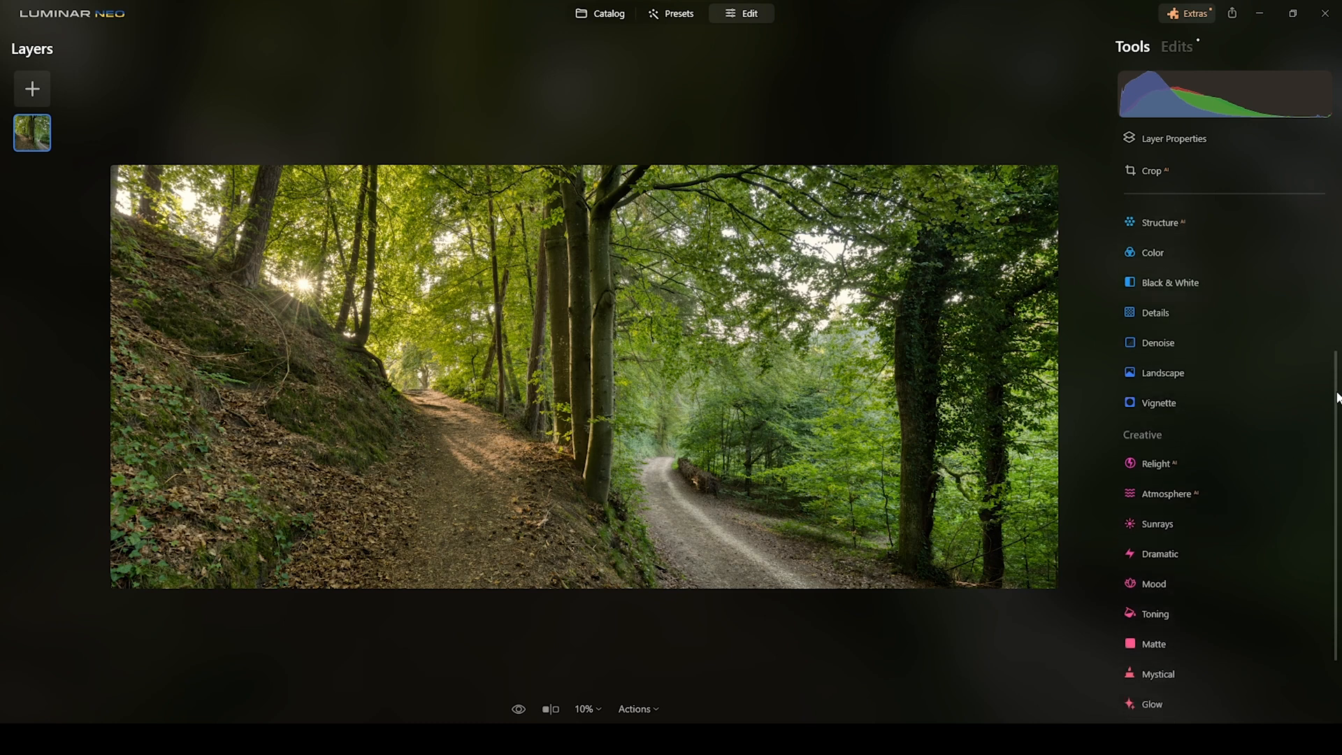
pyautogui.scroll(-3)
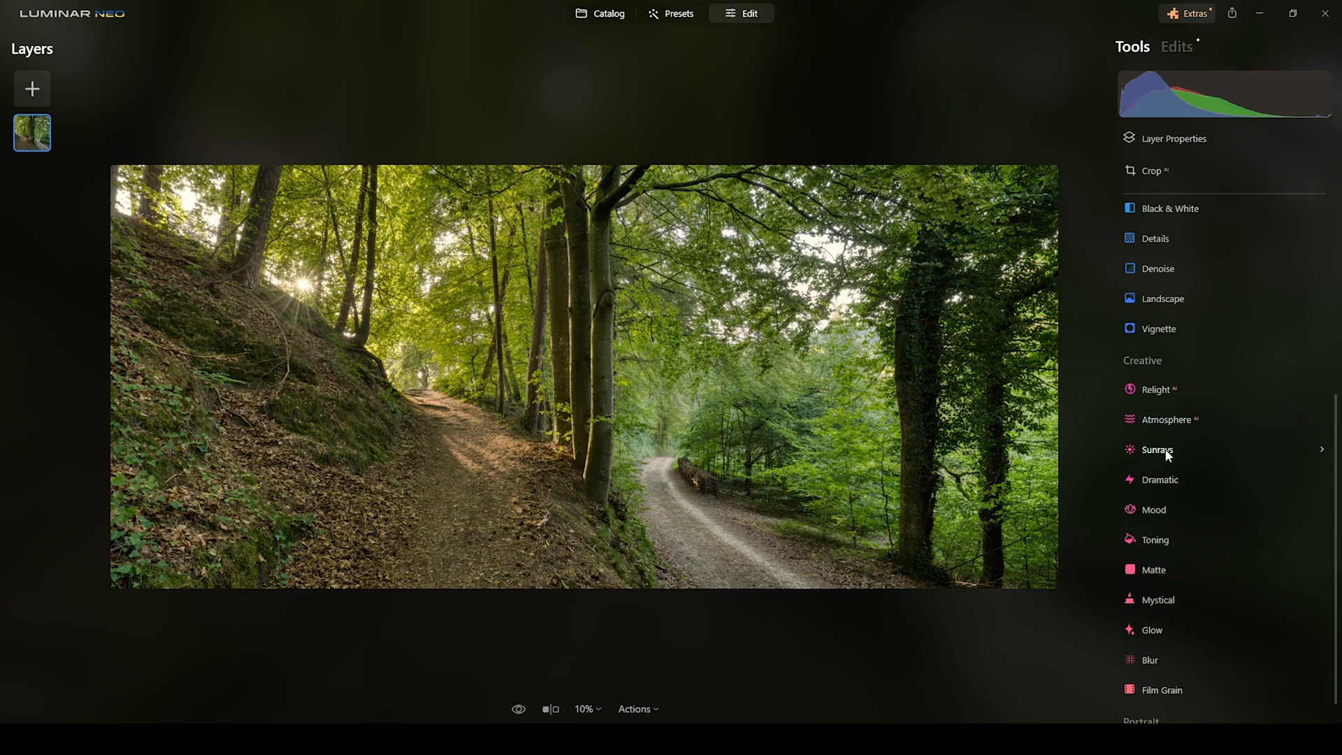
# Add Sunrays from Creative with Amount 60 and Overall Look 36.
pyautogui.click(1157, 449)
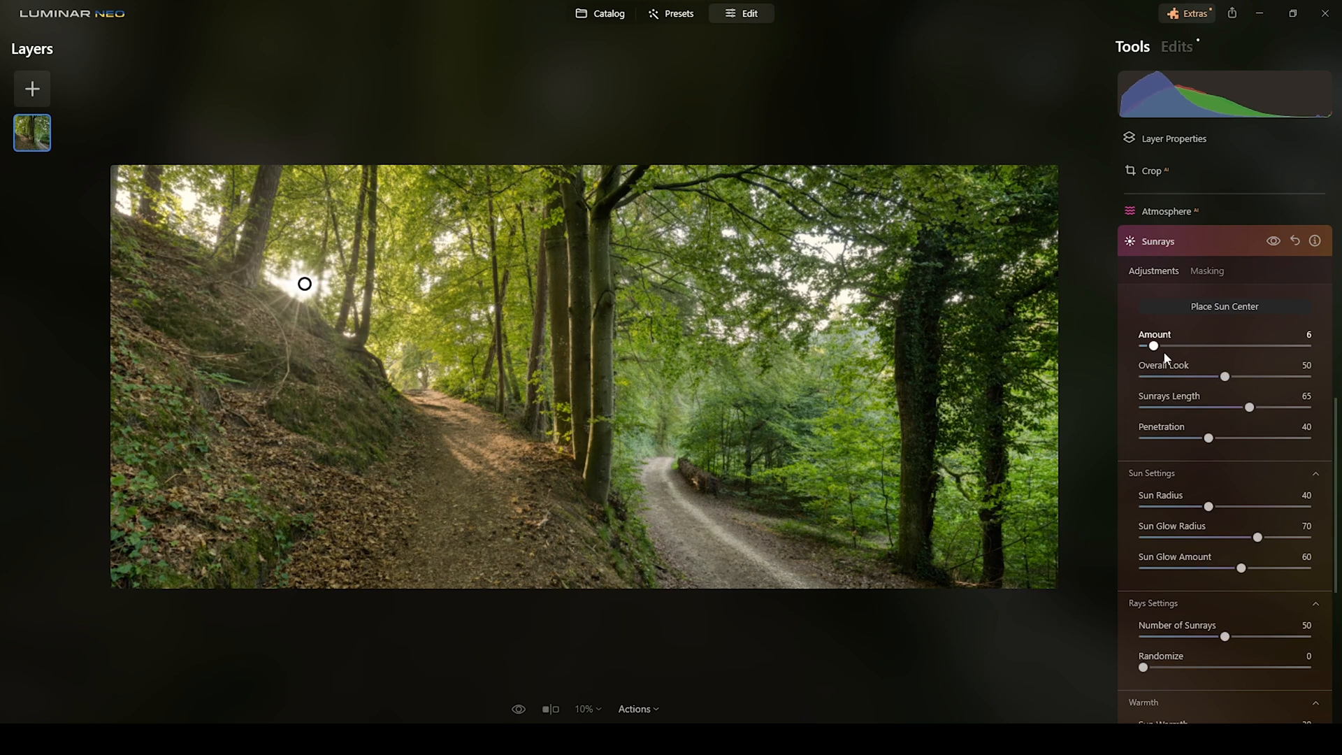
pyautogui.moveTo(1153, 346); pyautogui.dragTo(1242, 345)
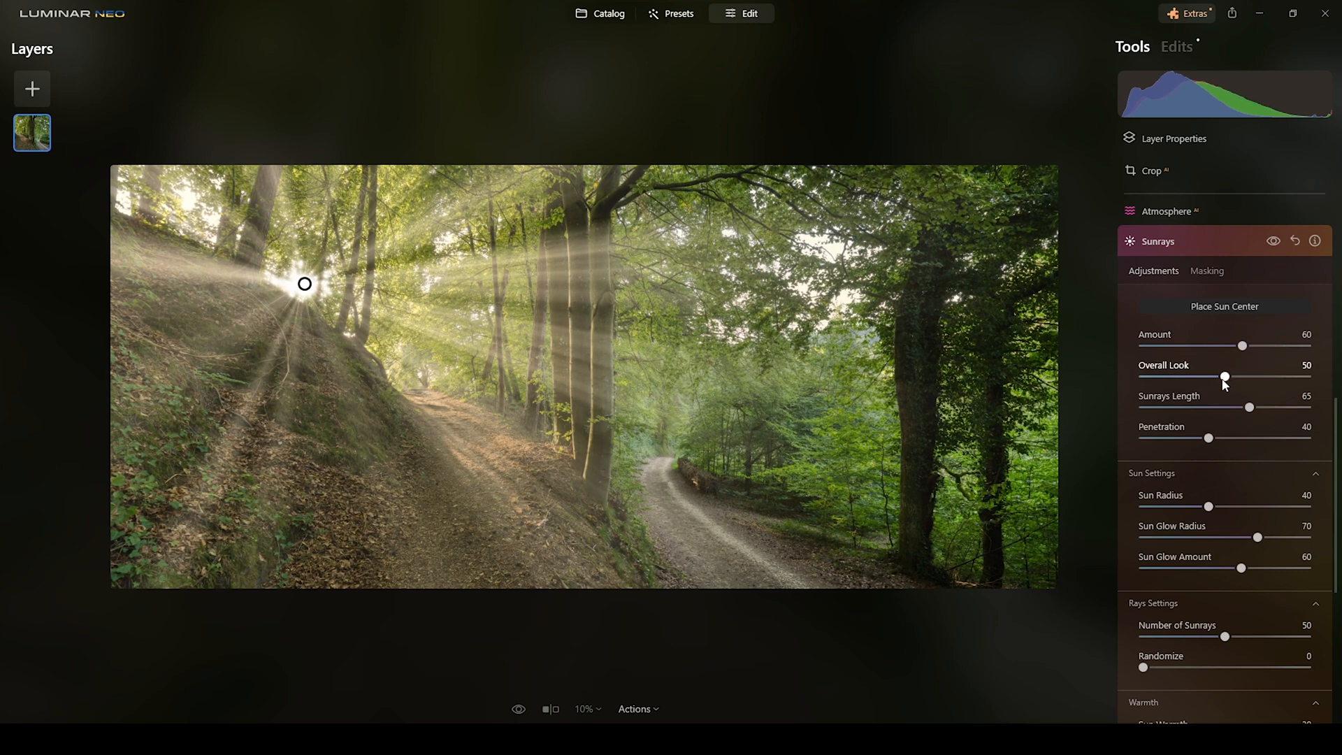
pyautogui.moveTo(1225, 376); pyautogui.dragTo(1196, 376)
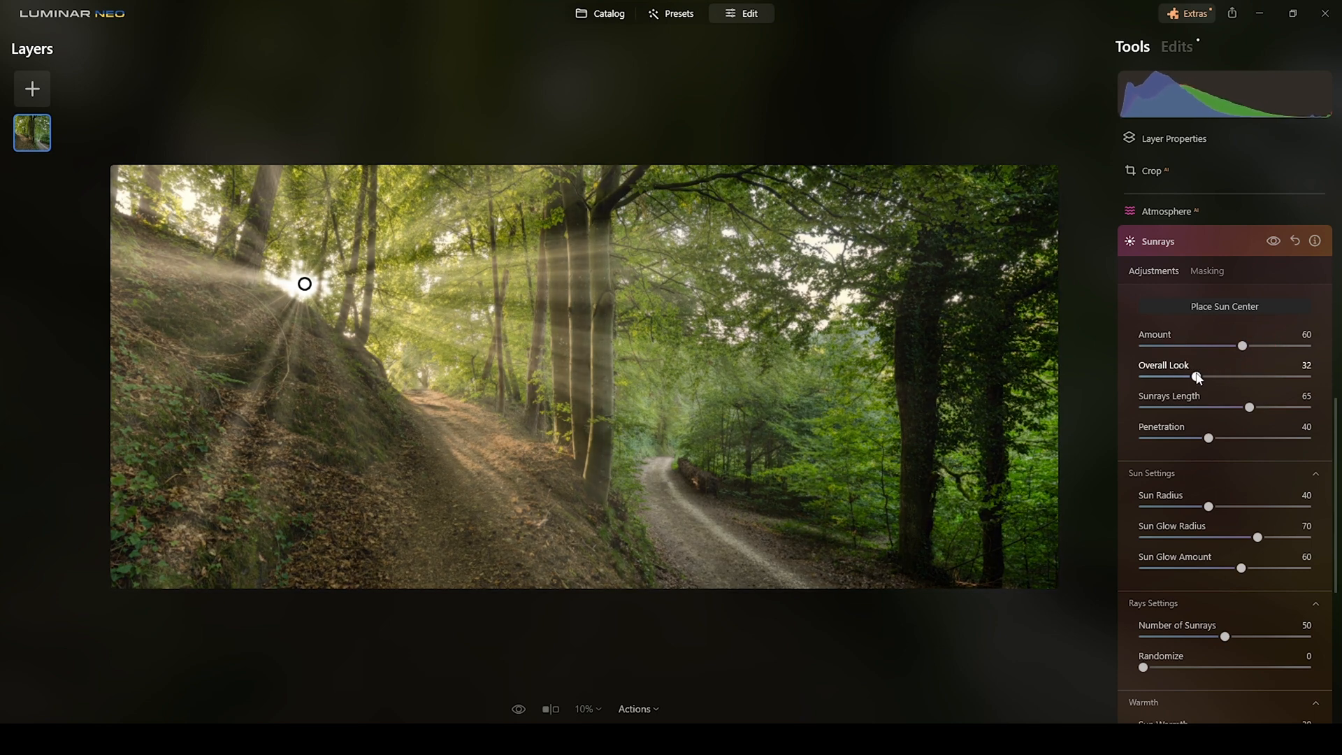
pyautogui.moveTo(1192, 377); pyautogui.dragTo(1199, 377)
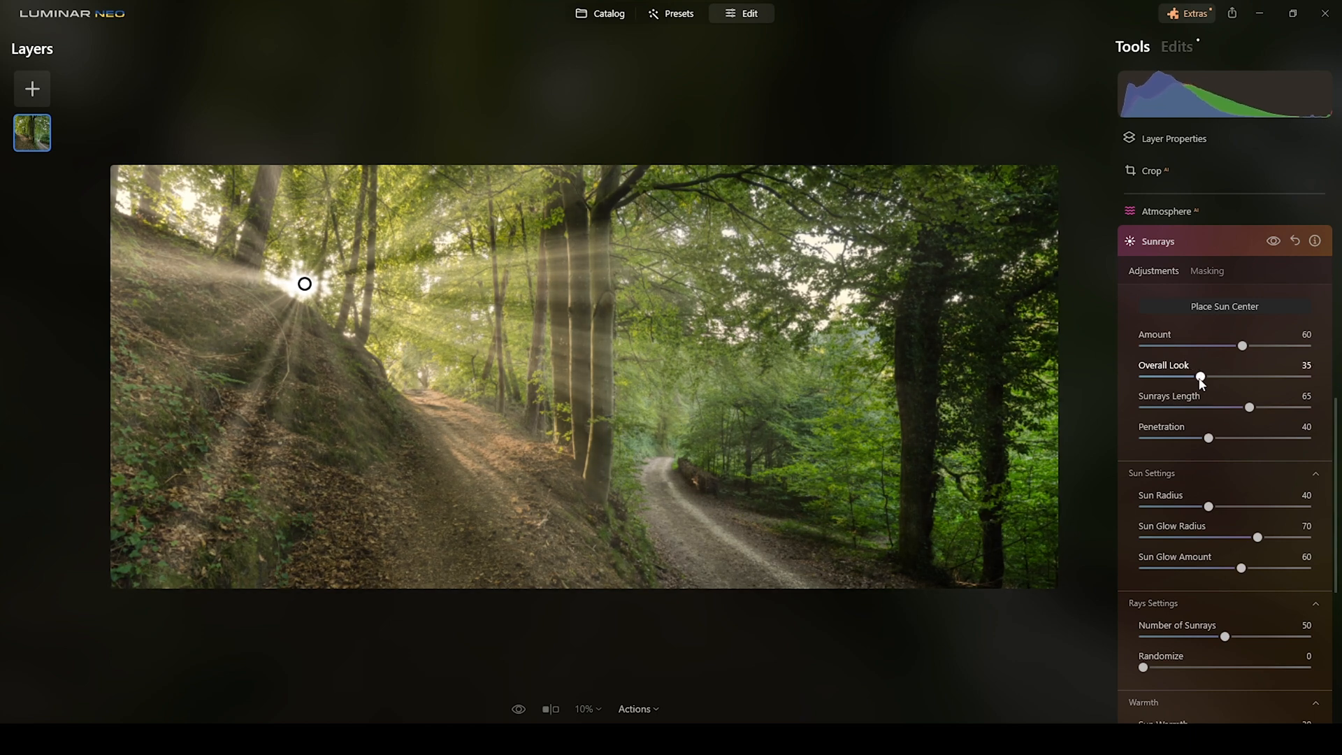
pyautogui.moveTo(1199, 376); pyautogui.dragTo(1206, 376)
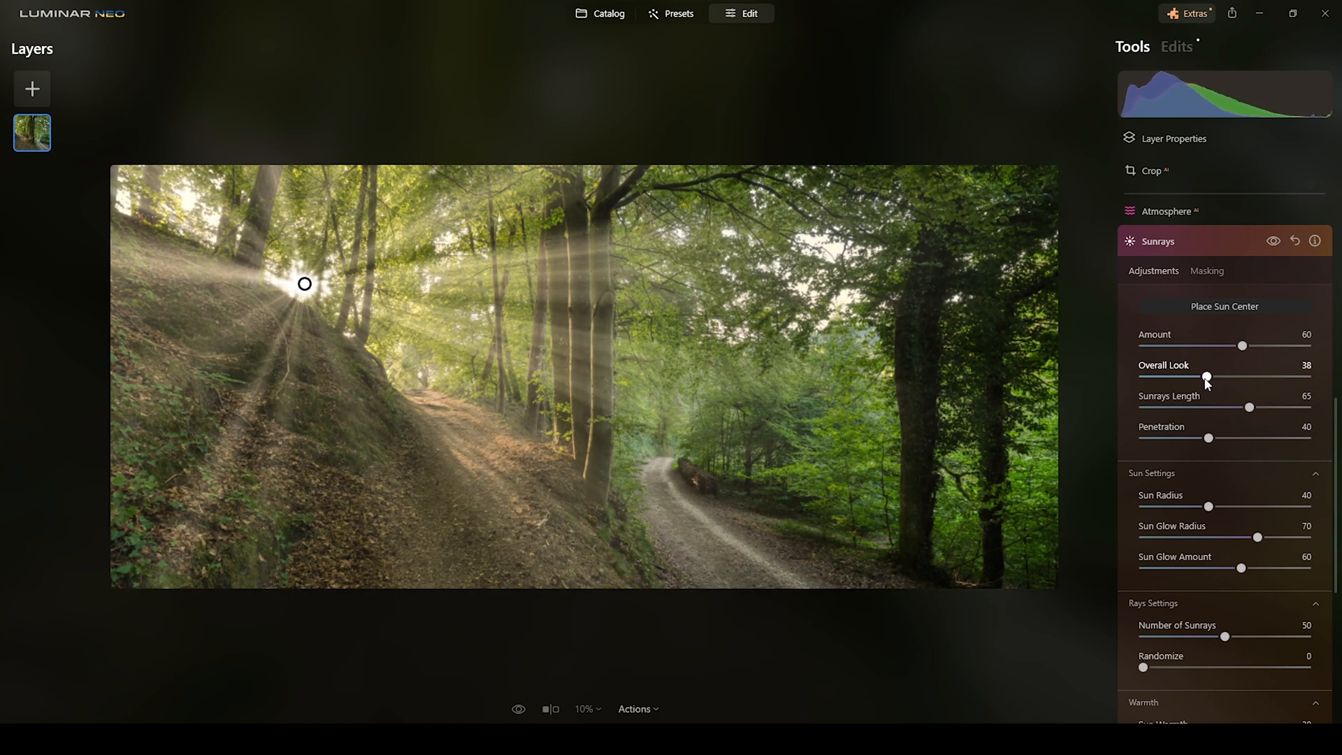
pyautogui.moveTo(1206, 376); pyautogui.dragTo(1226, 376)
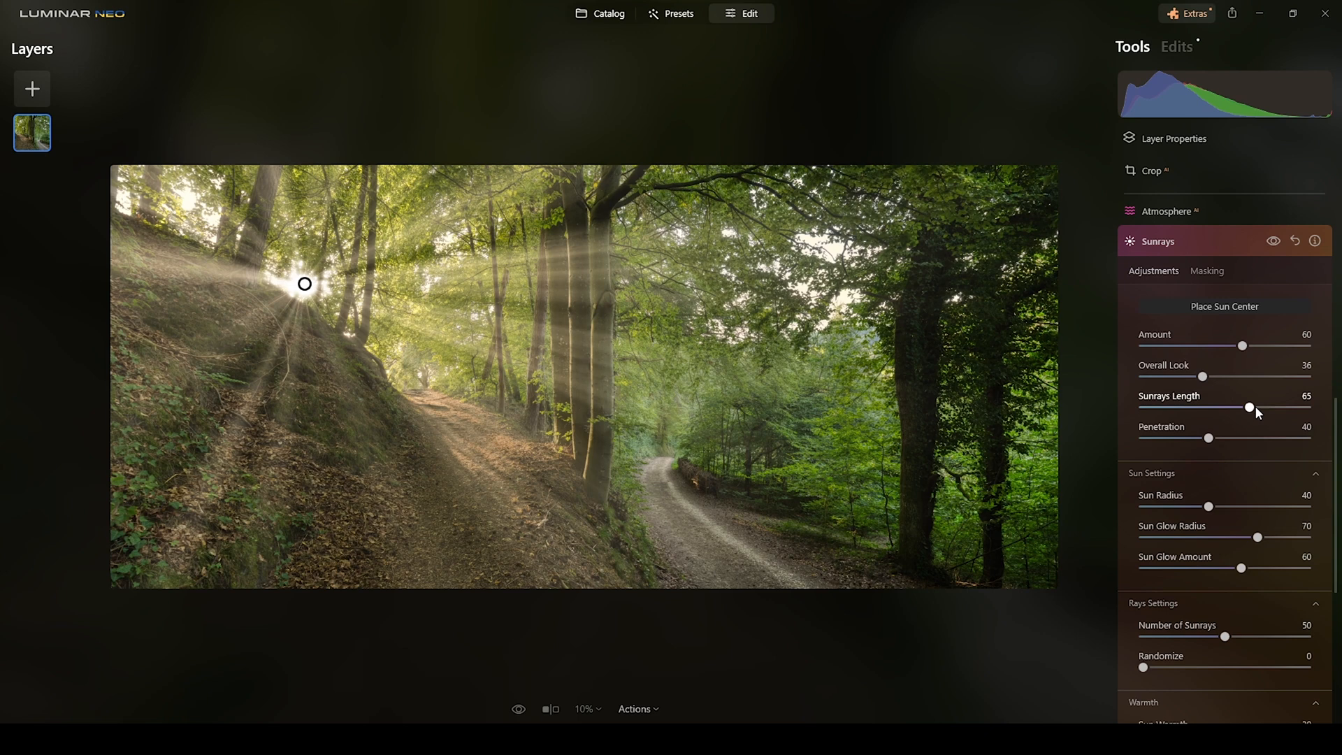
# Shorten Sunrays Length to 29 and reduce Penetration to about 34 for subtler beams.
pyautogui.moveTo(1248, 408); pyautogui.dragTo(1239, 408)
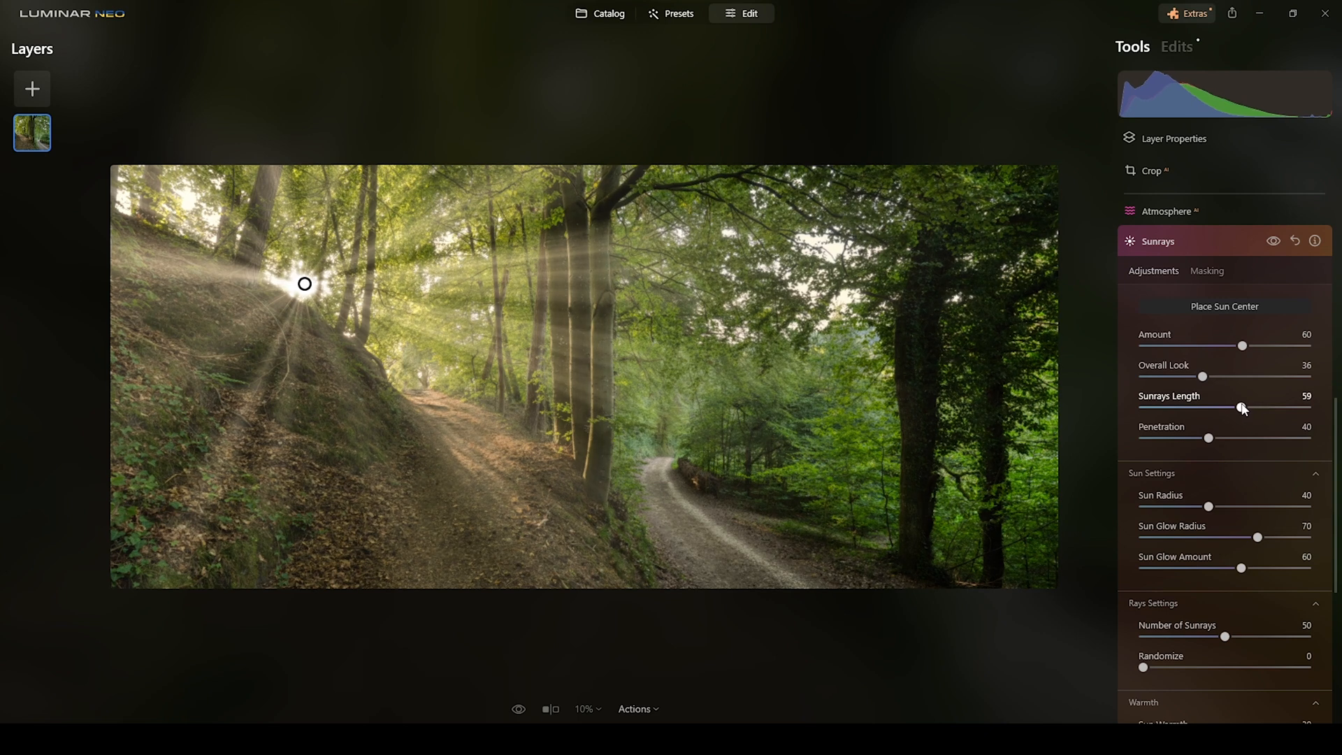
pyautogui.moveTo(1241, 407); pyautogui.dragTo(1206, 407)
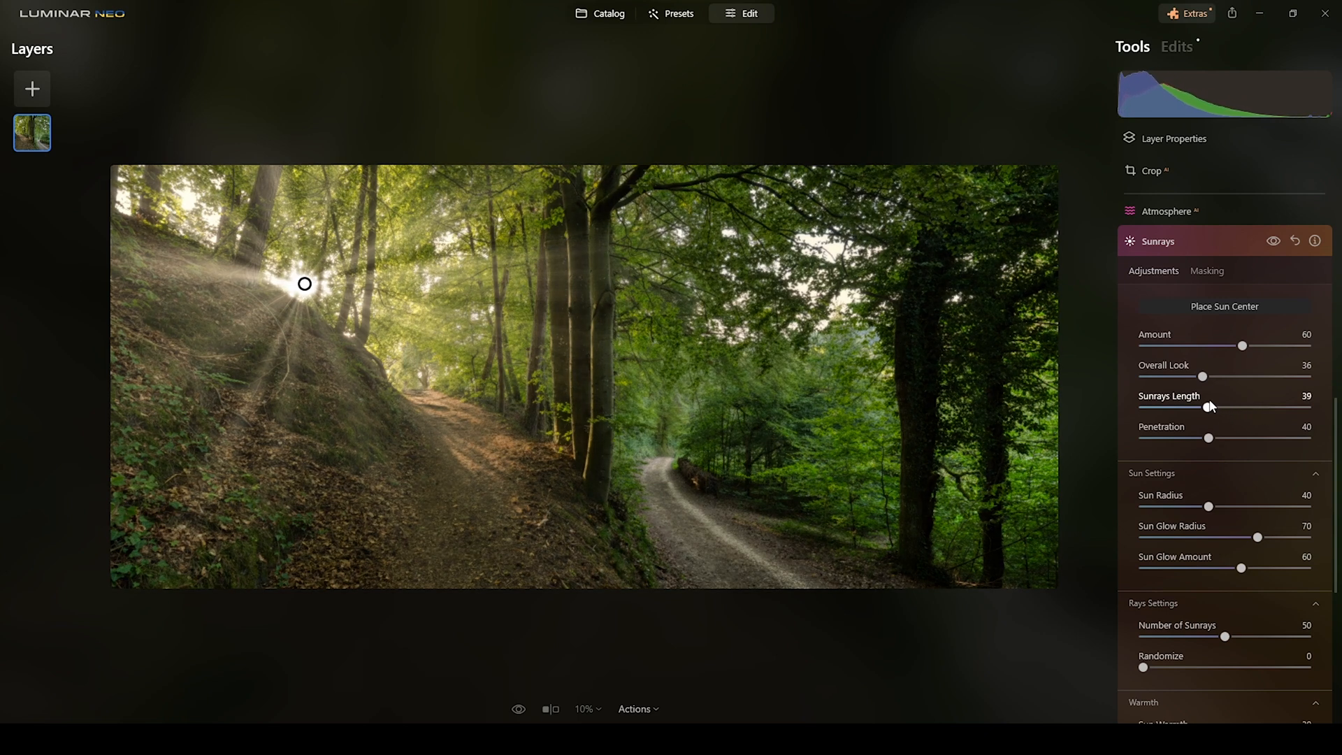
pyautogui.moveTo(1208, 407); pyautogui.dragTo(1194, 407)
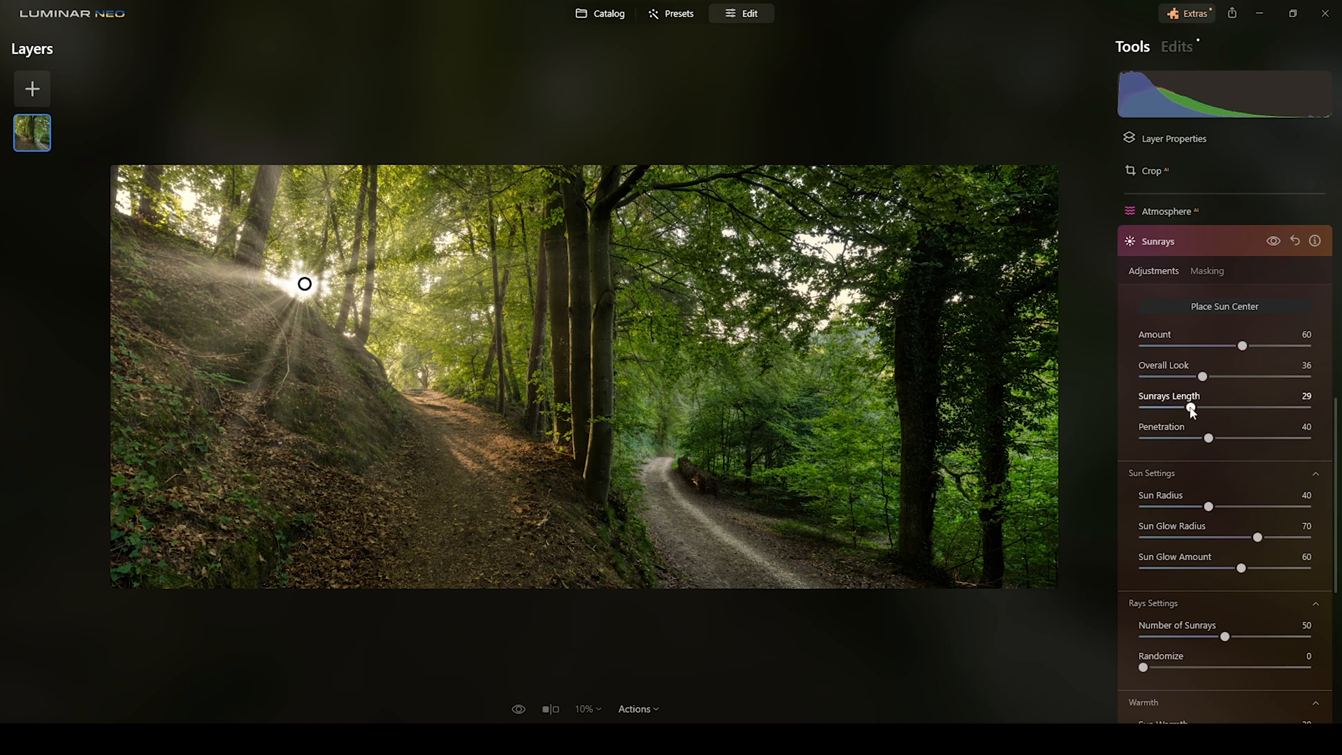
pyautogui.moveTo(1209, 437)
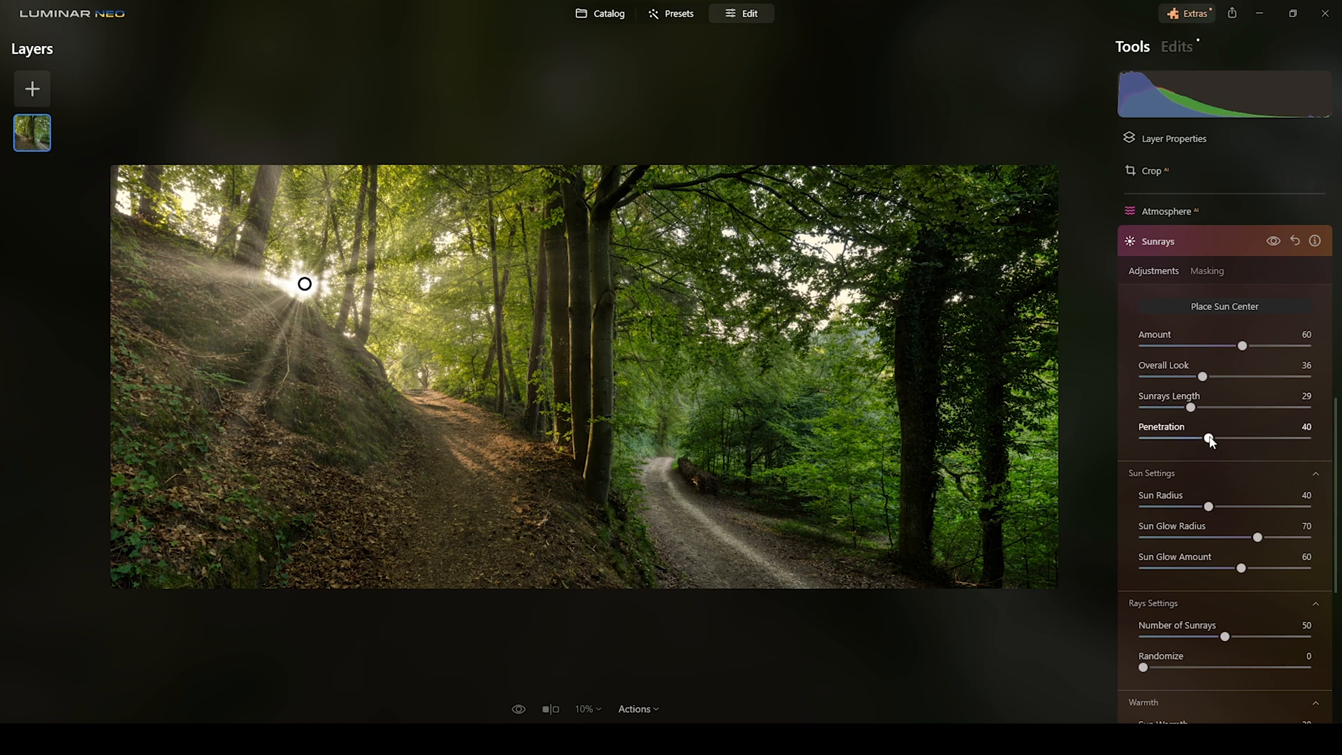
pyautogui.moveTo(1211, 438); pyautogui.dragTo(1202, 438)
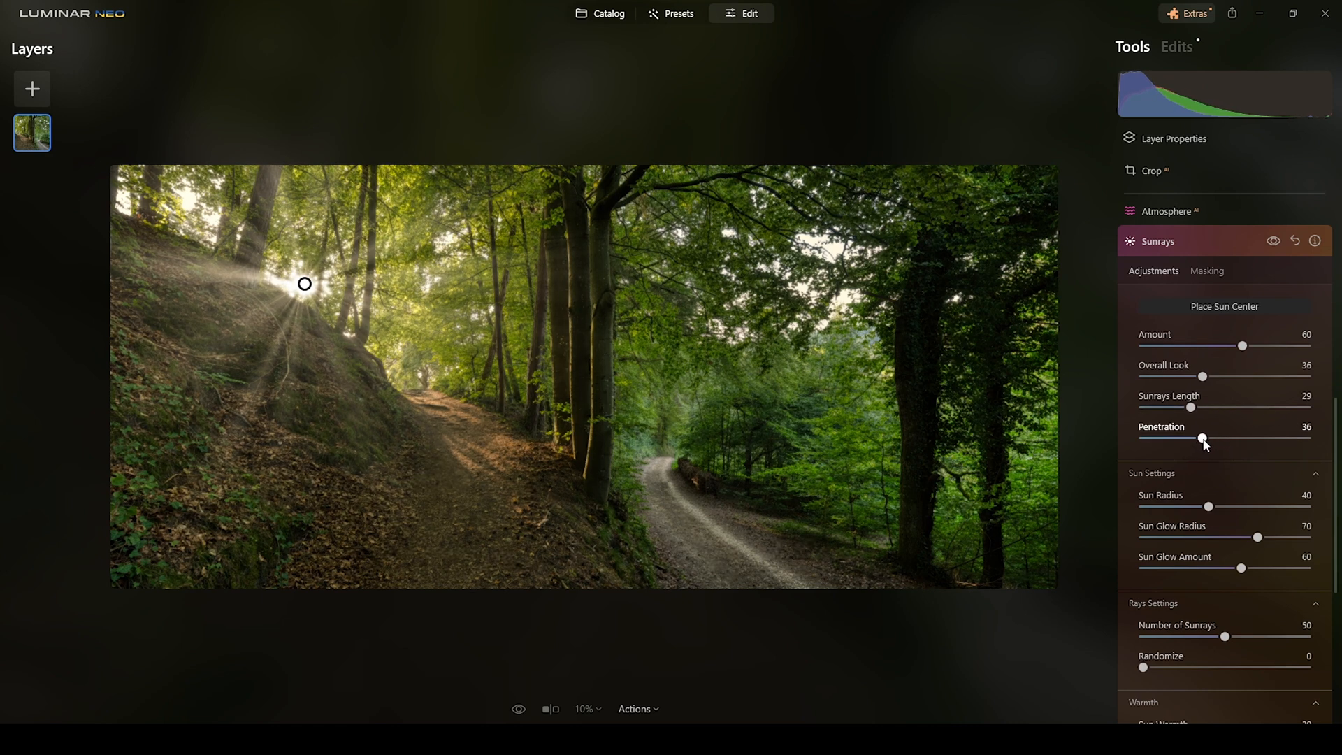
pyautogui.moveTo(1202, 438); pyautogui.dragTo(1198, 437)
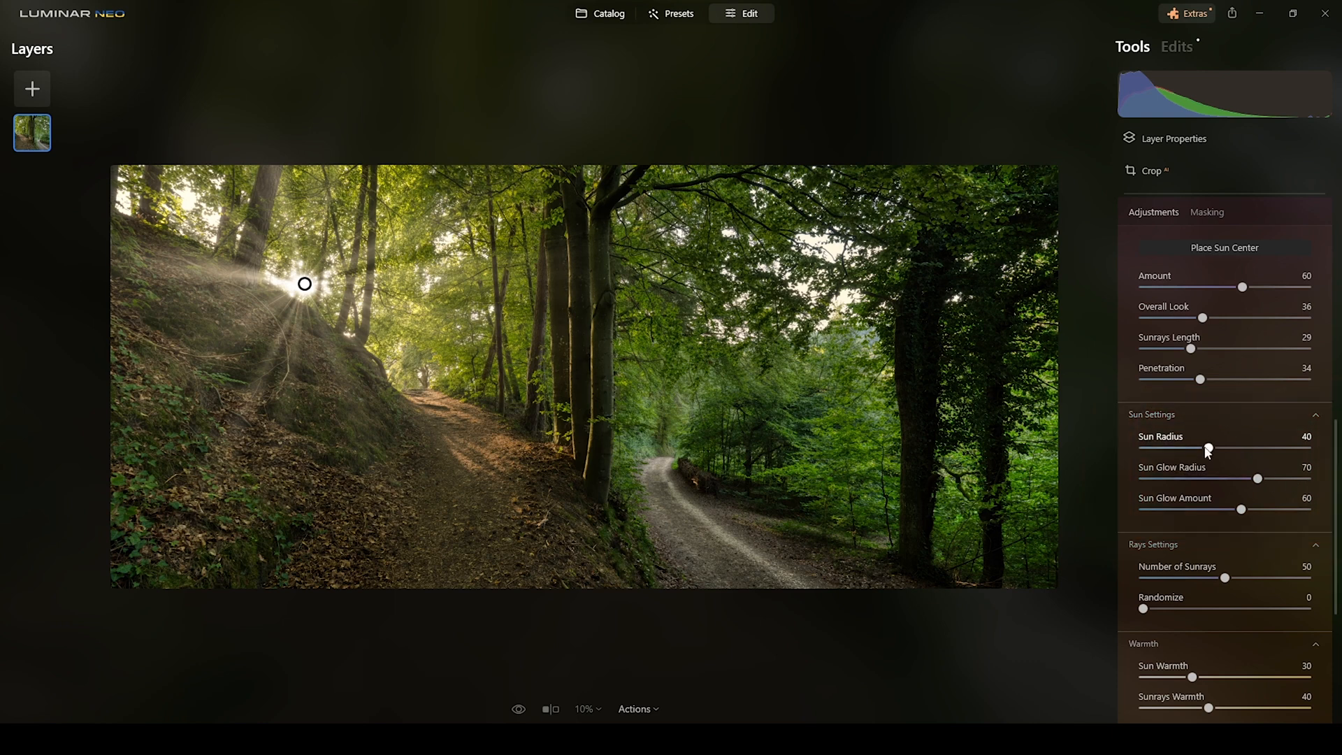
# Lower Sun Radius to 4, Sun Glow Radius to 57 and Sun Glow Amount to 29.
pyautogui.moveTo(1206, 449); pyautogui.dragTo(1173, 448)
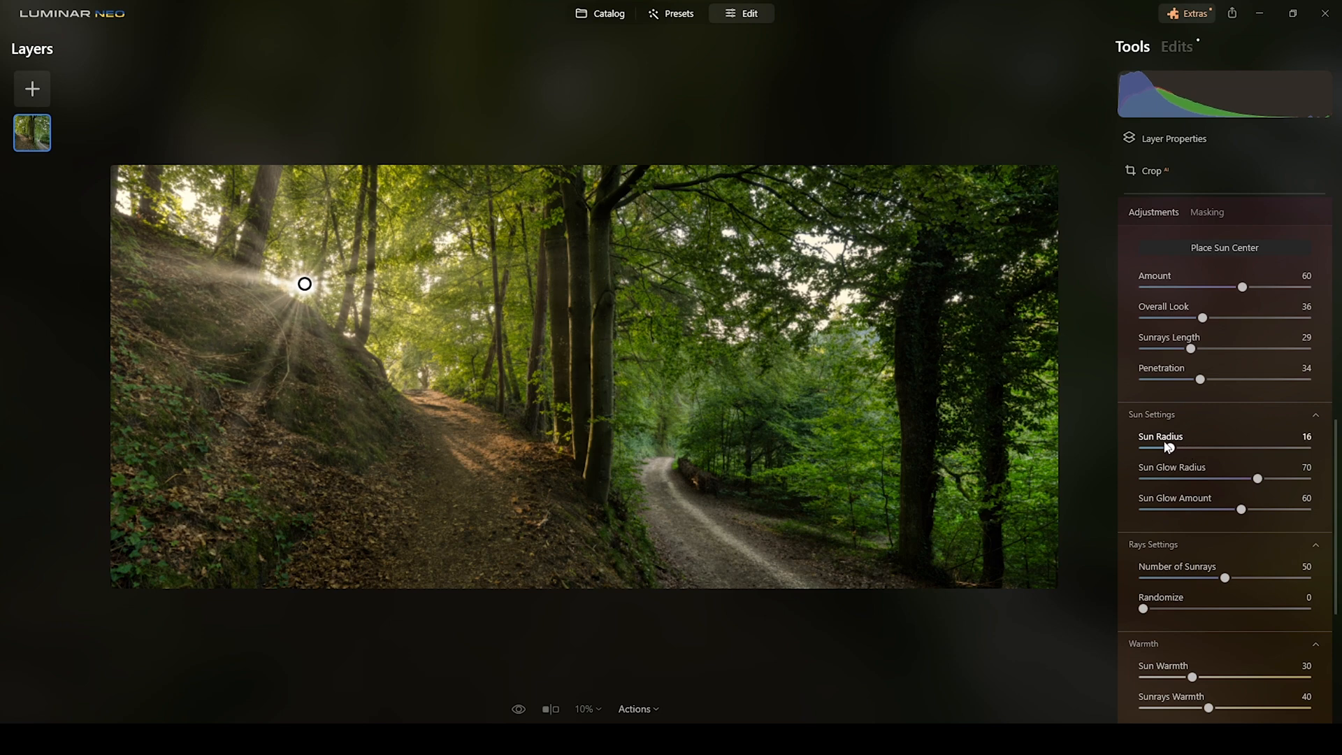
pyautogui.moveTo(1181, 447); pyautogui.dragTo(1142, 447)
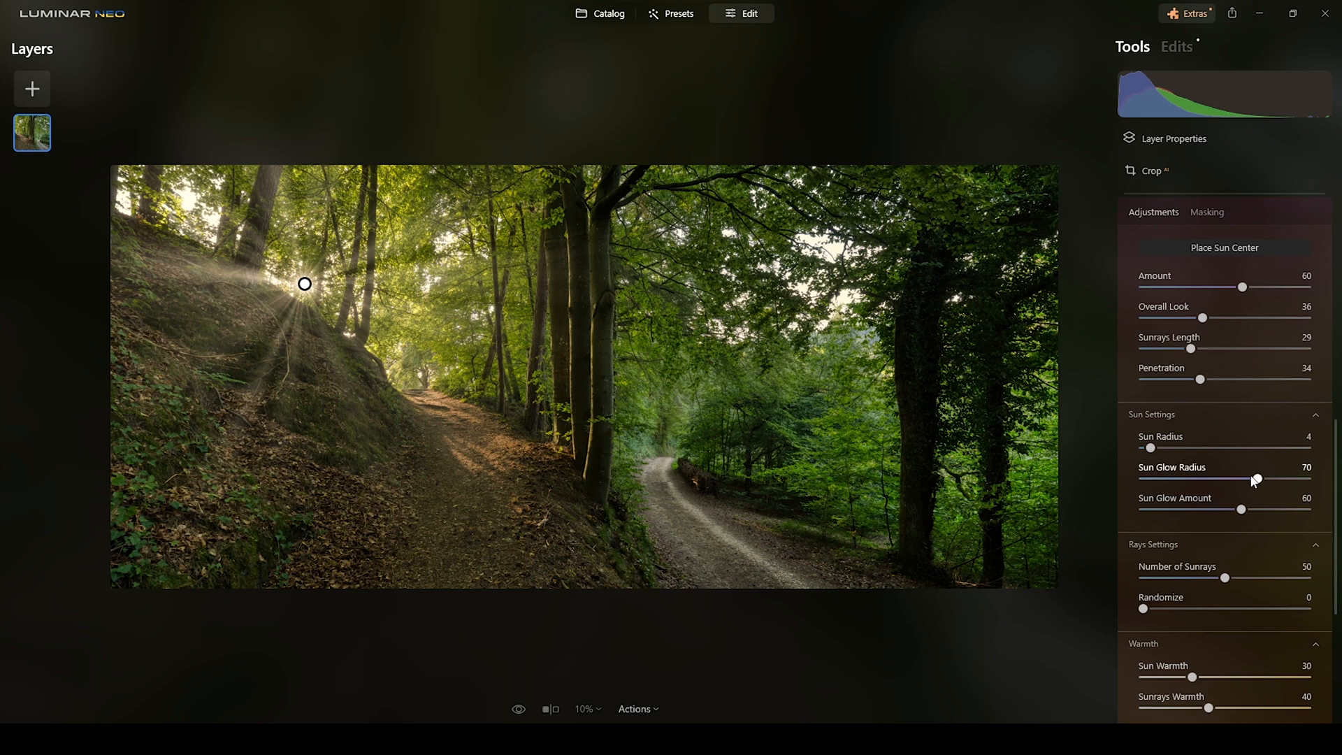
pyautogui.moveTo(1257, 479); pyautogui.dragTo(1244, 480)
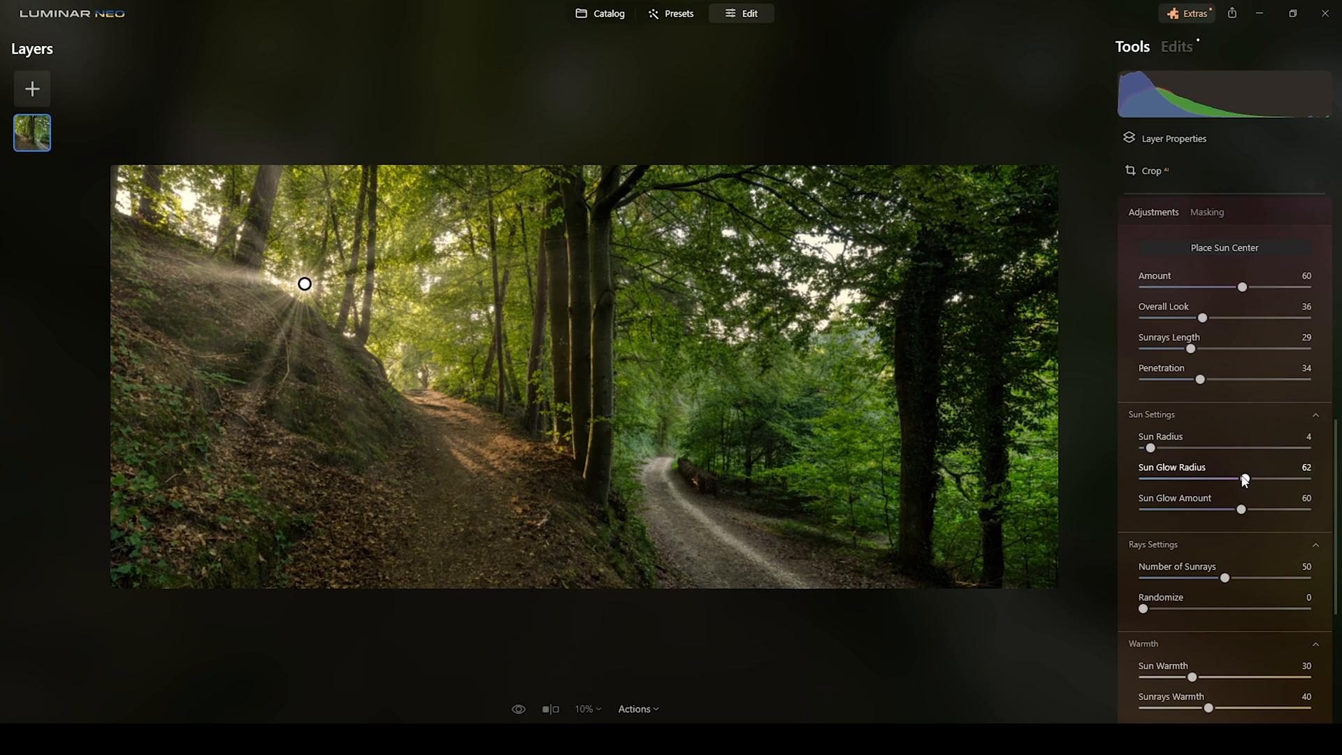
pyautogui.moveTo(1244, 478); pyautogui.dragTo(1233, 478)
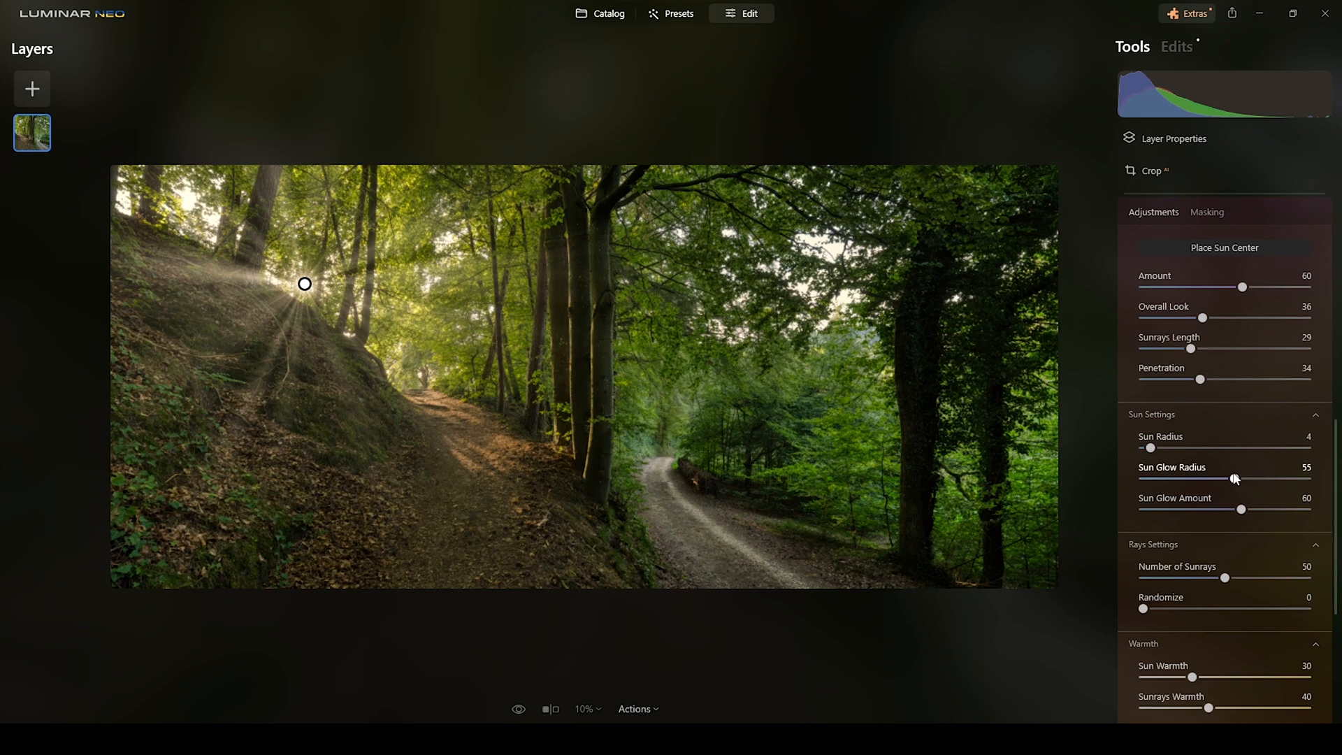
pyautogui.moveTo(1230, 478); pyautogui.dragTo(1238, 478)
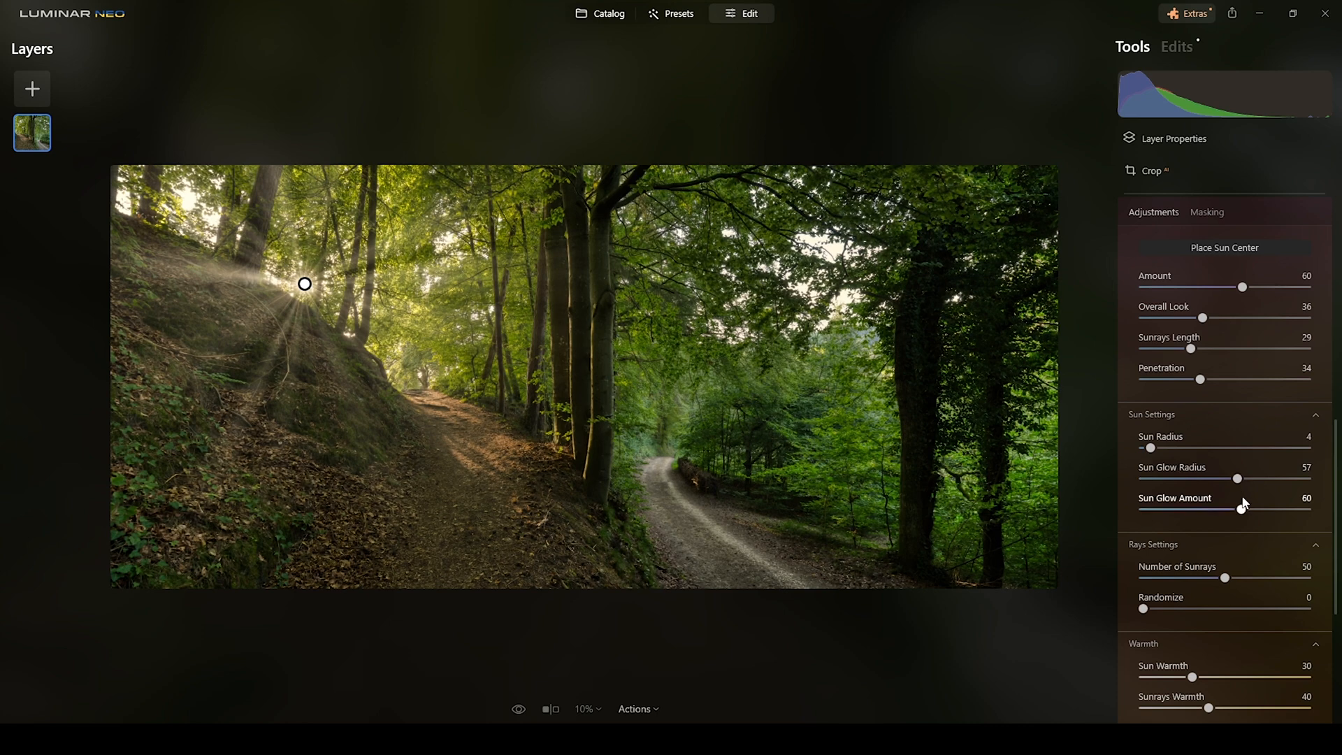
pyautogui.moveTo(1258, 507); pyautogui.dragTo(1205, 507)
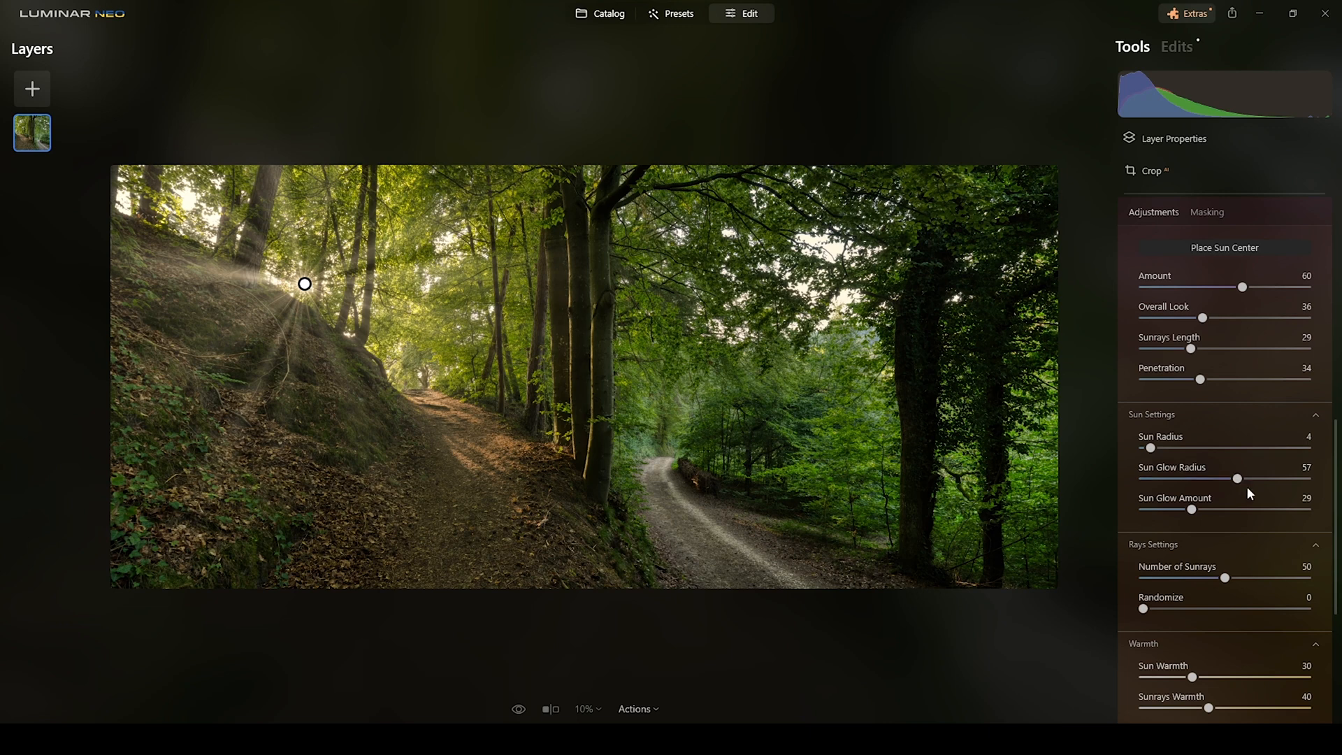
# Reduce Number of Sunrays to 25 after trying higher counts for comparison.
pyautogui.scroll(-3)
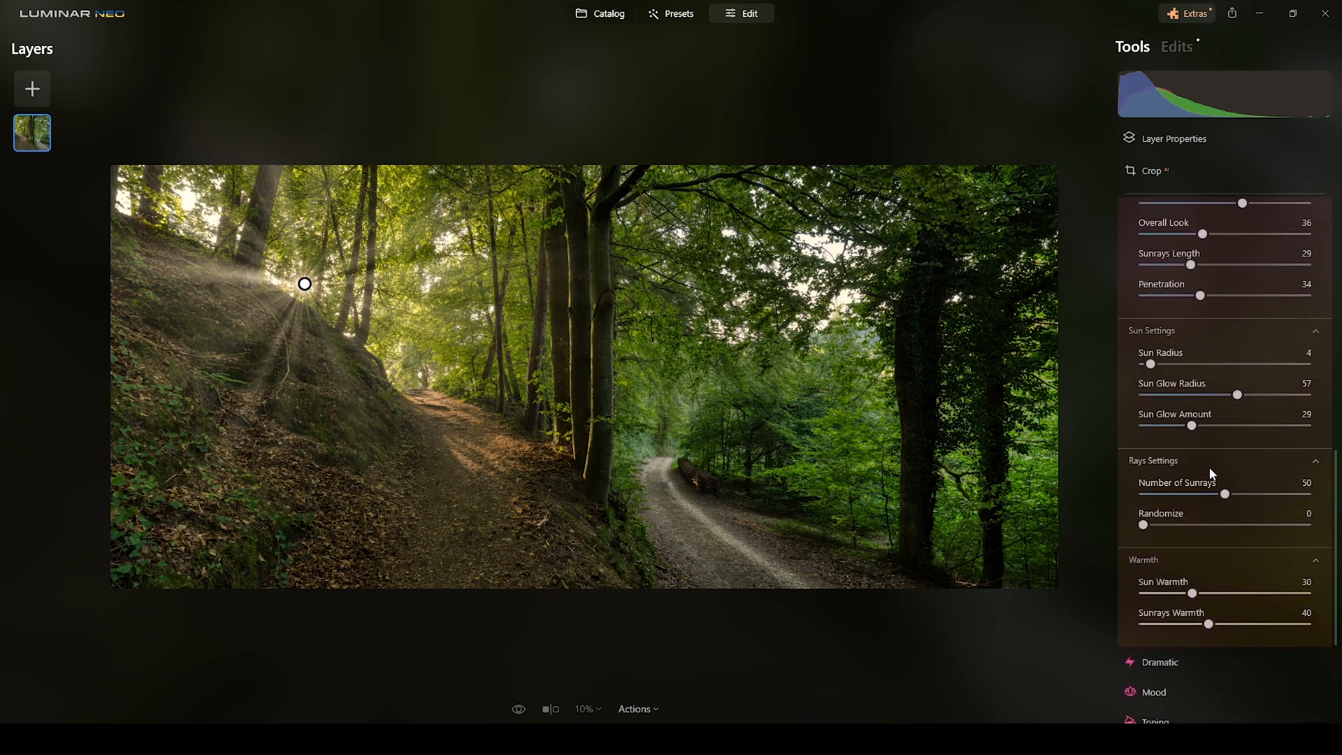
pyautogui.moveTo(1249, 494); pyautogui.dragTo(1215, 493)
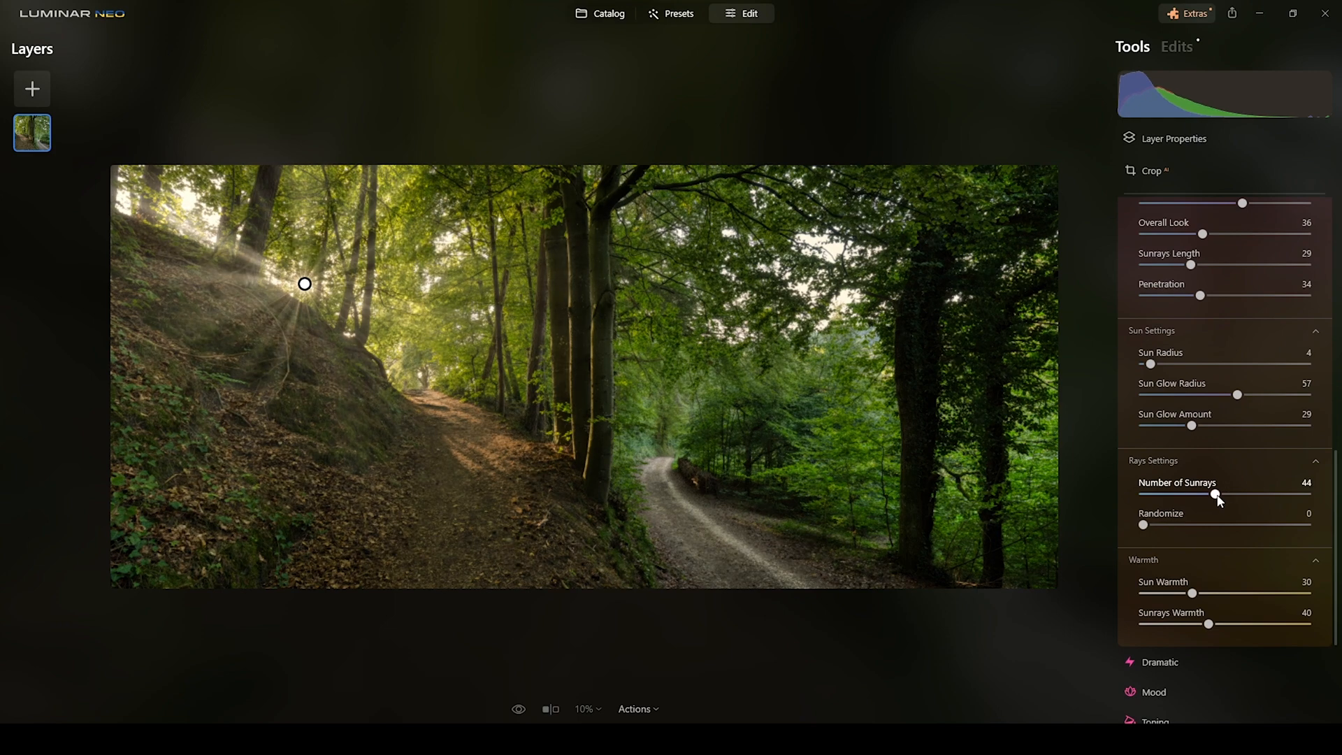
pyautogui.moveTo(1216, 495); pyautogui.dragTo(1245, 494)
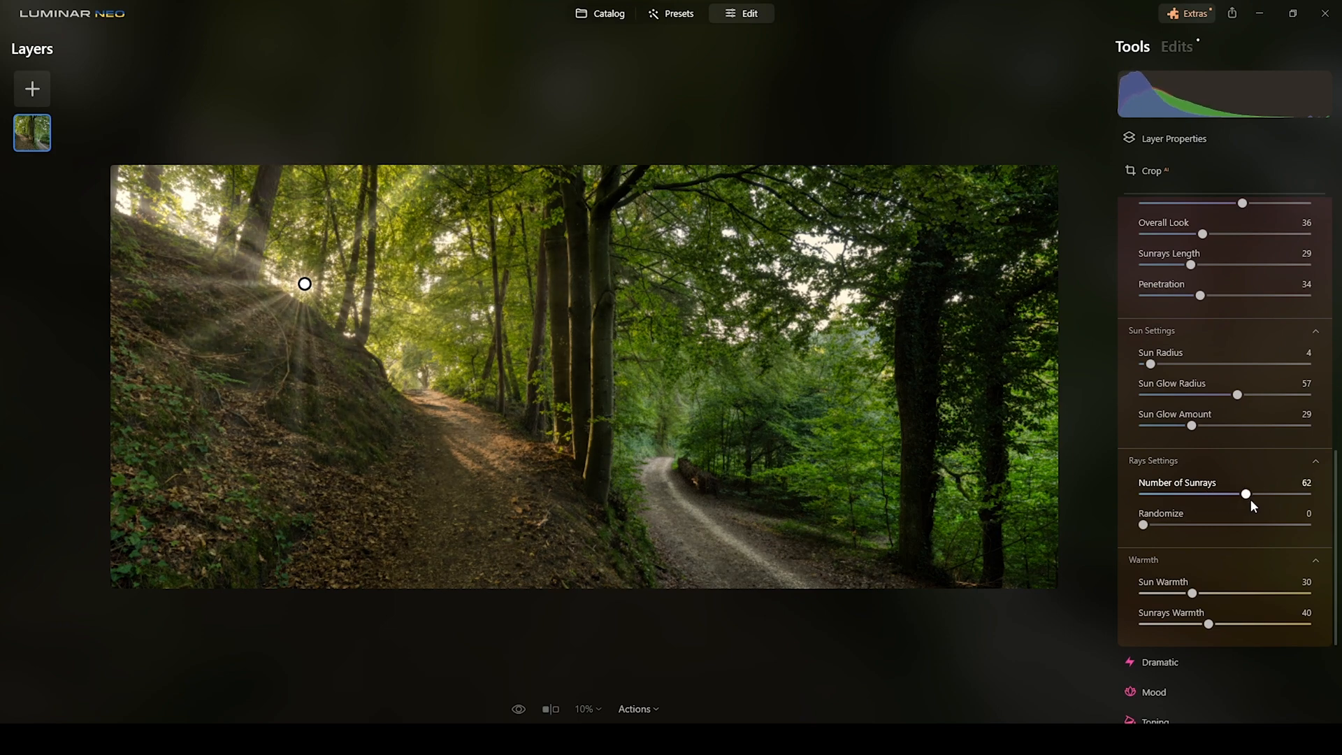
pyautogui.moveTo(1245, 494); pyautogui.dragTo(1219, 495)
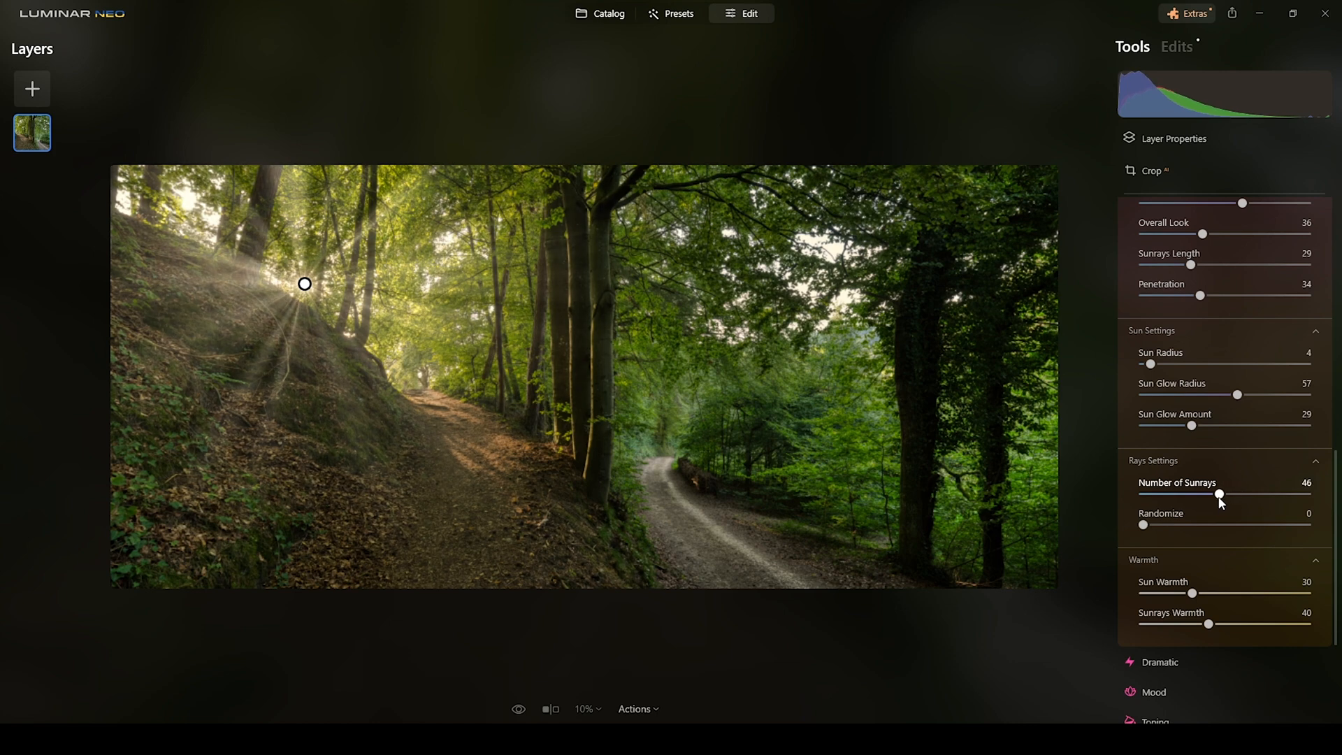
pyautogui.moveTo(1219, 495); pyautogui.dragTo(1188, 494)
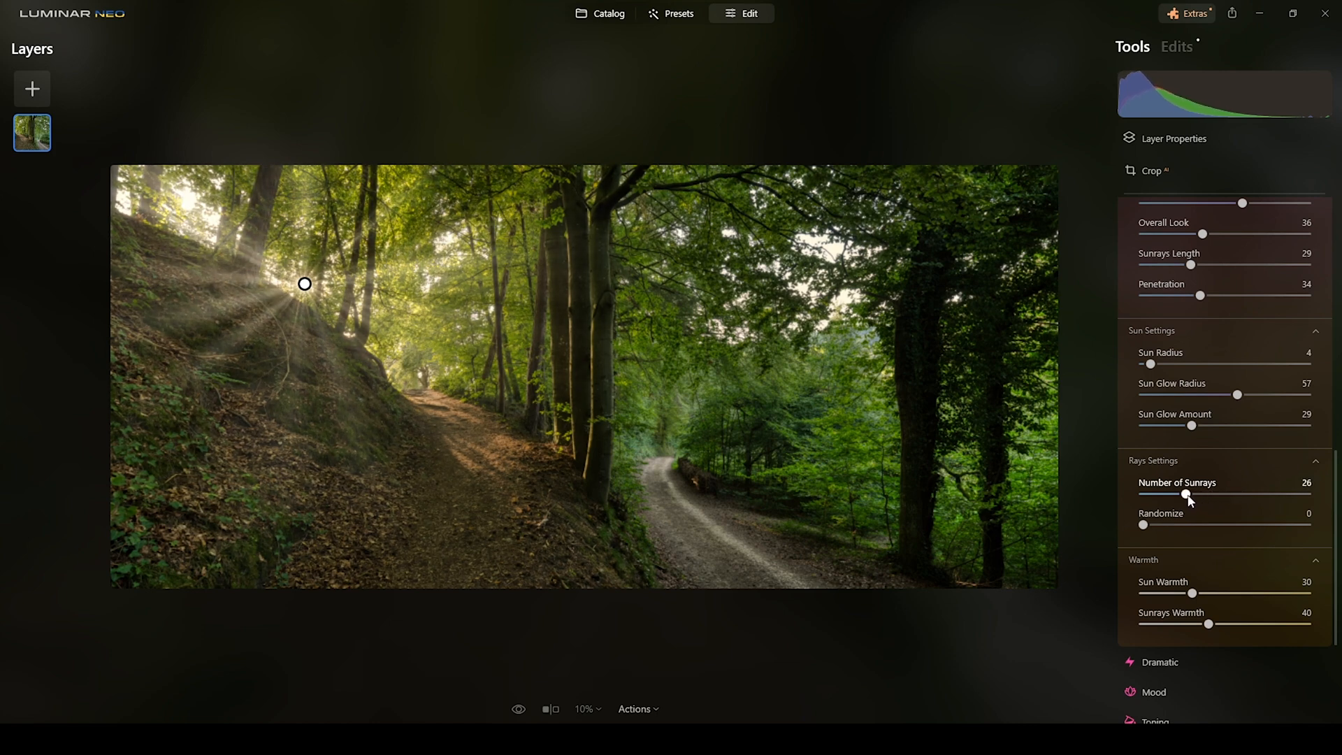
pyautogui.moveTo(1188, 493); pyautogui.dragTo(1185, 494)
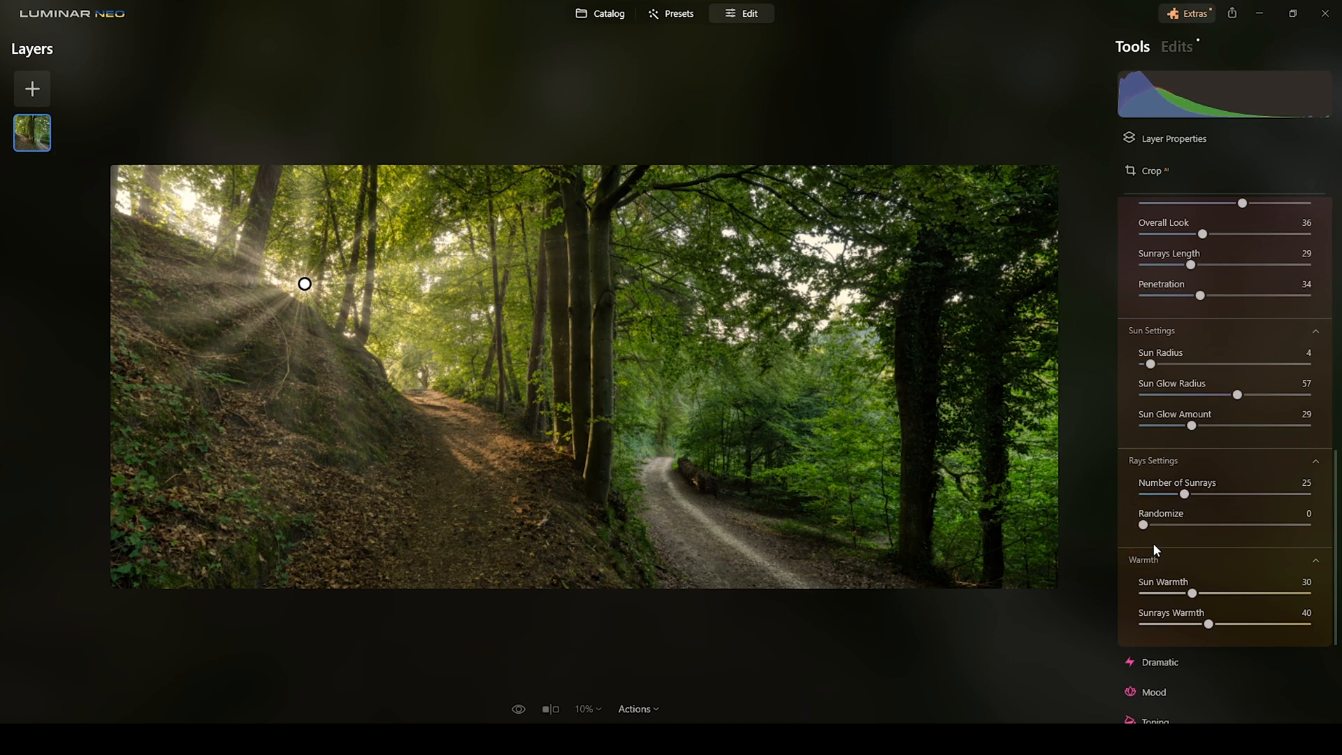
# Set Randomize to 8, Sunrays Length to 38 and Overall Look to 50.
pyautogui.moveTo(1142, 526); pyautogui.dragTo(1151, 525)
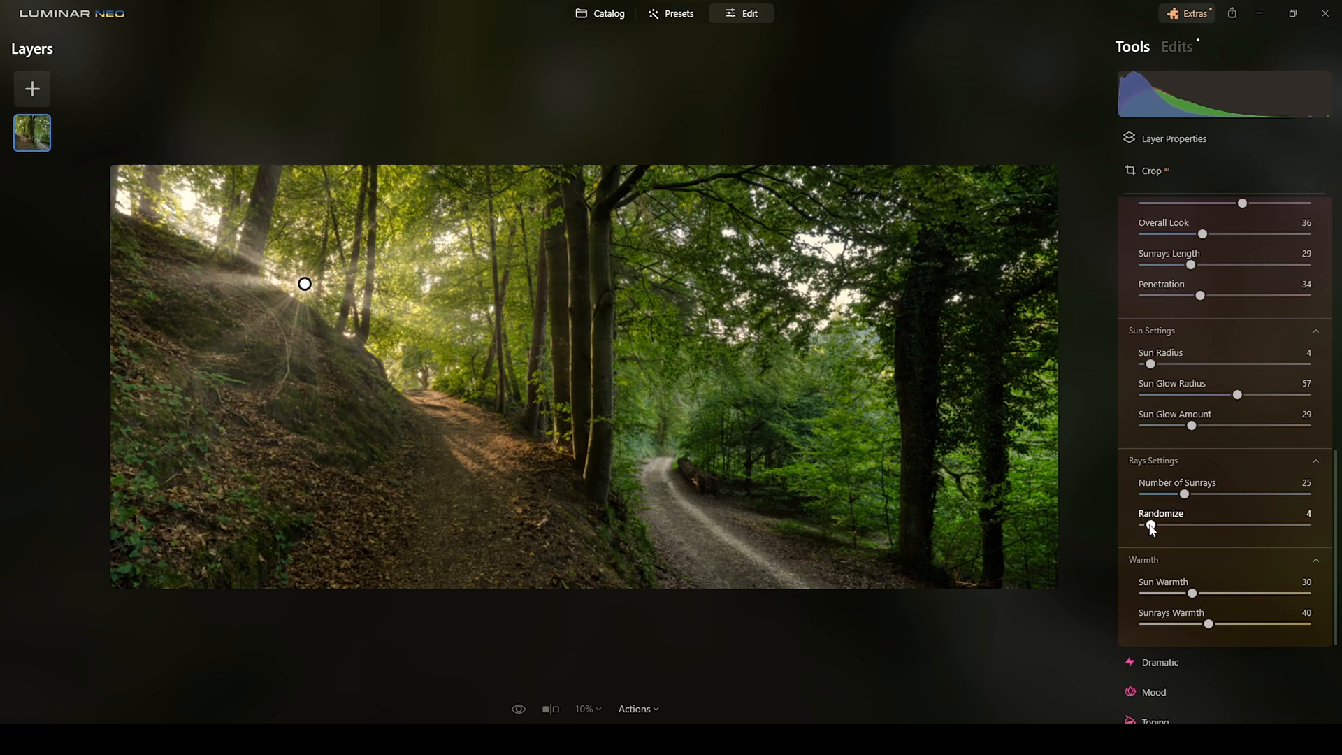
pyautogui.moveTo(1151, 527); pyautogui.dragTo(1156, 527)
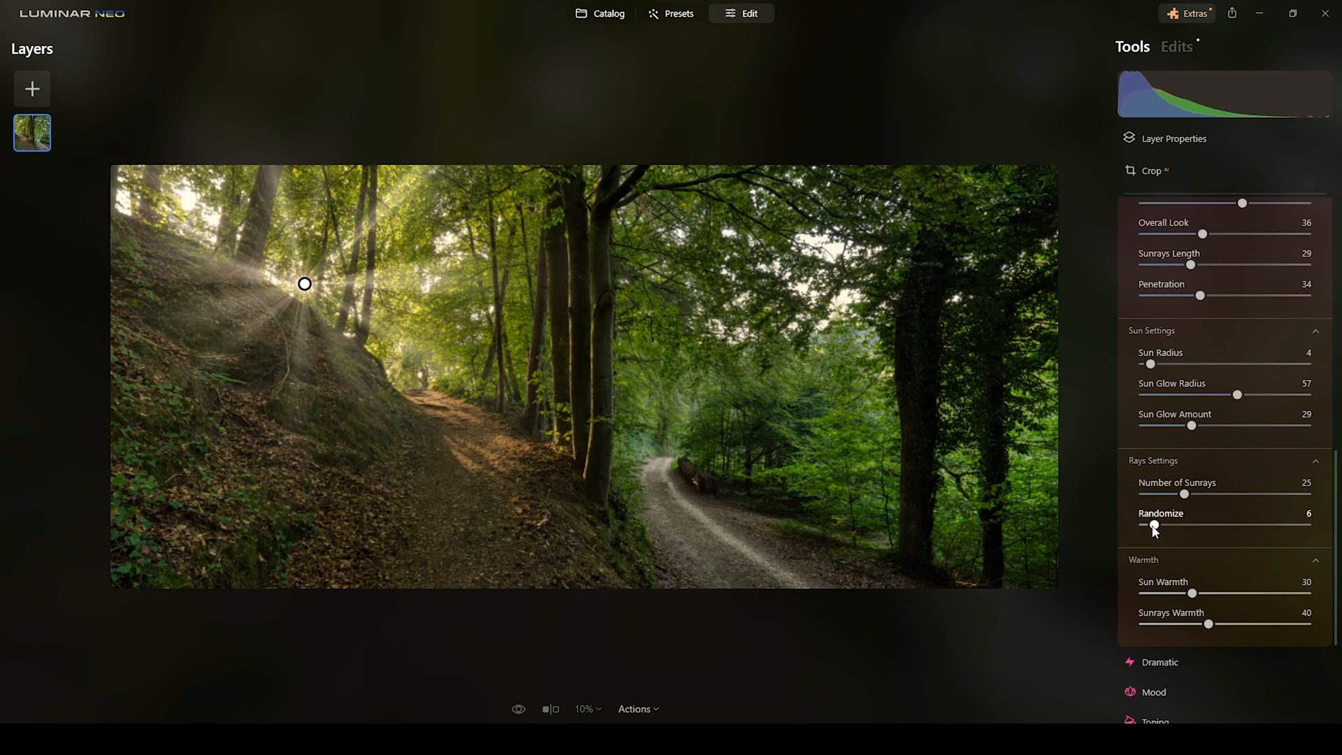
pyautogui.moveTo(1153, 524); pyautogui.dragTo(1172, 524)
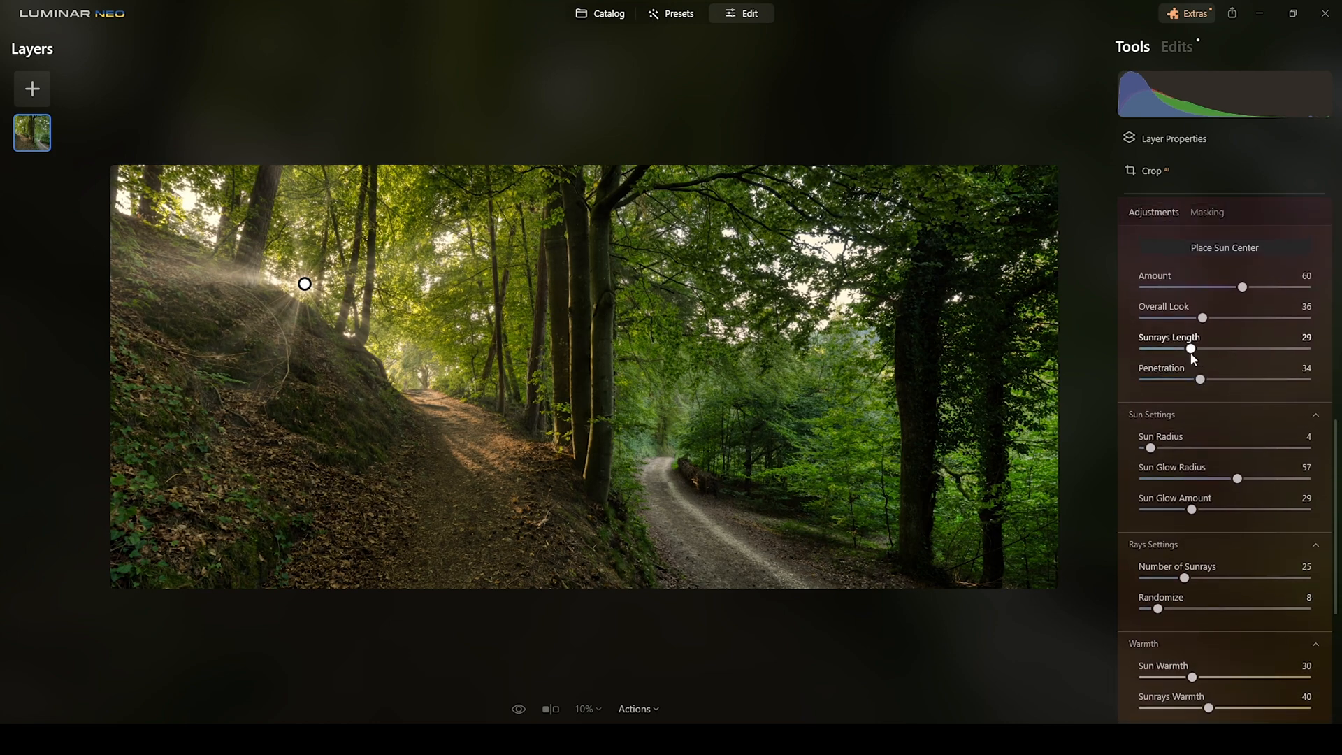
pyautogui.moveTo(1191, 348); pyautogui.dragTo(1213, 348)
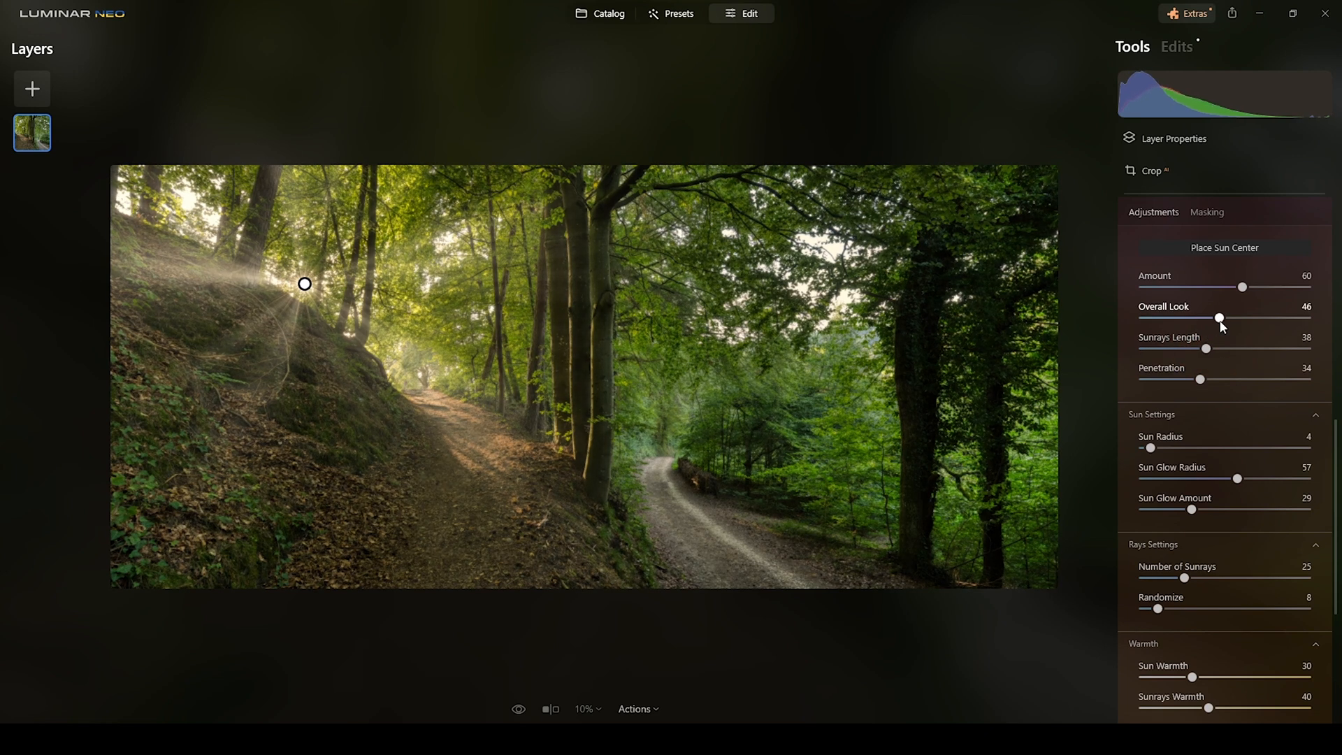
pyautogui.moveTo(1219, 317); pyautogui.dragTo(1249, 317)
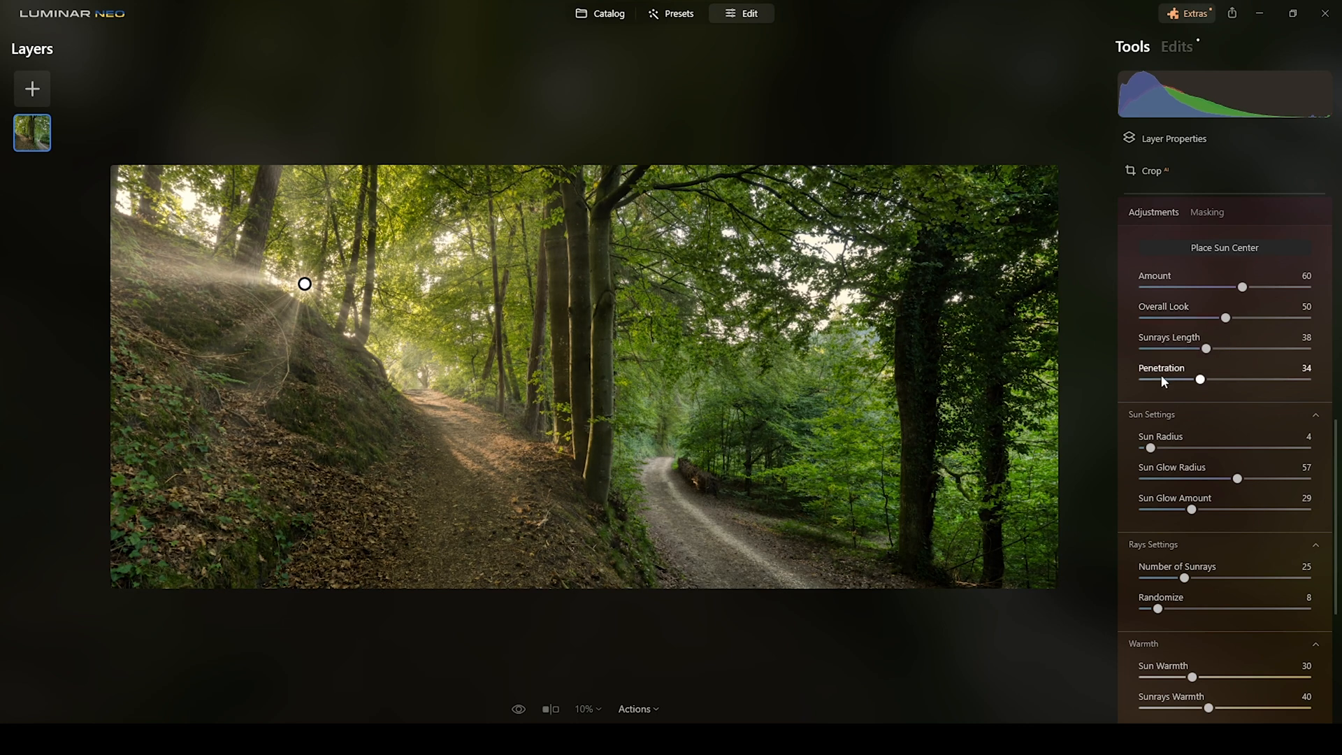
pyautogui.moveTo(608, 427)
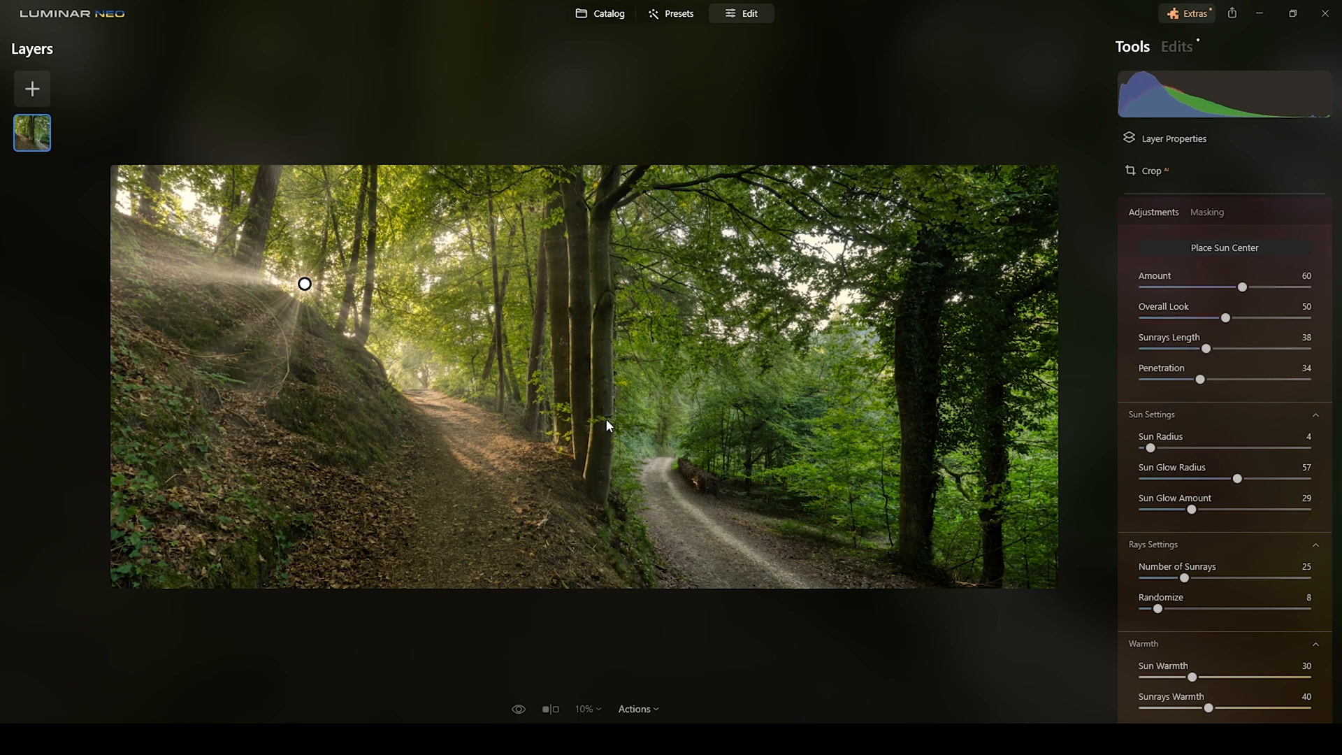
pyautogui.scroll(-3)
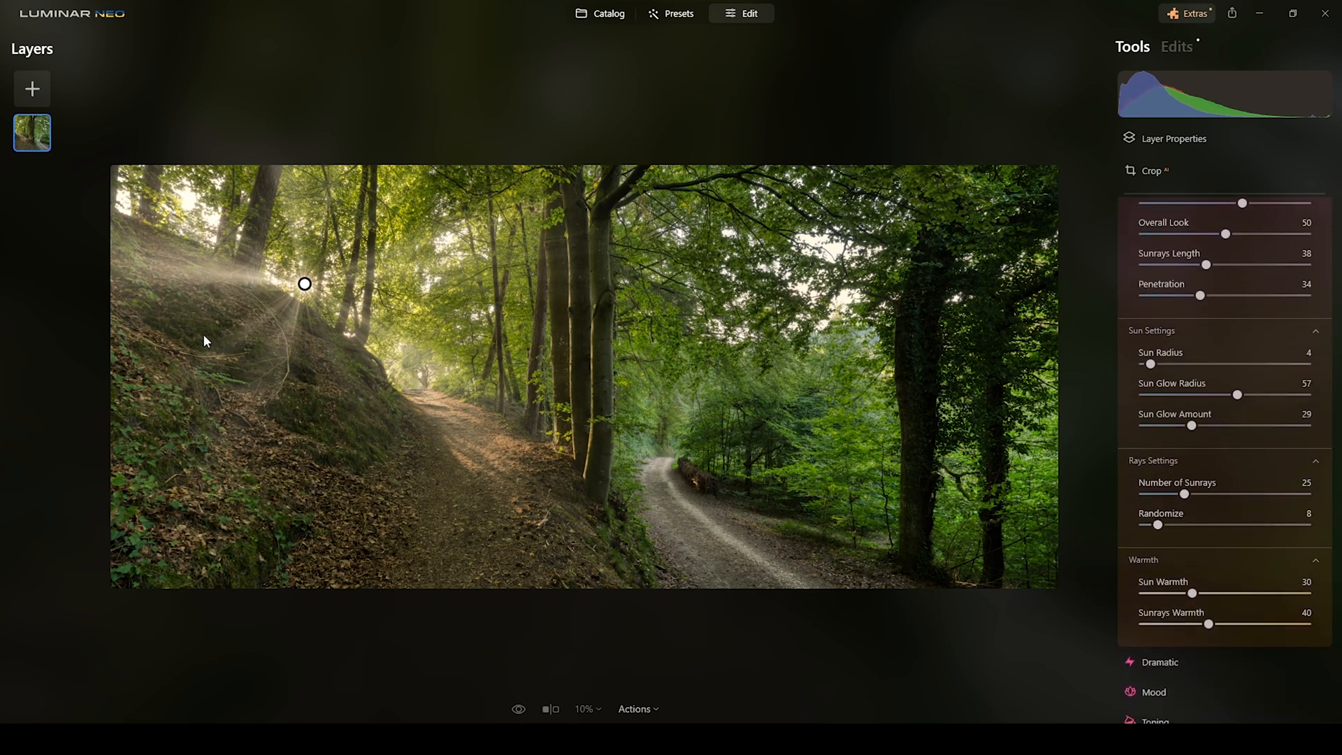
pyautogui.moveTo(611, 323)
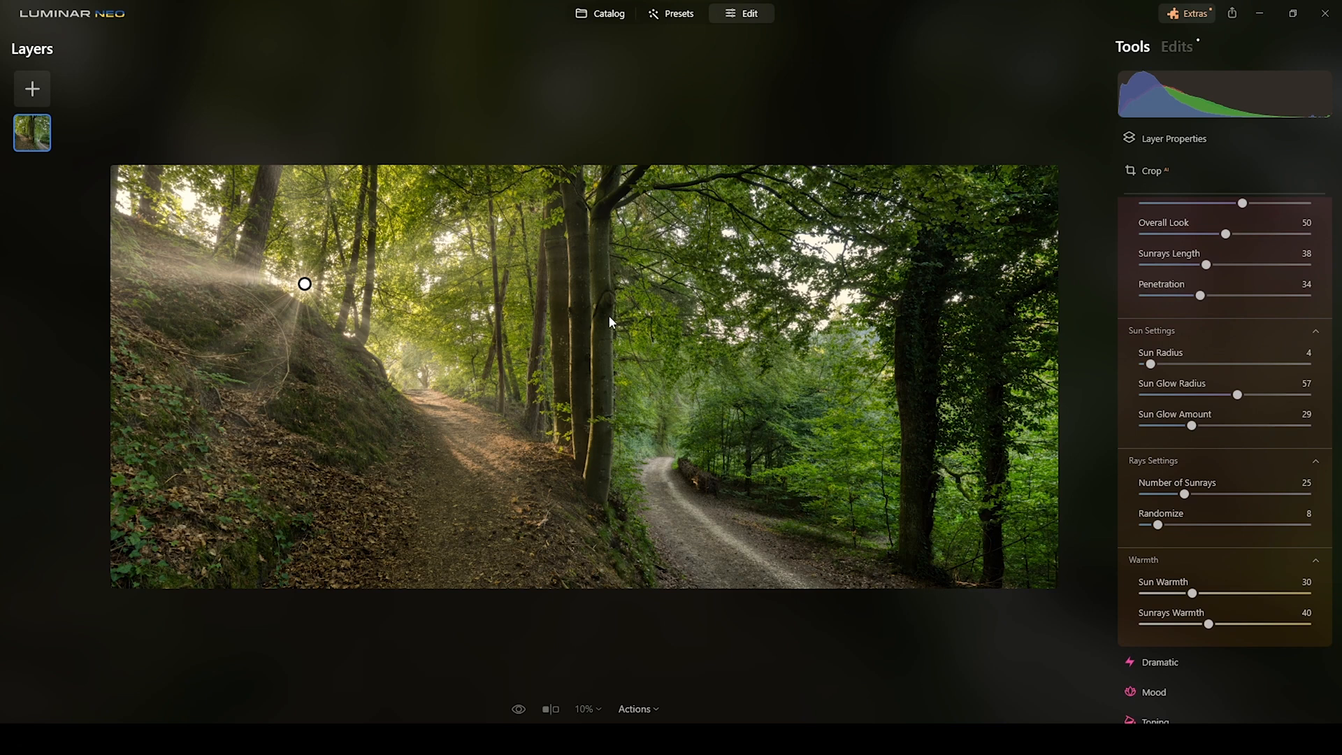
pyautogui.moveTo(917, 487)
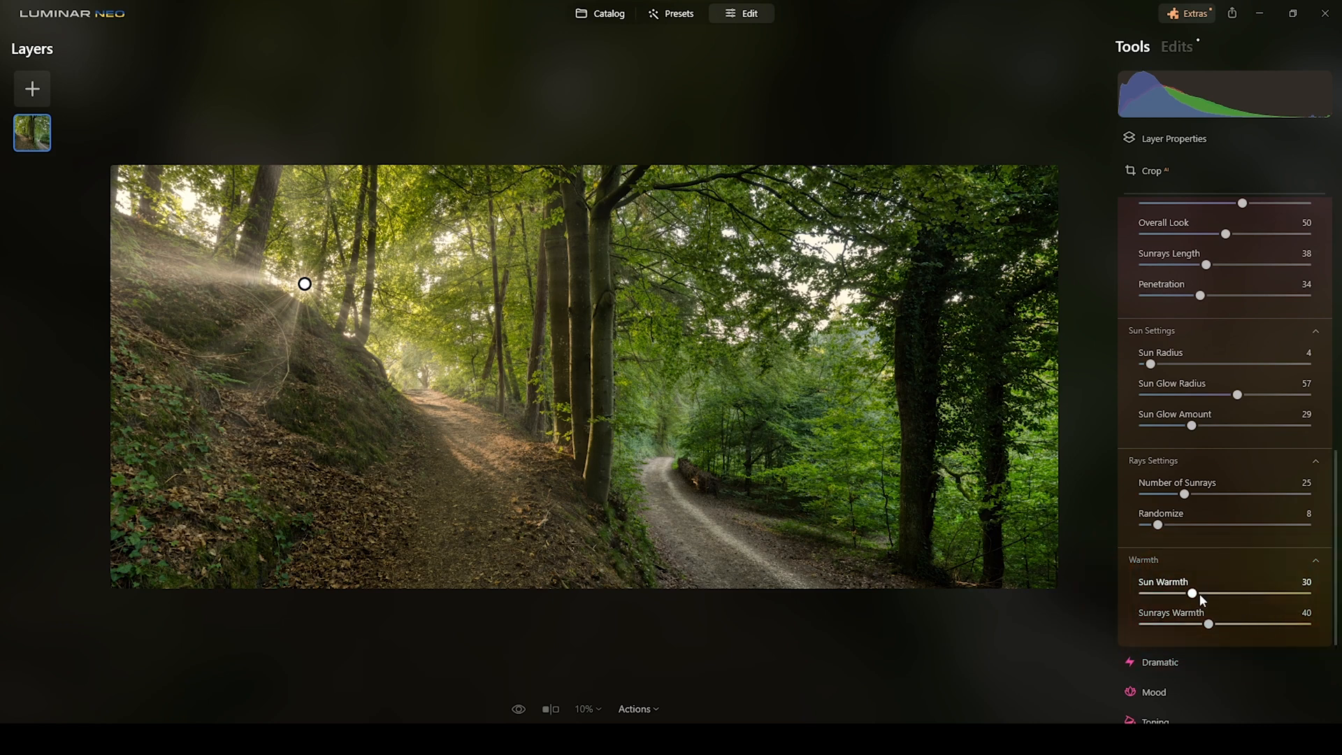
# Raise Sun Warmth to 68, Sunrays Warmth to 64 and Penetration to 41.
pyautogui.moveTo(1188, 592); pyautogui.dragTo(1222, 593)
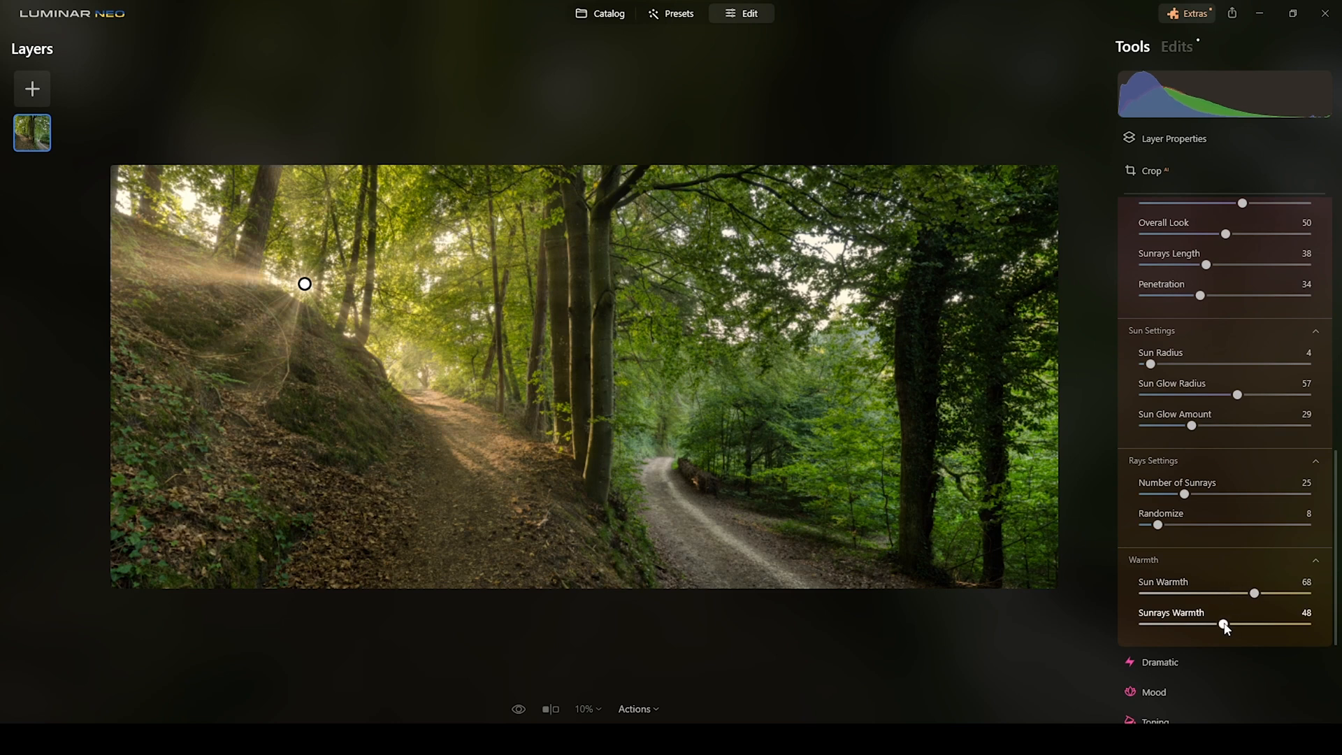
pyautogui.moveTo(1224, 624); pyautogui.dragTo(1248, 624)
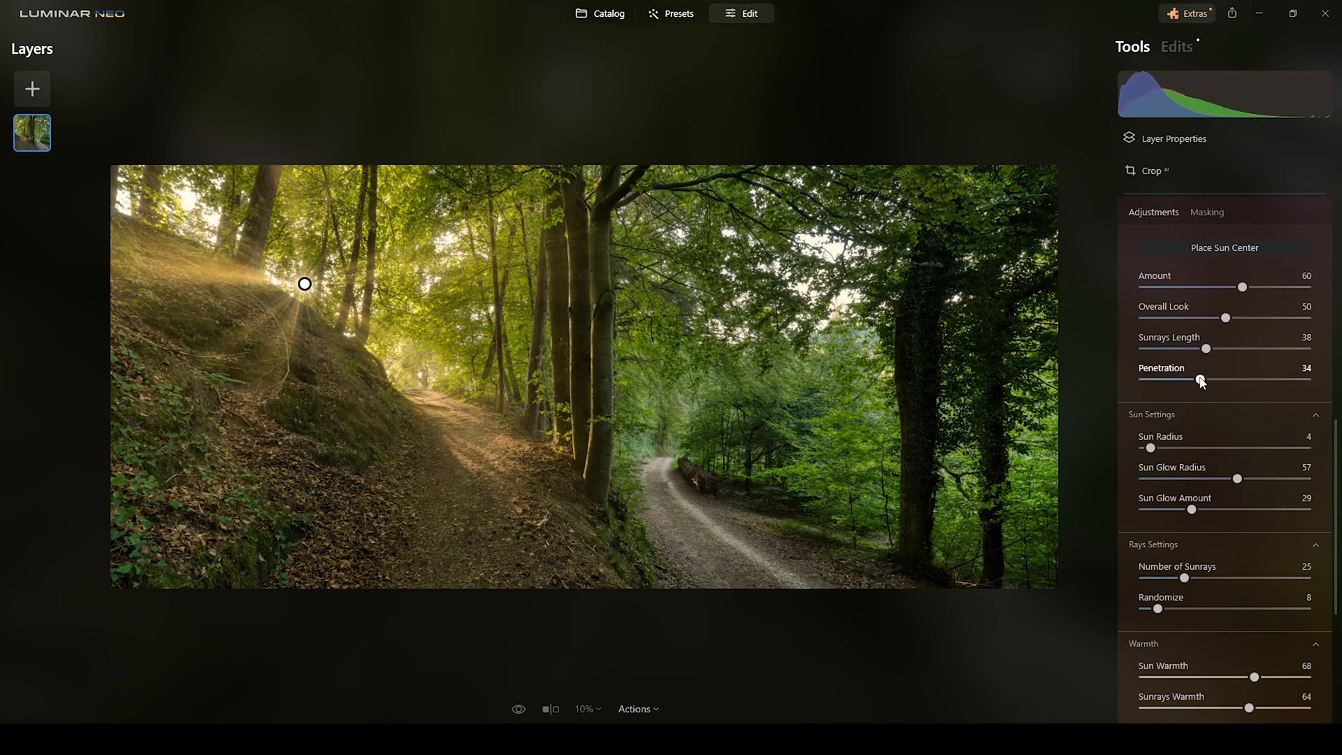
pyautogui.moveTo(1199, 380); pyautogui.dragTo(1215, 380)
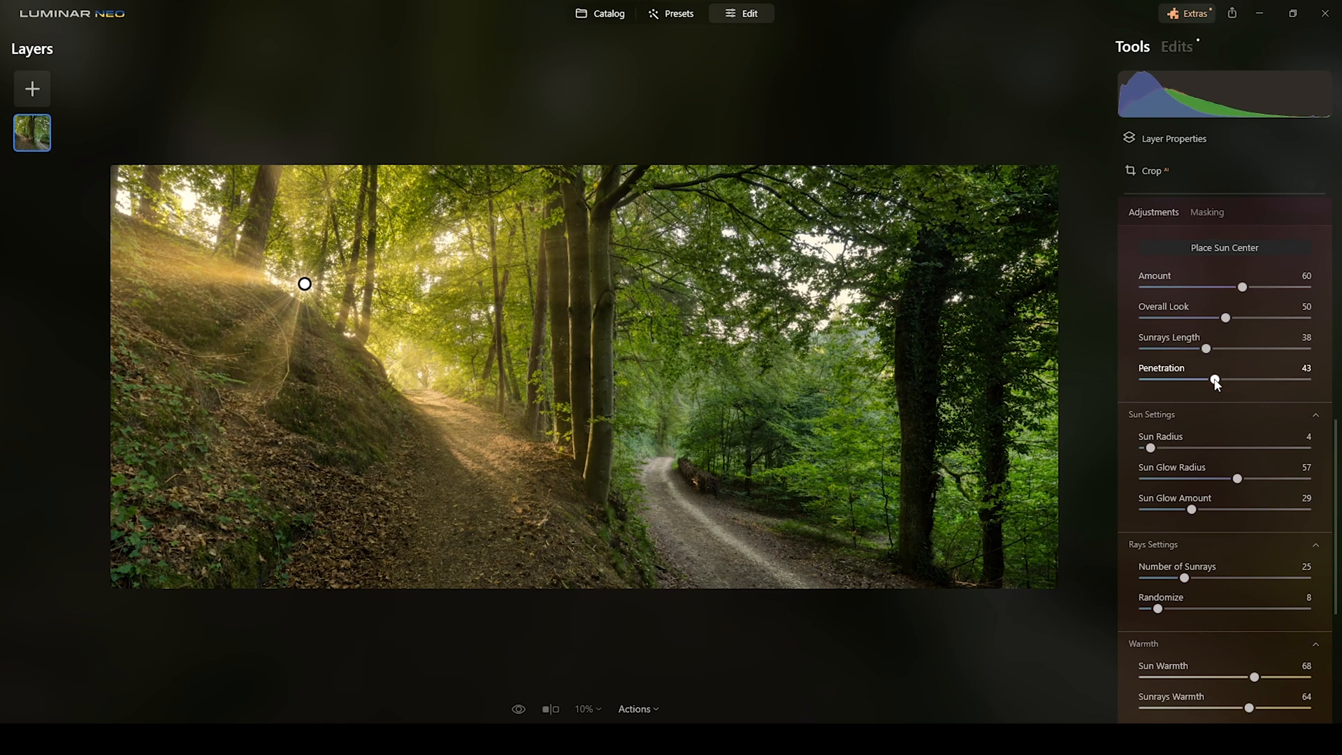
pyautogui.moveTo(1215, 380); pyautogui.dragTo(1220, 380)
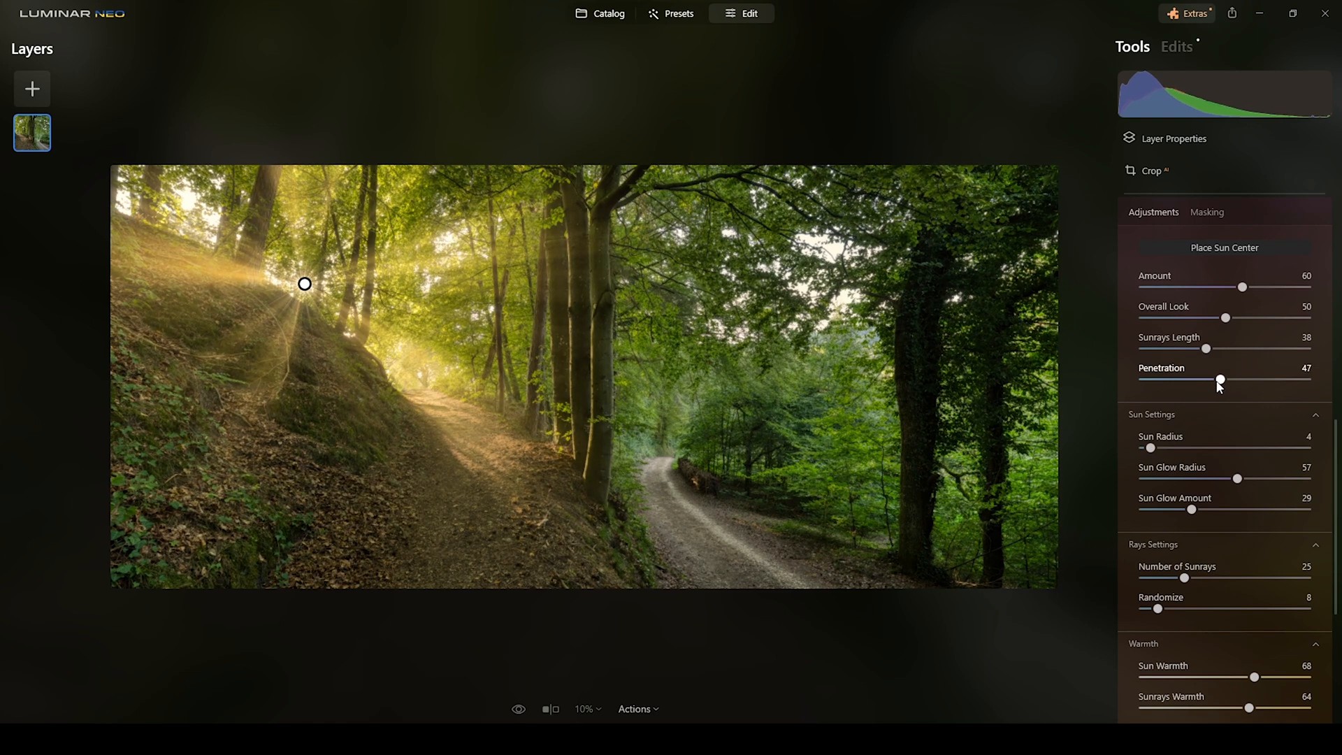
pyautogui.moveTo(1221, 379); pyautogui.dragTo(1218, 379)
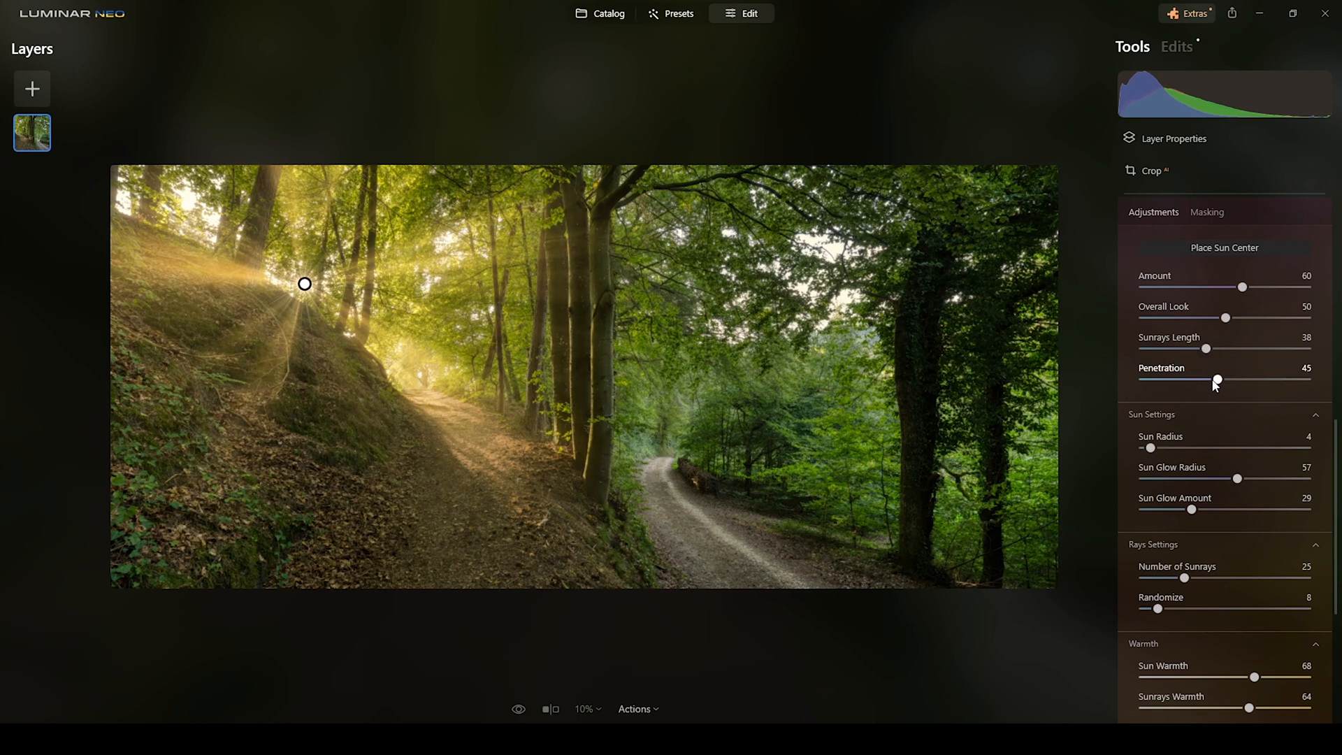
pyautogui.moveTo(1219, 379); pyautogui.dragTo(1211, 379)
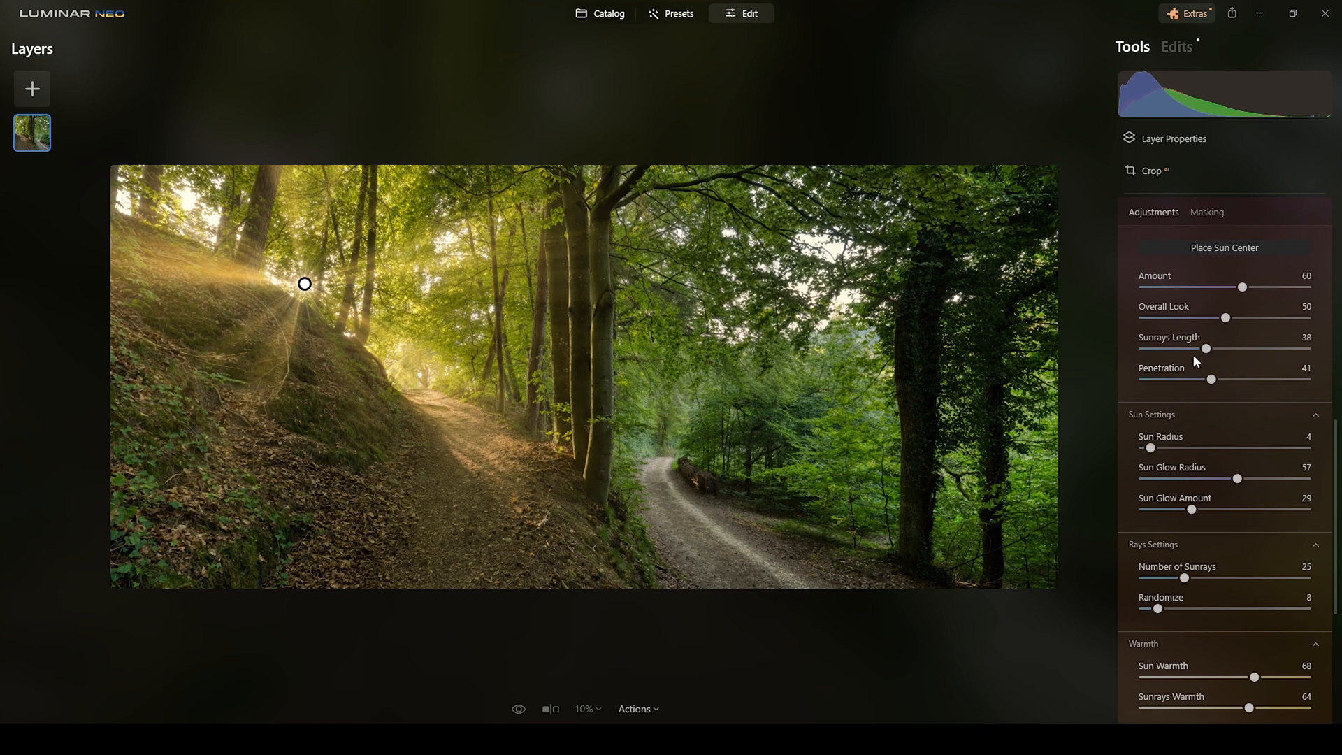
pyautogui.moveTo(596, 361)
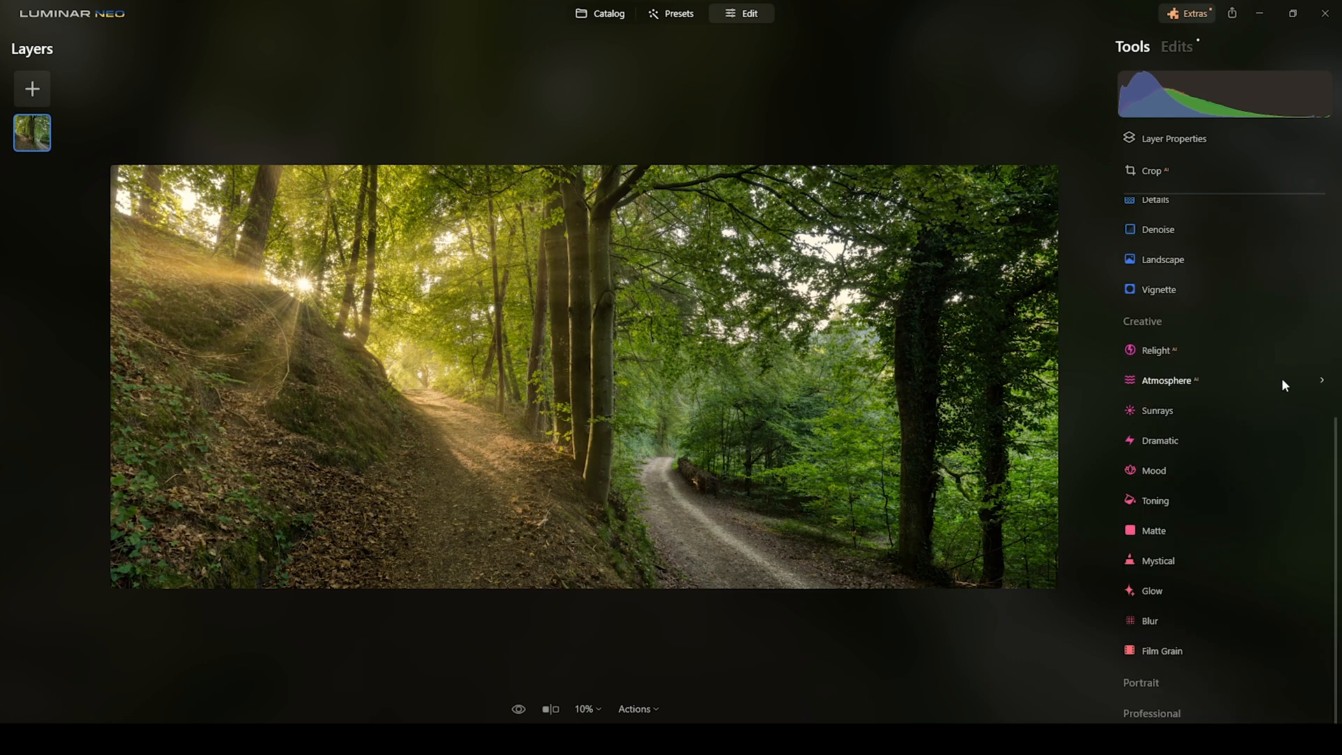
pyautogui.moveTo(1159, 440)
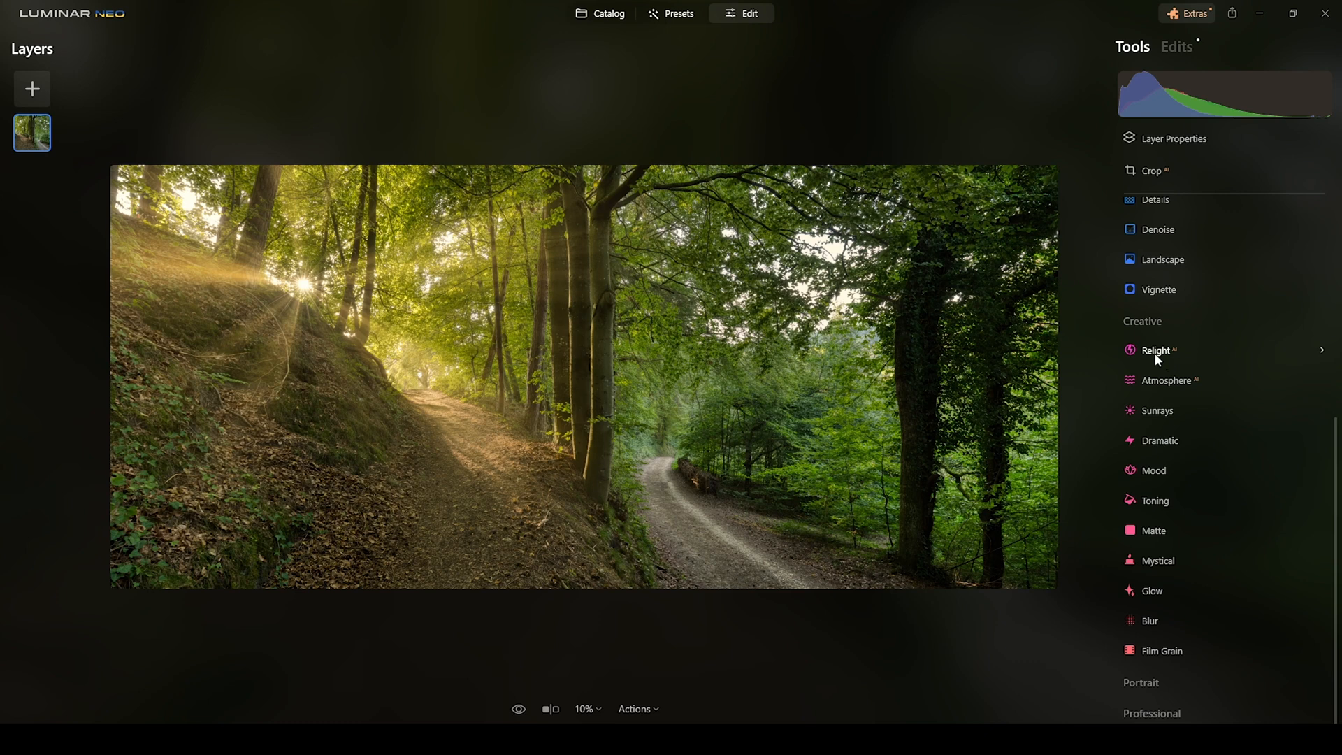
# In Relight, darken the near foreground with Brightness Near around -49.
pyautogui.click(1156, 350)
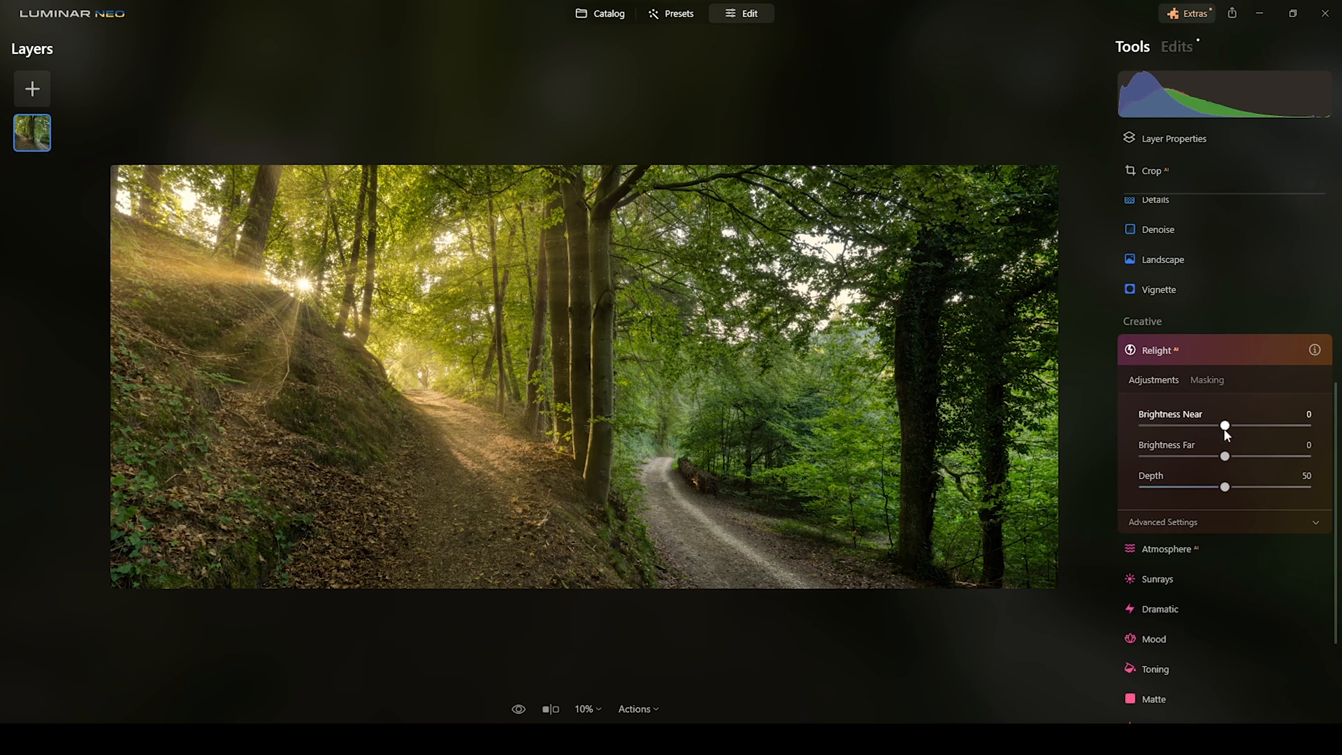
pyautogui.moveTo(1225, 426); pyautogui.dragTo(1219, 426)
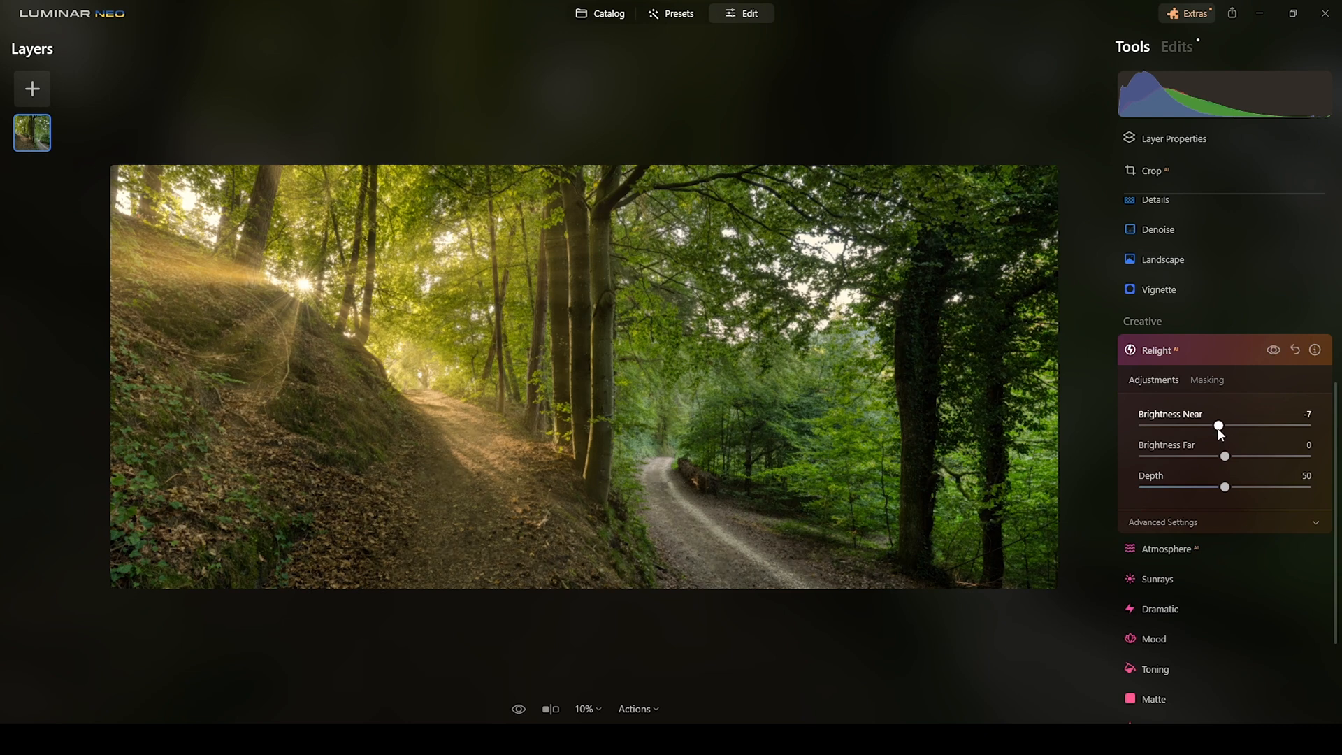
pyautogui.moveTo(1219, 426); pyautogui.dragTo(1198, 427)
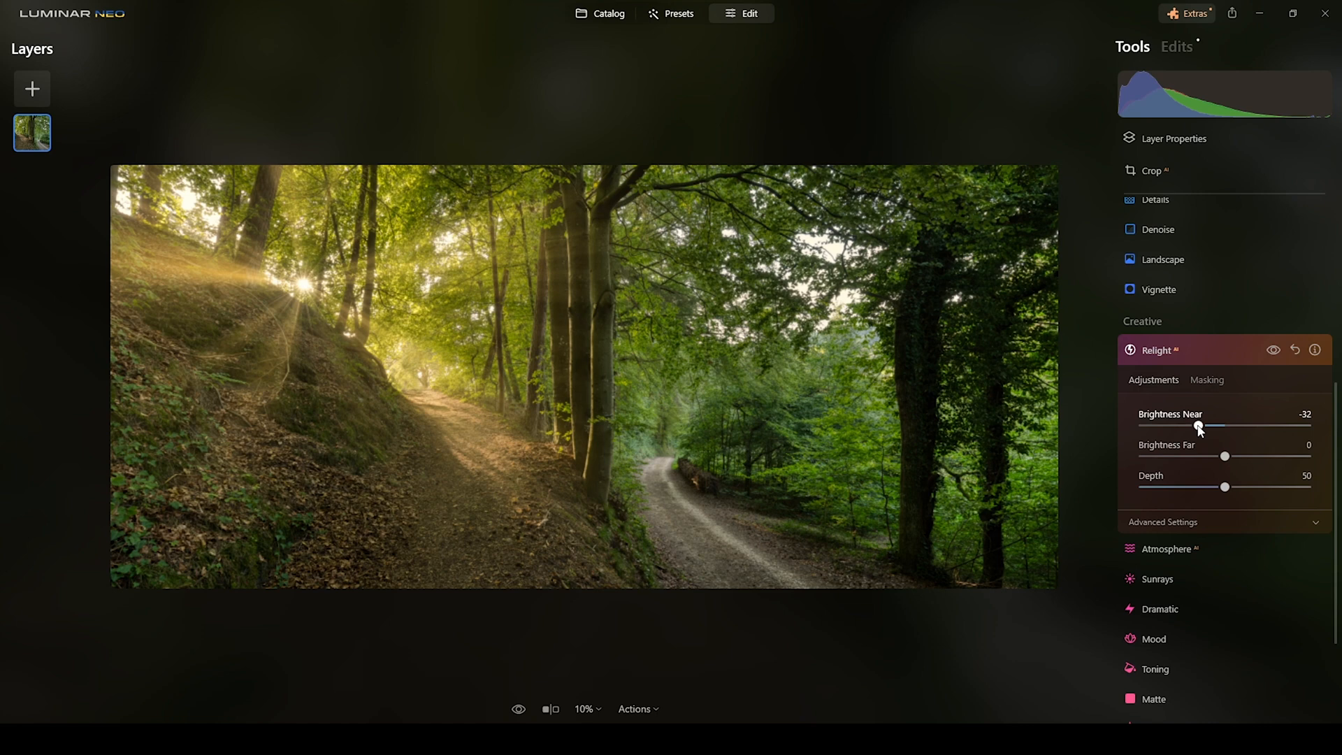
pyautogui.moveTo(1198, 426); pyautogui.dragTo(1174, 426)
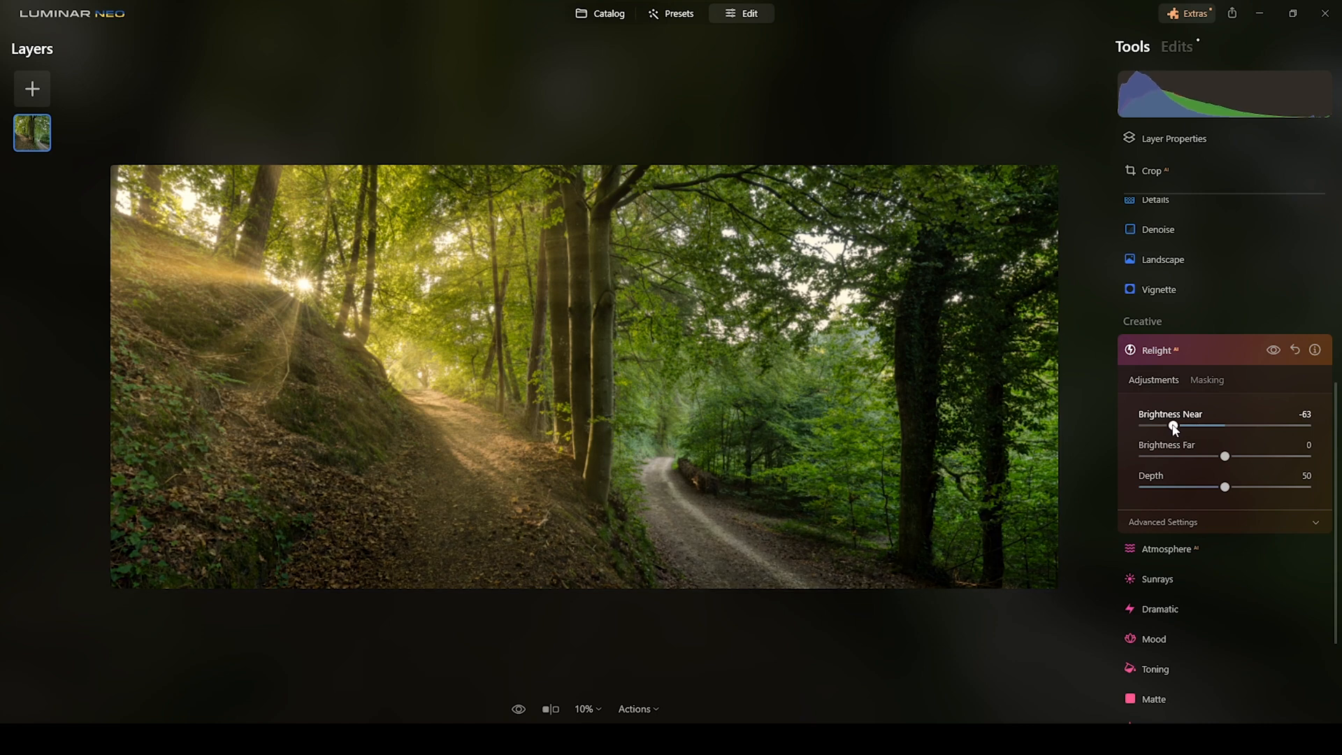
pyautogui.moveTo(1173, 428); pyautogui.dragTo(1183, 428)
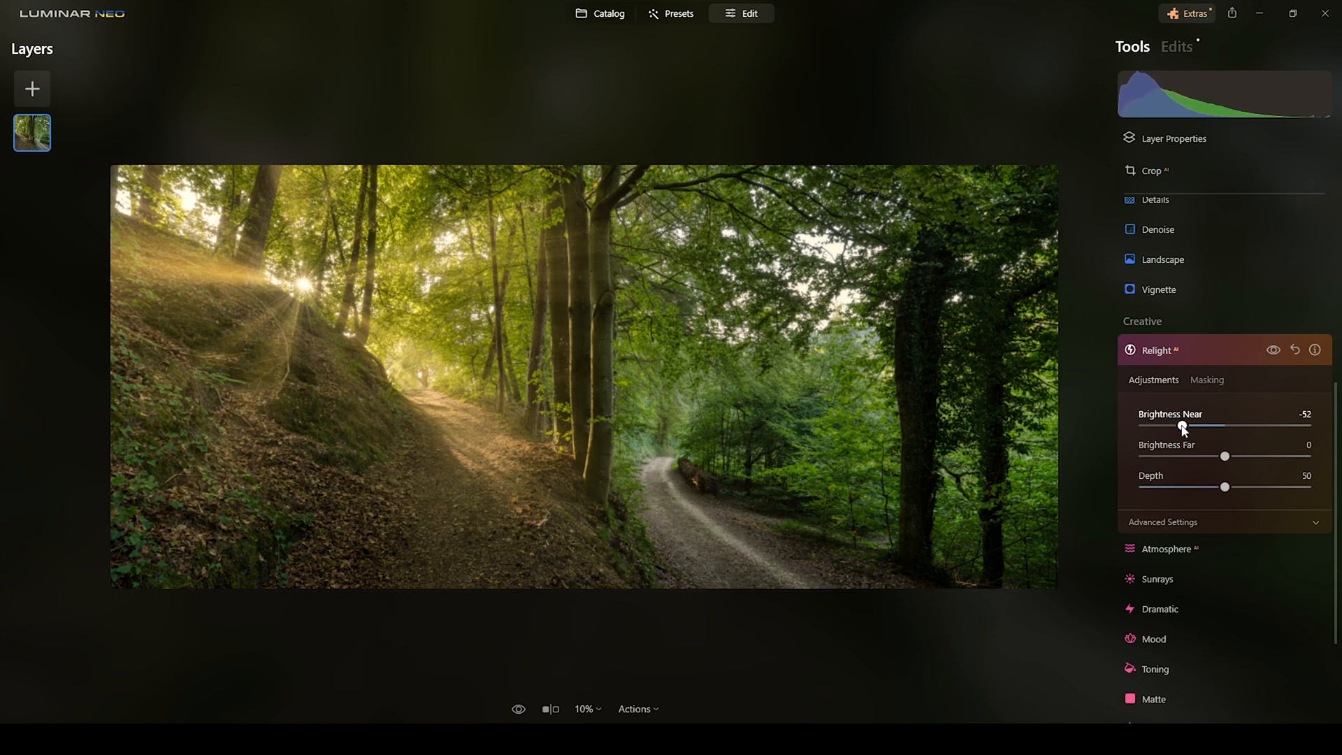
pyautogui.moveTo(1183, 425); pyautogui.dragTo(1187, 425)
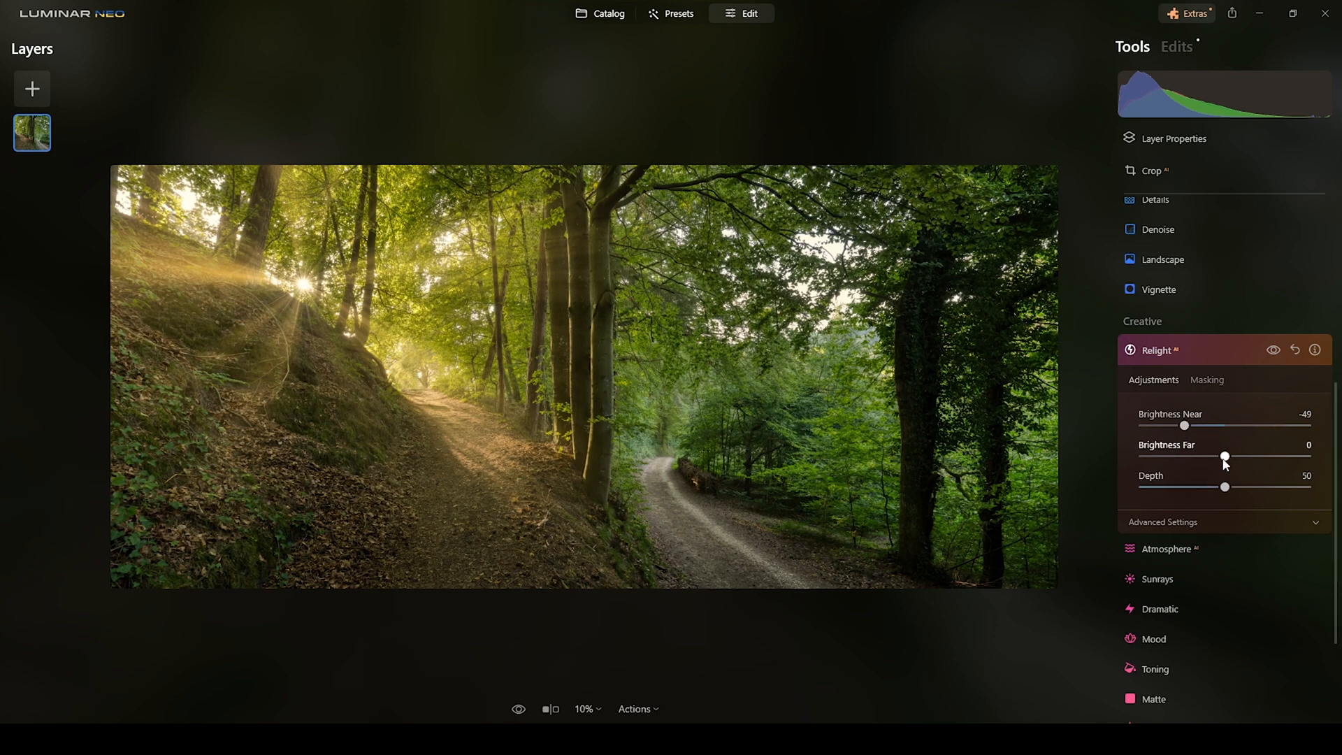
# Brighten the distant background with Brightness Far around 17.
pyautogui.moveTo(1225, 457); pyautogui.dragTo(1230, 457)
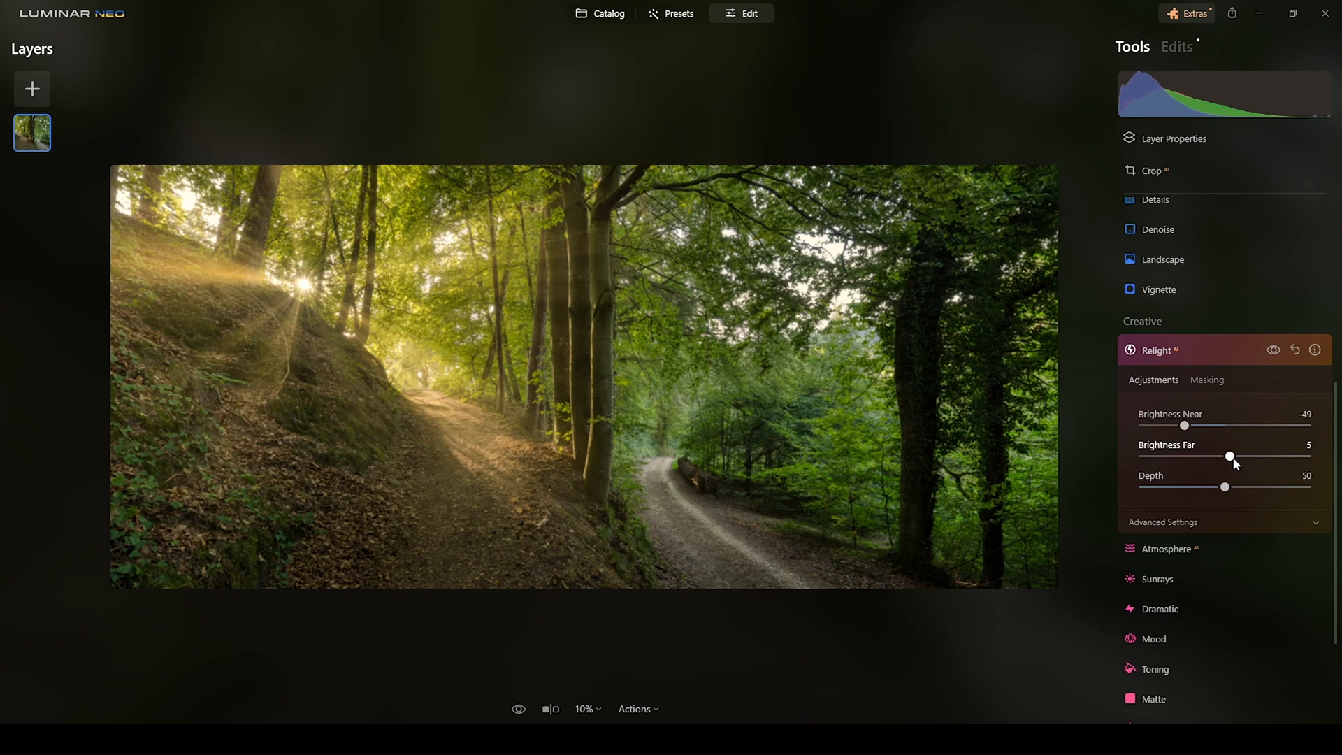
pyautogui.moveTo(1230, 456); pyautogui.dragTo(1240, 456)
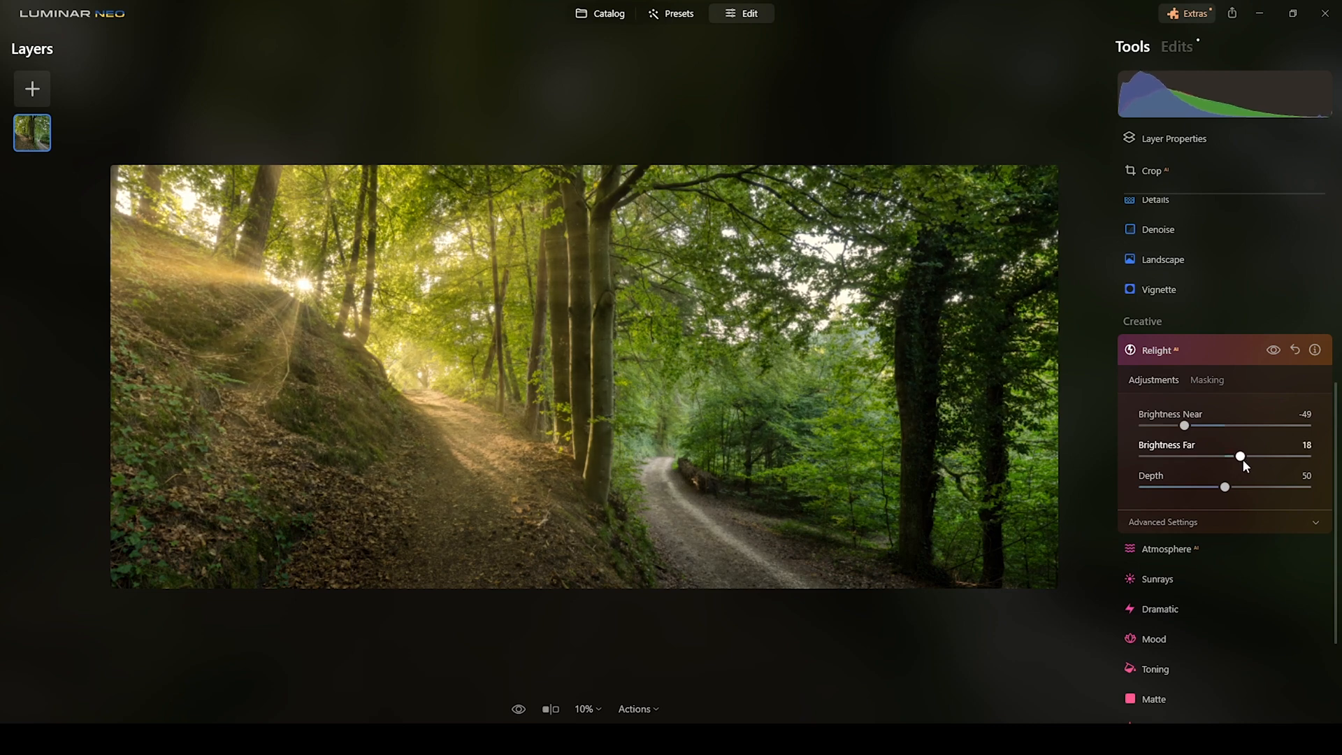
pyautogui.moveTo(1240, 456); pyautogui.dragTo(1238, 456)
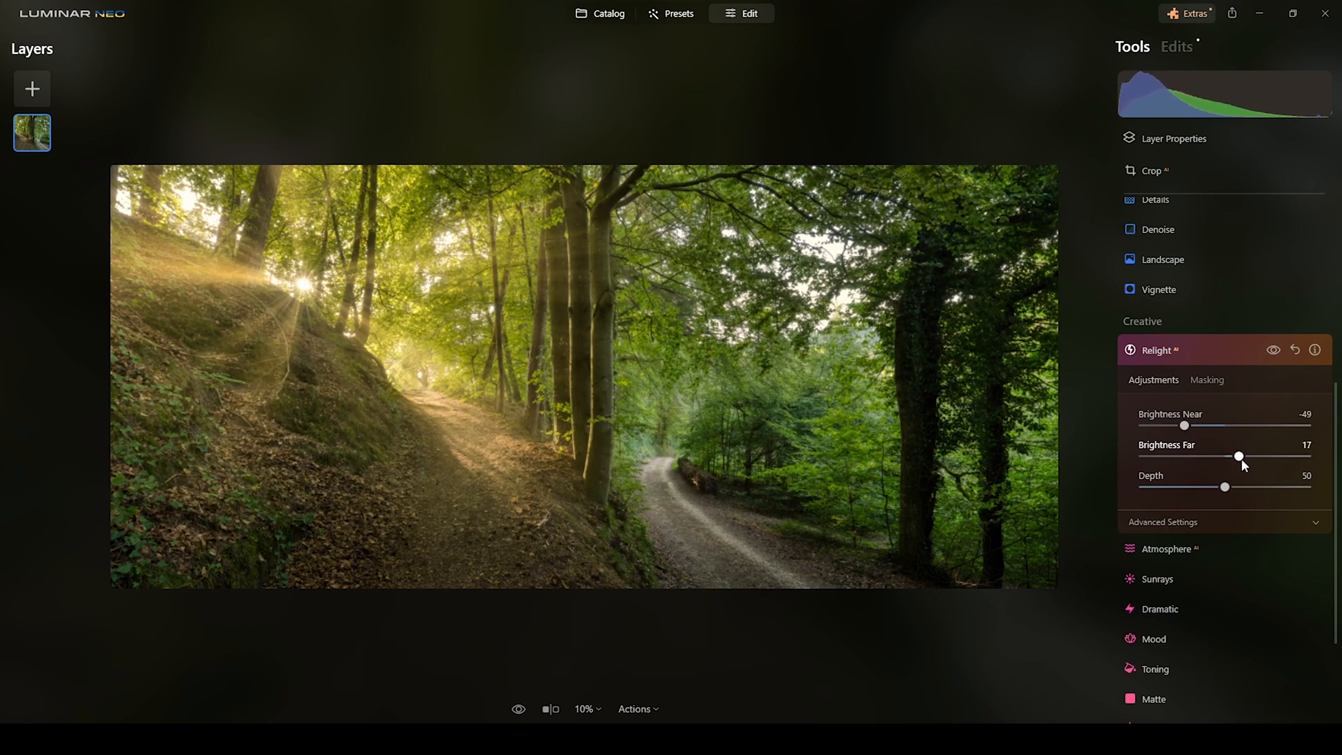
pyautogui.moveTo(1244, 456); pyautogui.dragTo(1237, 456)
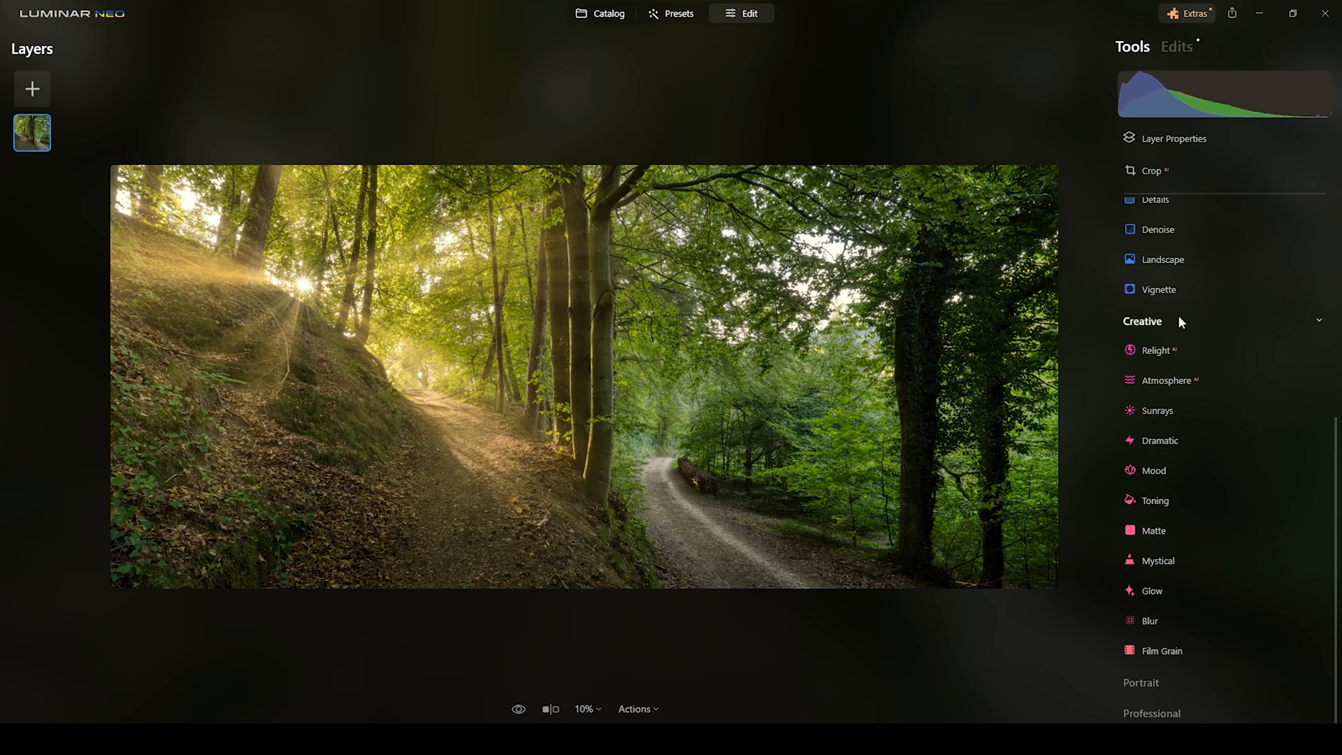
pyautogui.moveTo(1169, 509)
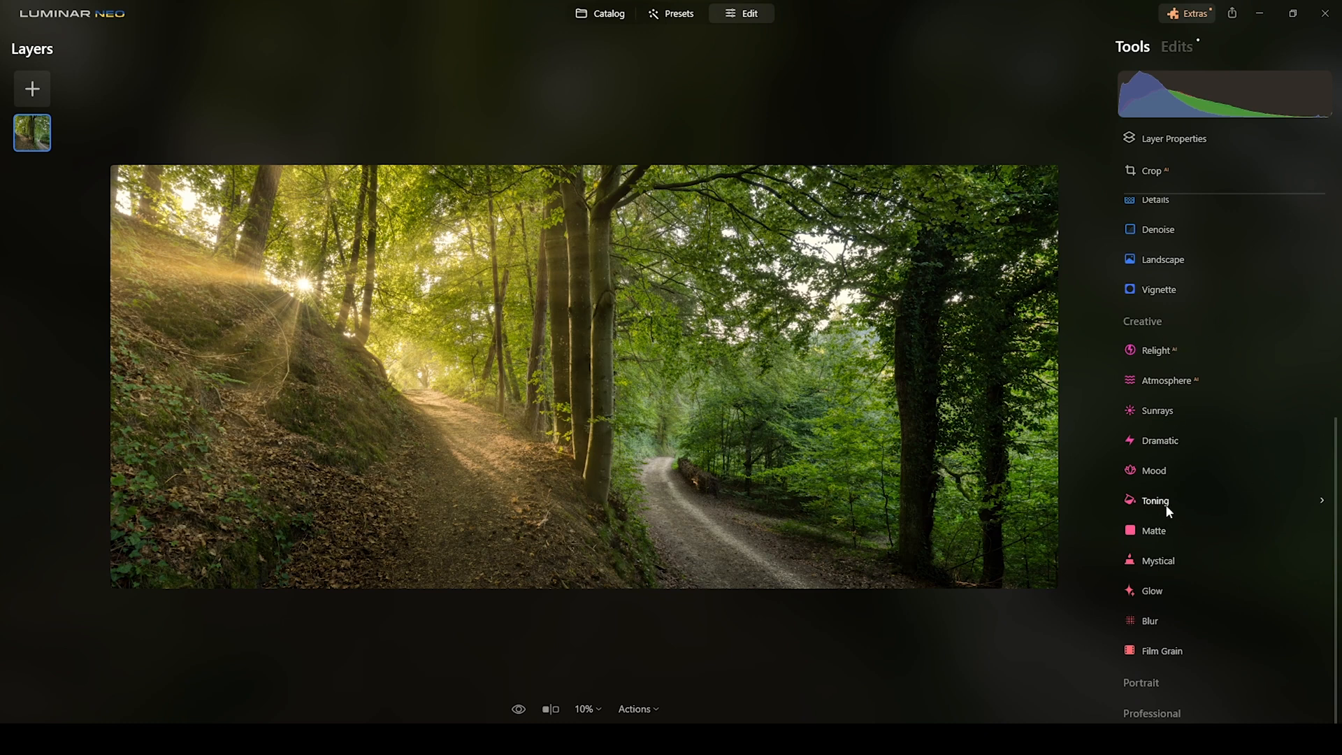
# In Toning, start tinting the highlights and shift the hue to an orange 16.
pyautogui.click(1156, 500)
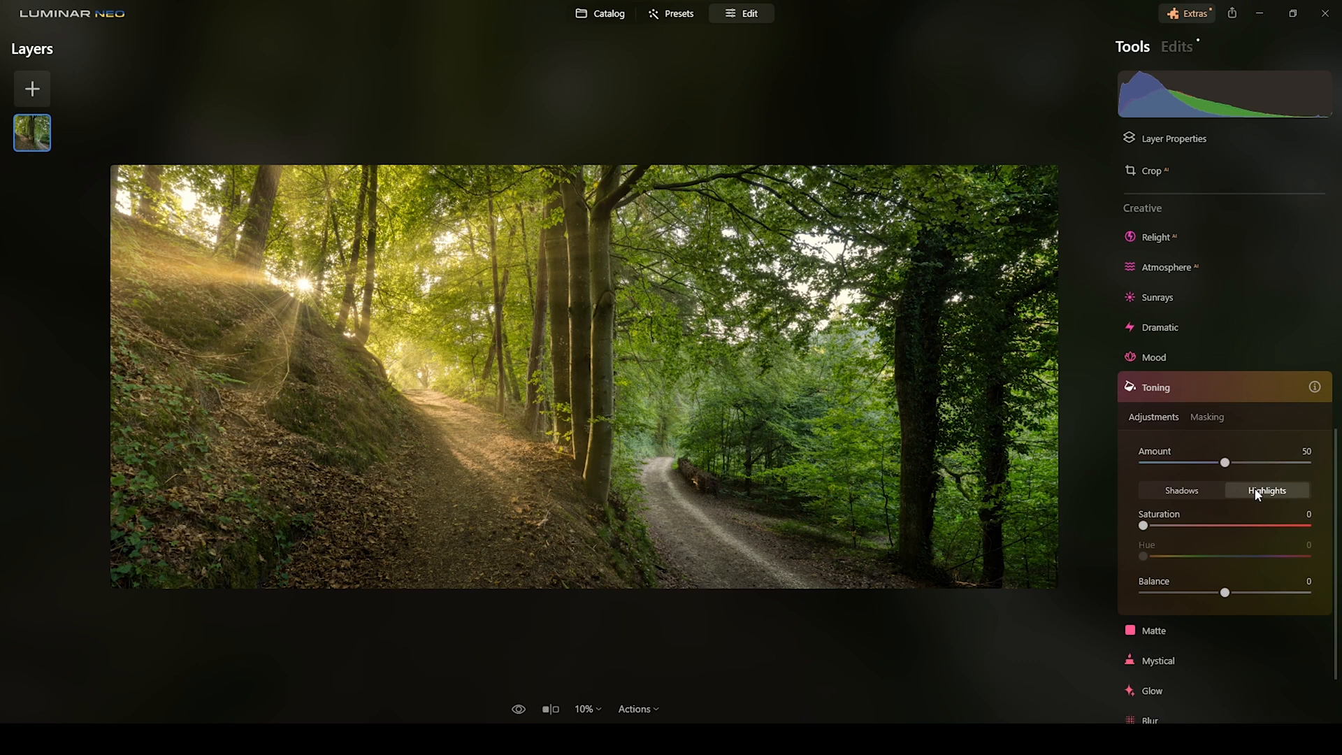
pyautogui.moveTo(1304, 488)
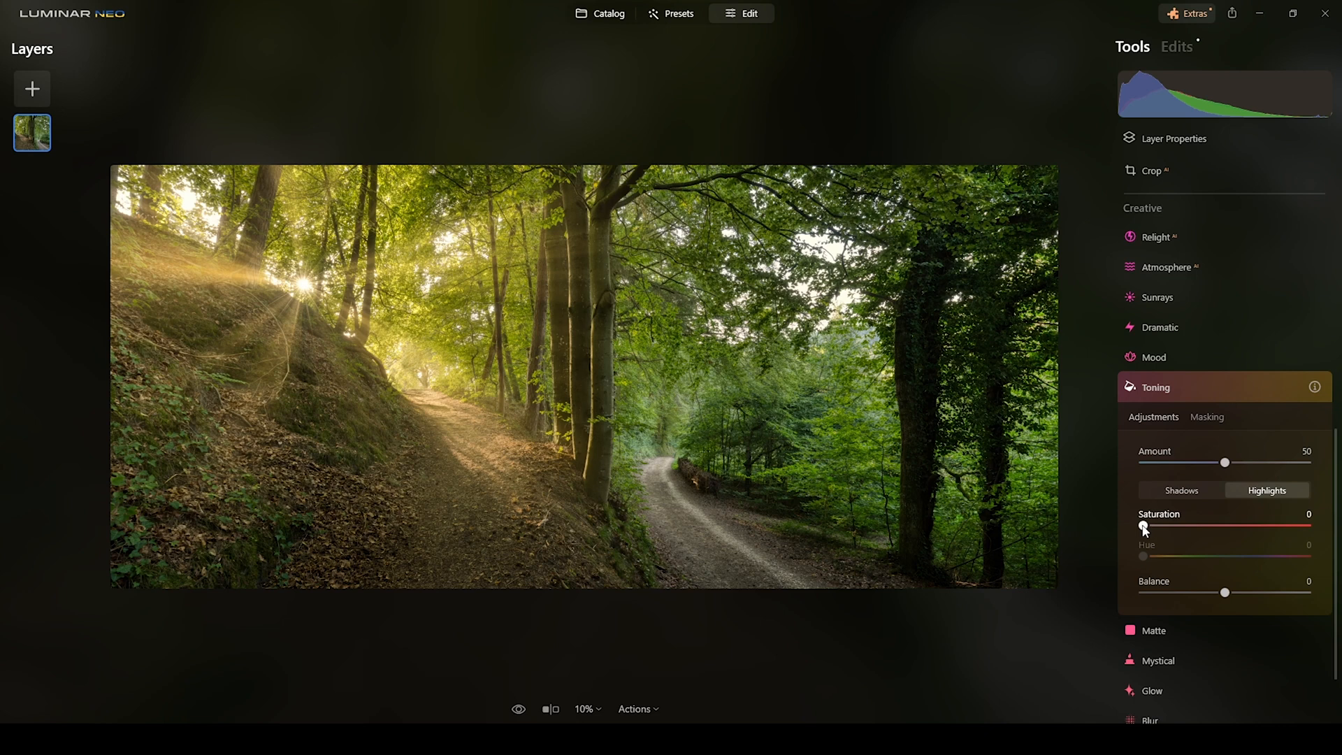
pyautogui.moveTo(1143, 527); pyautogui.dragTo(1151, 527)
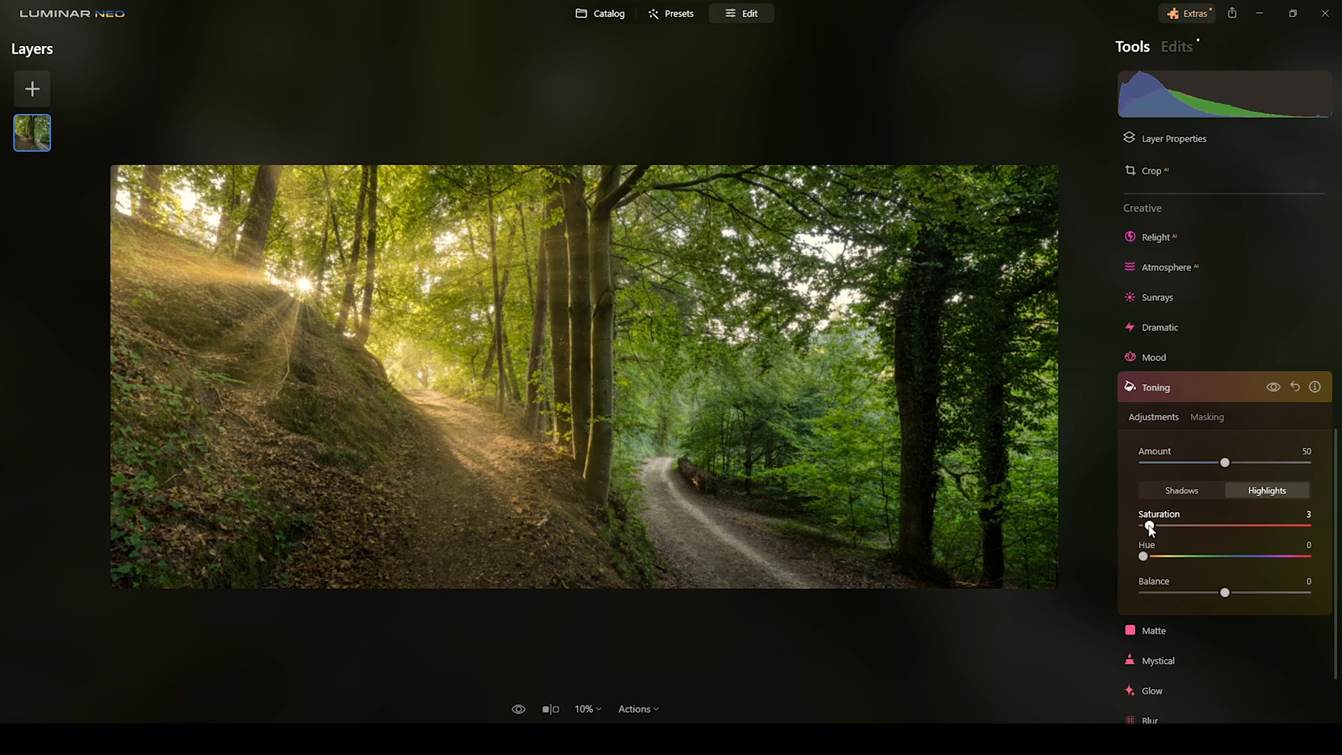
pyautogui.moveTo(1151, 529); pyautogui.dragTo(1162, 528)
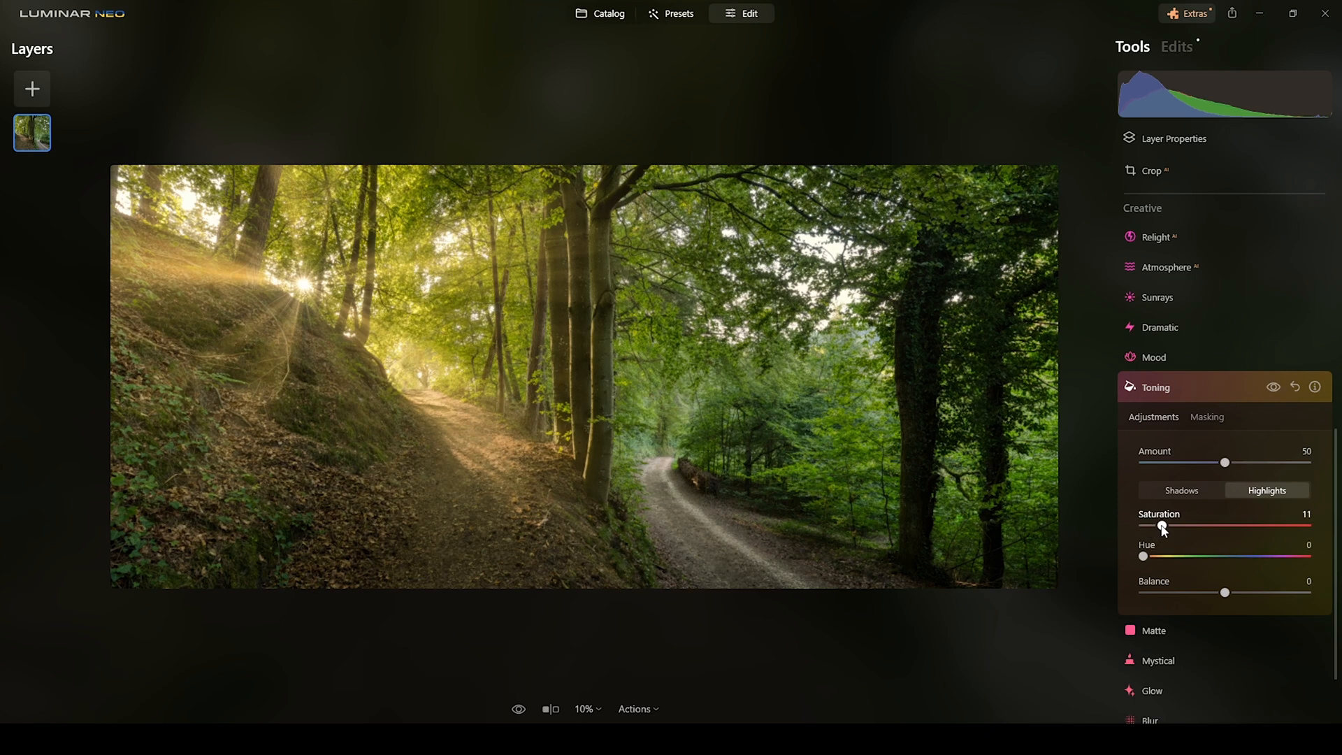
pyautogui.moveTo(1164, 529); pyautogui.dragTo(1162, 528)
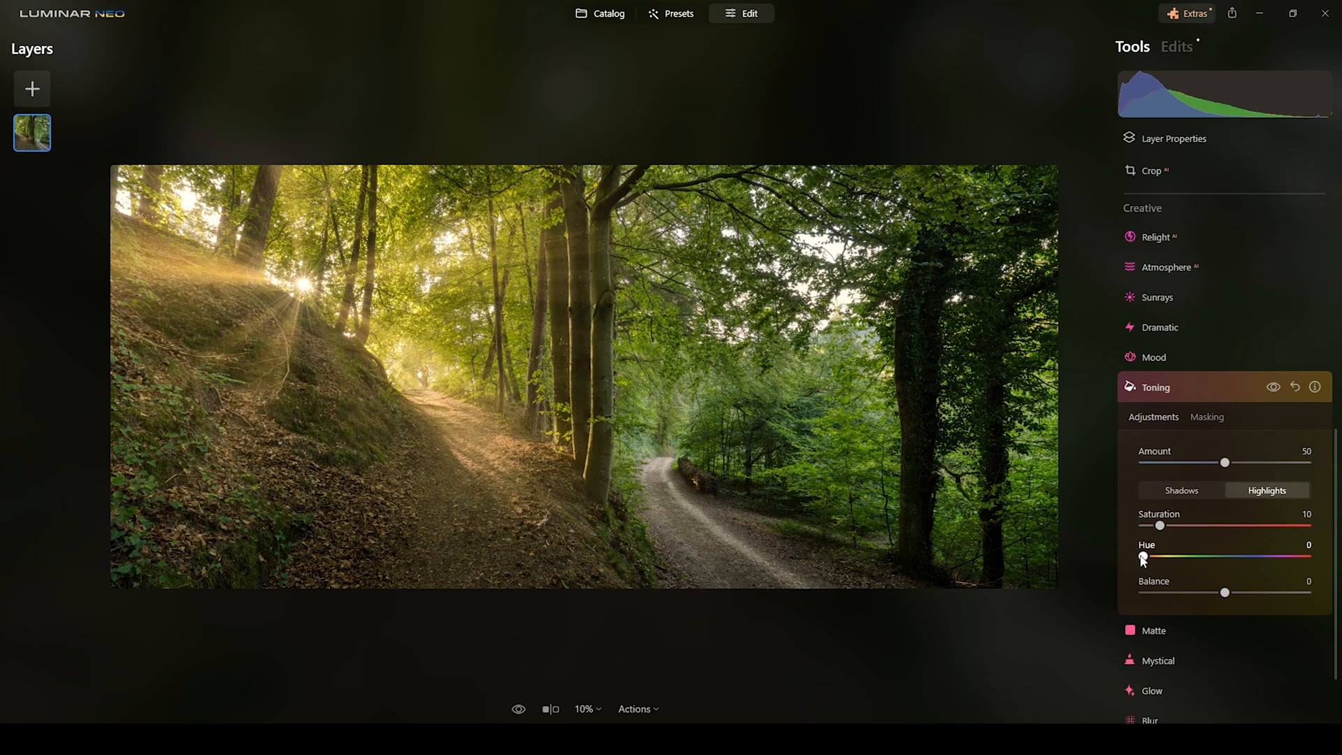
pyautogui.moveTo(1142, 558); pyautogui.dragTo(1149, 557)
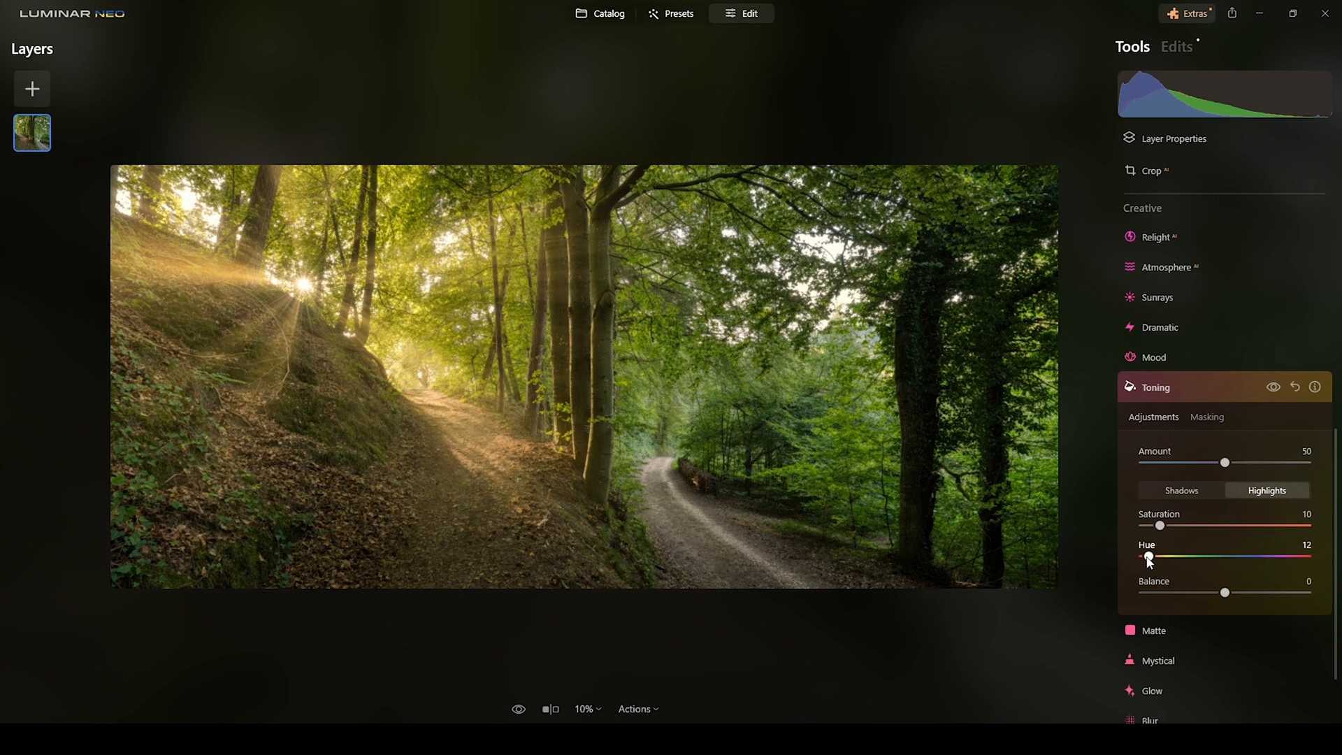
pyautogui.moveTo(1146, 556); pyautogui.dragTo(1154, 556)
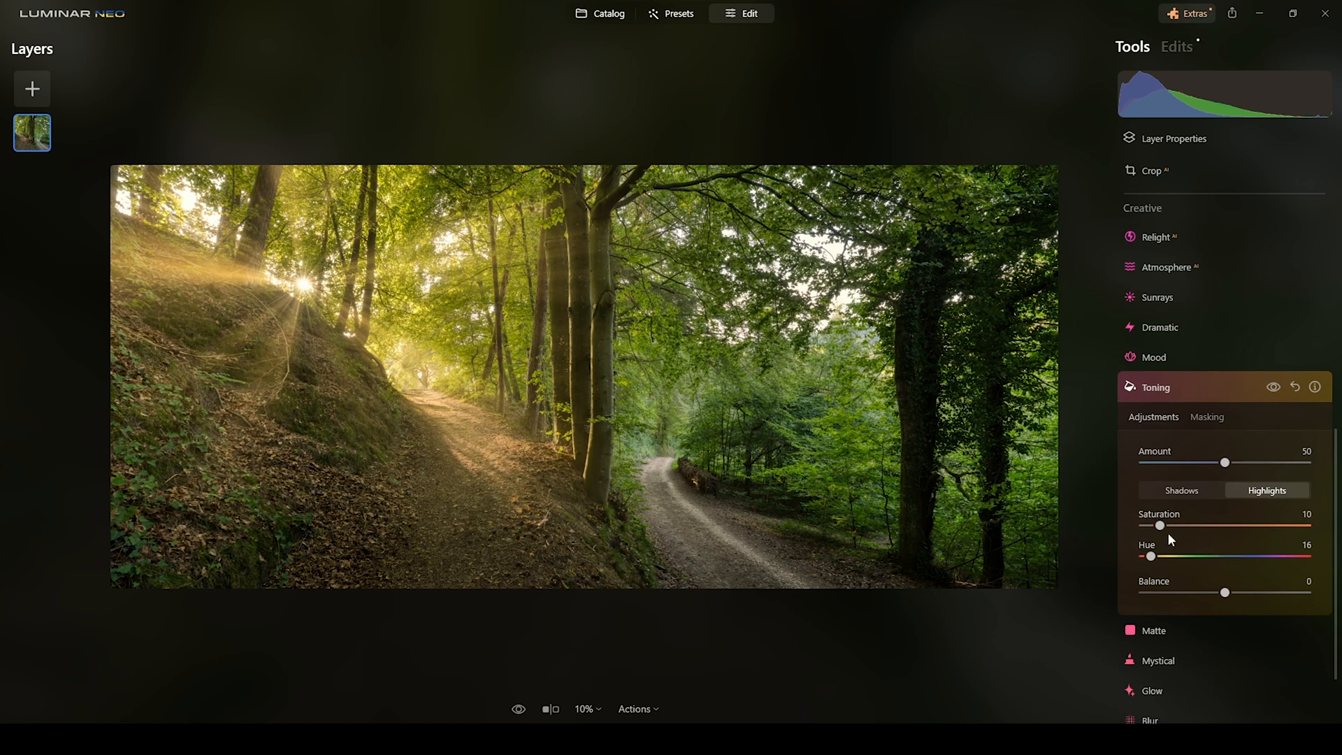
# Strengthen the warm highlight tint to a saturation of about 43.
pyautogui.moveTo(1160, 527); pyautogui.dragTo(1219, 527)
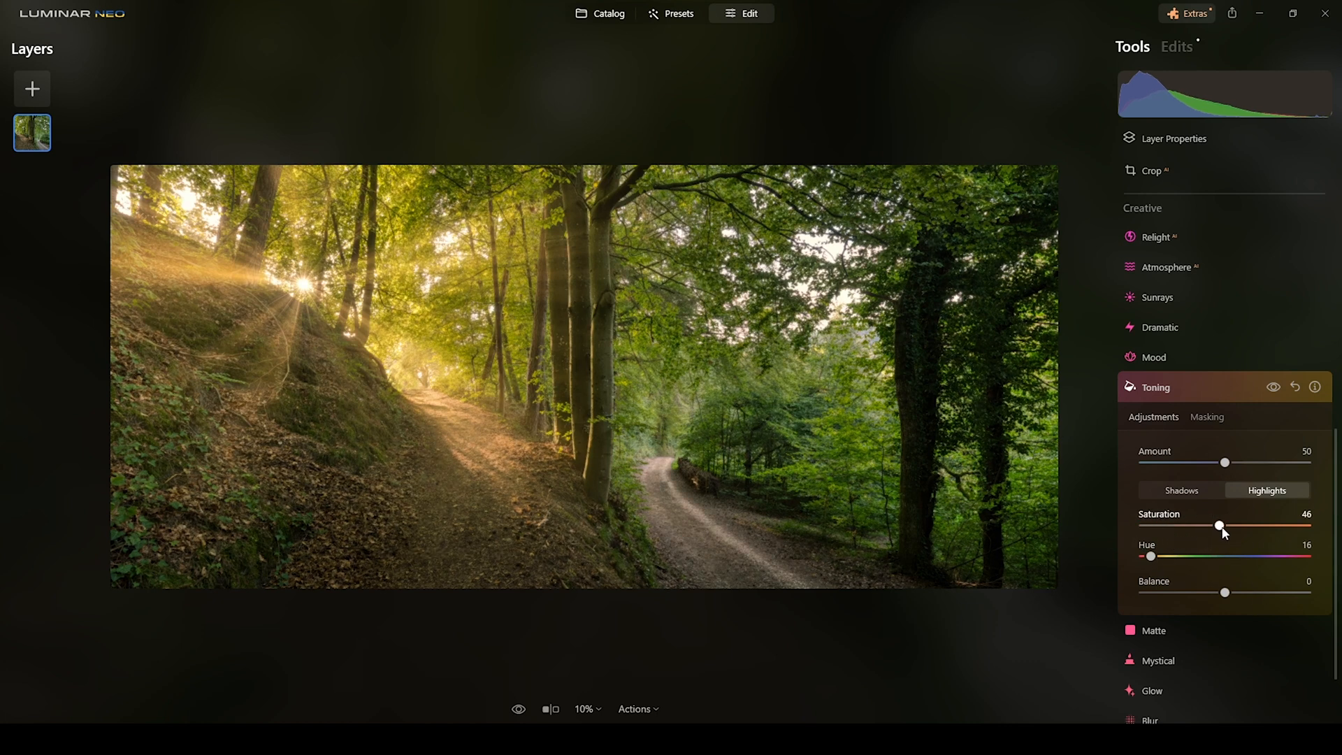
pyautogui.moveTo(1226, 527); pyautogui.dragTo(1215, 527)
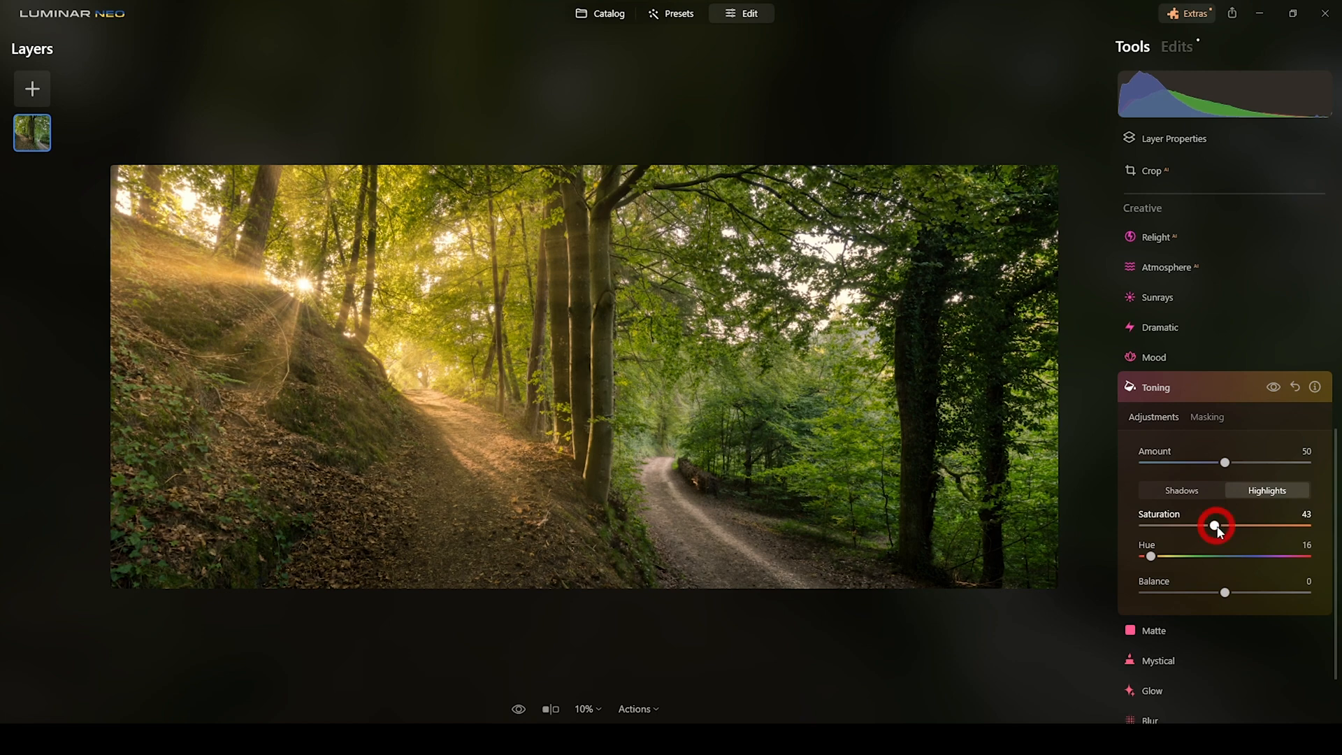
pyautogui.moveTo(1215, 527); pyautogui.dragTo(1212, 527)
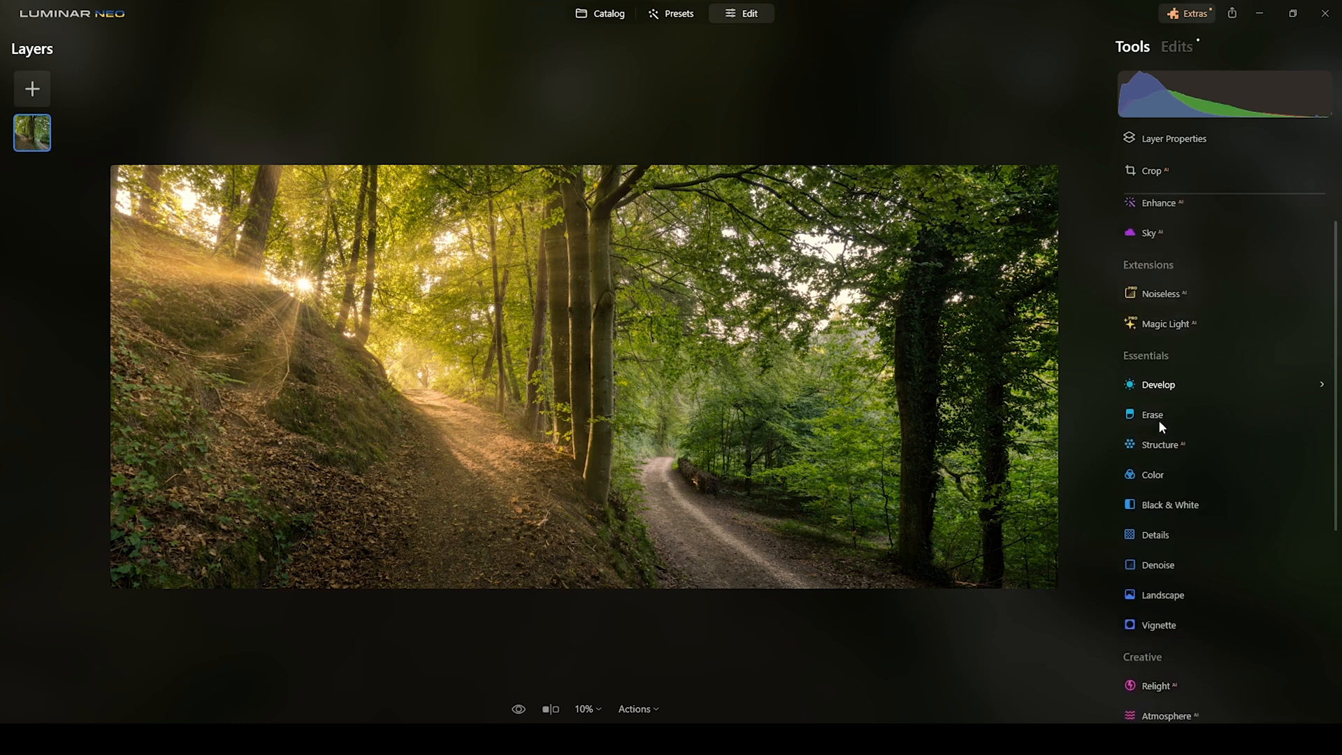
# In Develop, raise Blacks to 15 to lift the darkest tones.
pyautogui.click(1159, 384)
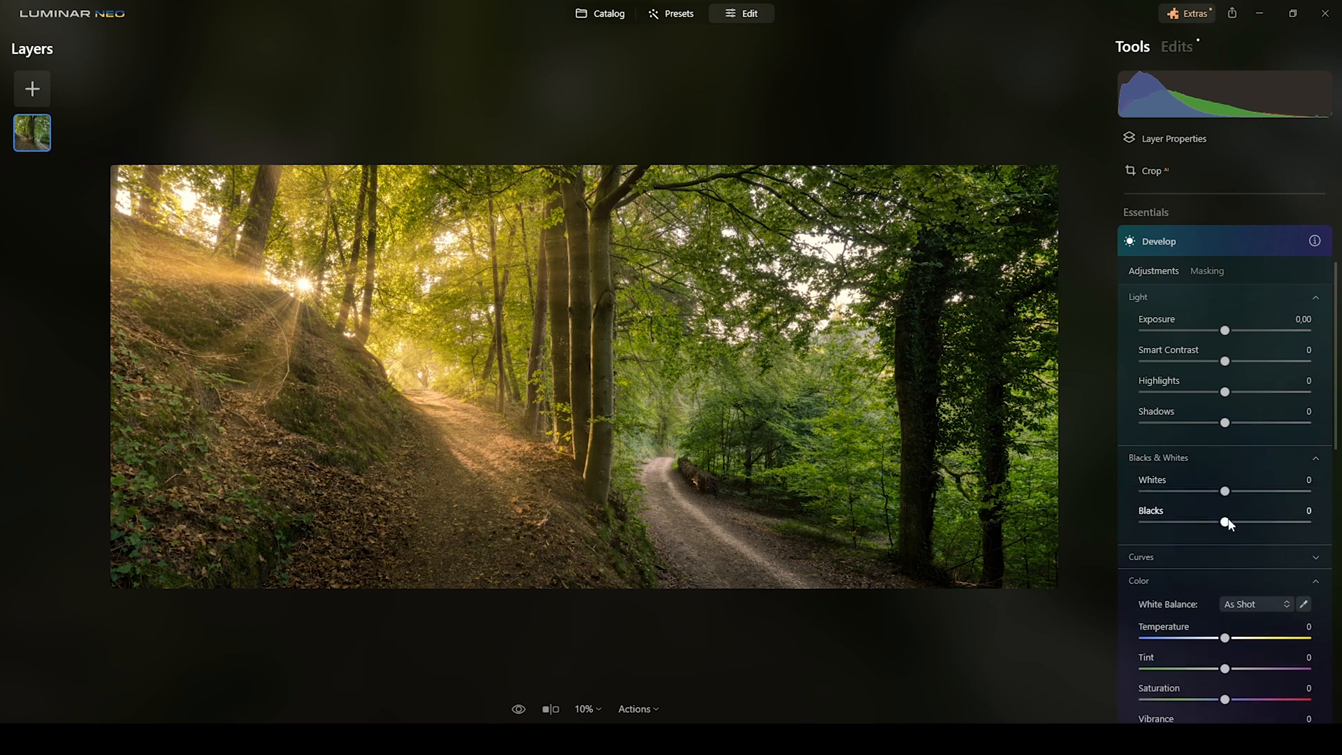
pyautogui.moveTo(1226, 521); pyautogui.dragTo(1246, 521)
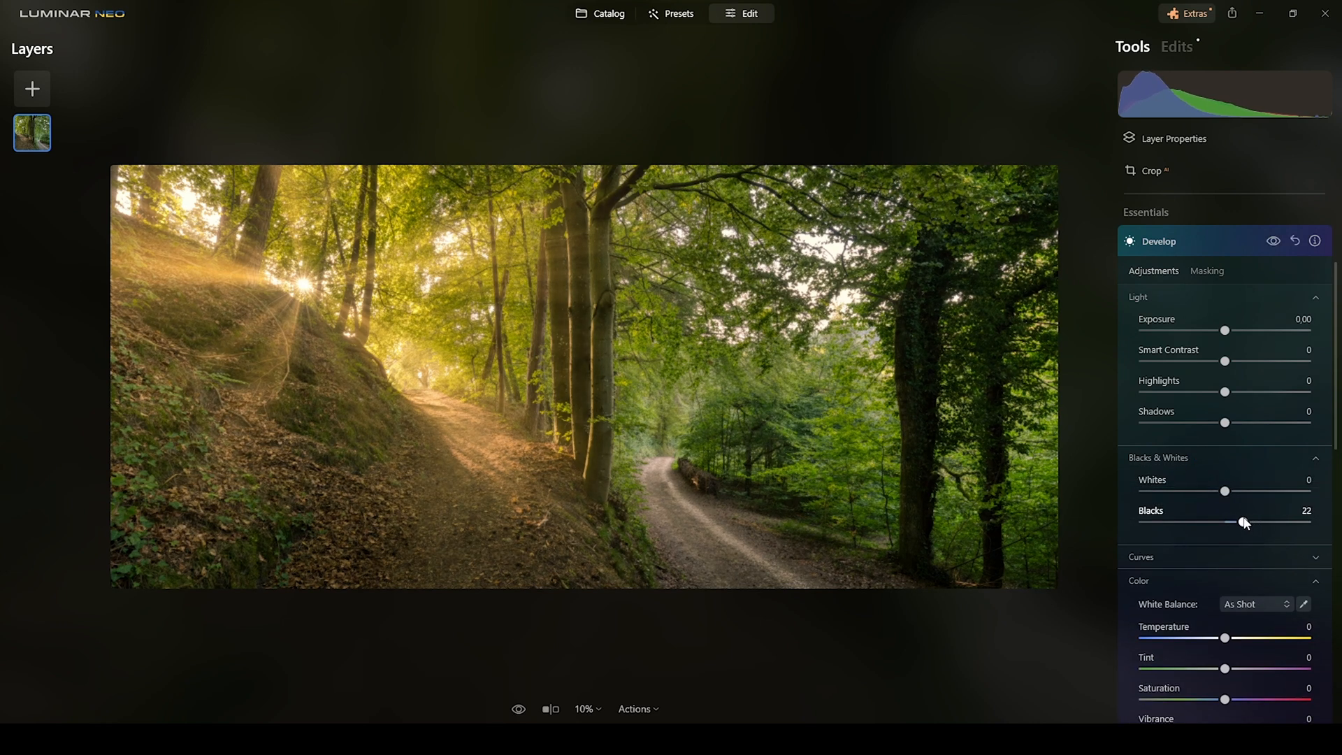
pyautogui.moveTo(1244, 521); pyautogui.dragTo(1237, 521)
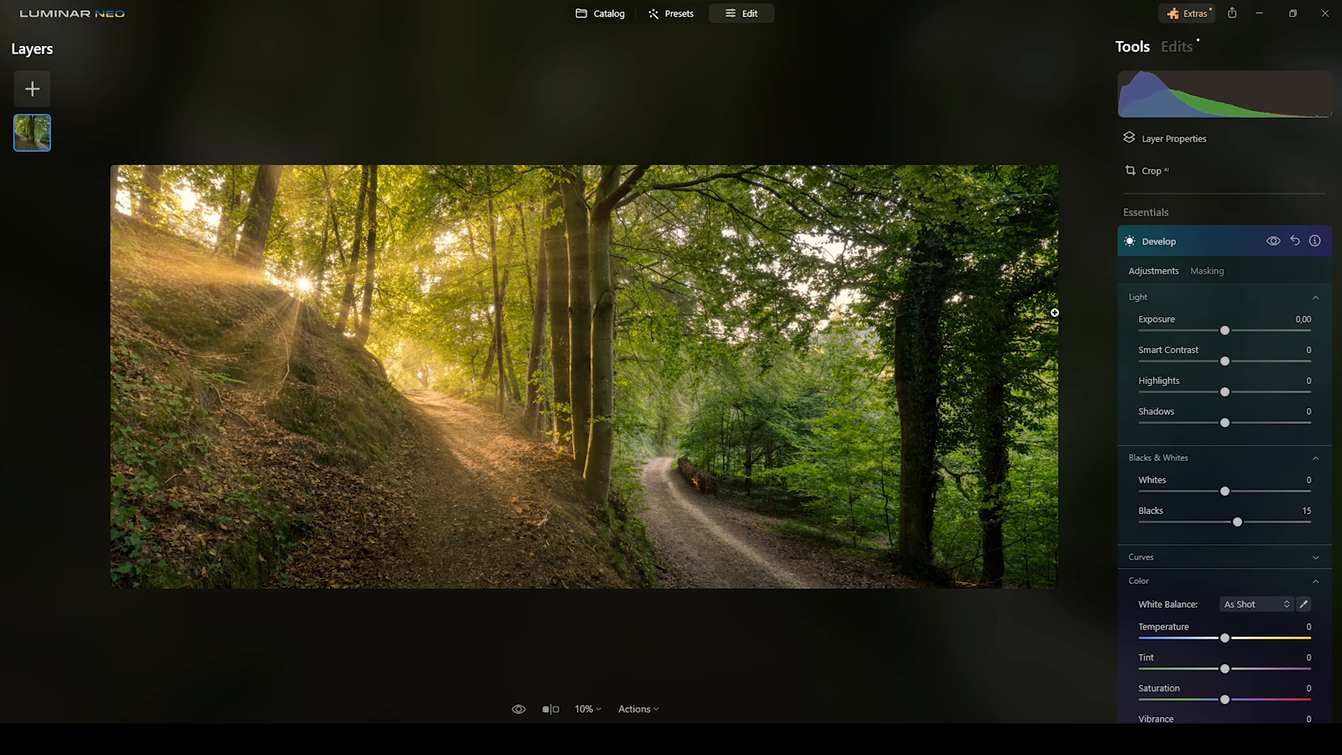
pyautogui.moveTo(627, 349)
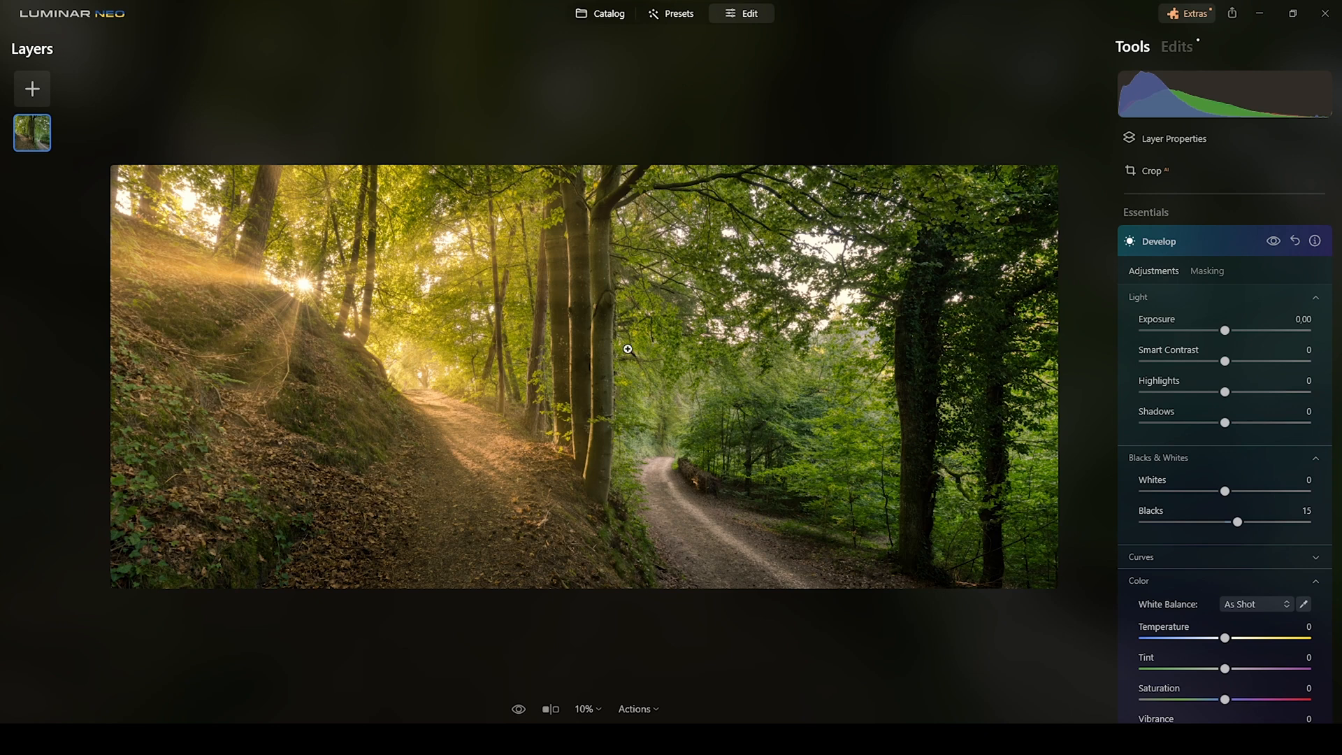
pyautogui.moveTo(558, 109)
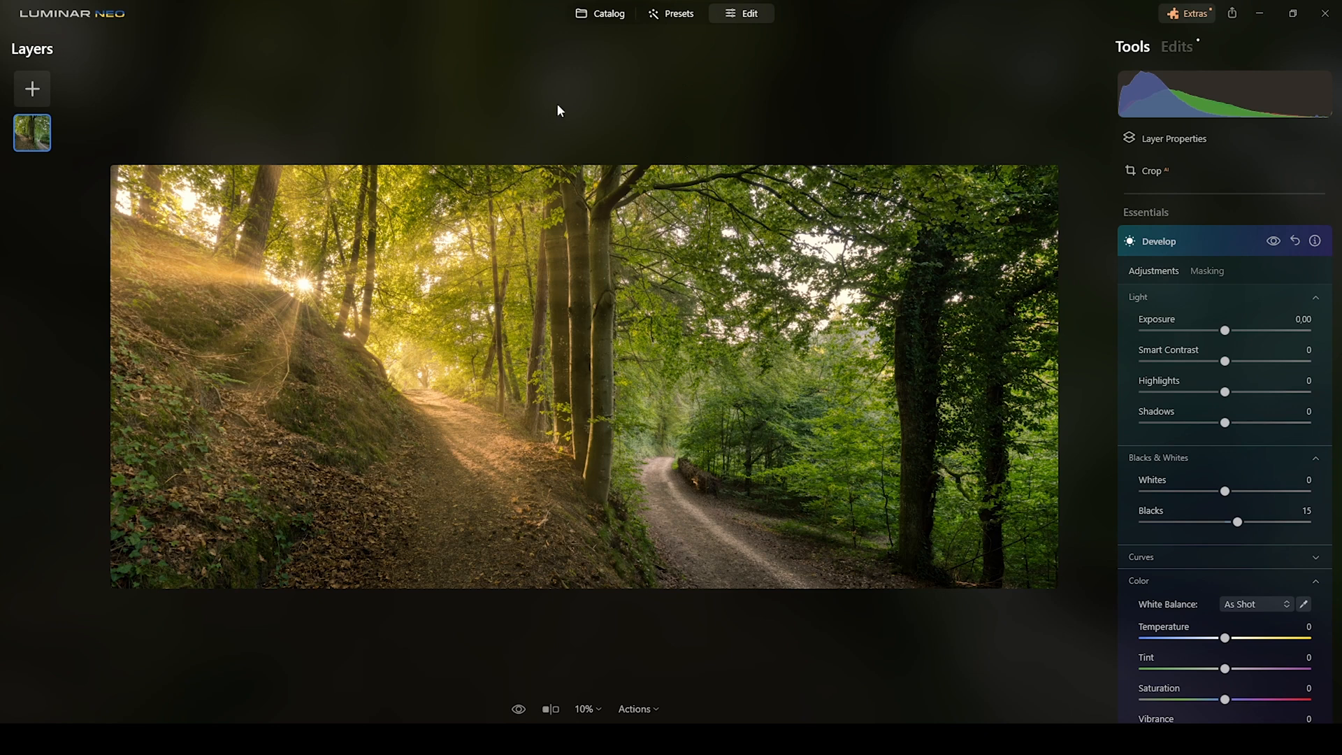
pyautogui.moveTo(700, 207)
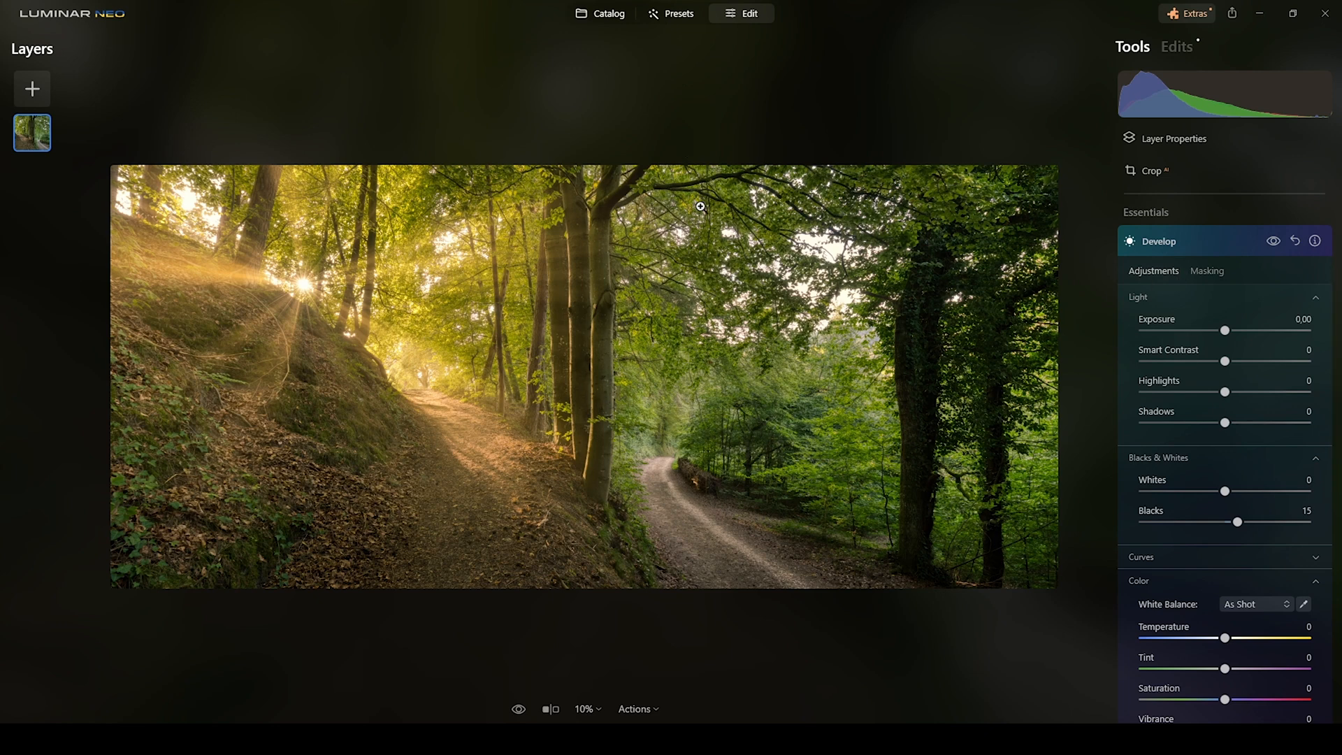
# In Develop, cool the white balance Temperature to about -52.
pyautogui.click(1159, 240)
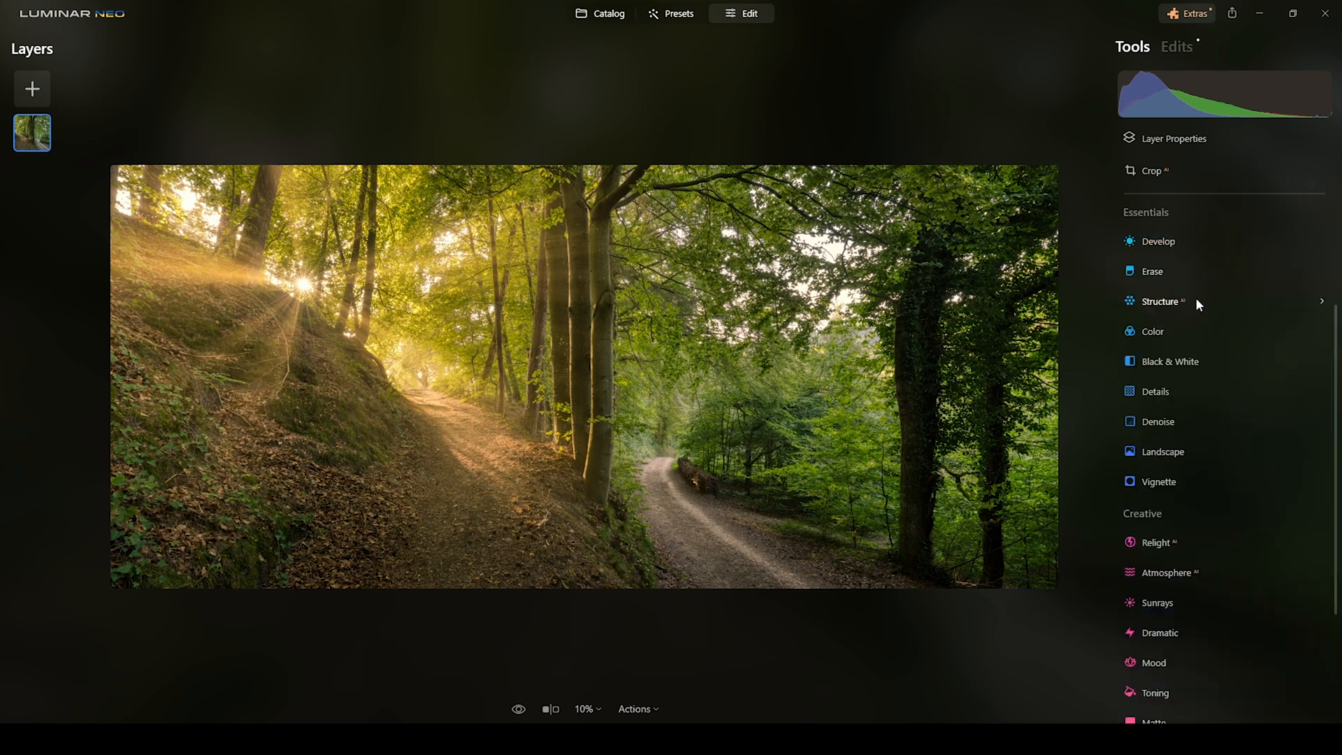
pyautogui.click(1159, 242)
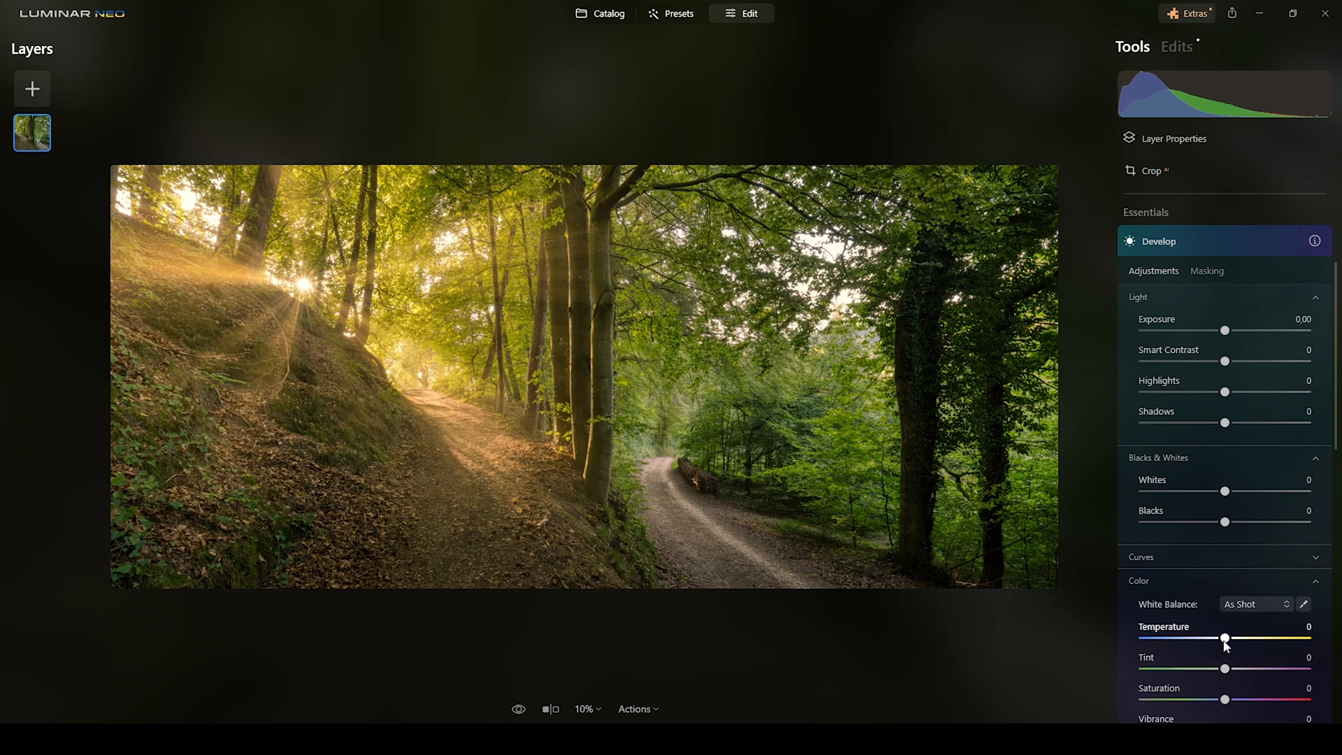
pyautogui.moveTo(1226, 639); pyautogui.dragTo(1202, 639)
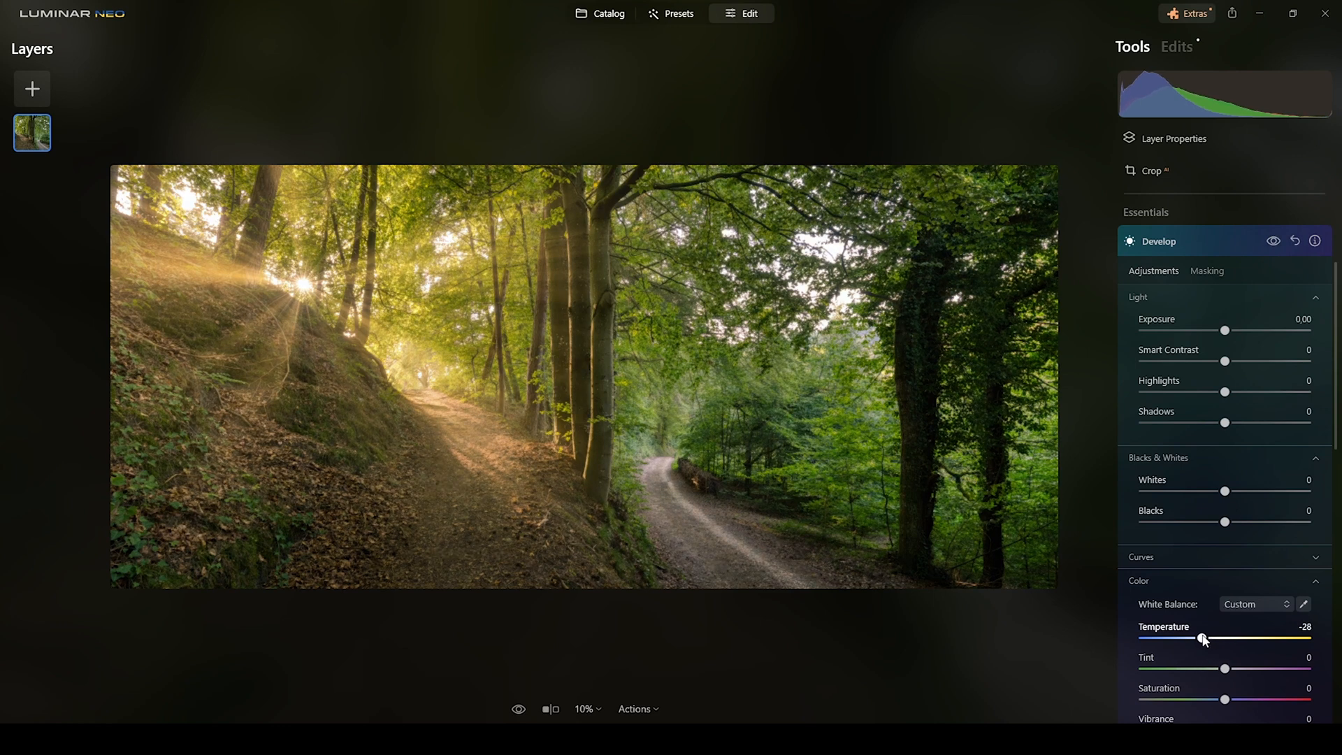
pyautogui.moveTo(1203, 639); pyautogui.dragTo(1192, 639)
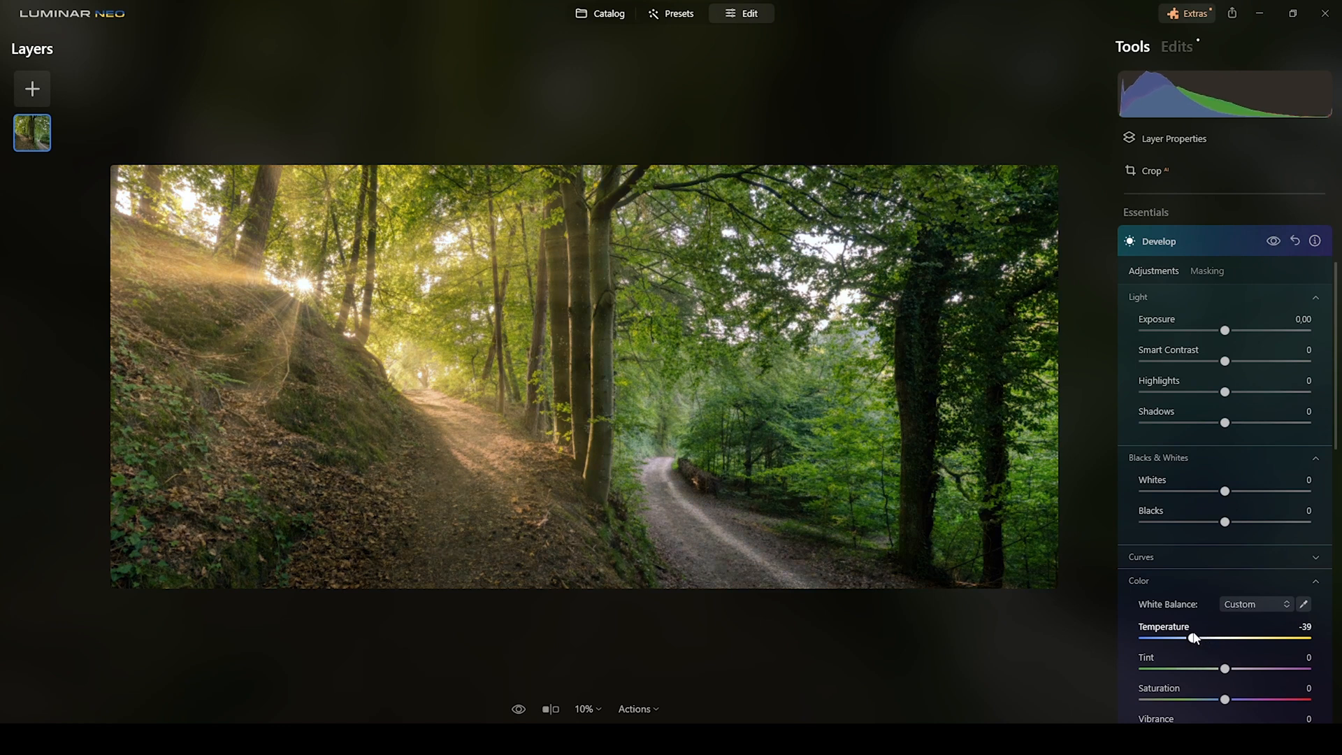
pyautogui.moveTo(772, 120)
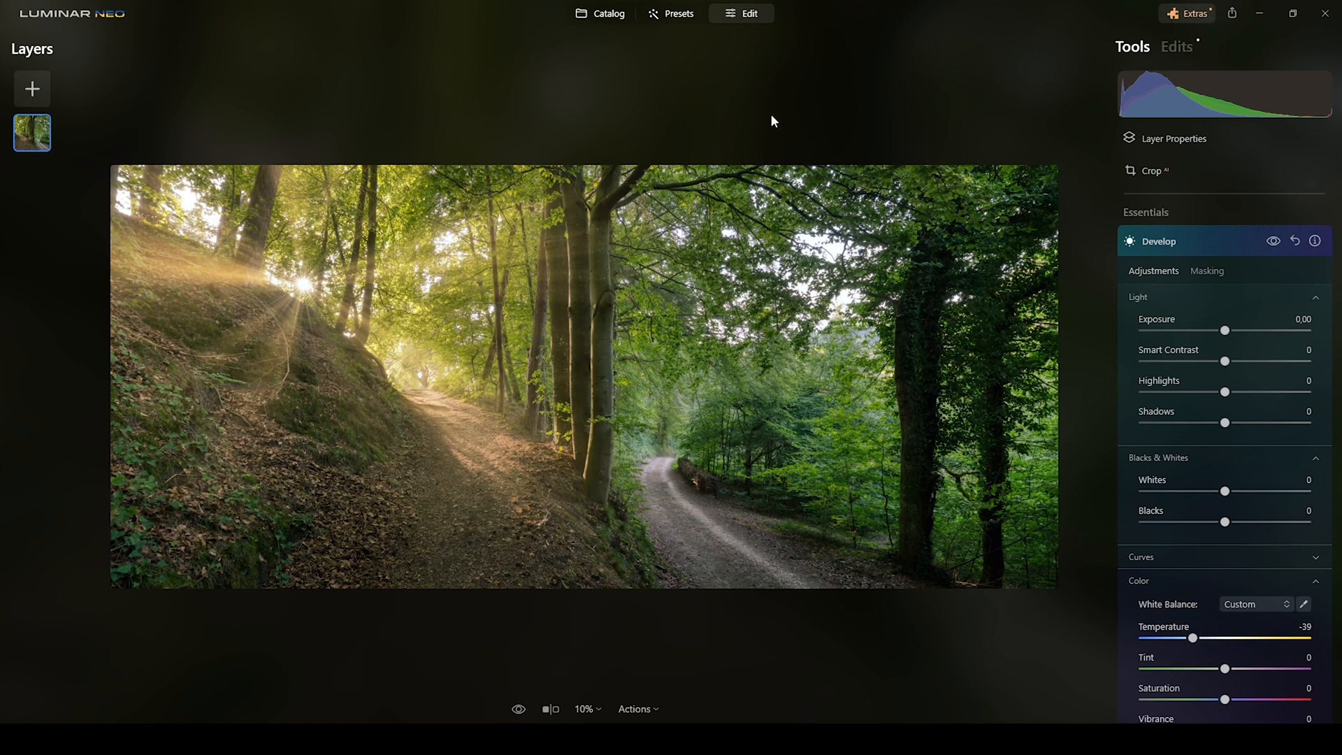
pyautogui.moveTo(1190, 639)
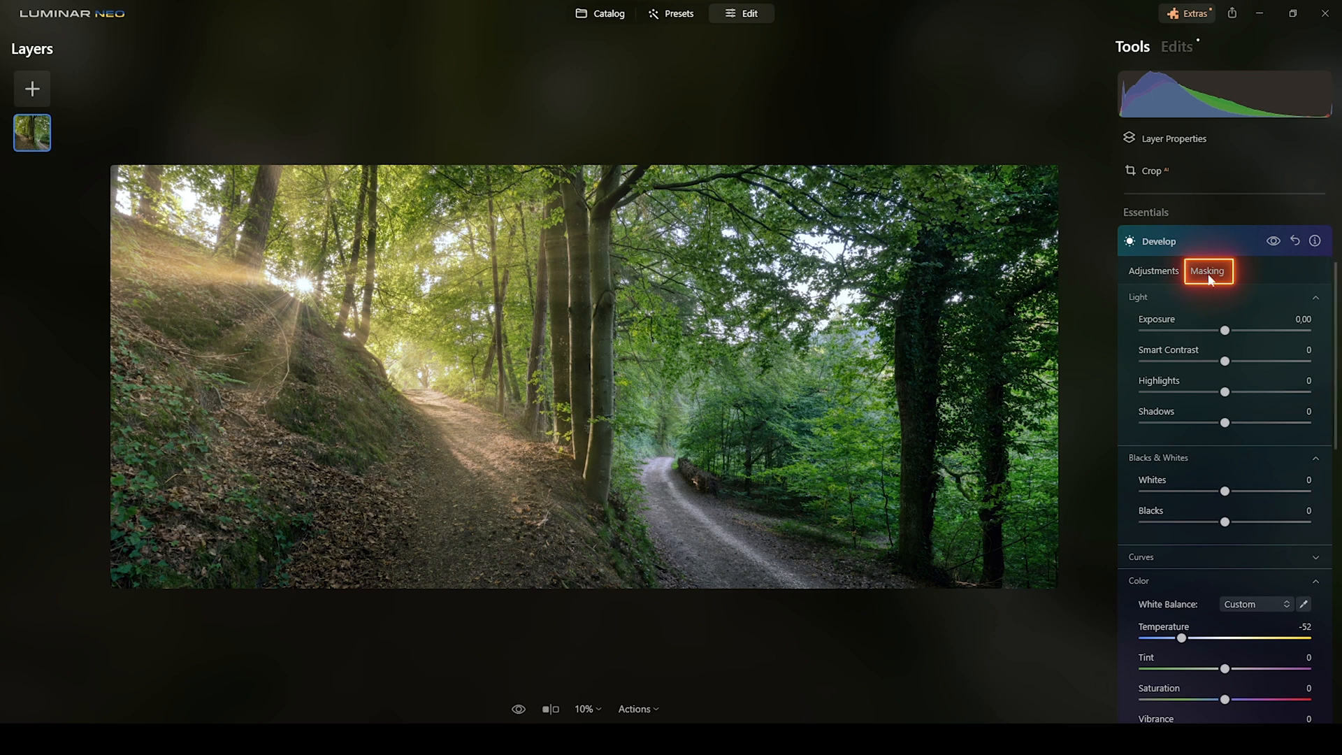
# Confine the Develop adjustment to the right side with a linear gradient mask.
pyautogui.click(1207, 270)
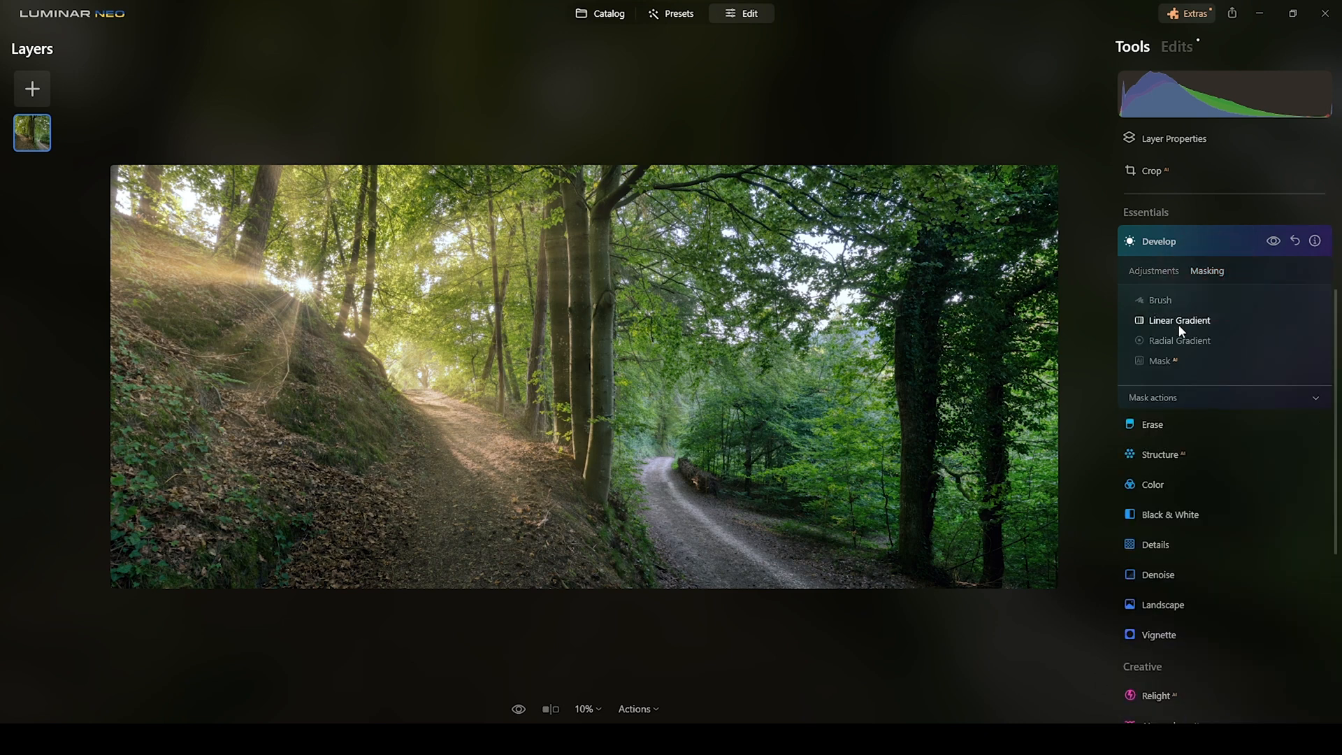
pyautogui.click(1179, 320)
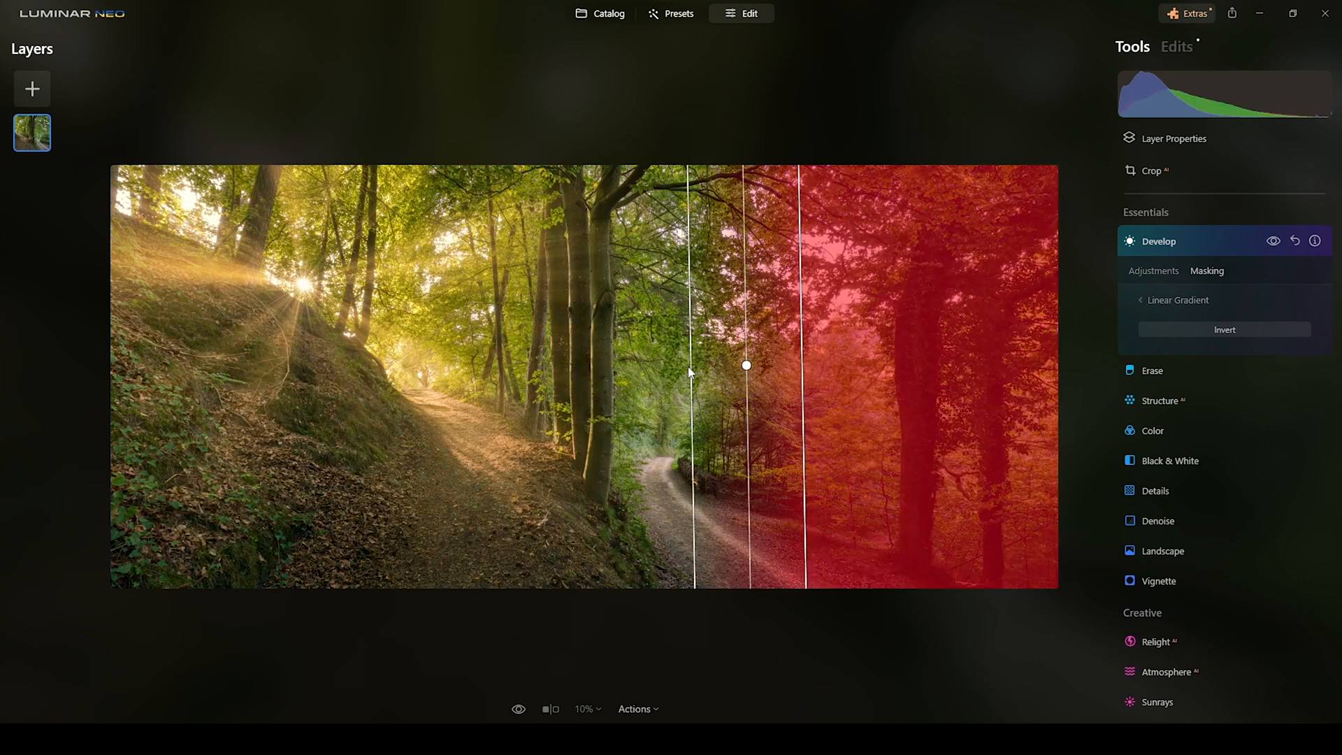
pyautogui.moveTo(745, 365); pyautogui.dragTo(653, 362)
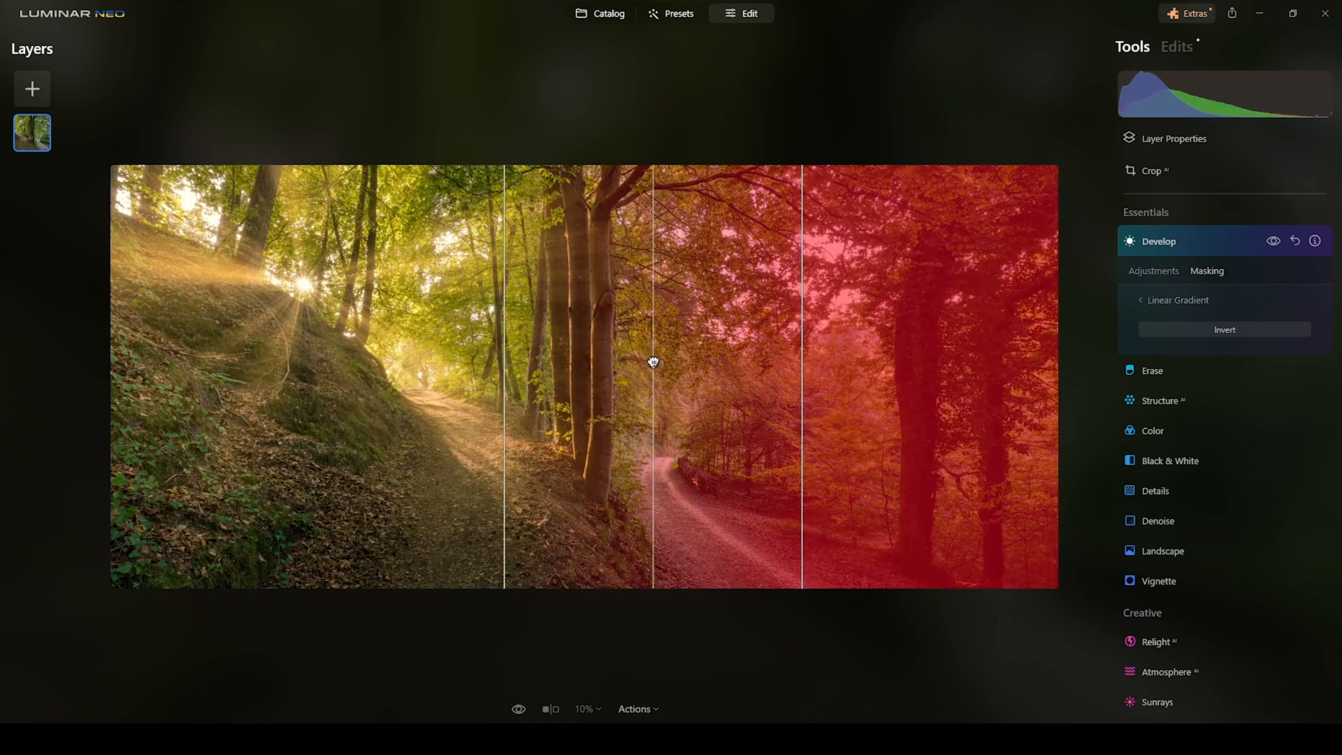
pyautogui.moveTo(653, 361); pyautogui.dragTo(613, 363)
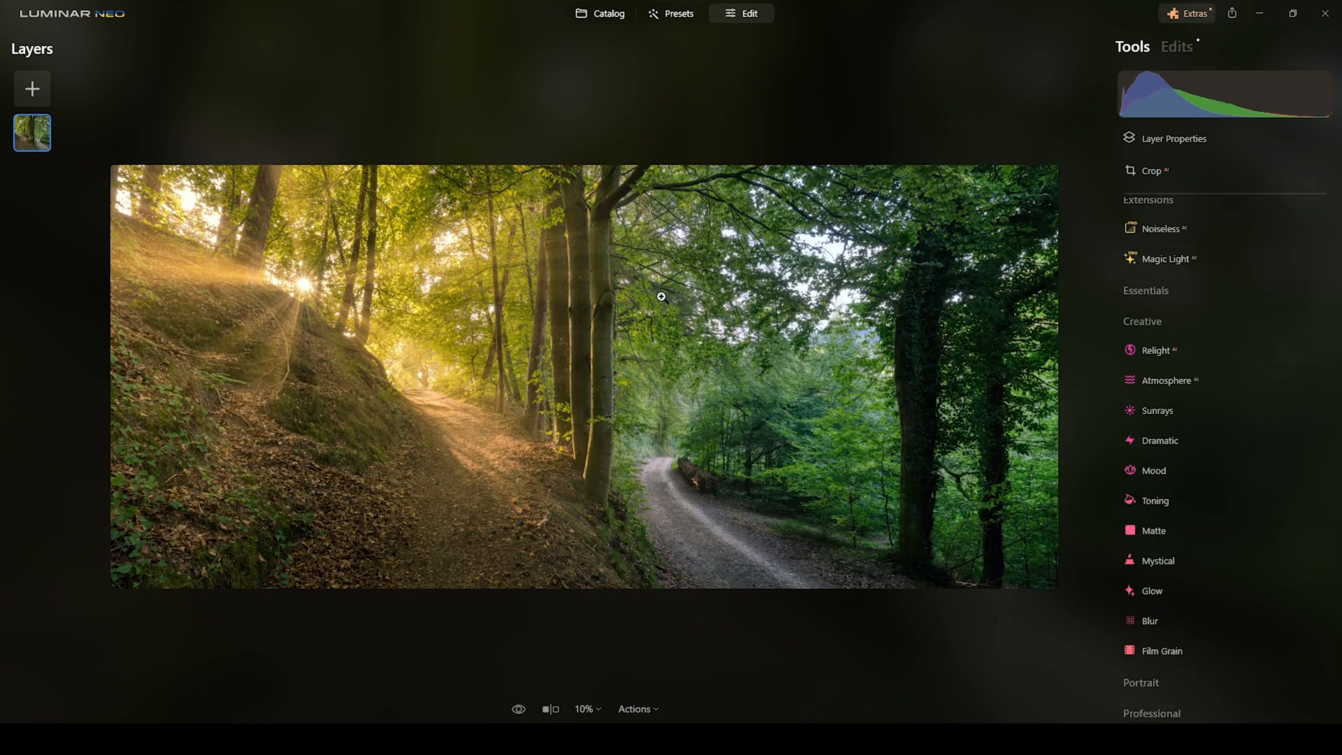
pyautogui.moveTo(993, 585)
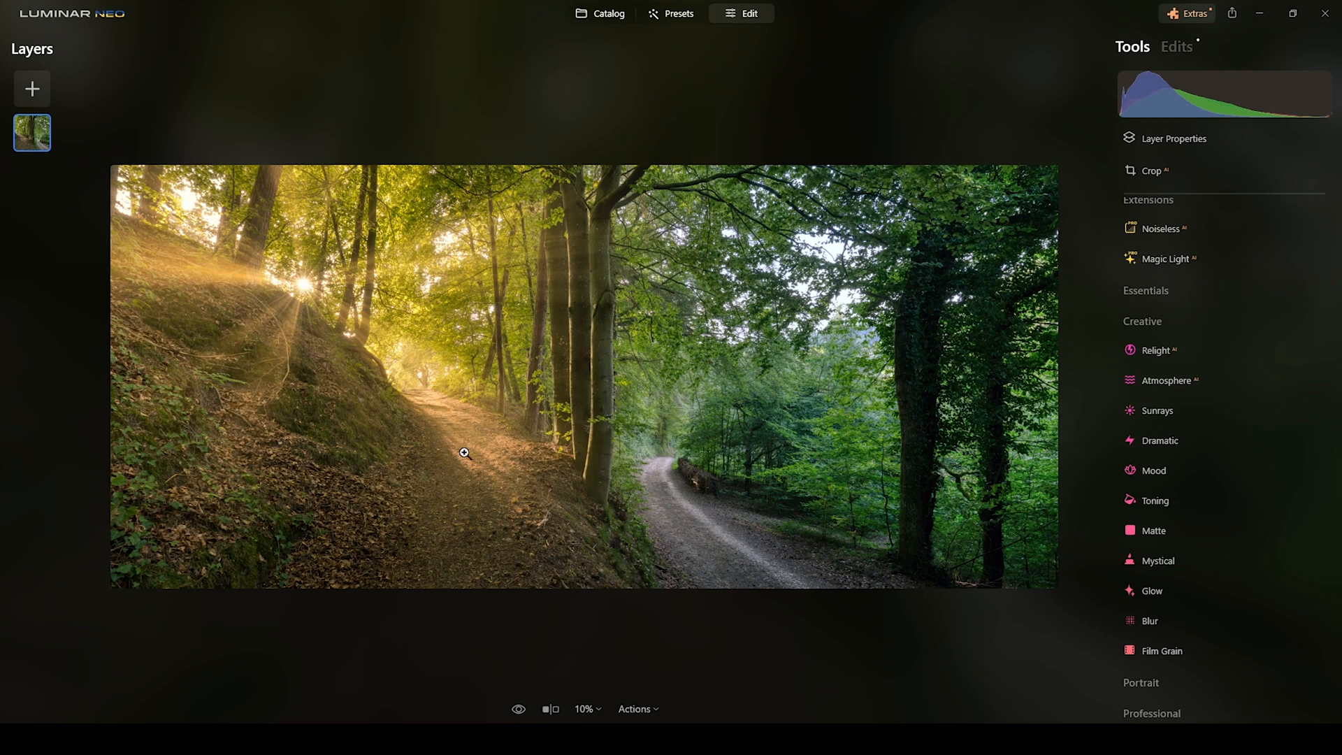
pyautogui.moveTo(857, 297)
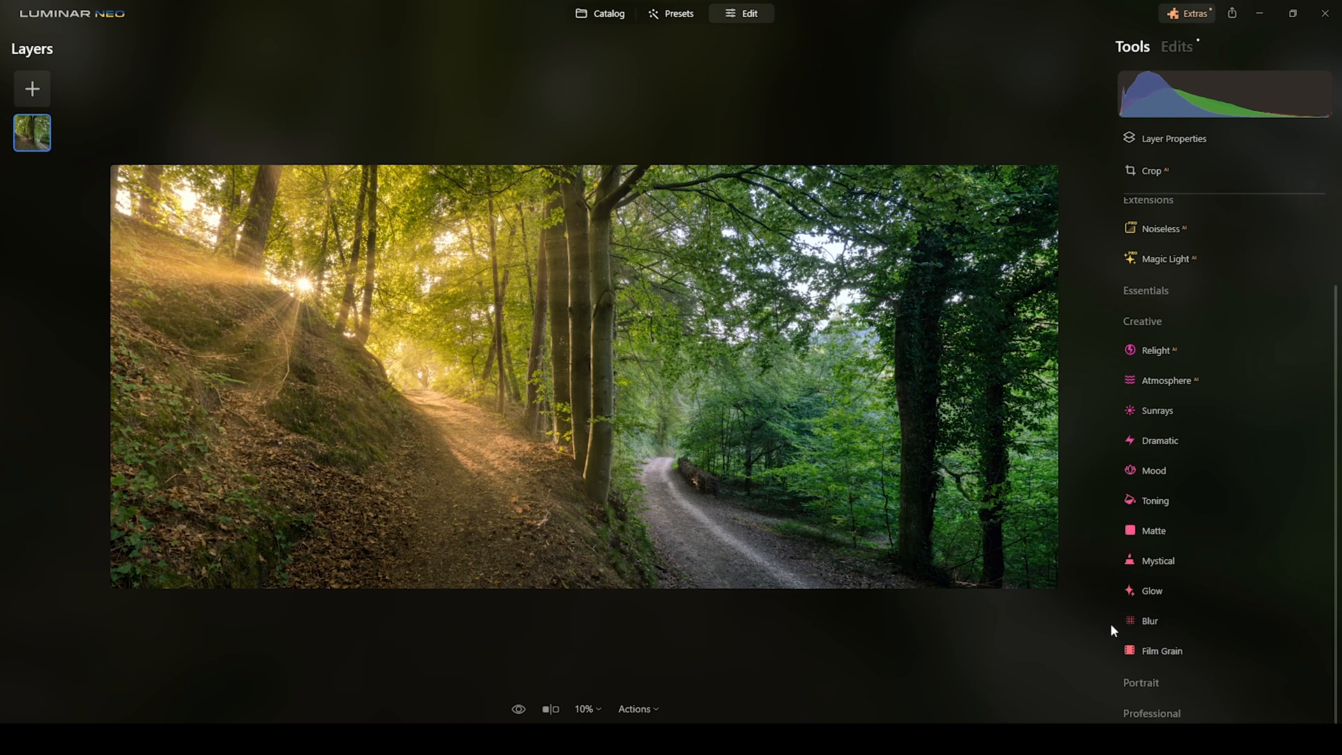
# In Landscape, set Golden Hour to a subtle 7 after trying 13.
pyautogui.click(1146, 291)
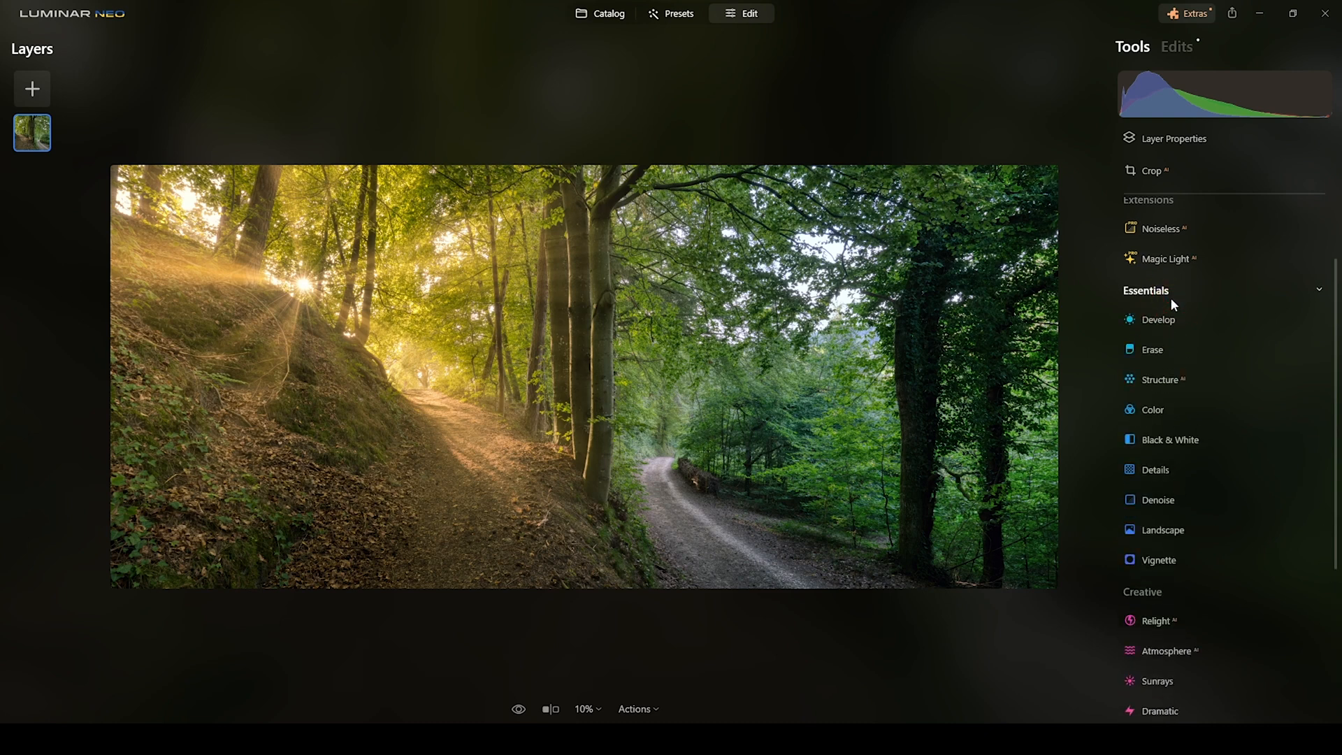
pyautogui.moveTo(1162, 530)
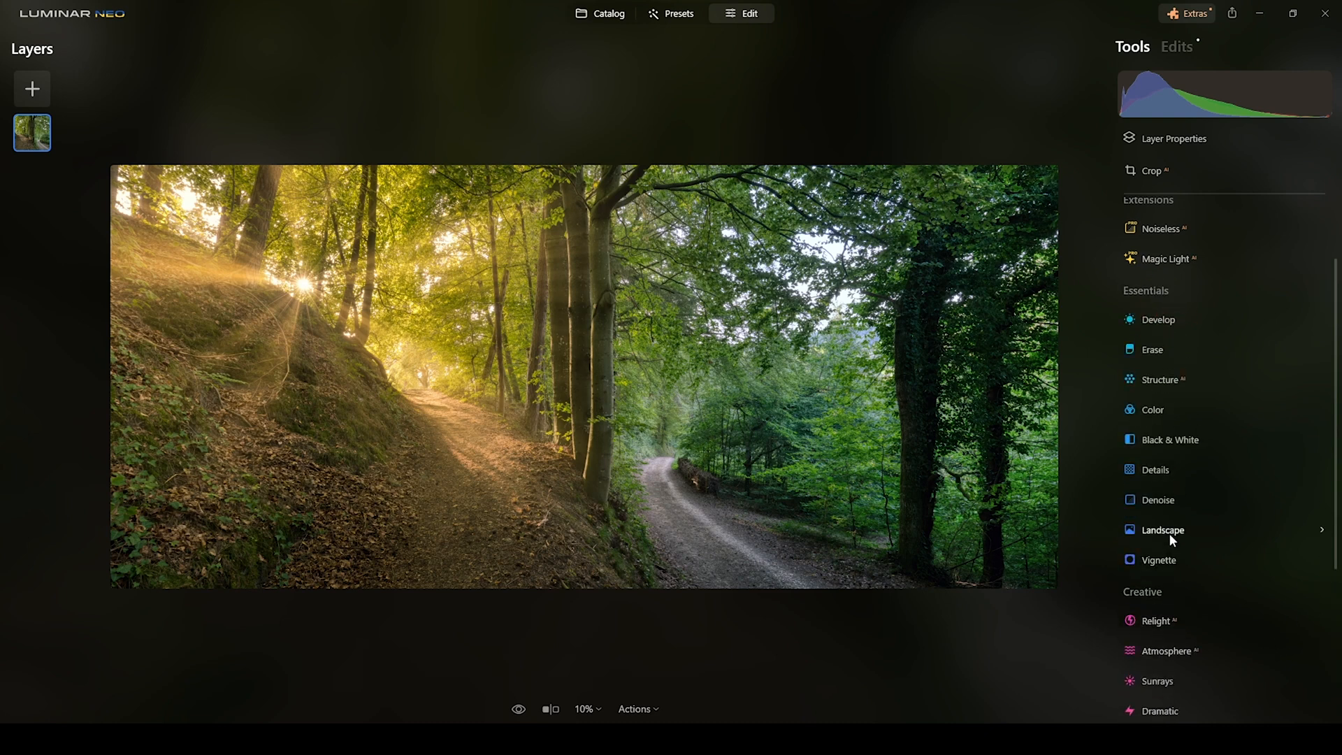
pyautogui.click(1161, 528)
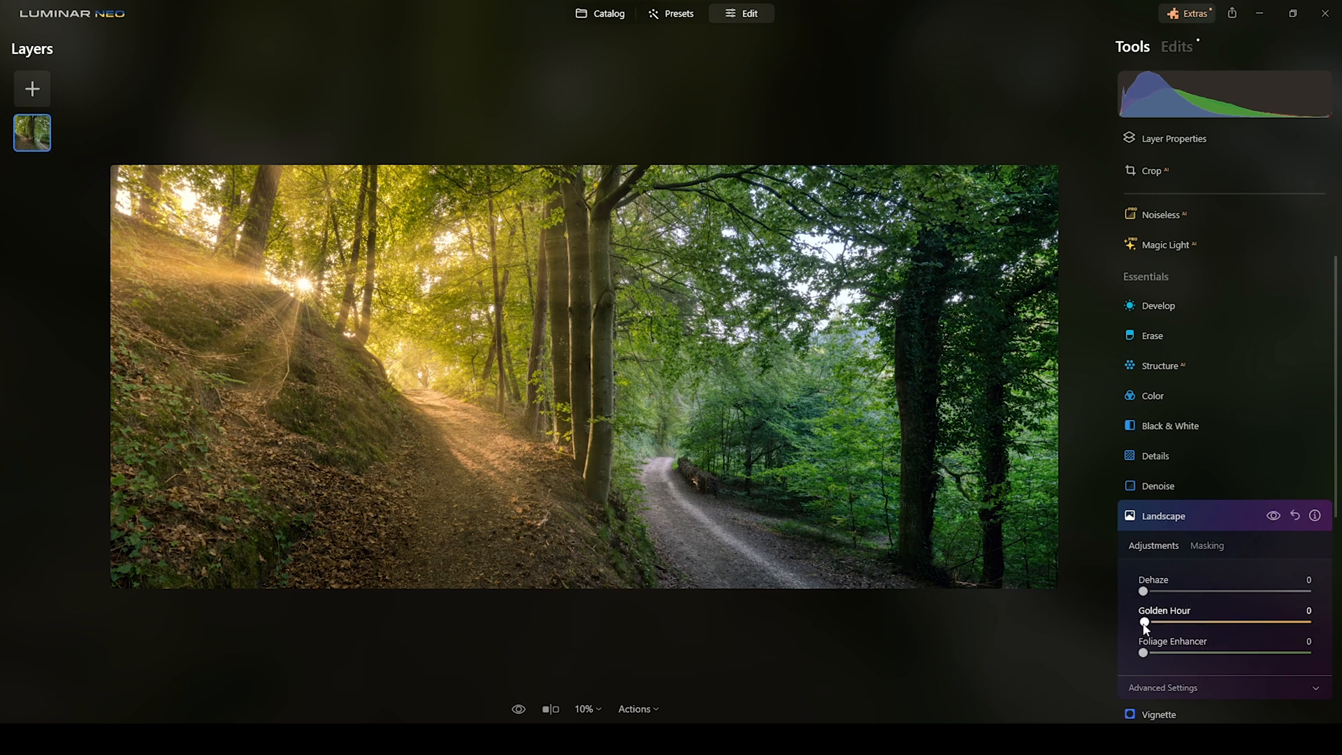
pyautogui.moveTo(1144, 624); pyautogui.dragTo(1166, 624)
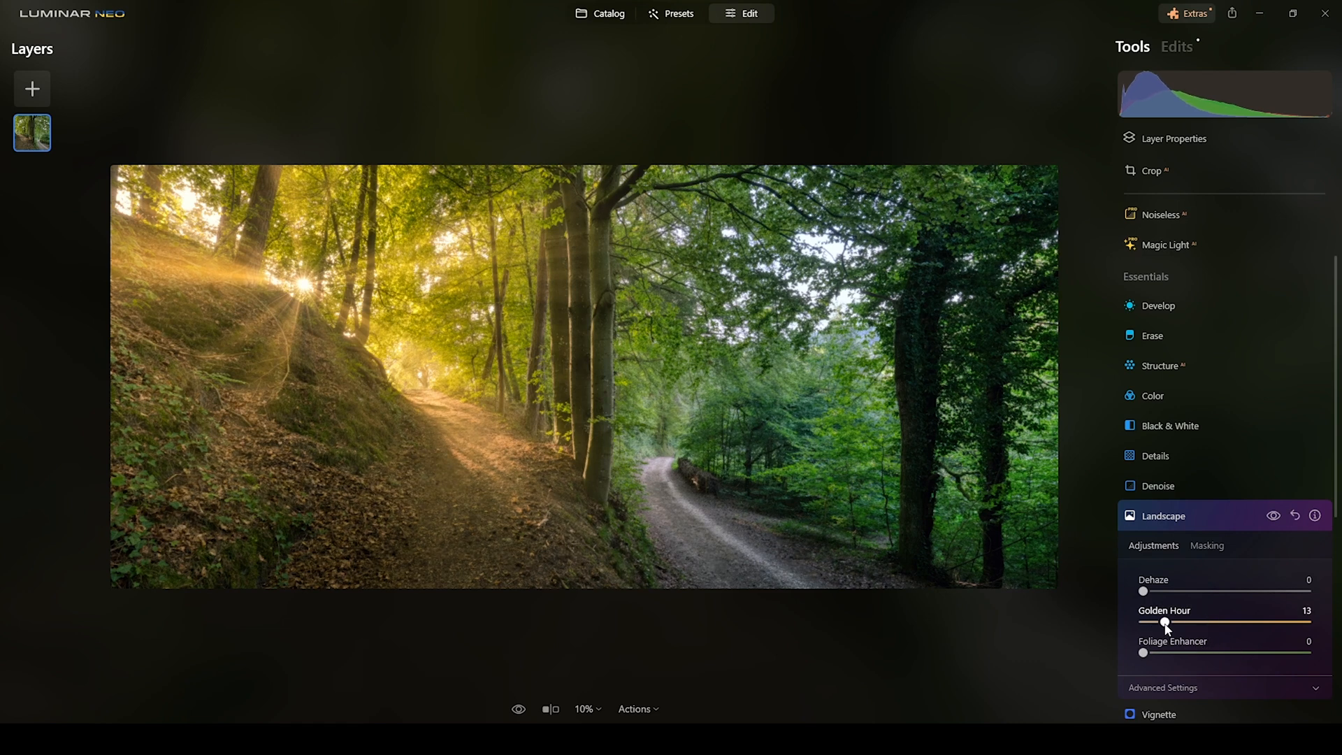
pyautogui.moveTo(1165, 622); pyautogui.dragTo(1153, 622)
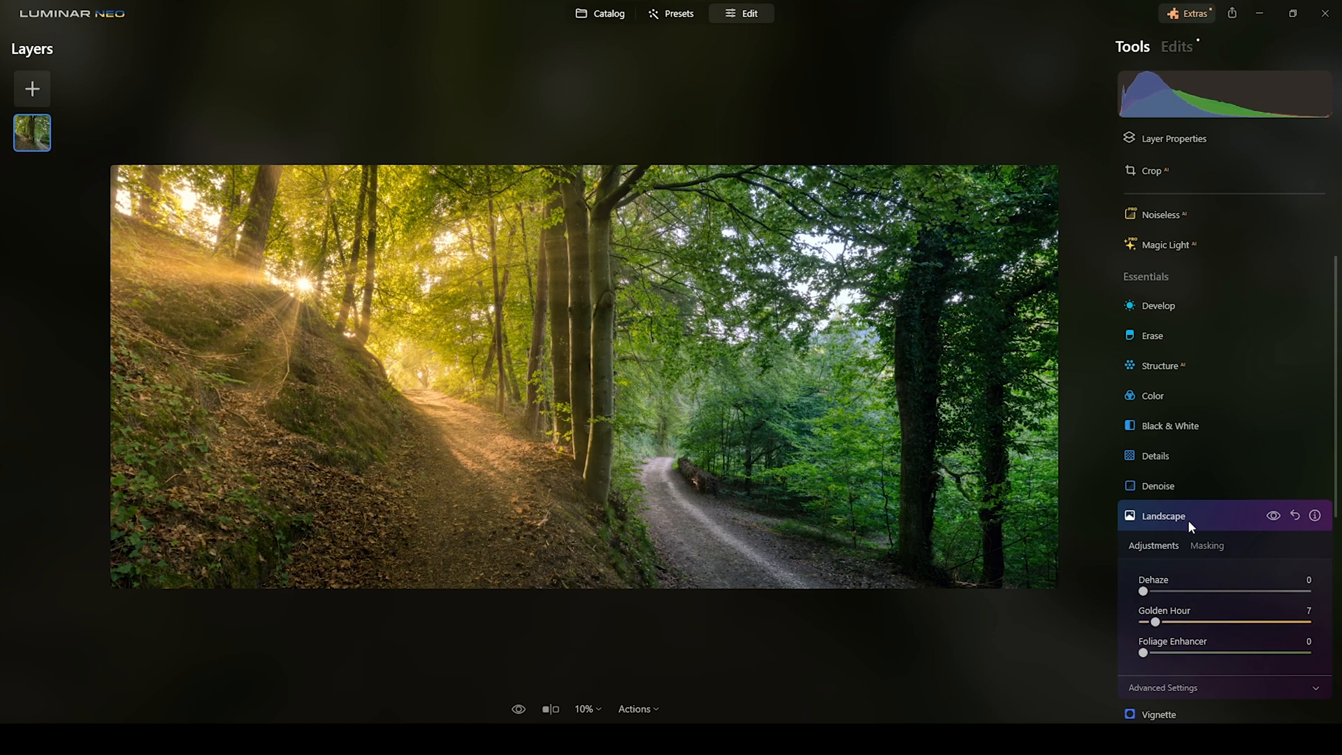
pyautogui.click(1163, 516)
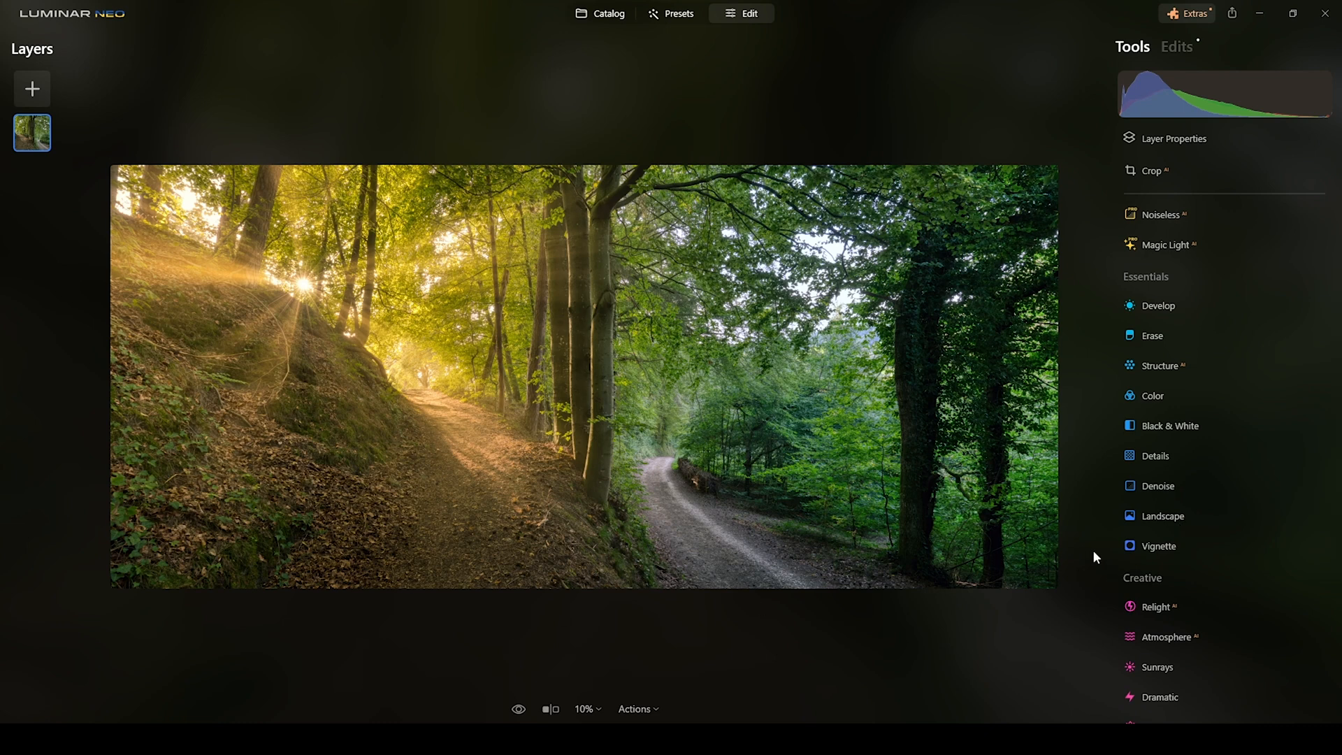
# In Mystical, set Amount to 23 and Shadows to 0.
pyautogui.scroll(-3)
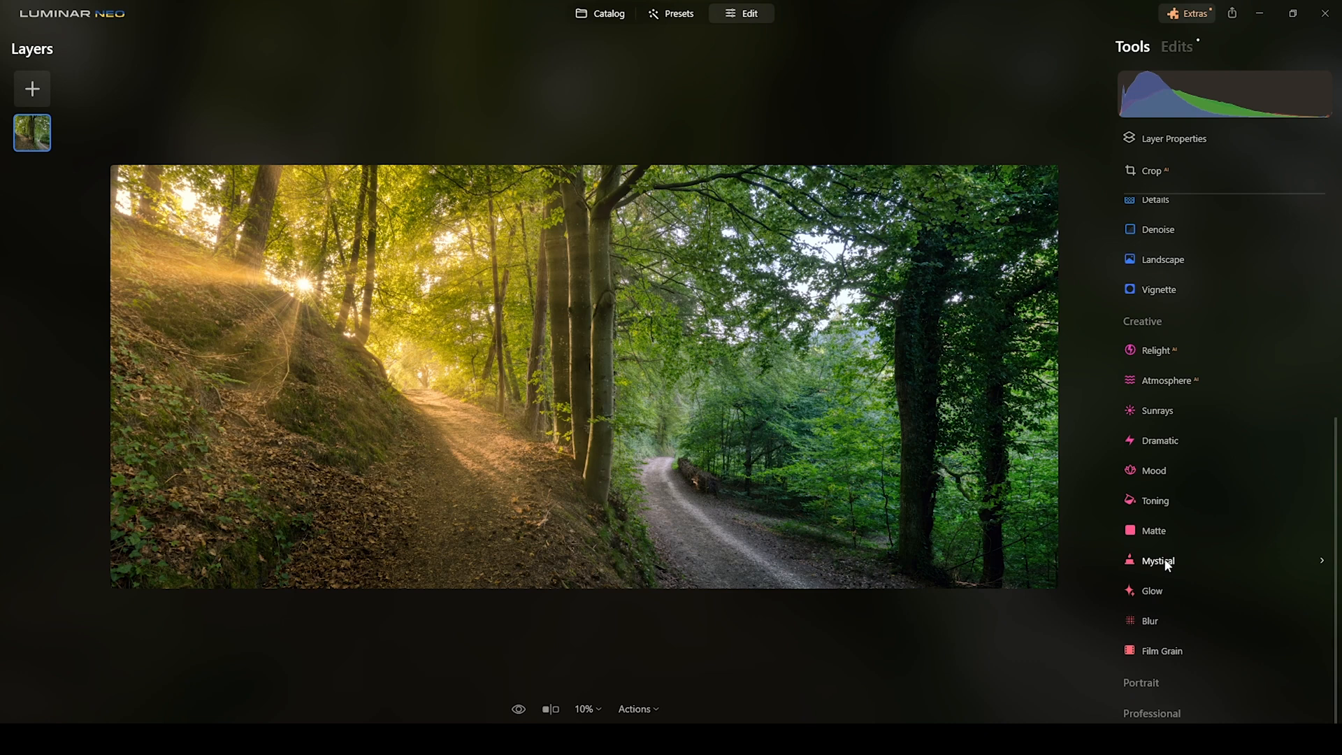
pyautogui.click(1157, 561)
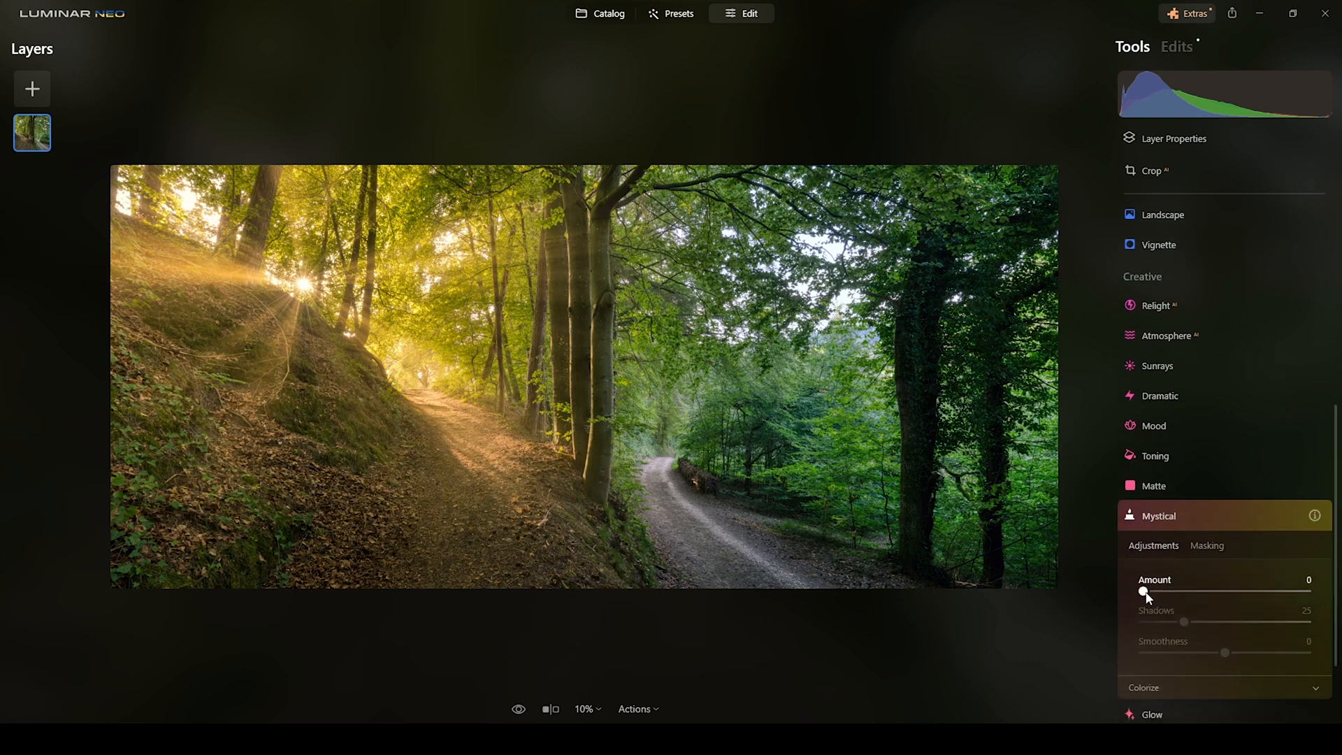
pyautogui.moveTo(1142, 592); pyautogui.dragTo(1170, 591)
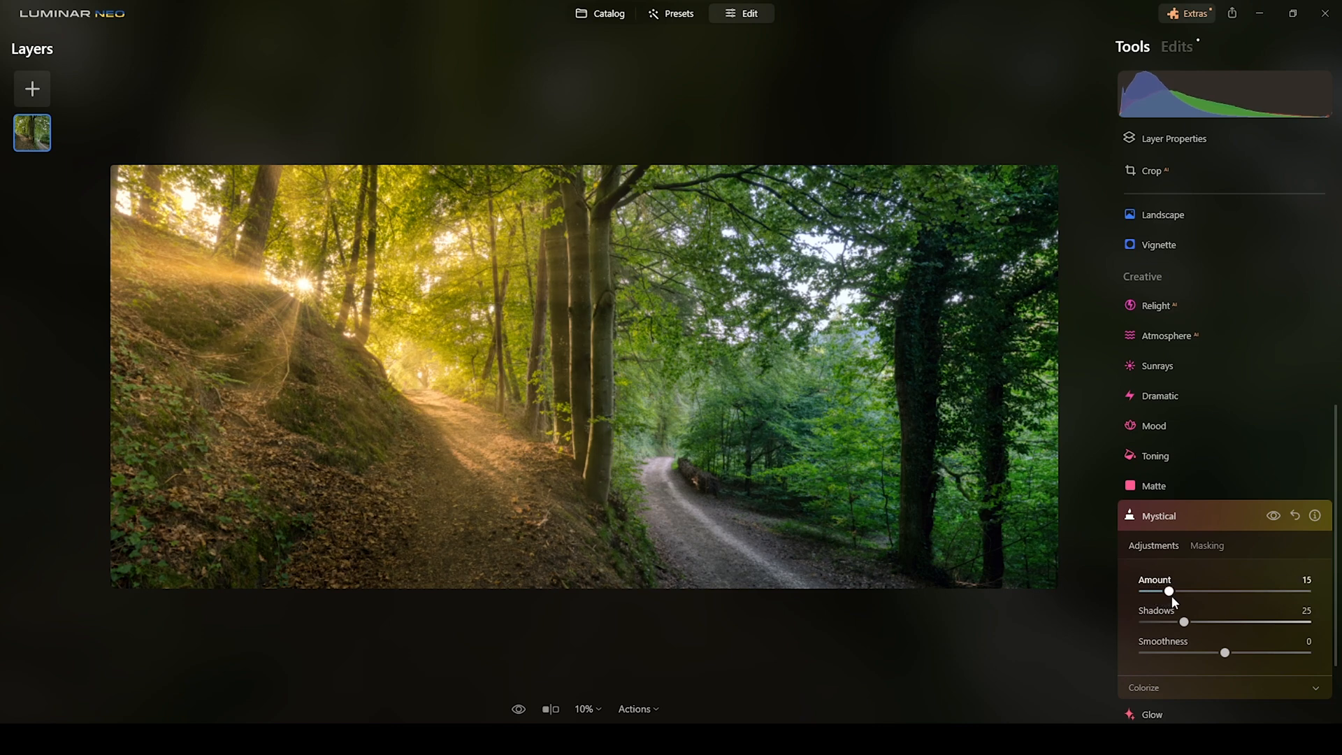
pyautogui.moveTo(1168, 589); pyautogui.dragTo(1175, 589)
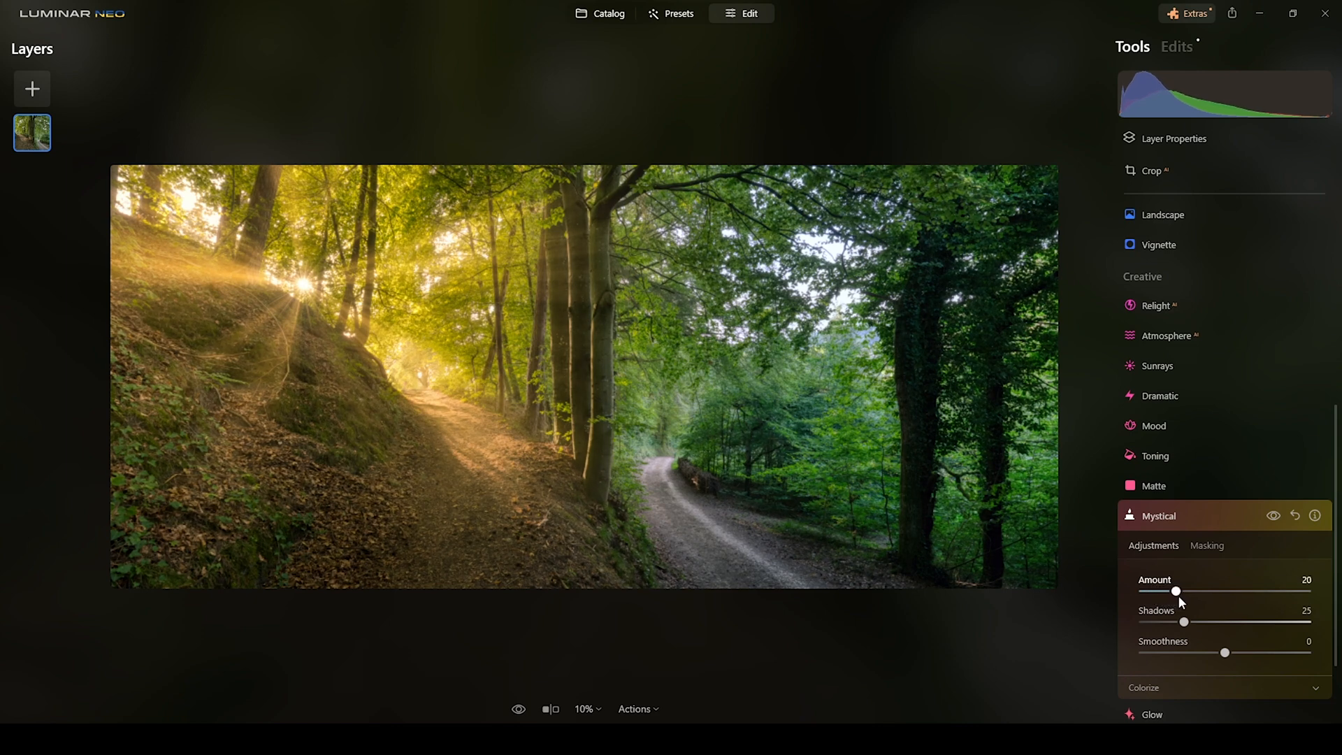
pyautogui.moveTo(1175, 590); pyautogui.dragTo(1181, 590)
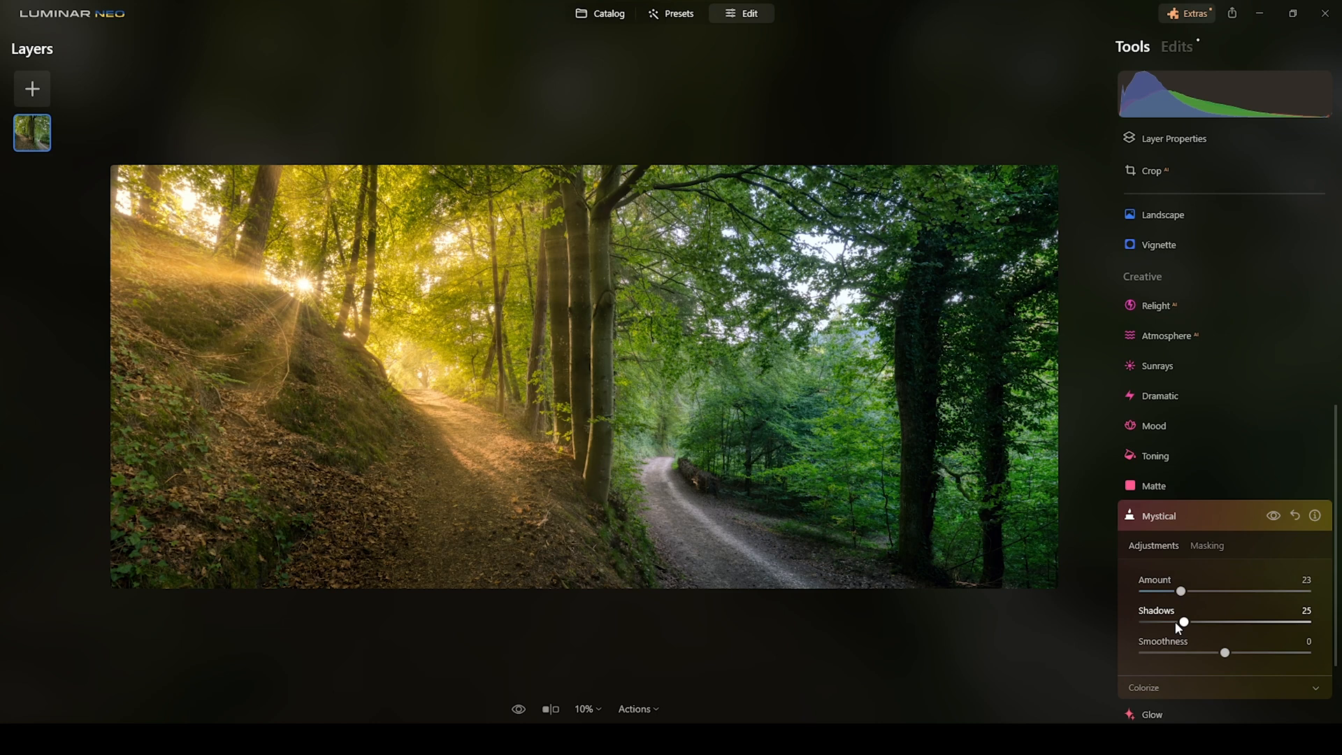
pyautogui.moveTo(1182, 622); pyautogui.dragTo(1142, 622)
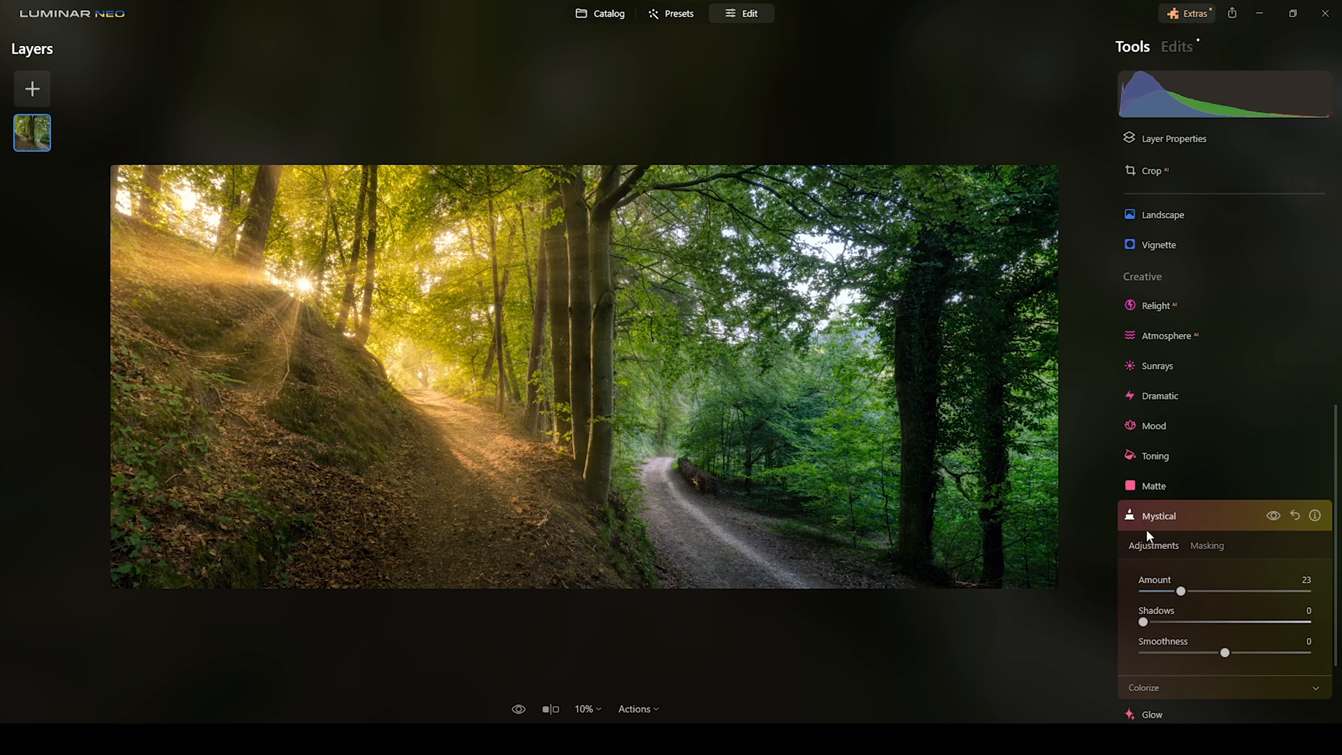
pyautogui.moveTo(1211, 645)
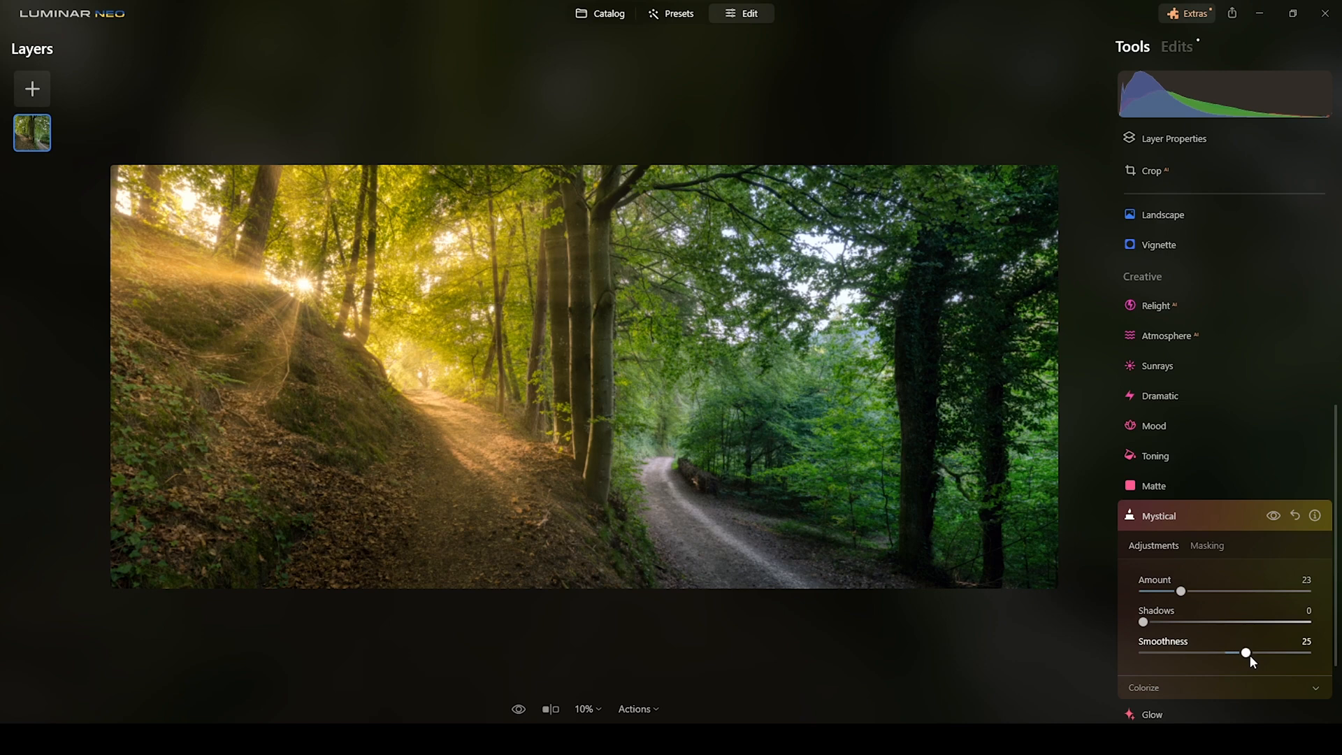
# Raise Mystical Smoothness to 37 and toggle the effect off and on to compare.
pyautogui.moveTo(1245, 653); pyautogui.dragTo(1255, 653)
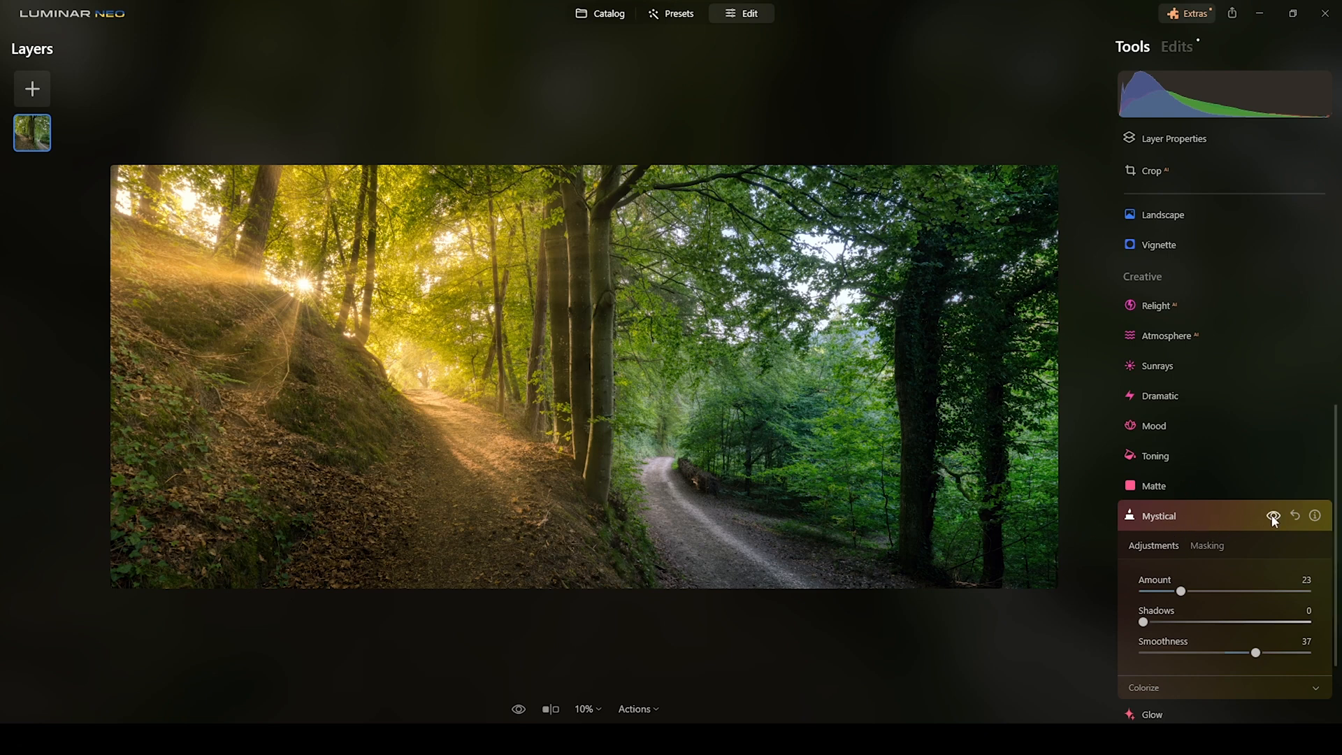
pyautogui.click(1272, 515)
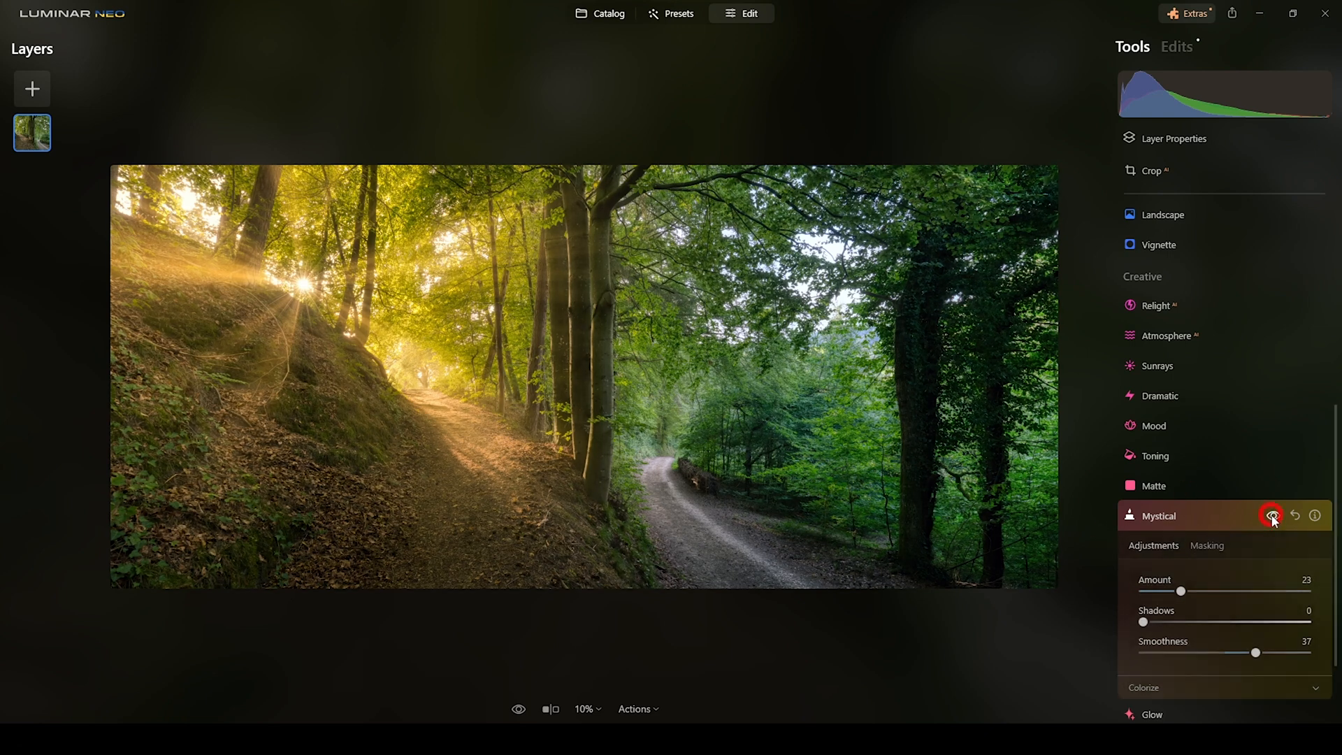
pyautogui.click(1272, 516)
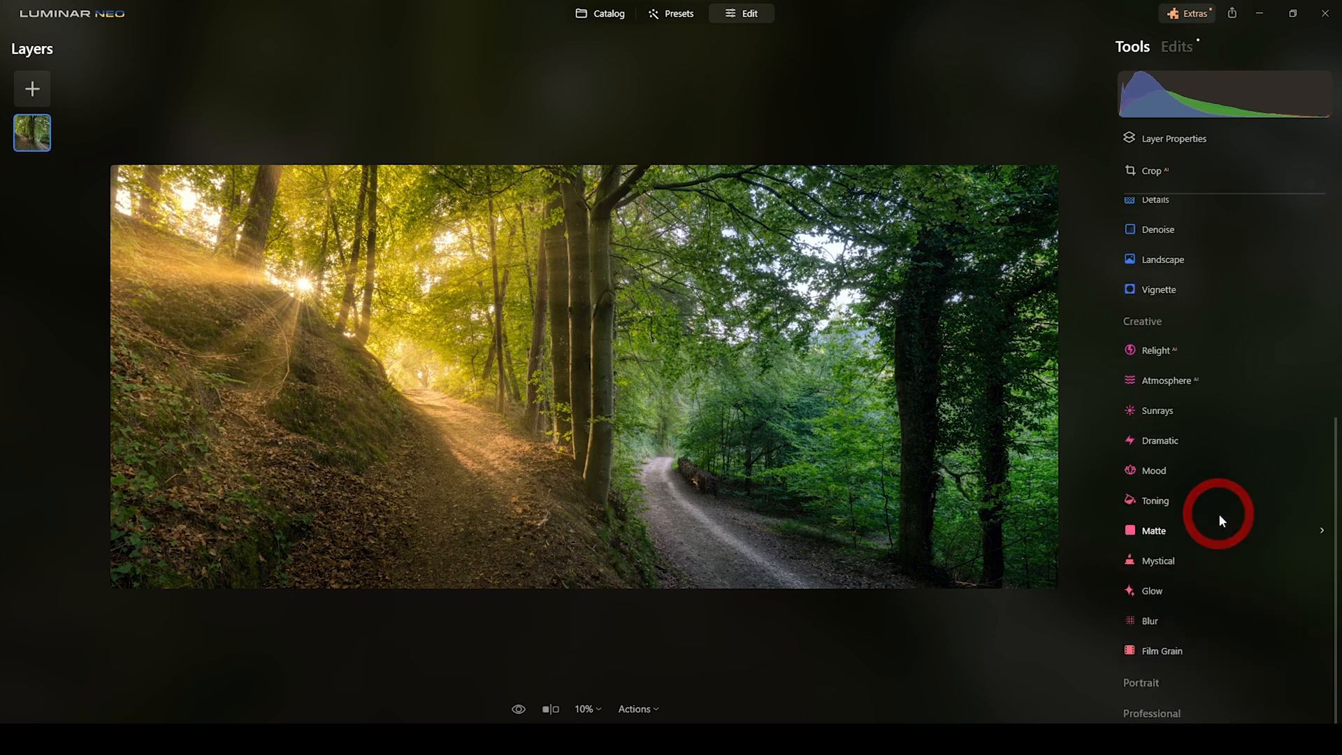
pyautogui.moveTo(1153, 589)
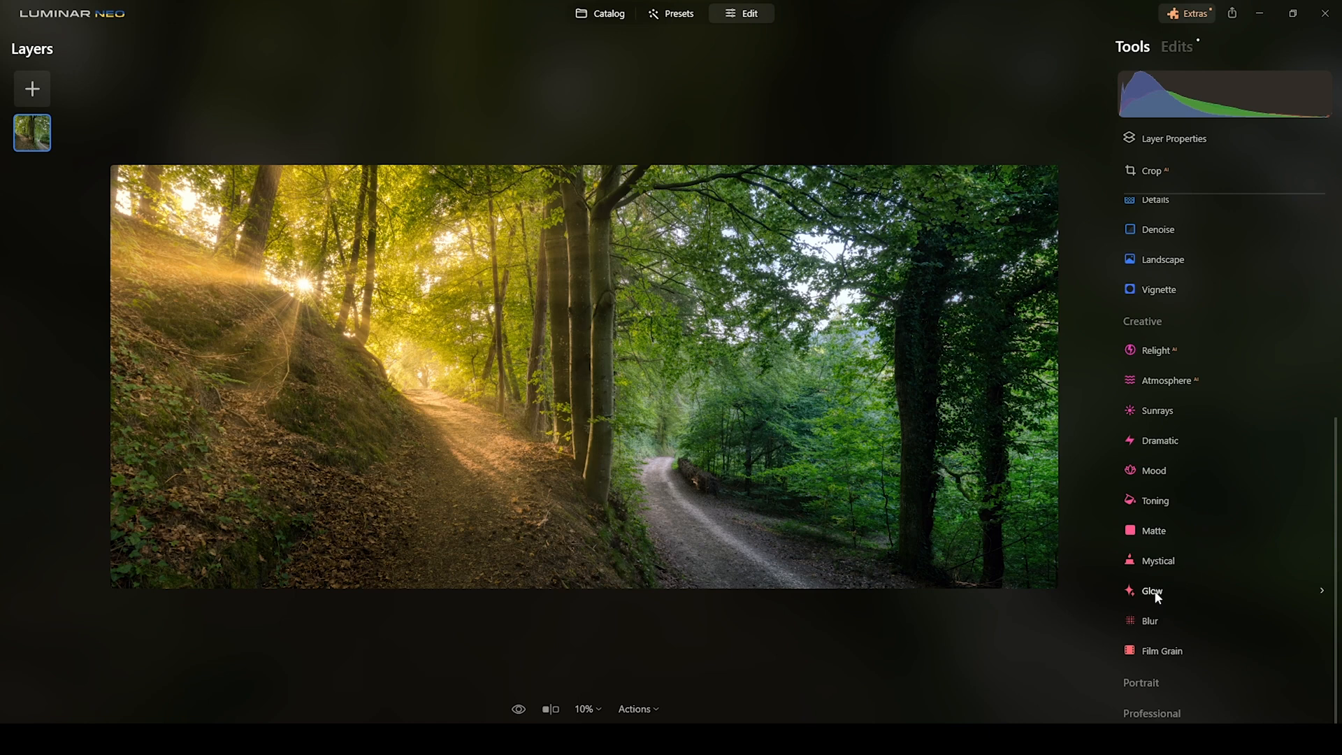
# Apply Glow with the Orton Effect Soft style at amount 7.
pyautogui.click(1152, 590)
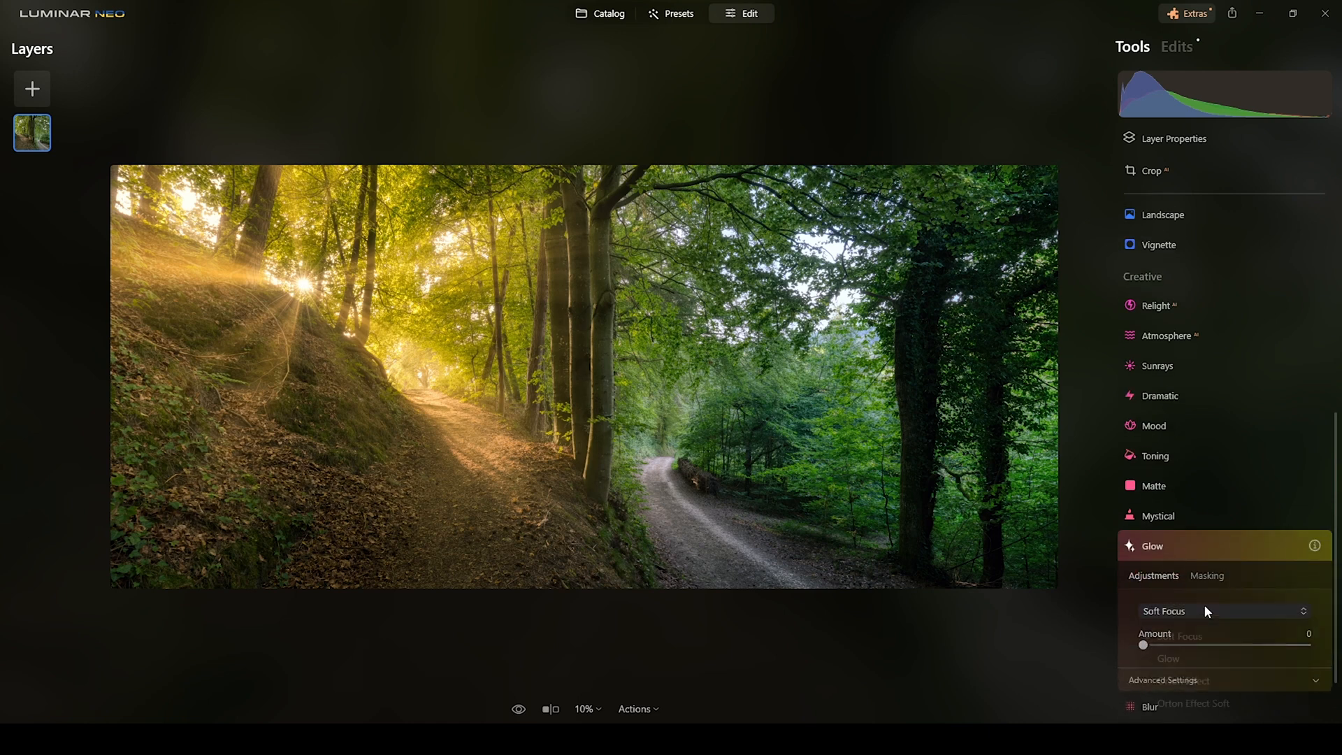
pyautogui.click(1224, 611)
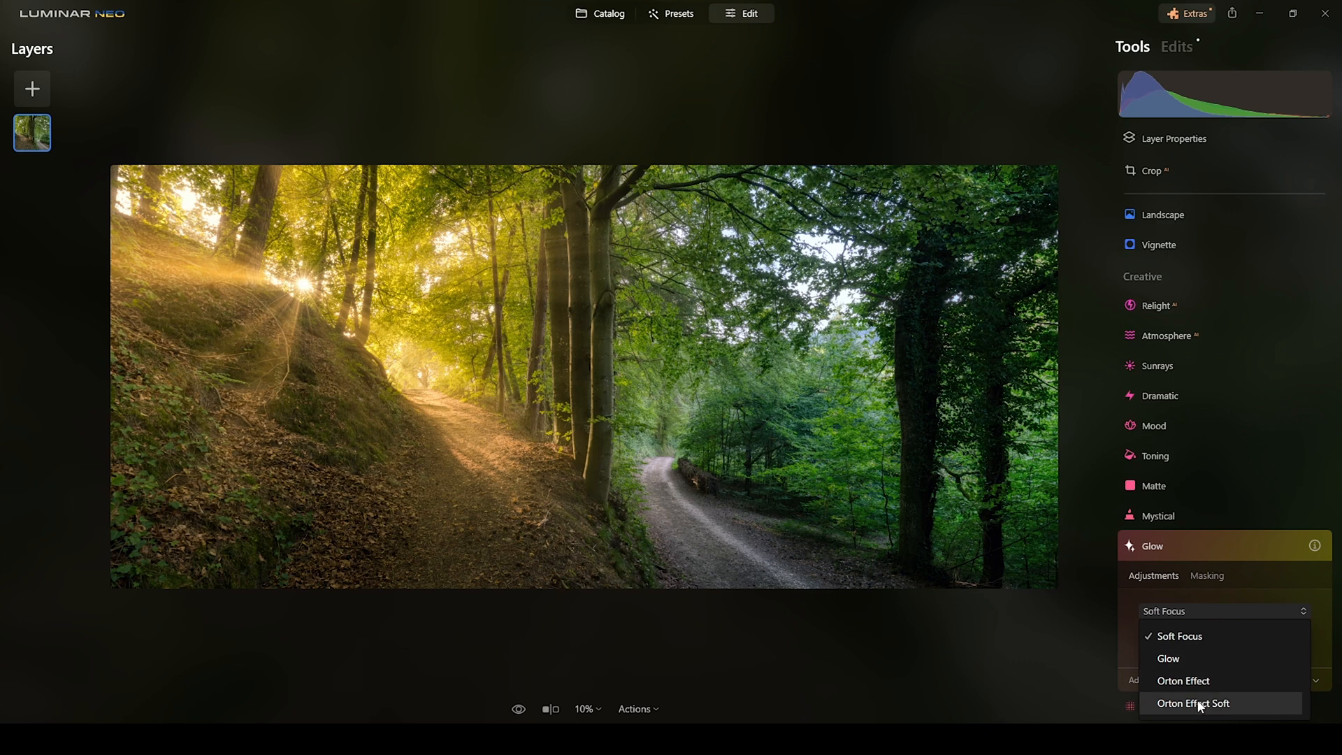
pyautogui.moveTo(1183, 709)
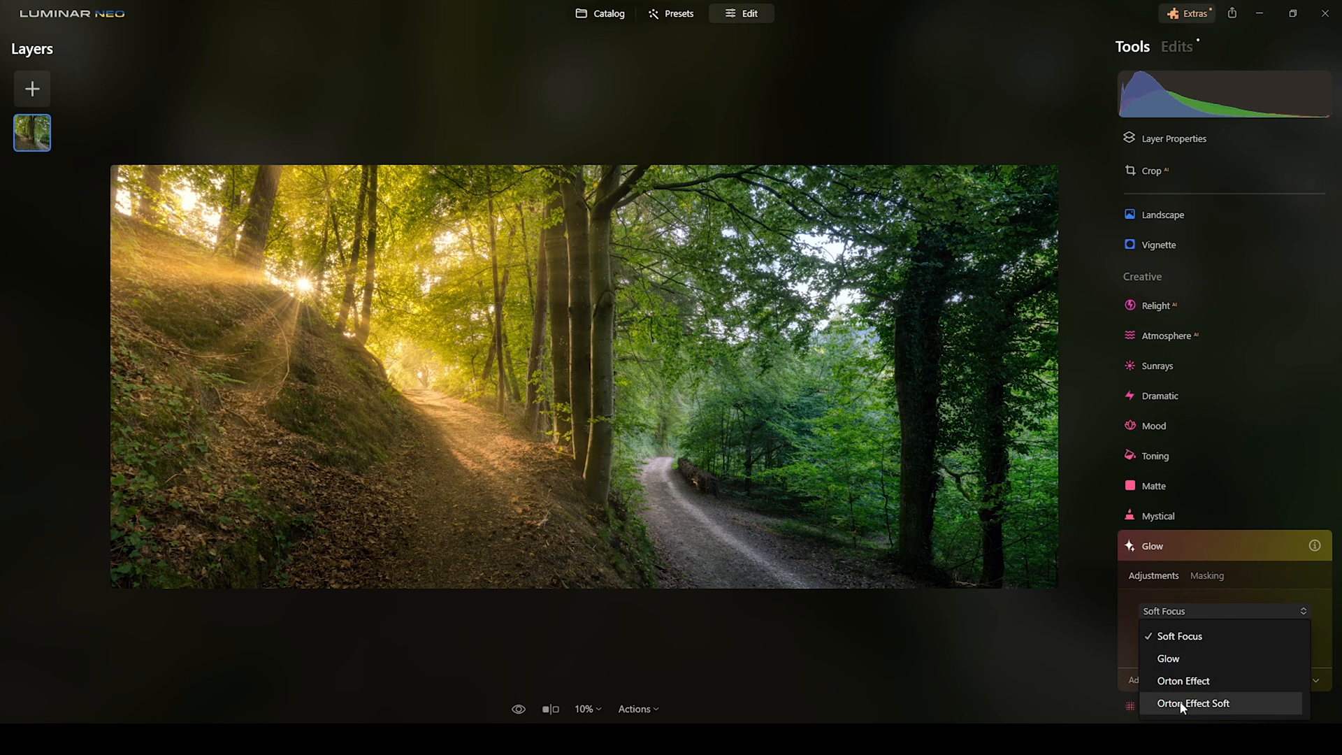
pyautogui.click(1192, 703)
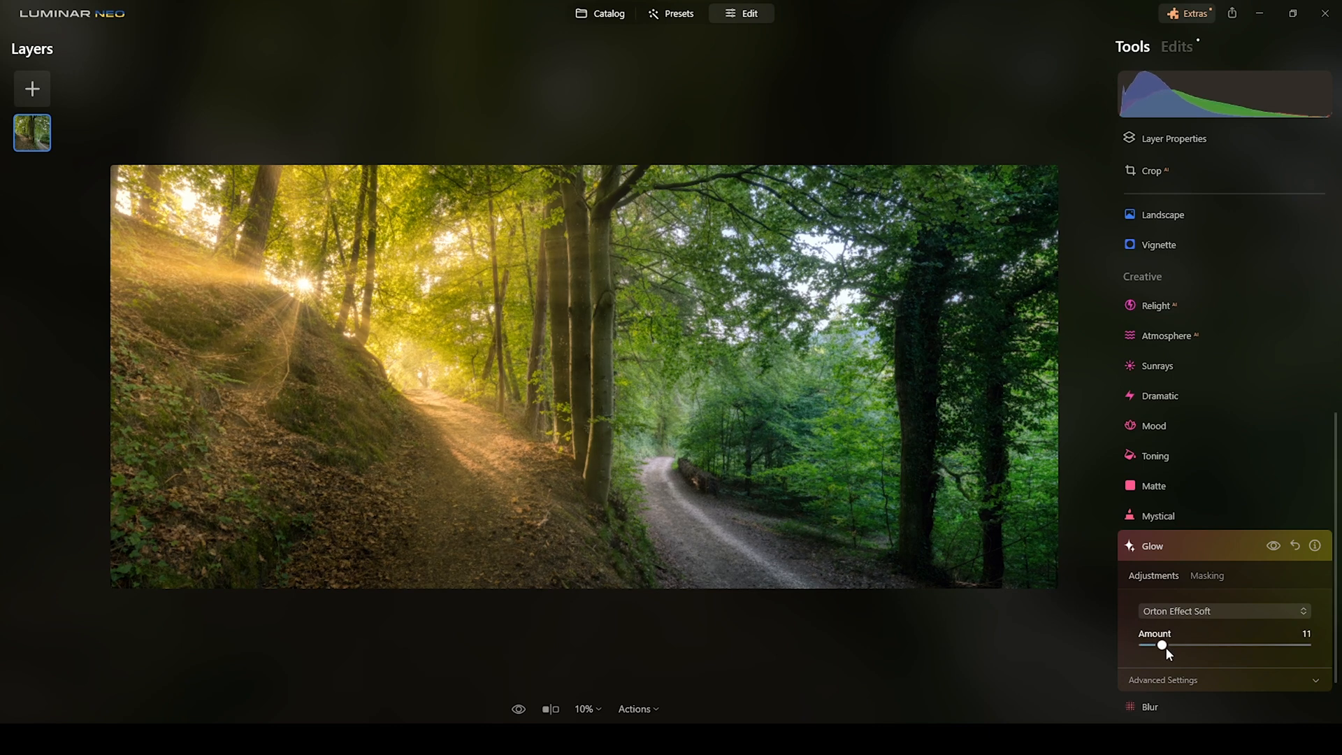
pyautogui.moveTo(1161, 644); pyautogui.dragTo(1153, 644)
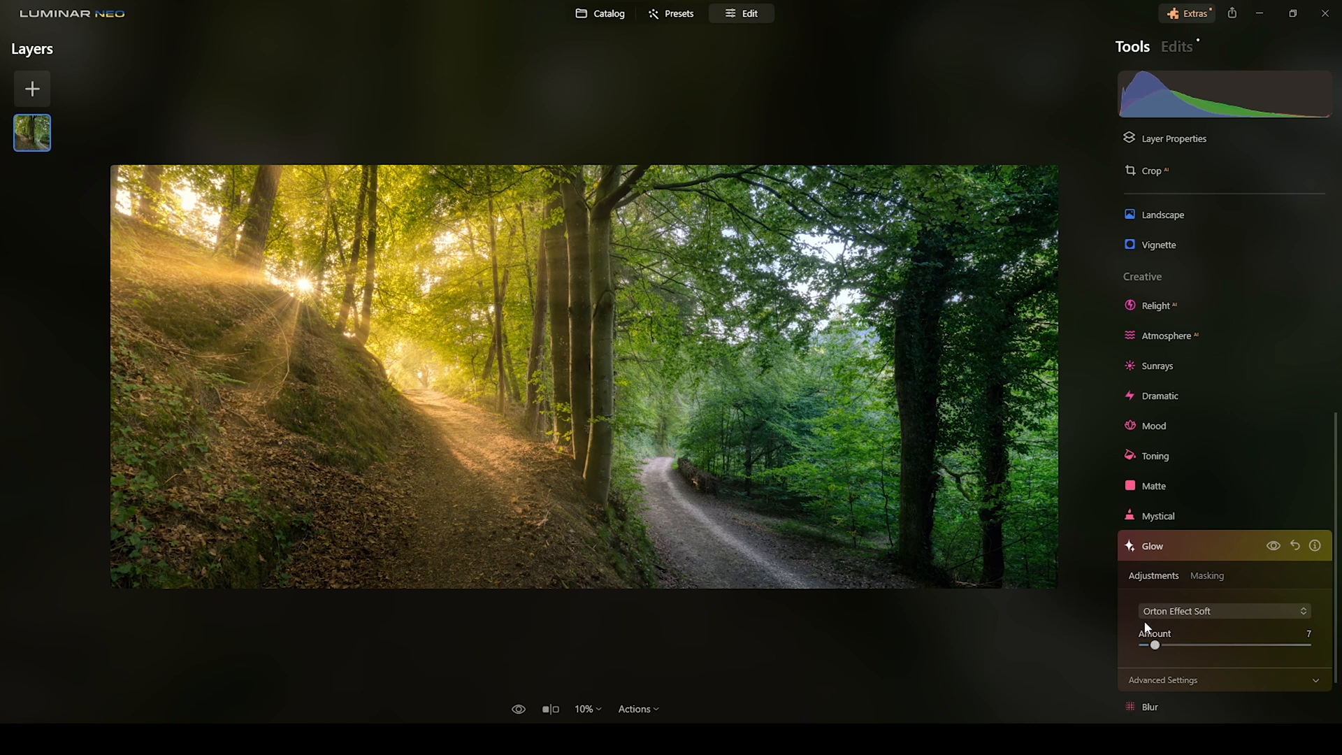
pyautogui.click(1151, 545)
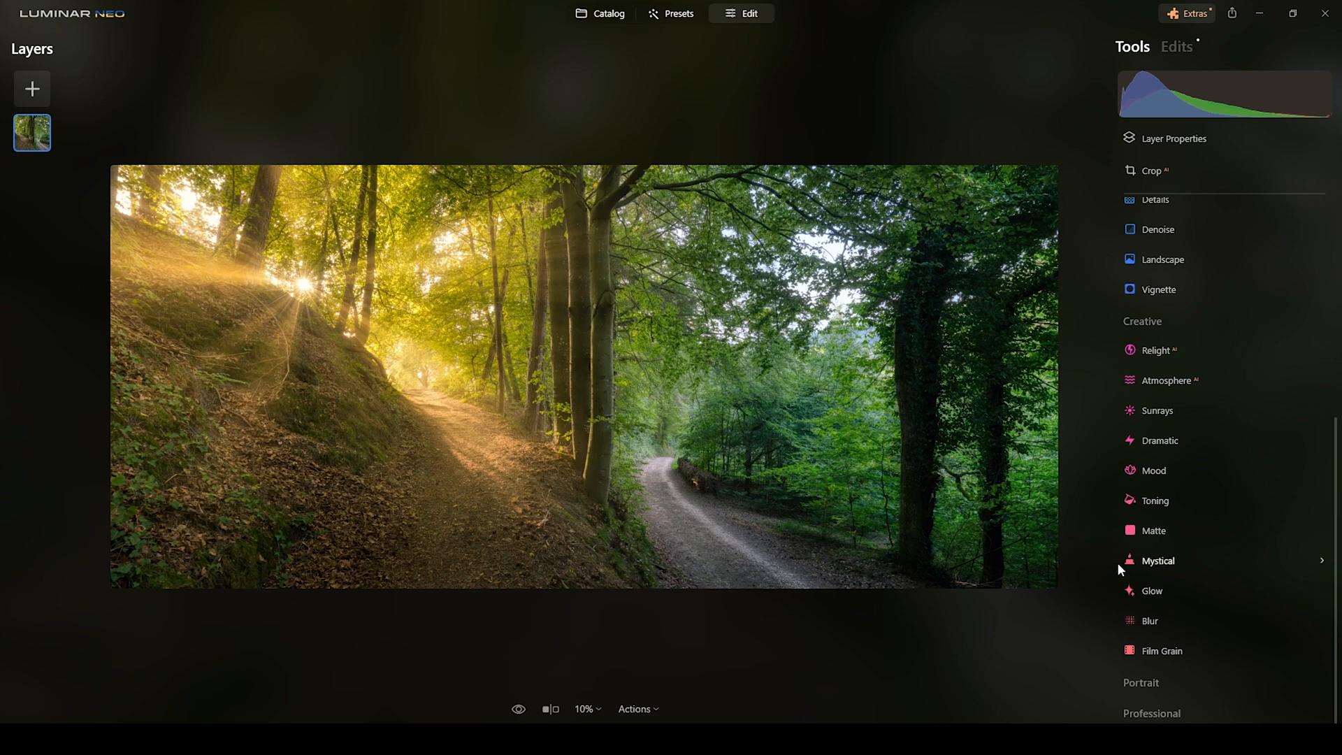
# Show the before/after split view and slide the divider across the panorama.
pyautogui.click(551, 708)
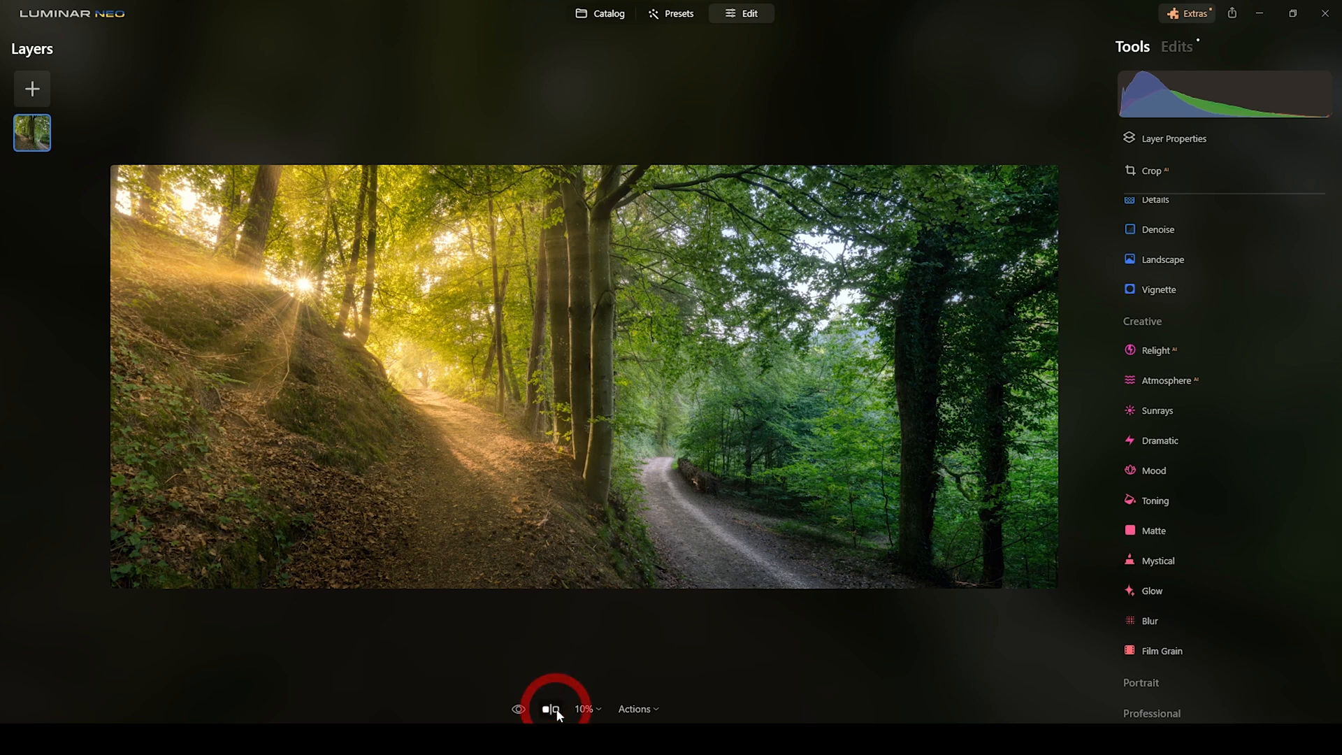
pyautogui.click(551, 709)
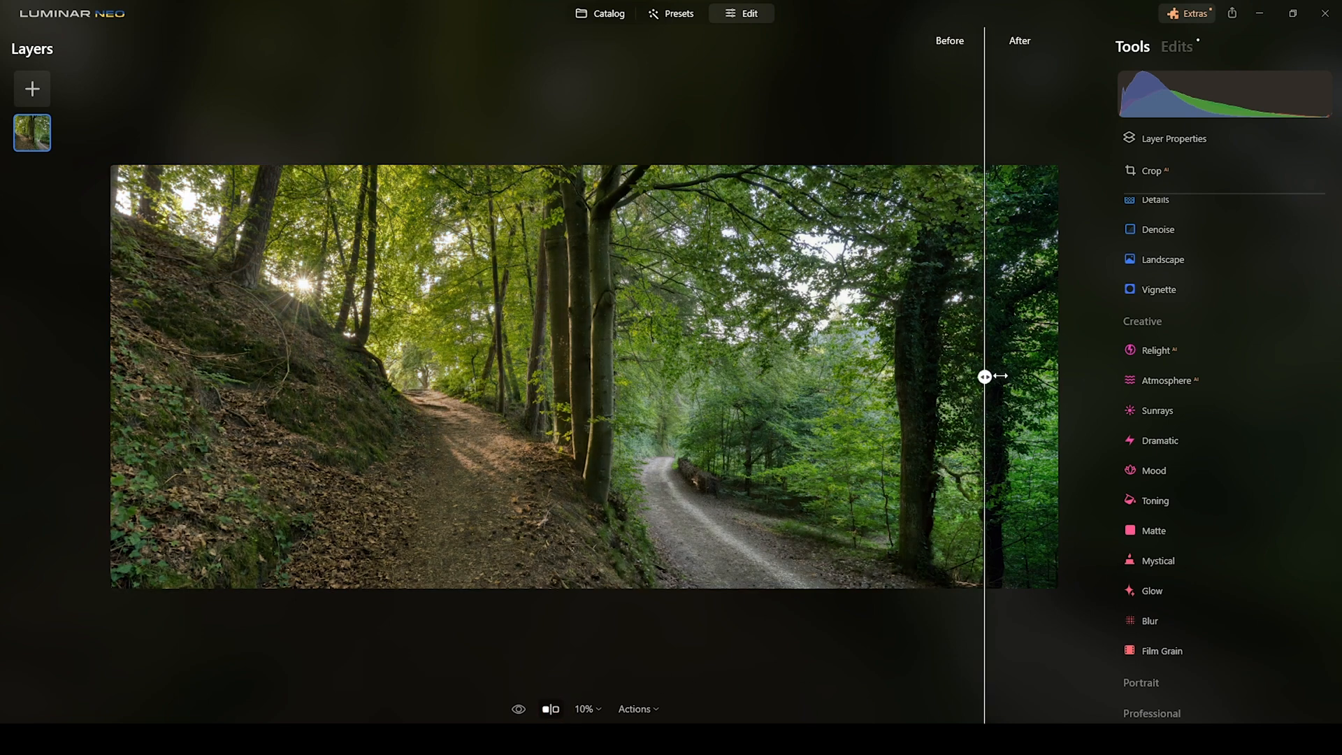
pyautogui.moveTo(984, 376); pyautogui.dragTo(182, 376)
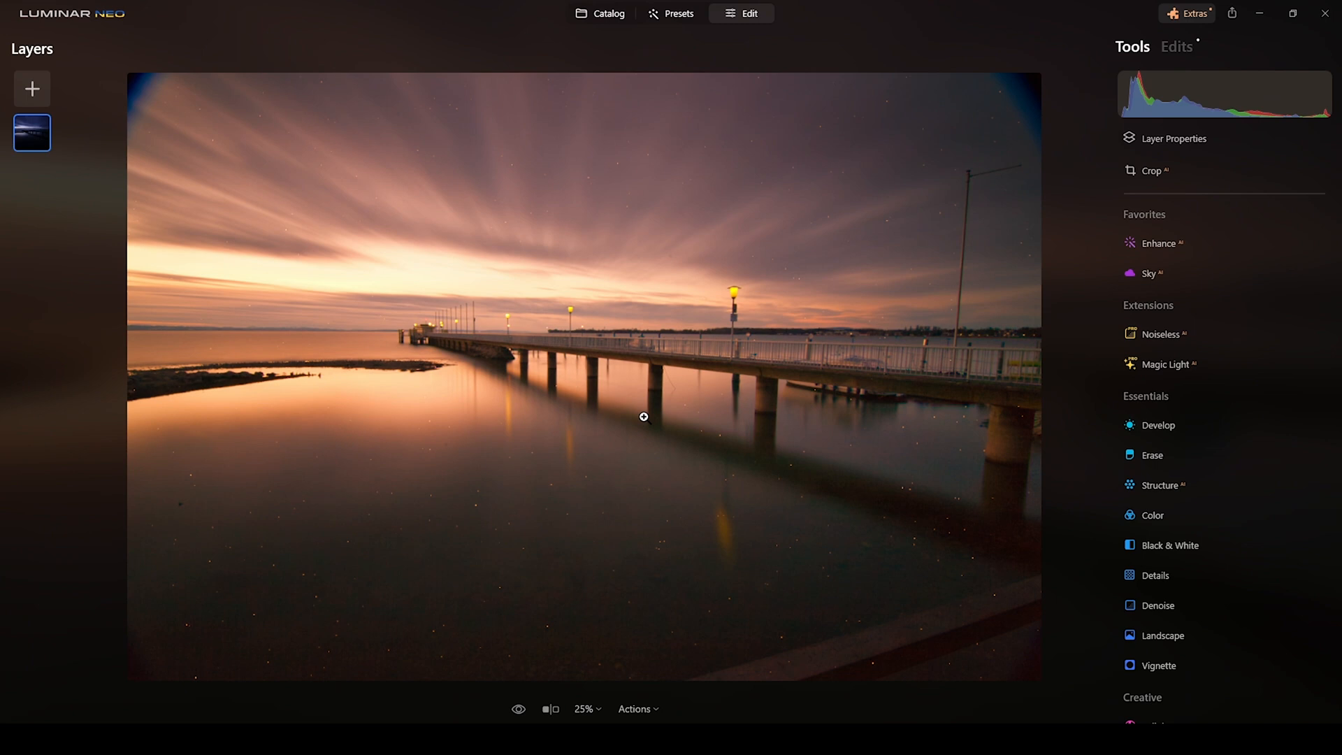
pyautogui.moveTo(762, 533)
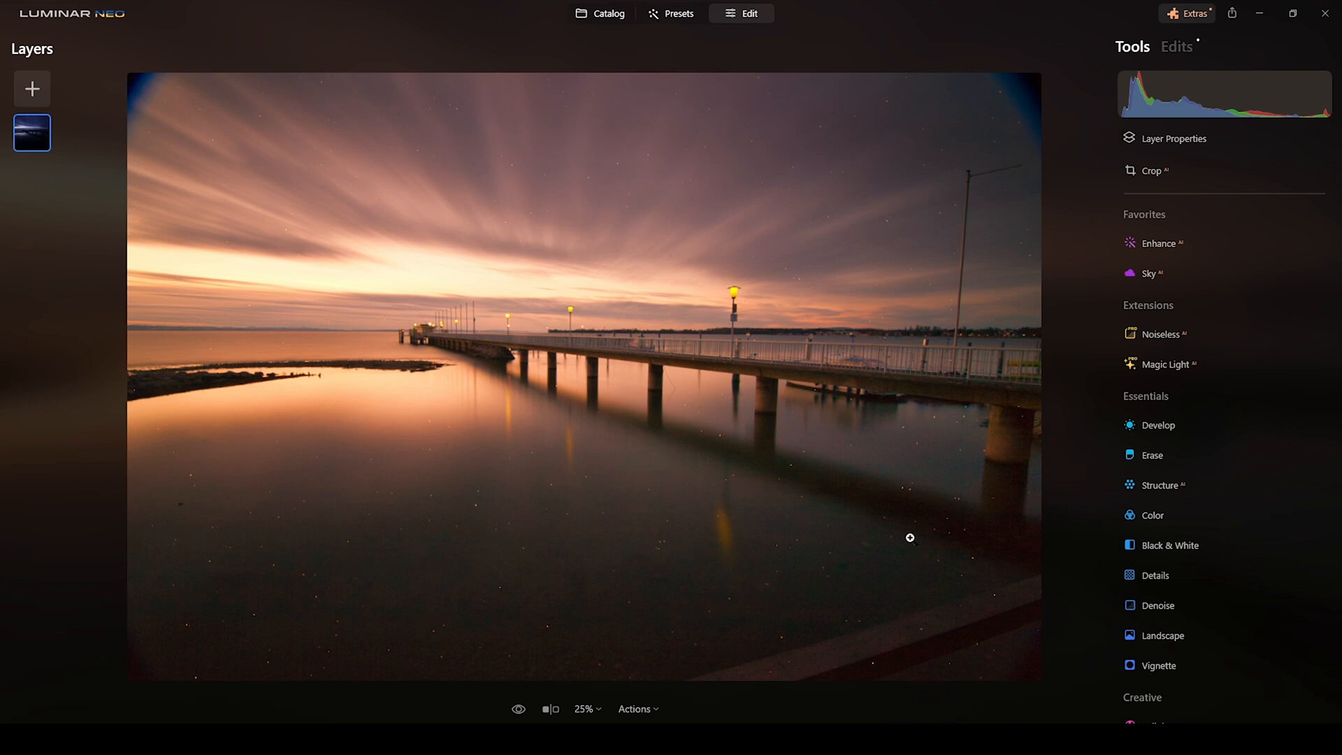
pyautogui.moveTo(882, 503)
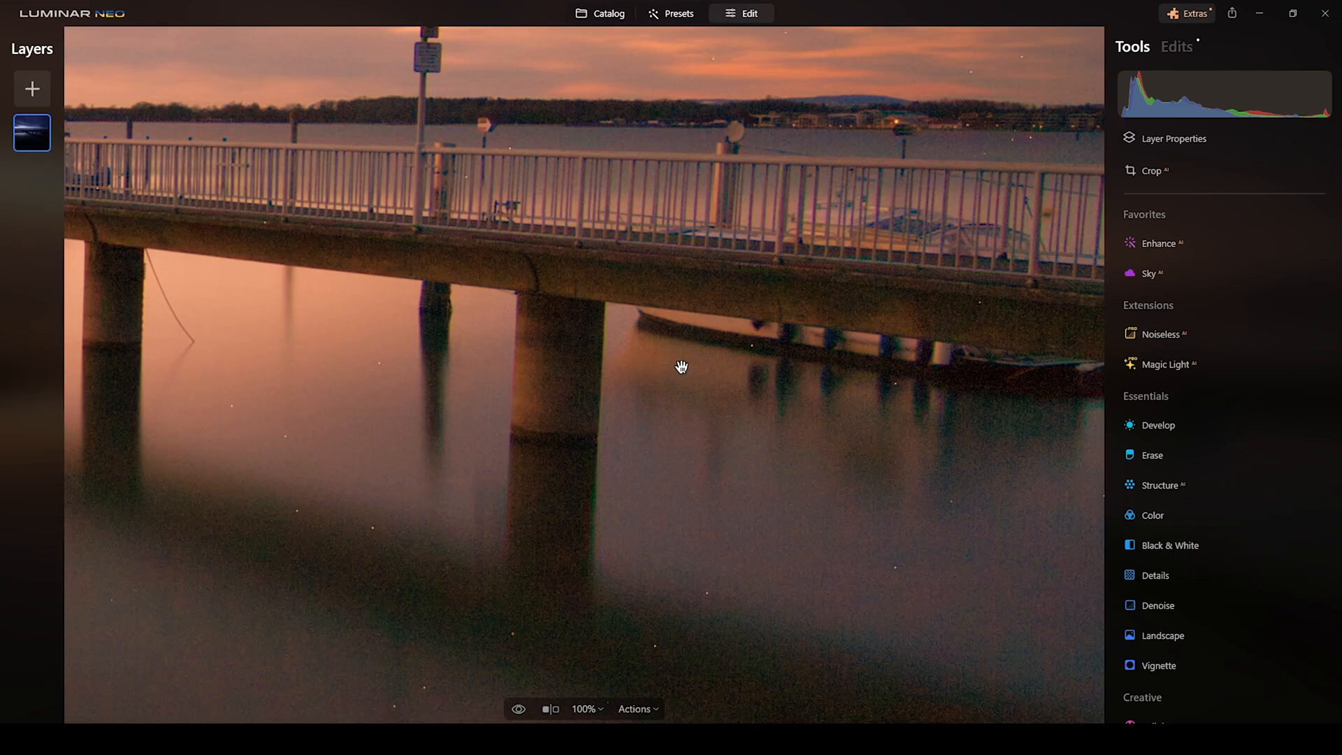
pyautogui.moveTo(724, 428)
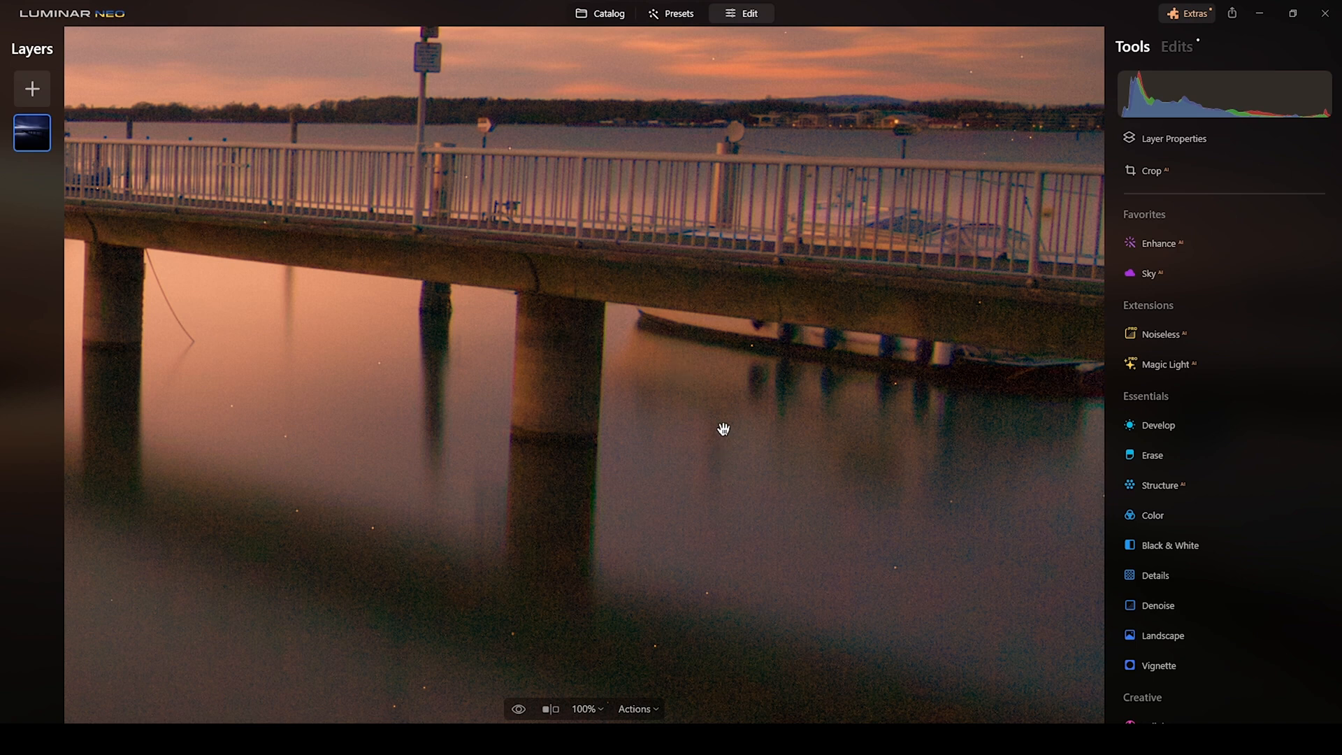
pyautogui.moveTo(1181, 334)
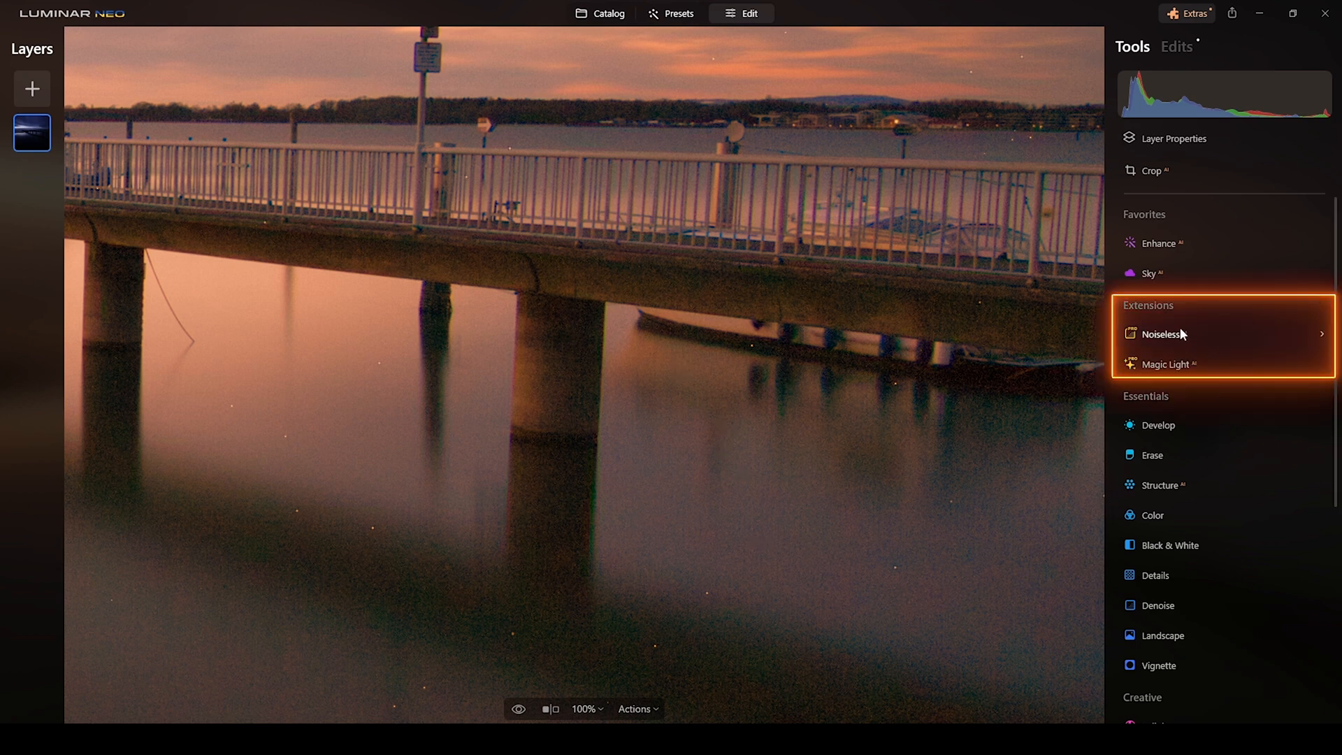
pyautogui.moveTo(1164, 348)
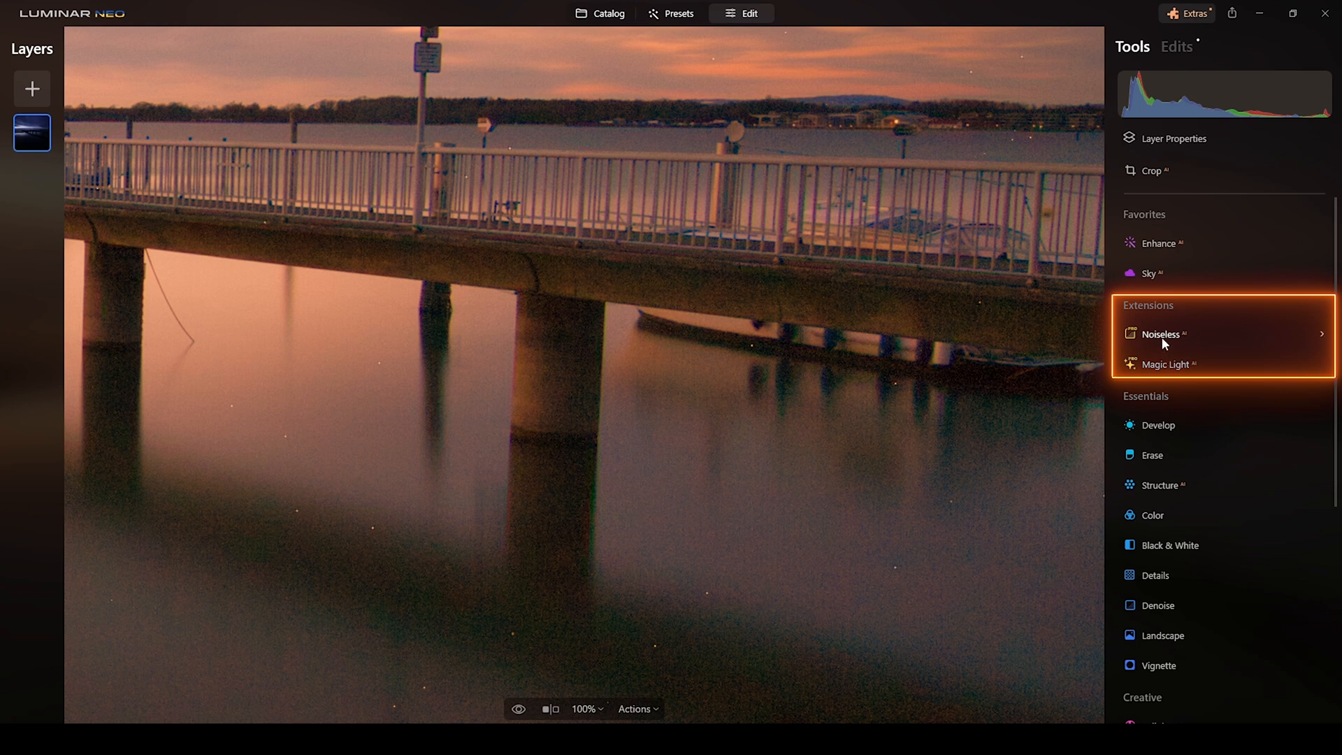
# Apply Noiseless AI denoising to the night pier photo at the recommended Low level.
pyautogui.click(1161, 334)
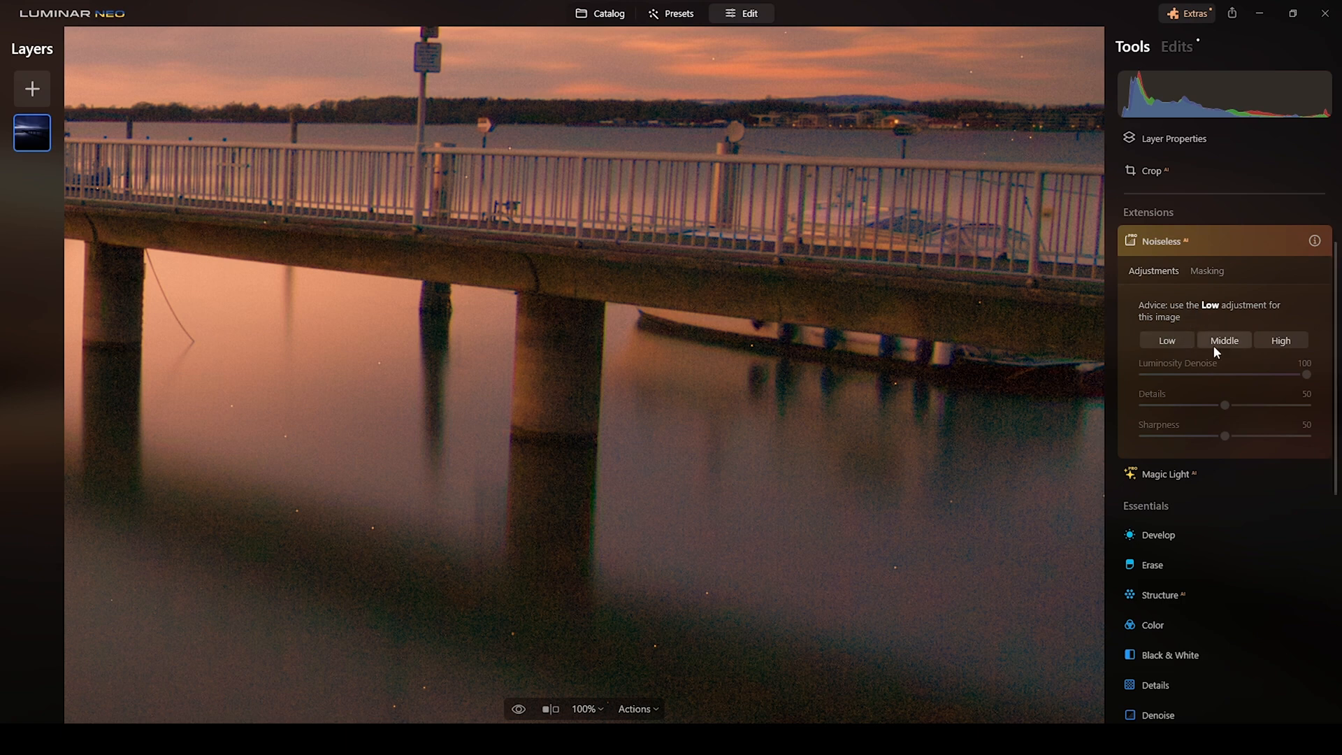
pyautogui.click(1166, 340)
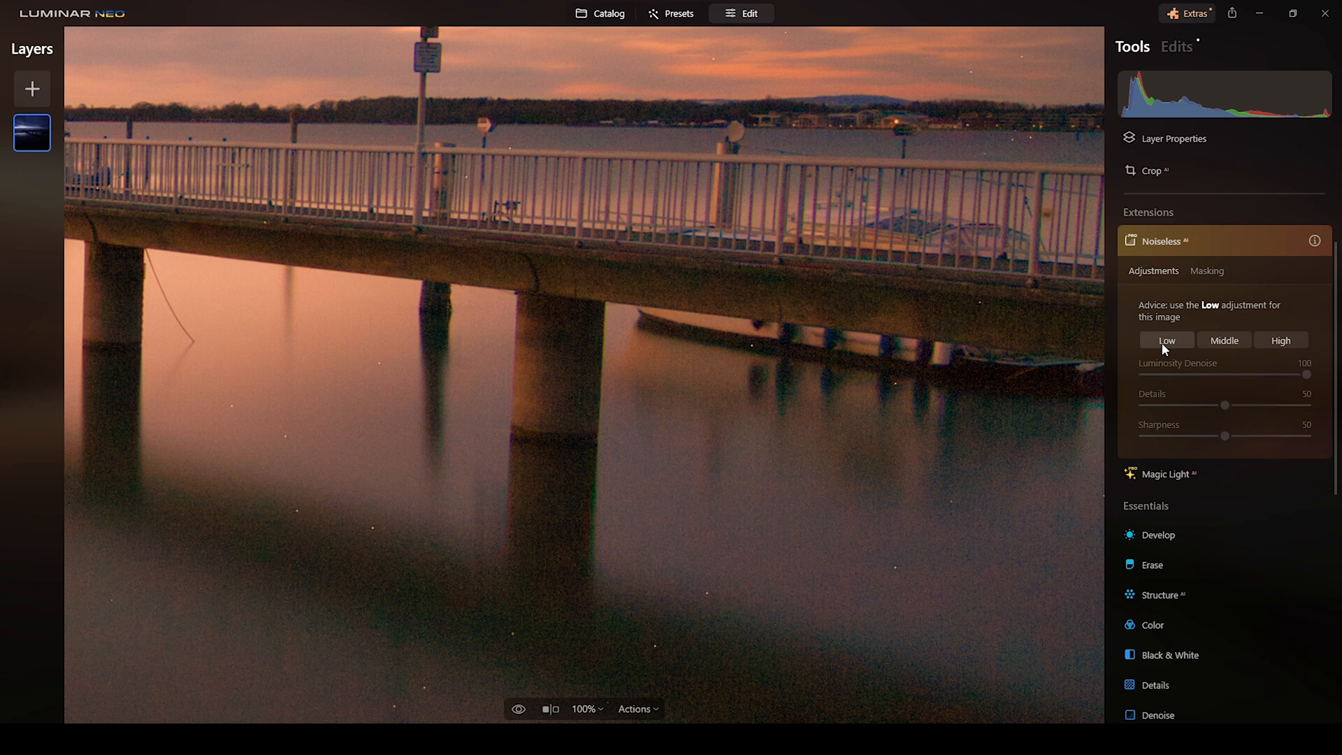
pyautogui.click(1166, 339)
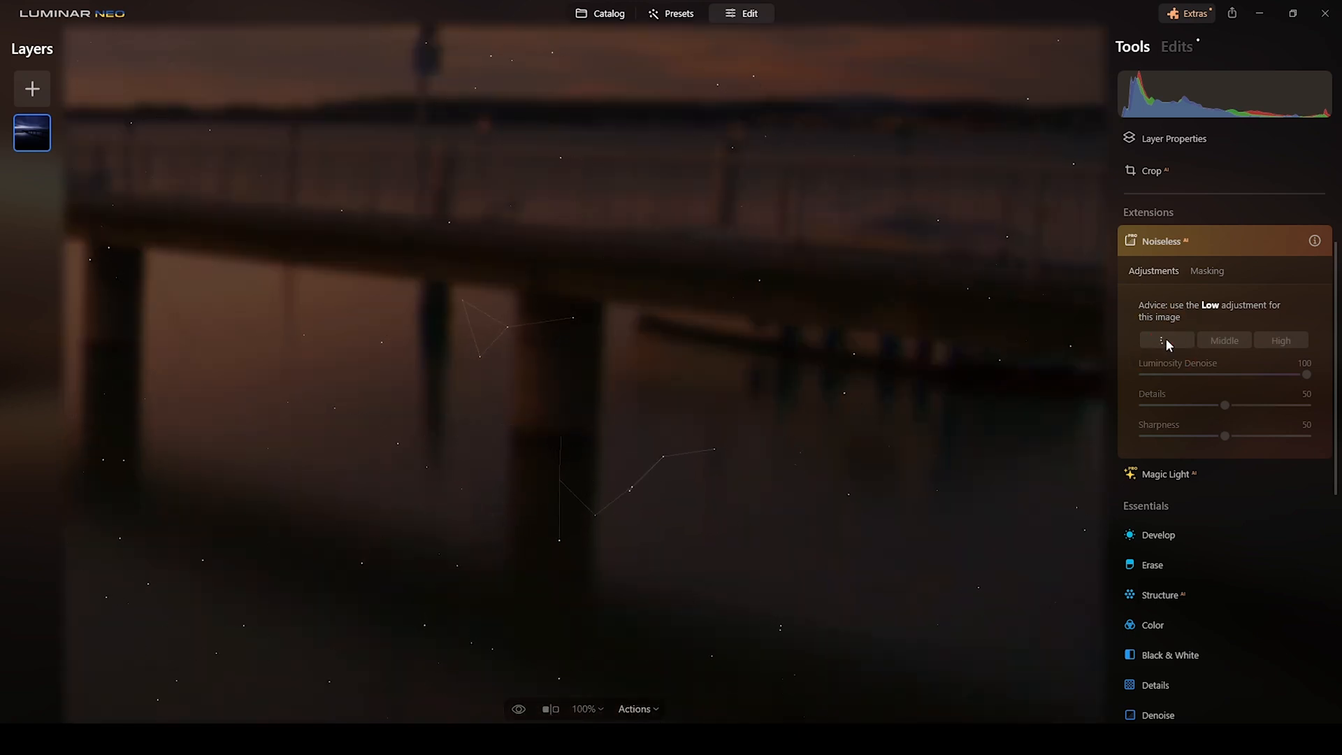
pyautogui.click(1165, 340)
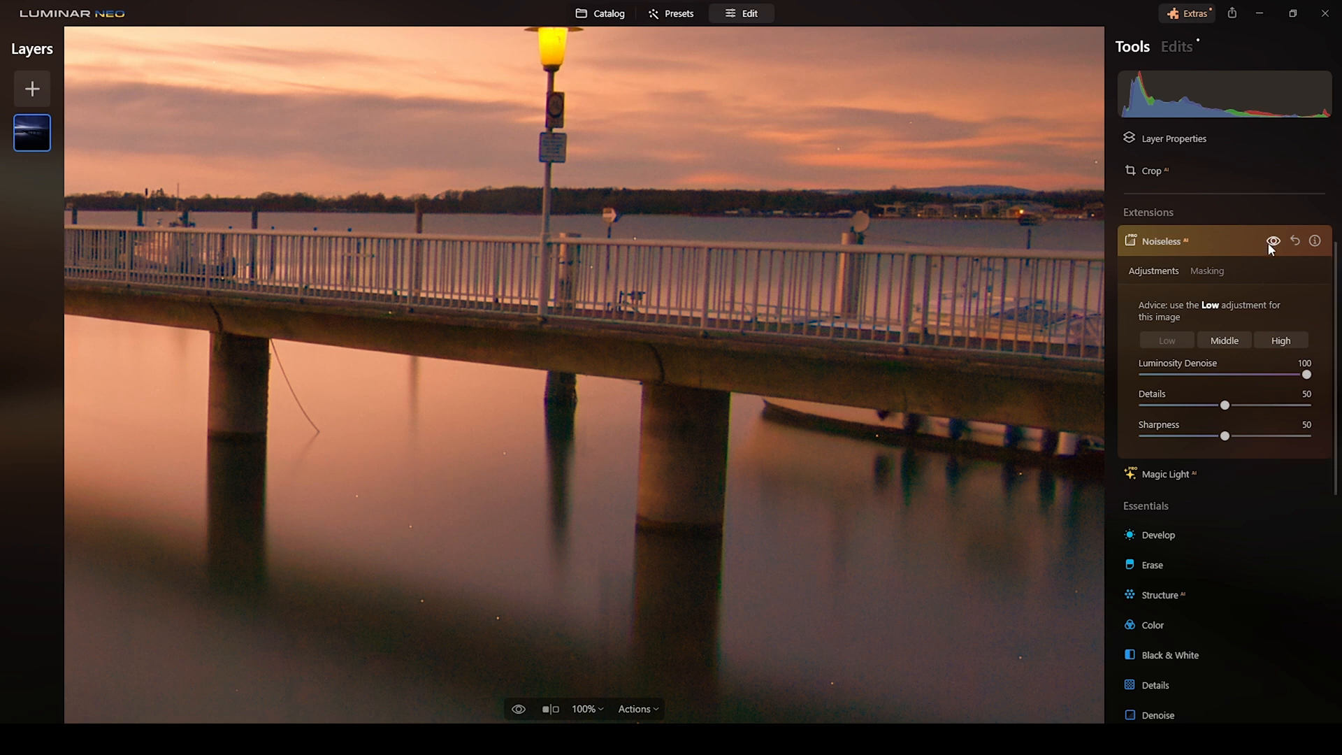
pyautogui.moveTo(1272, 242)
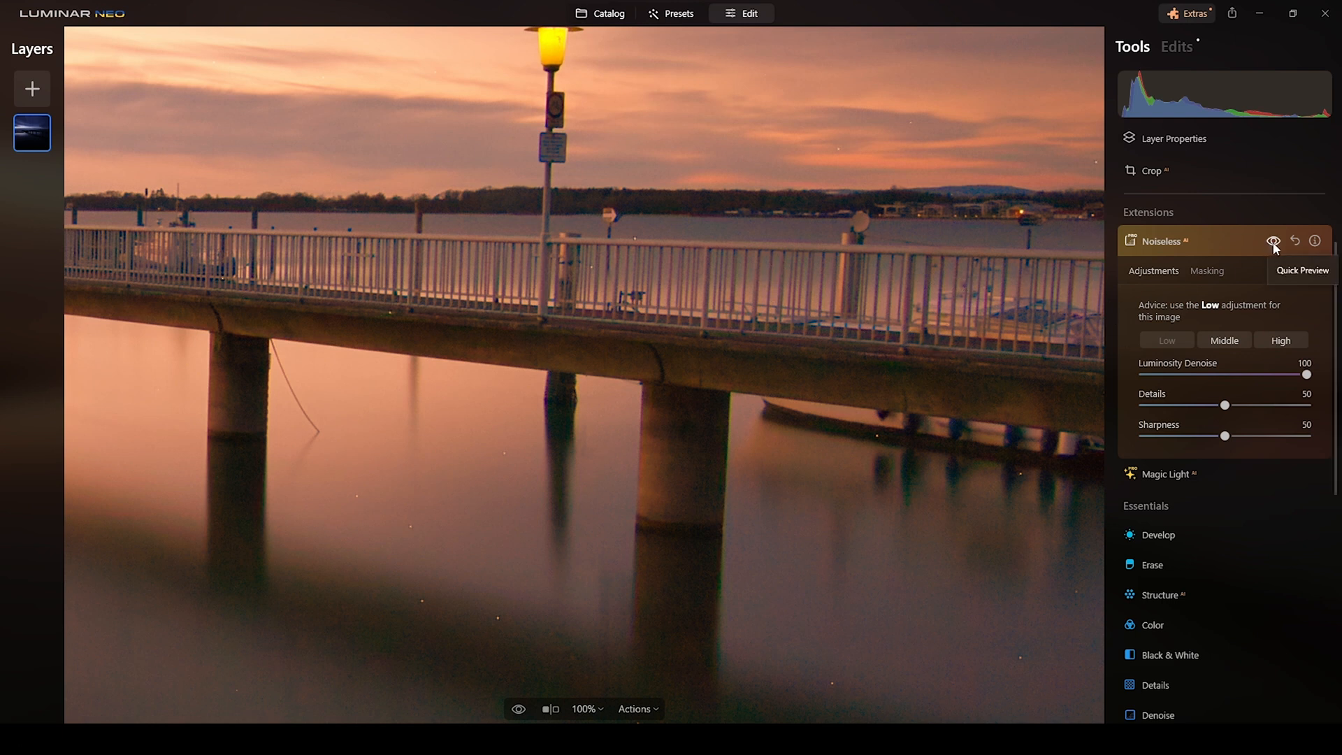
# Toggle Quick Preview and inspect the dark water below the pier for remaining noise.
pyautogui.click(1274, 242)
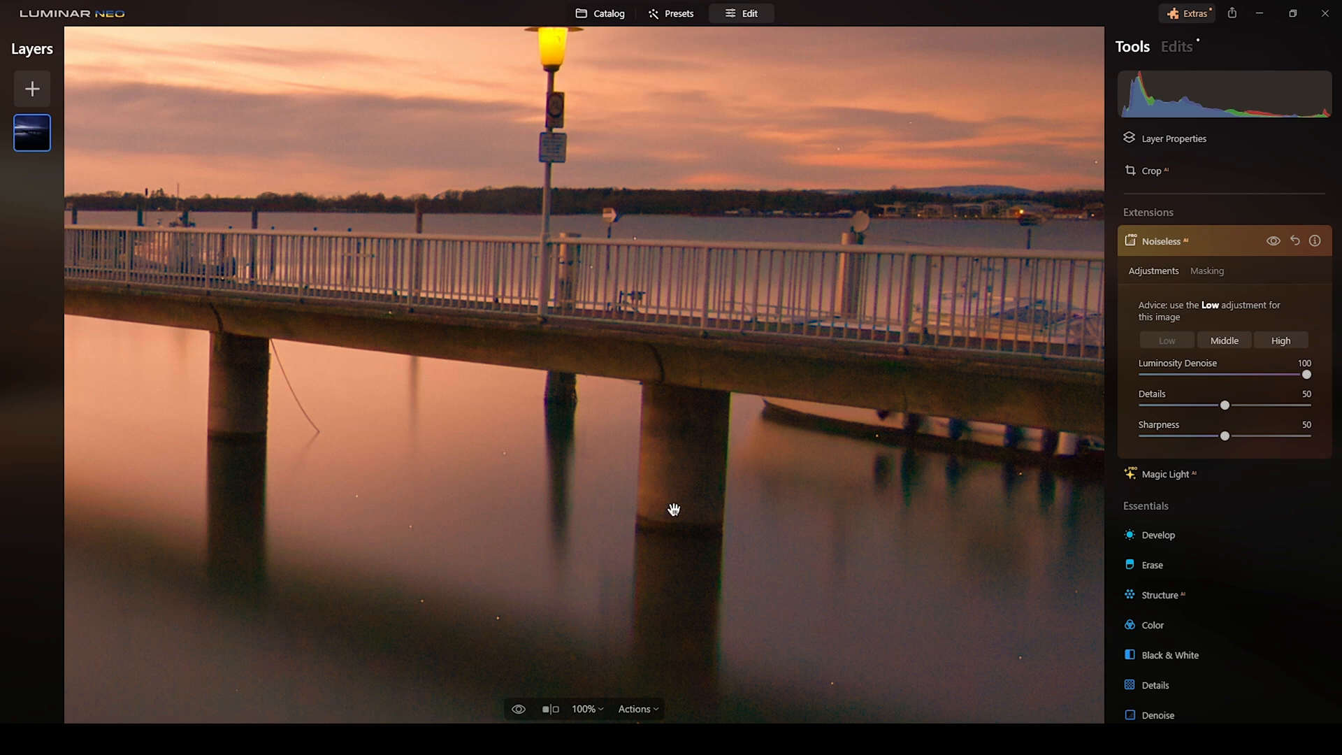
pyautogui.moveTo(877, 559)
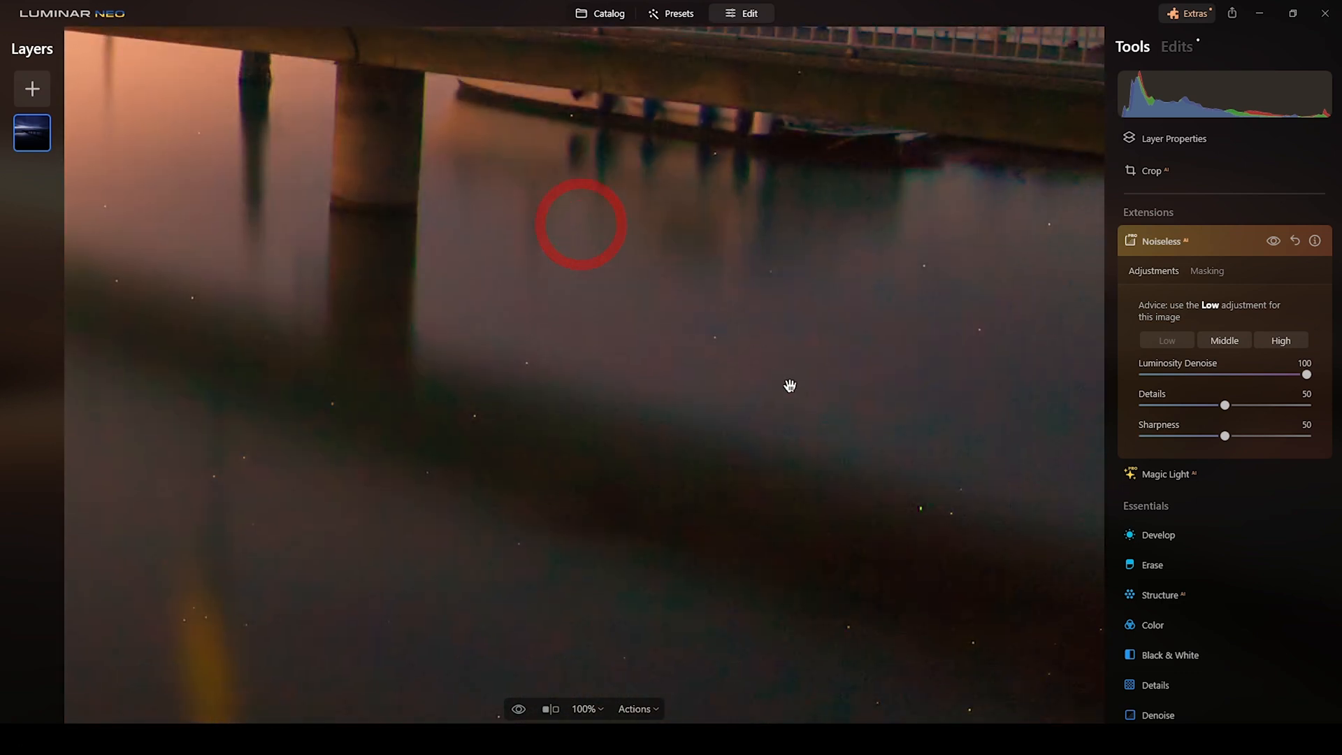
pyautogui.moveTo(788, 386); pyautogui.dragTo(810, 529)
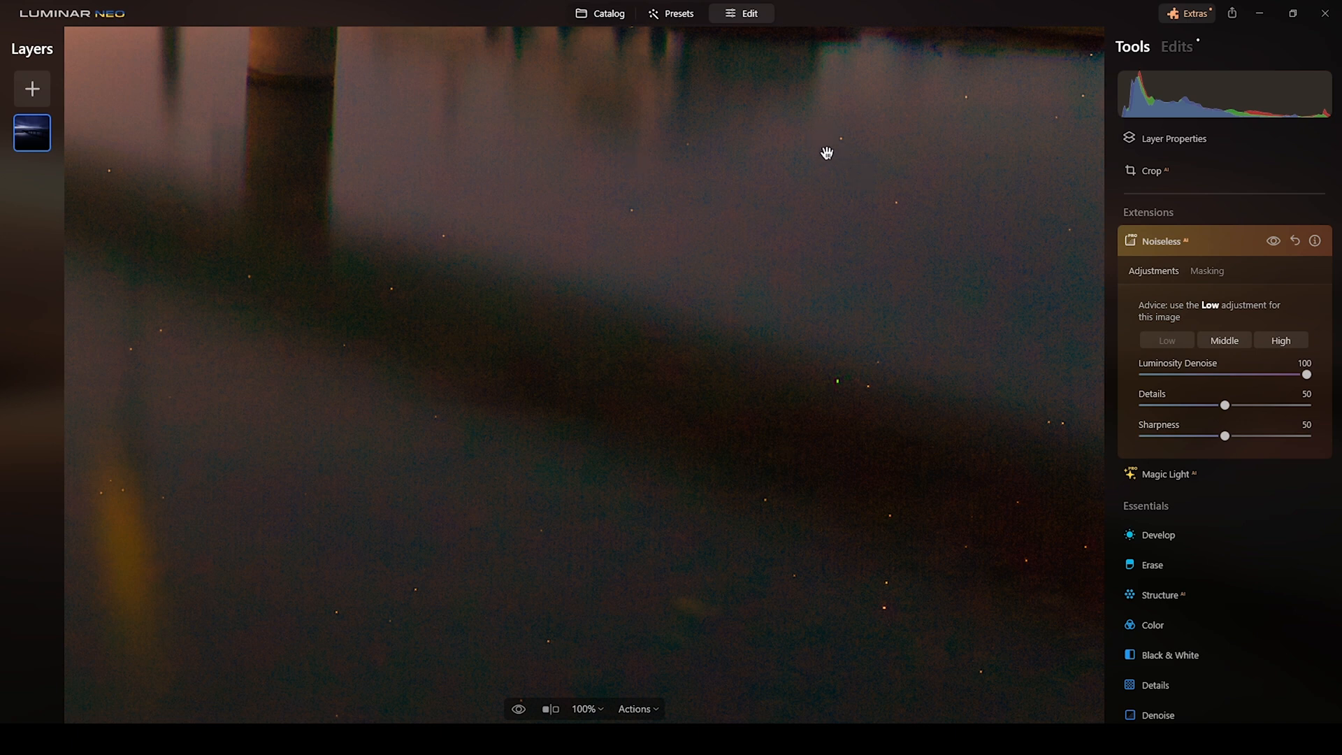
pyautogui.moveTo(866, 463)
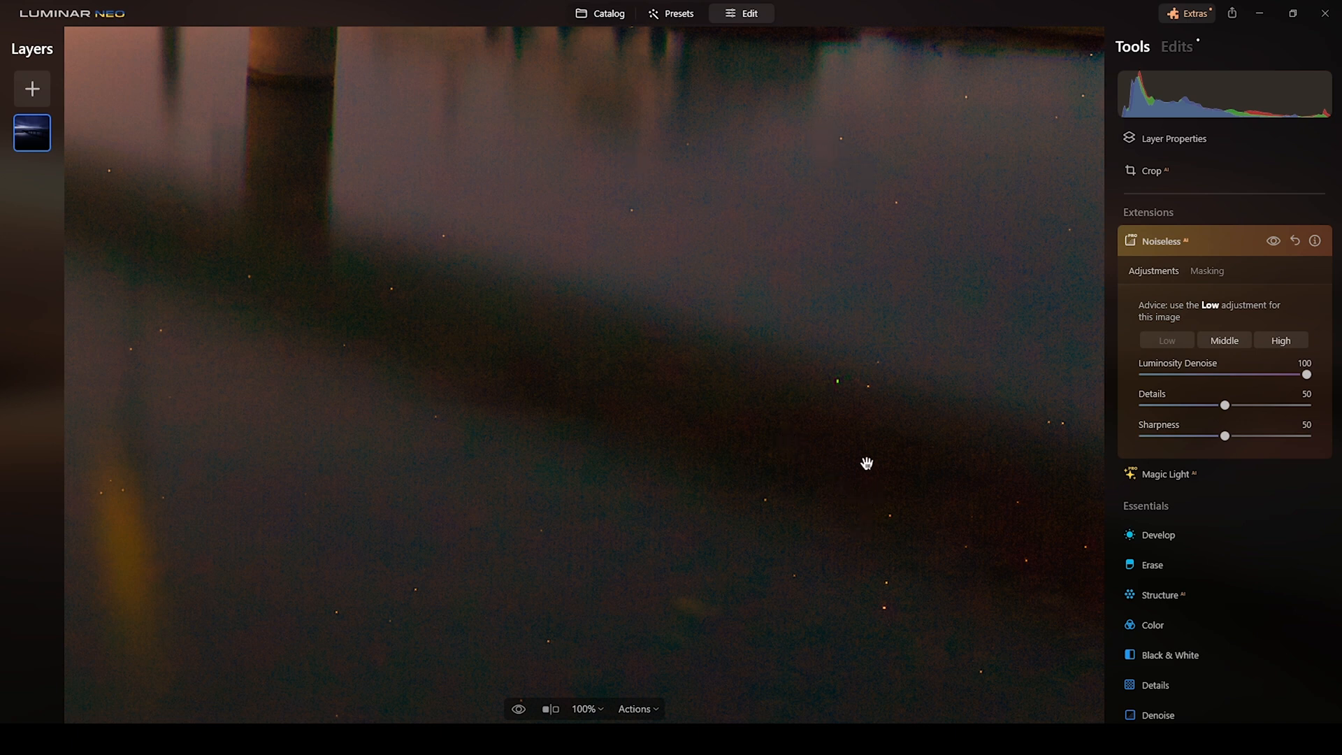
pyautogui.moveTo(866, 463); pyautogui.dragTo(647, 349)
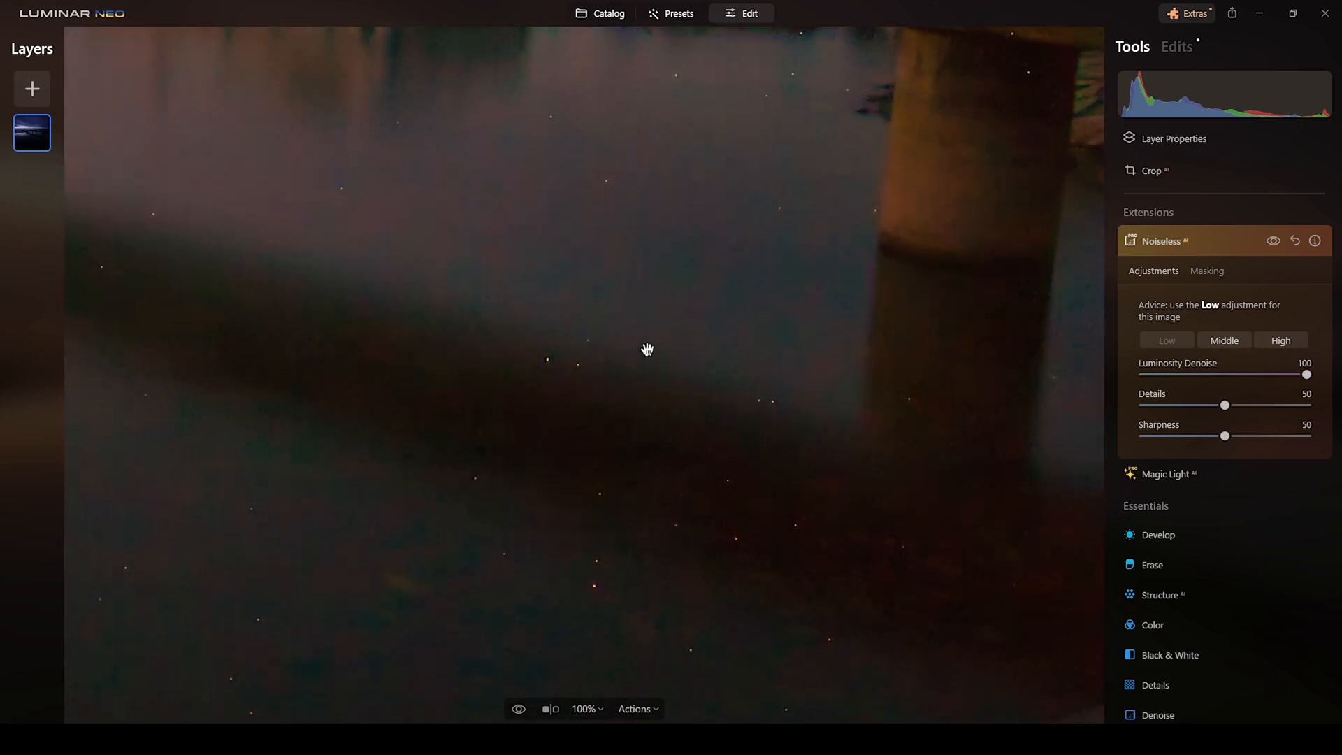
pyautogui.moveTo(829, 337)
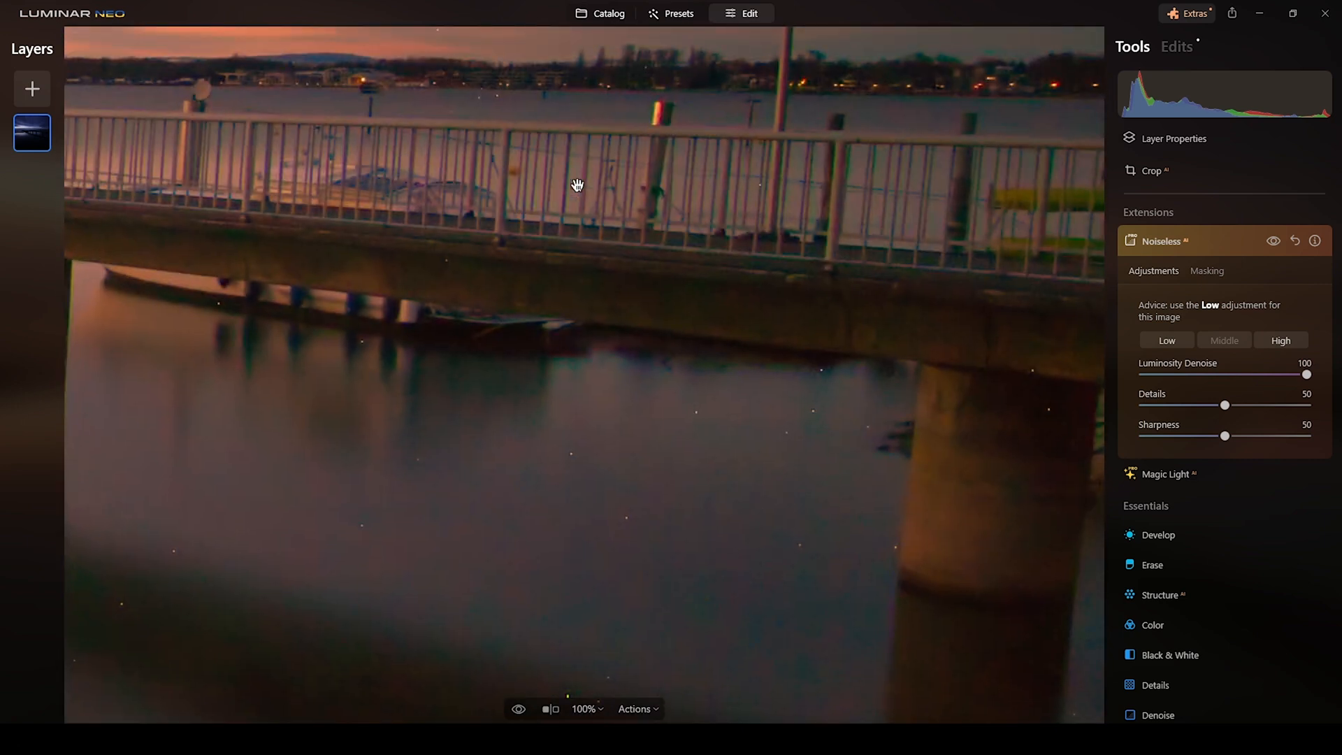
pyautogui.moveTo(442, 112)
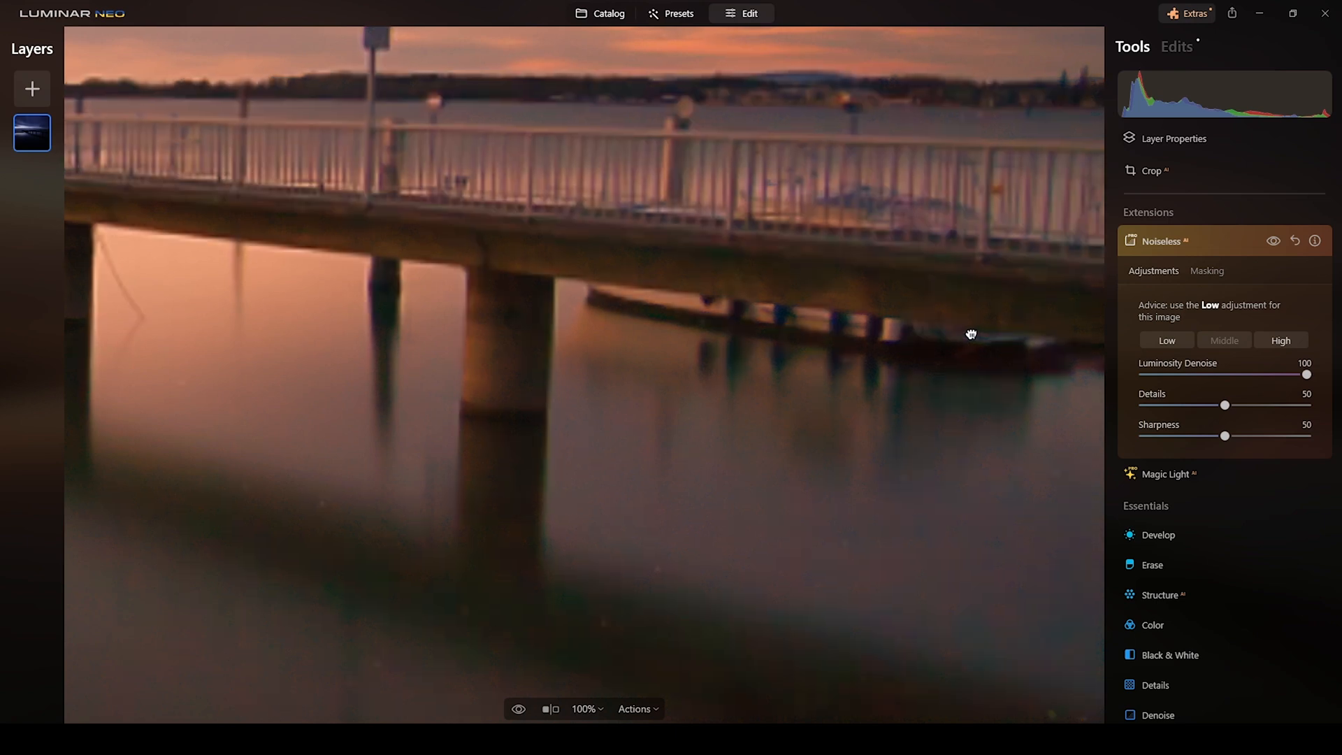
# Raise Noiseless to the High level and check the water and the pier's far end and lamps.
pyautogui.click(1281, 340)
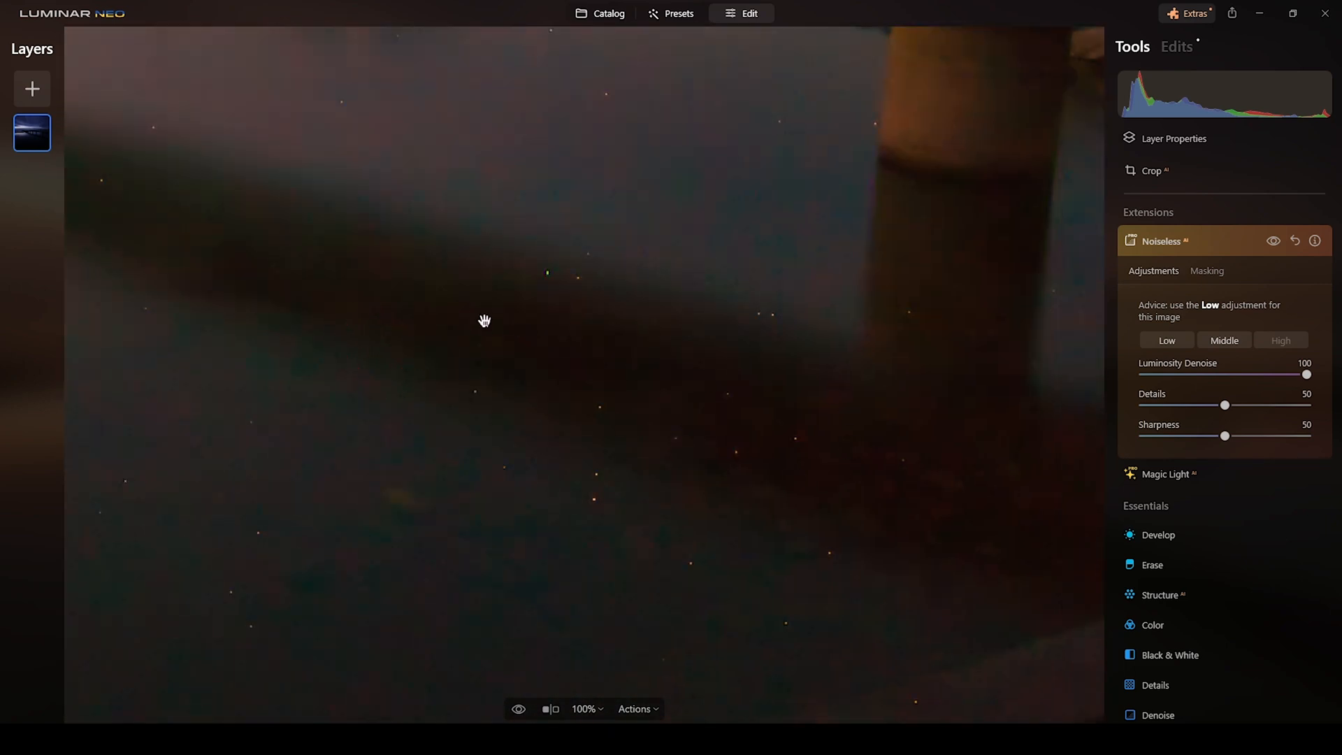
pyautogui.moveTo(483, 321); pyautogui.dragTo(520, 327)
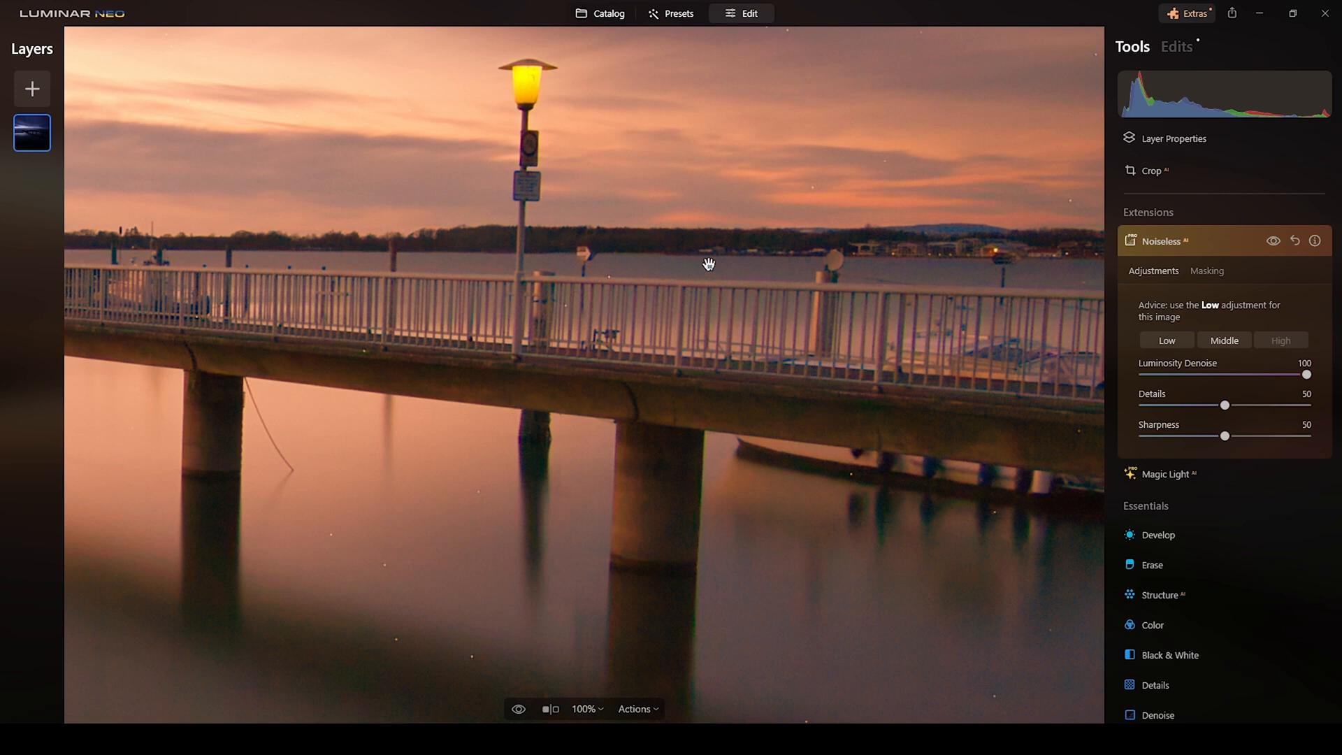
pyautogui.moveTo(675, 292)
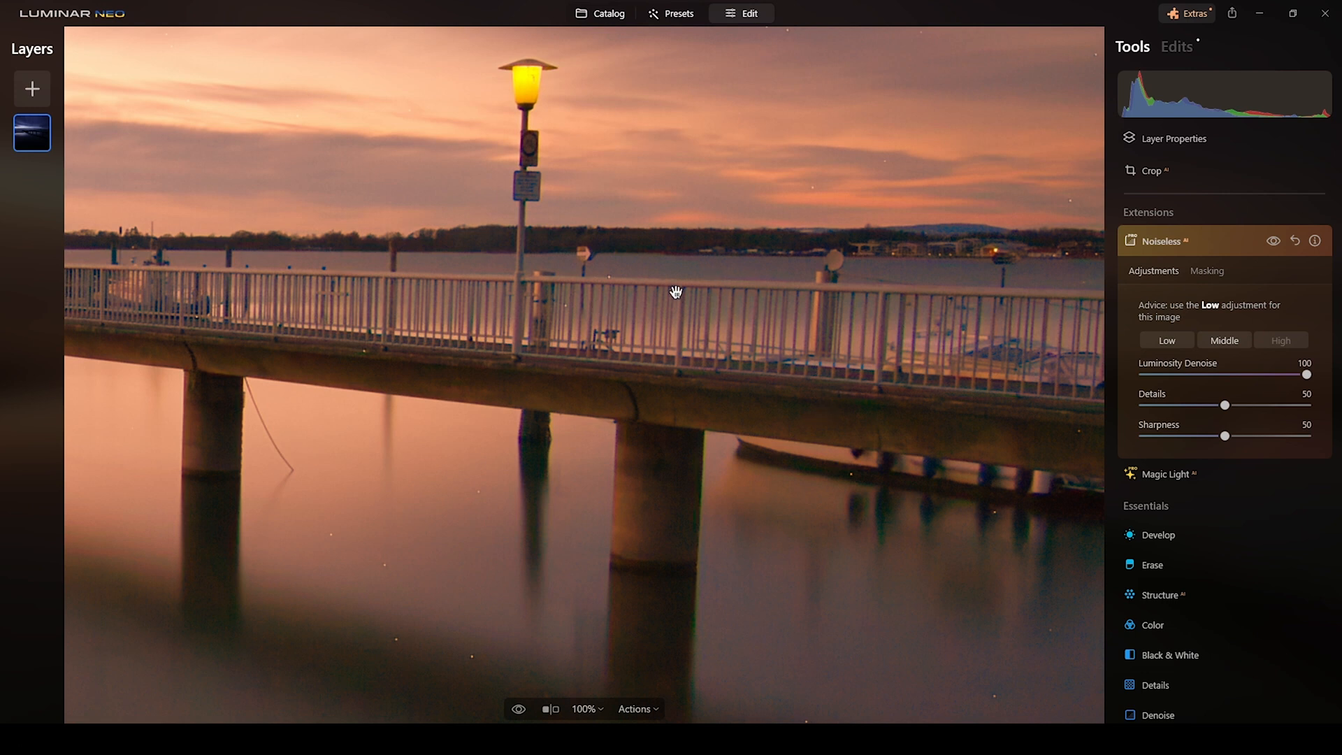
pyautogui.moveTo(704, 226)
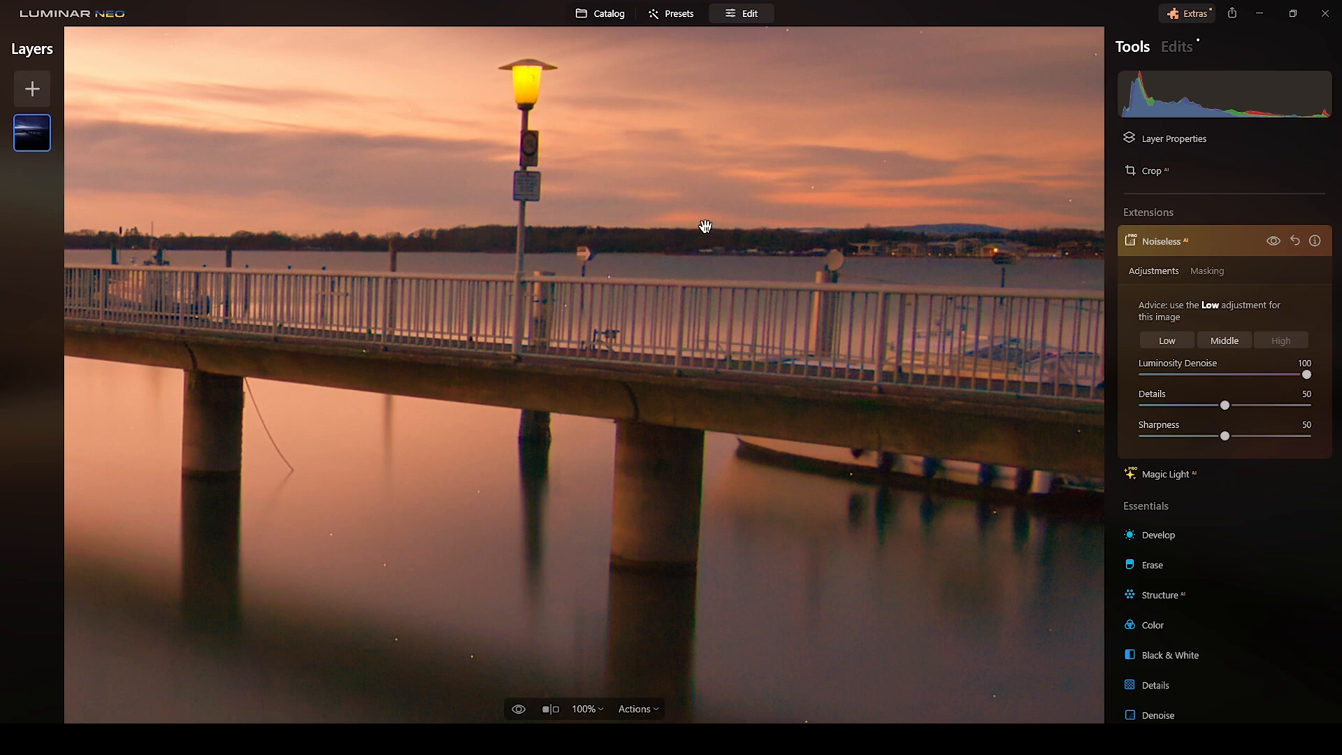
pyautogui.moveTo(663, 334)
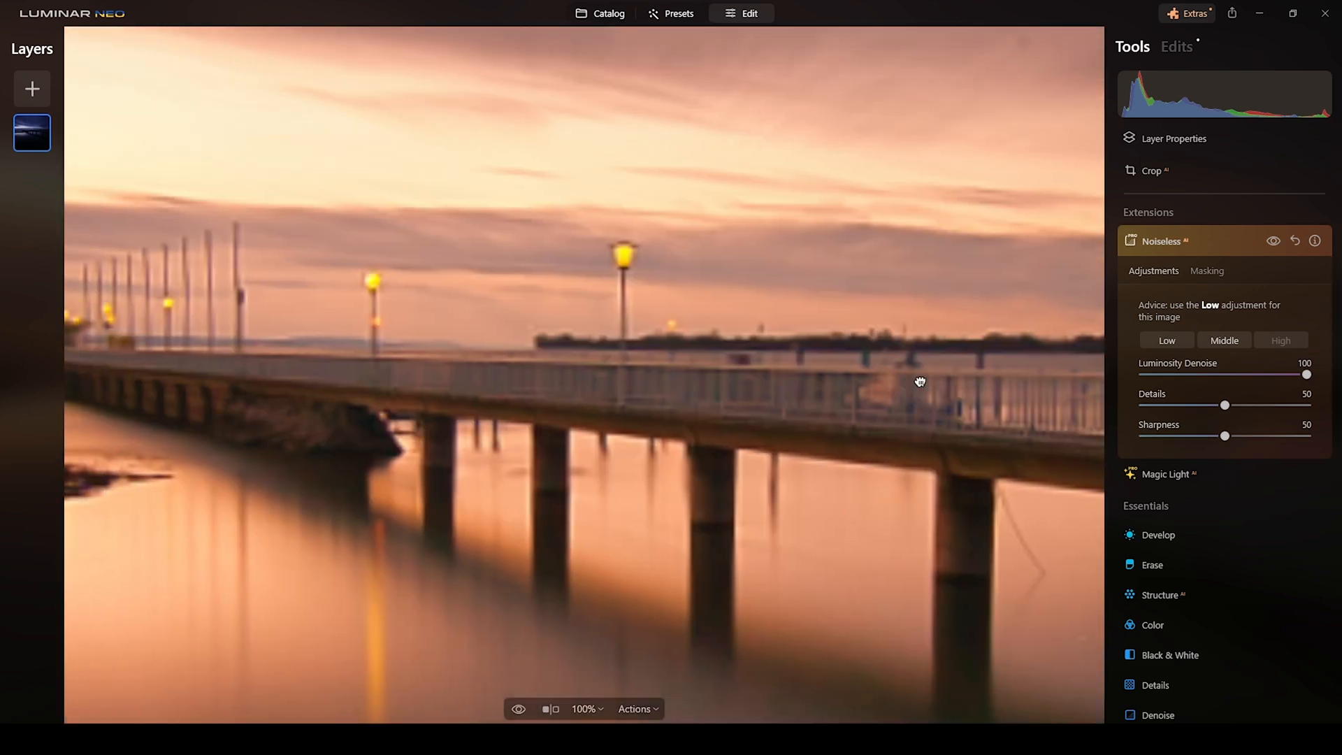
pyautogui.moveTo(919, 380); pyautogui.dragTo(707, 361)
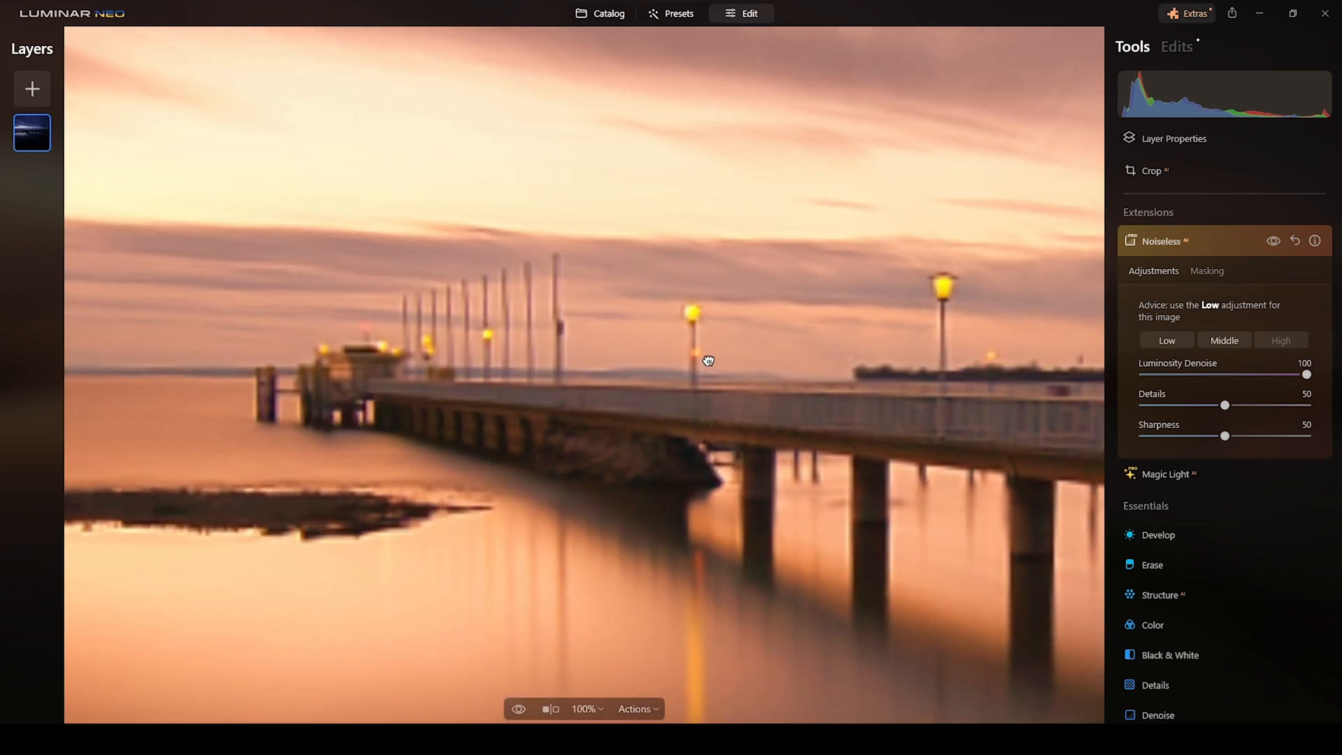
pyautogui.moveTo(708, 359); pyautogui.dragTo(671, 402)
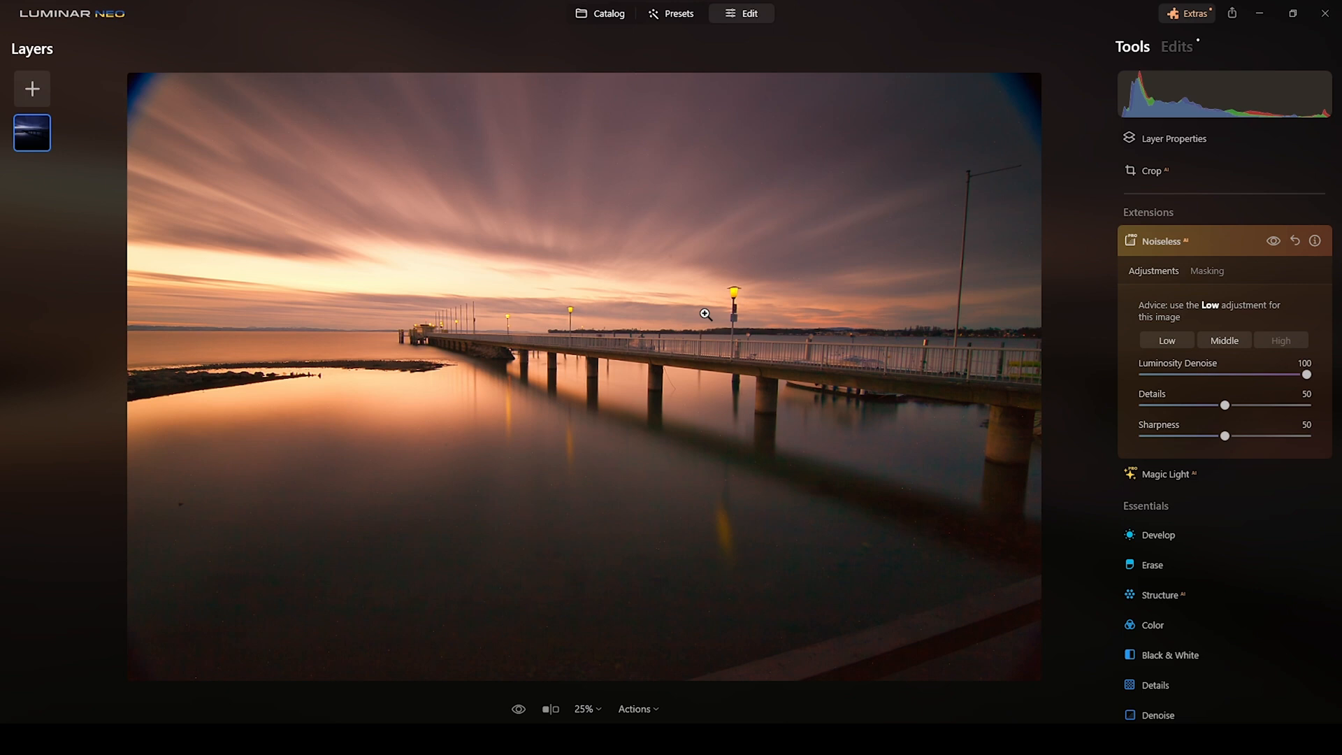
pyautogui.moveTo(730, 332)
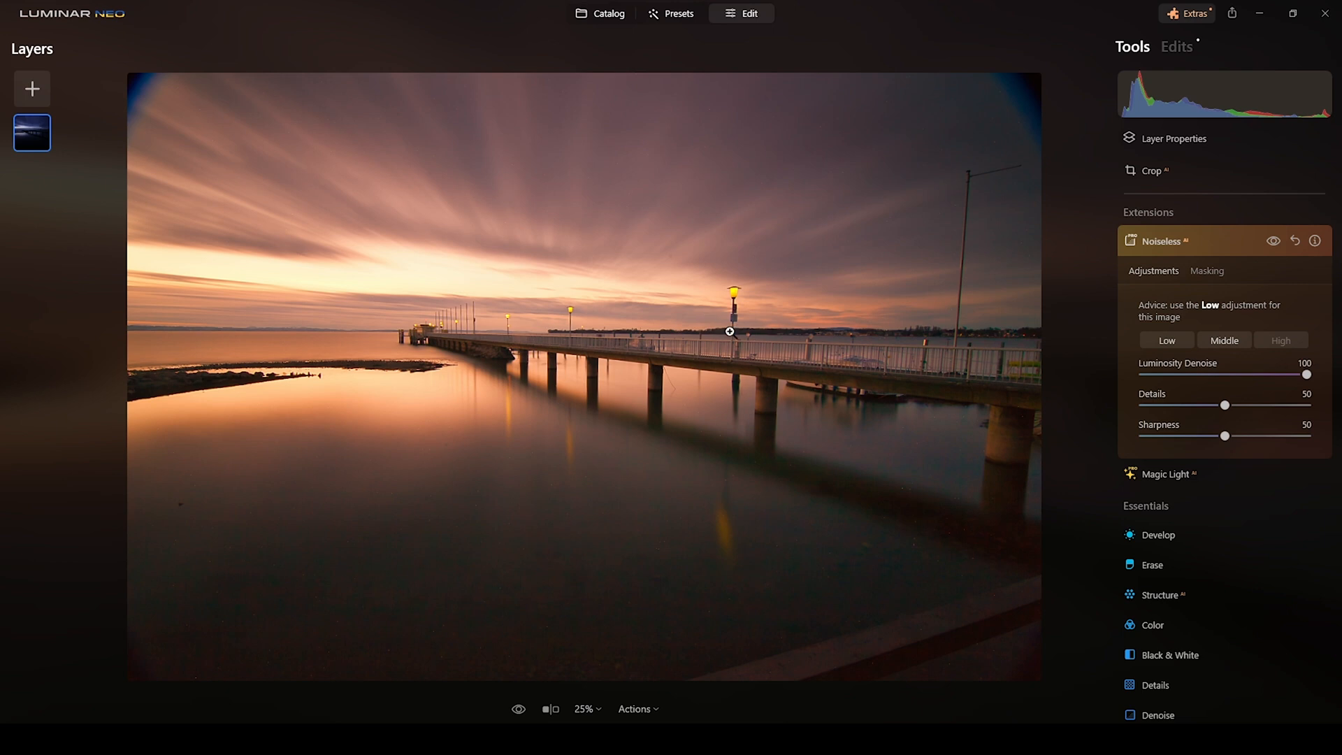